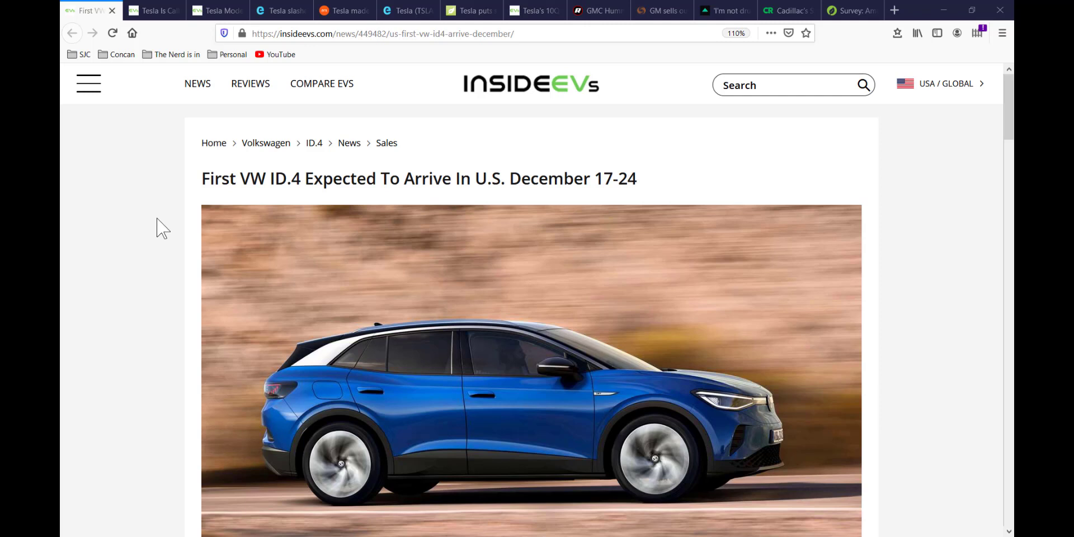
mouse_move(165, 282)
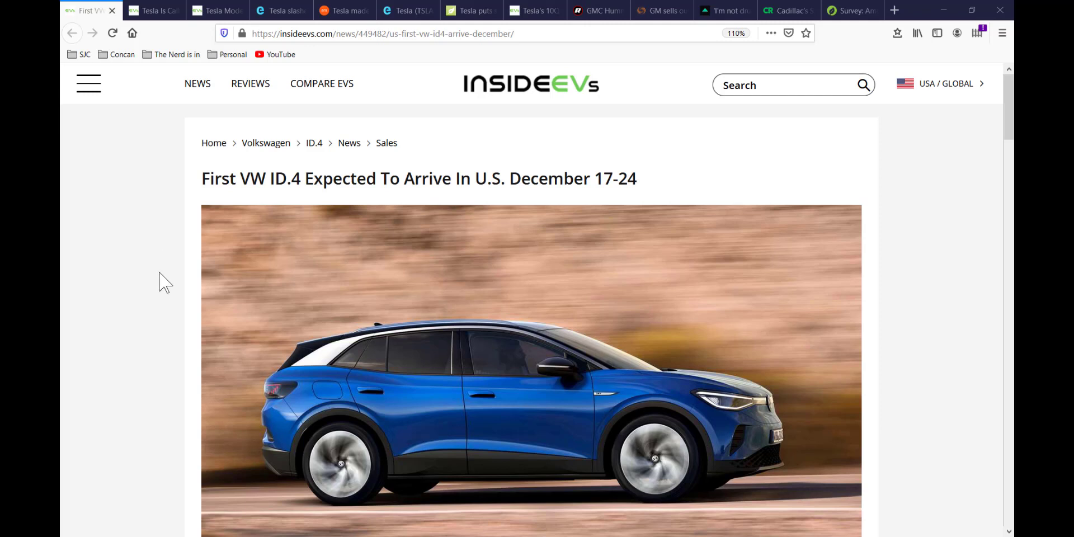
Step: Highlight the VW ID.4 sentence saying local production is expected no earlier than 2022
scroll(down, 3)
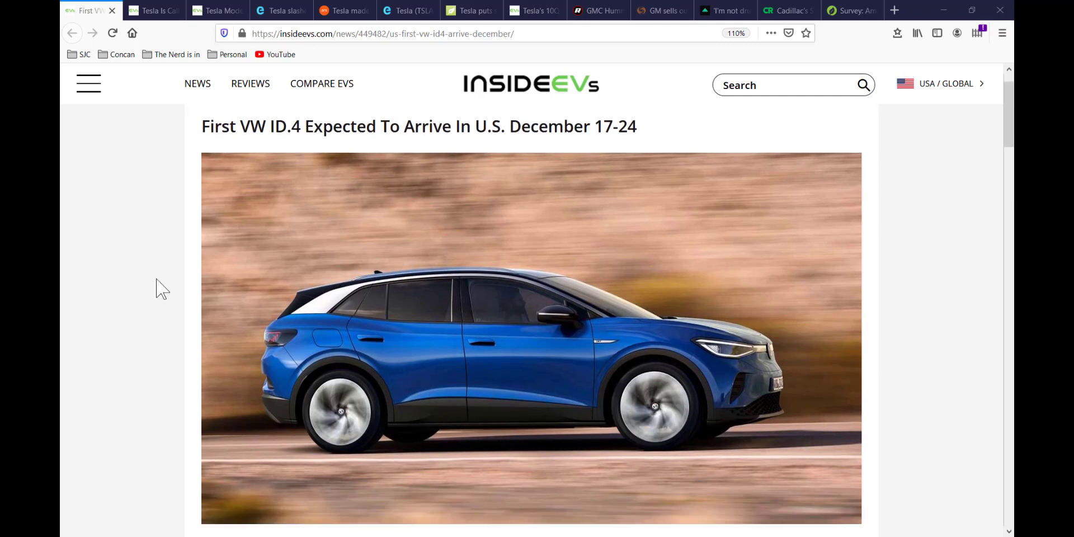
scroll(down, 3)
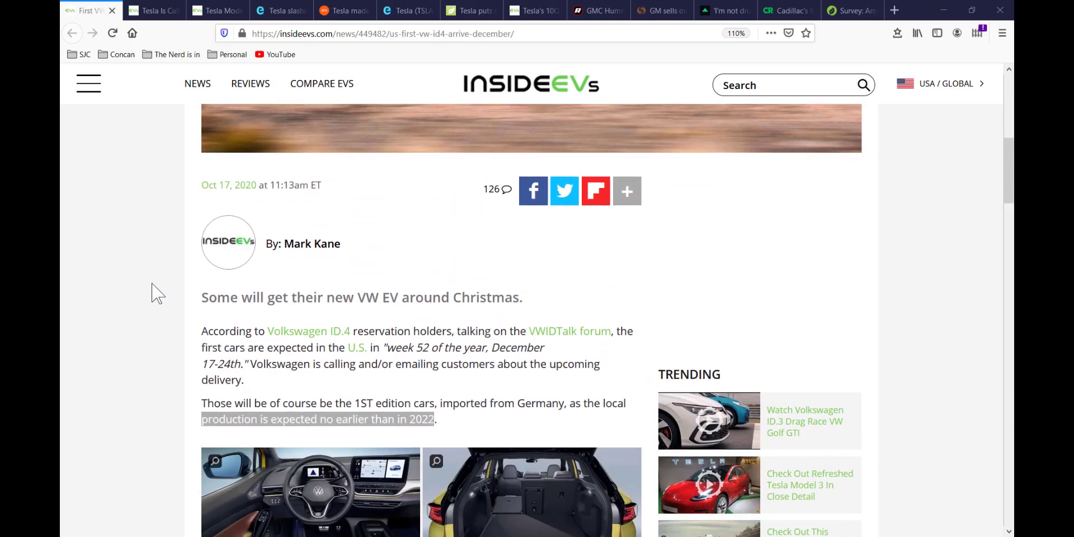
scroll(down, 3)
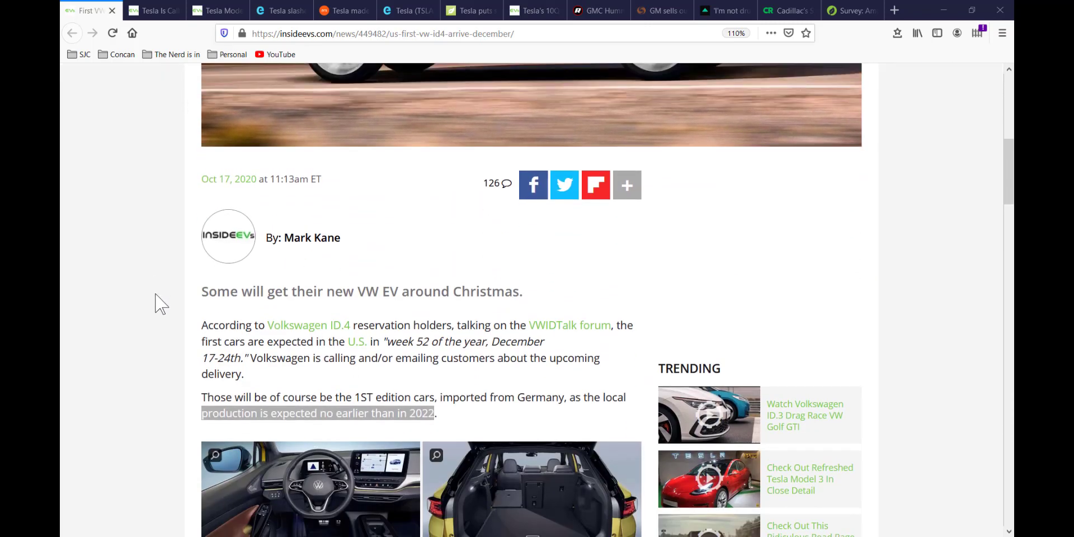
scroll(down, 3)
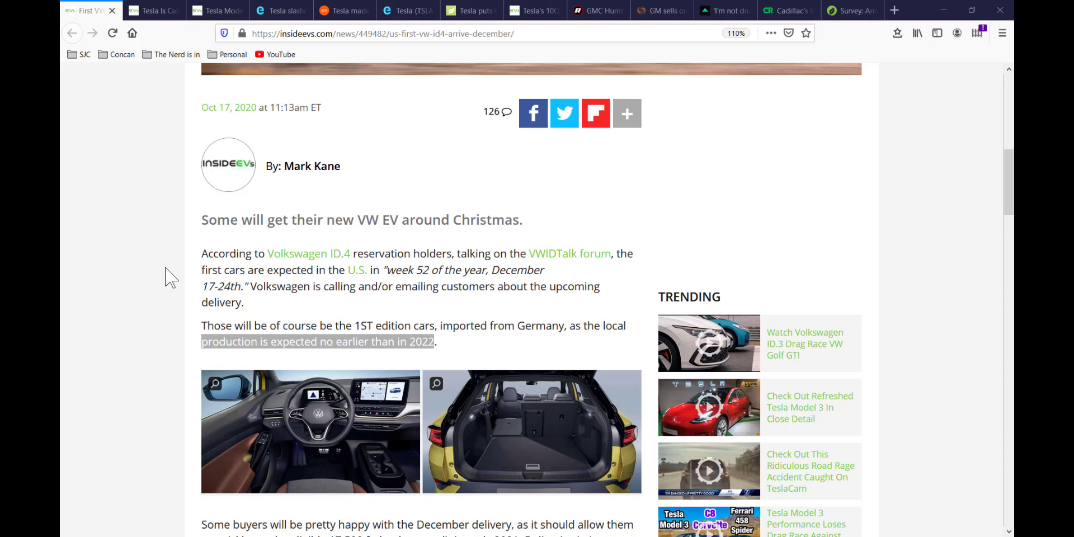
mouse_move(333, 312)
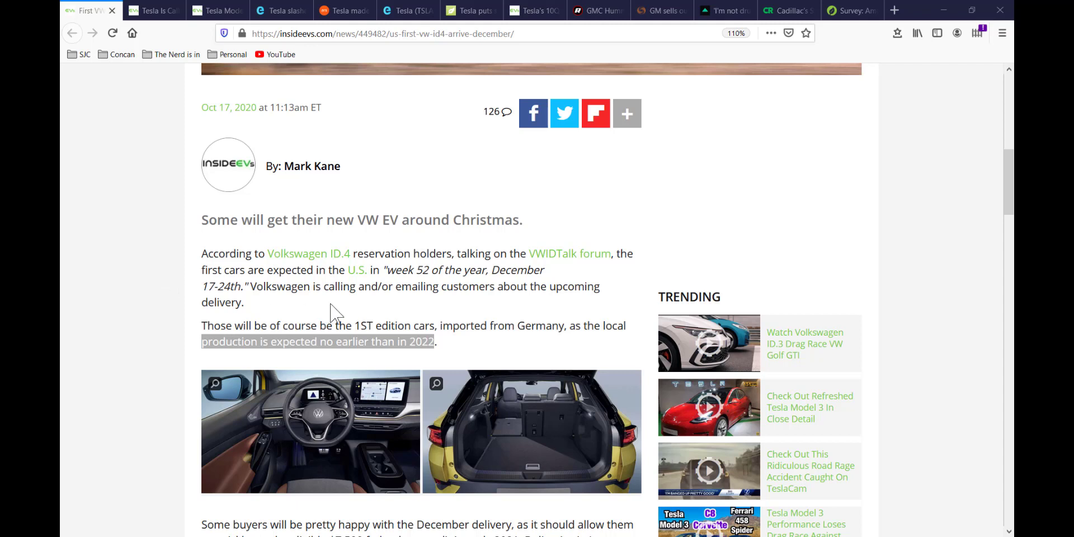
mouse_move(481, 351)
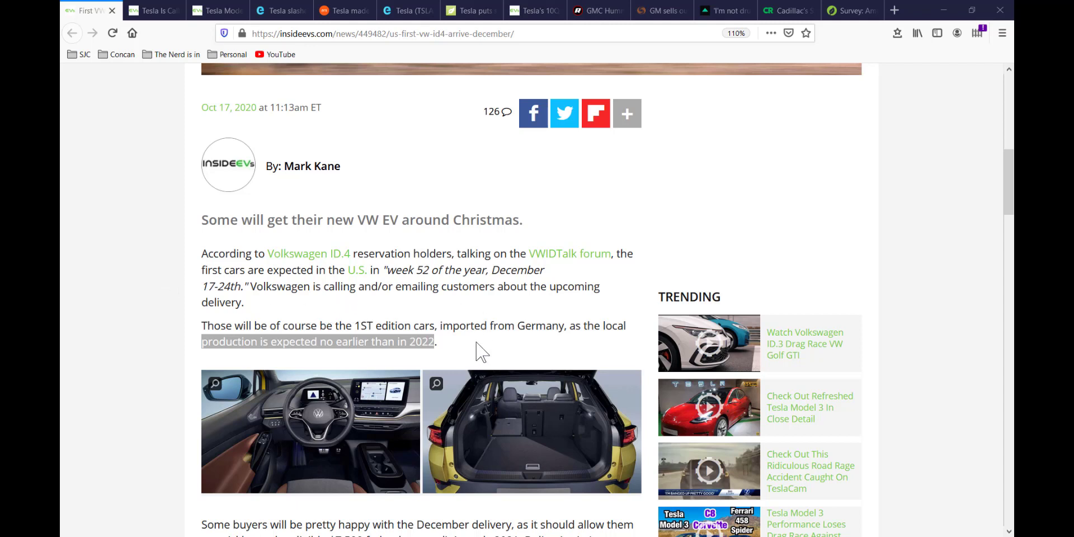
mouse_move(323, 360)
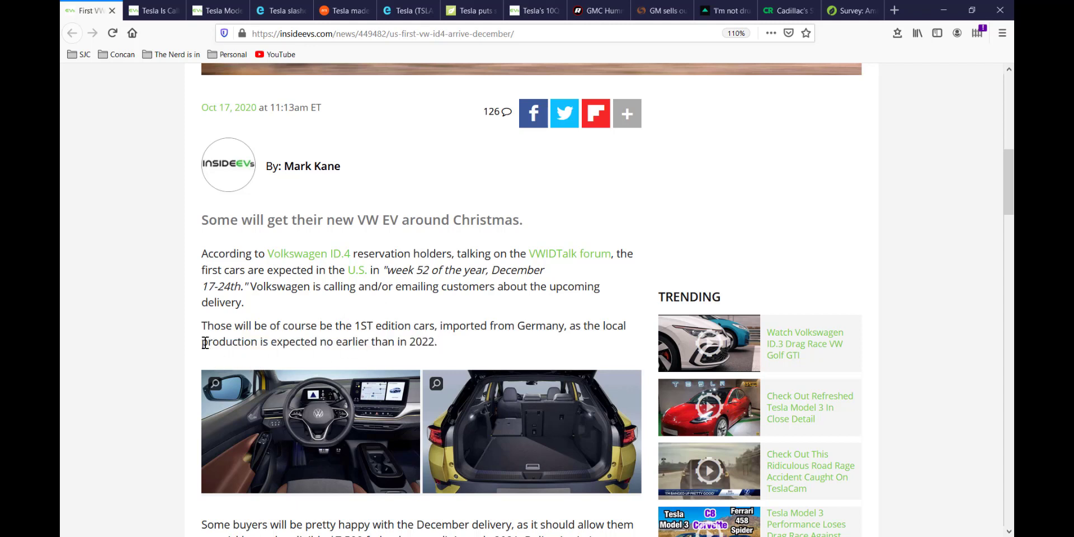
drag(201, 342, 435, 341)
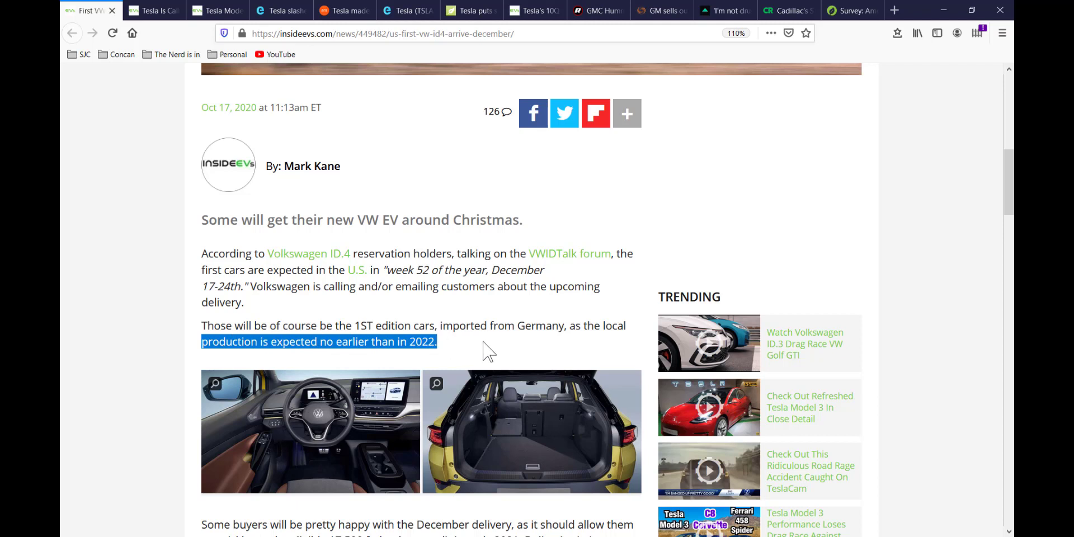
mouse_move(488, 348)
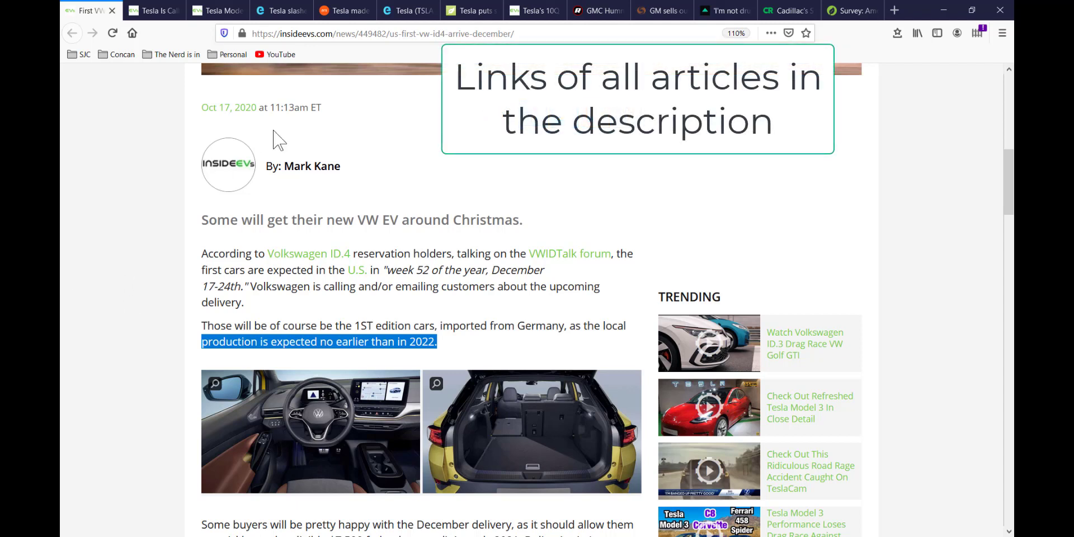
mouse_move(146, 258)
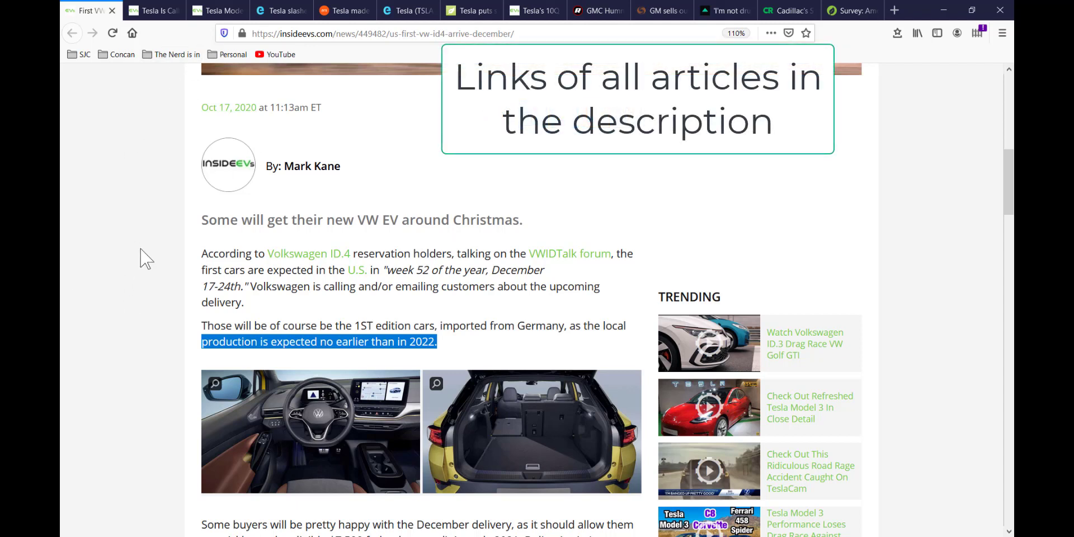
mouse_move(187, 279)
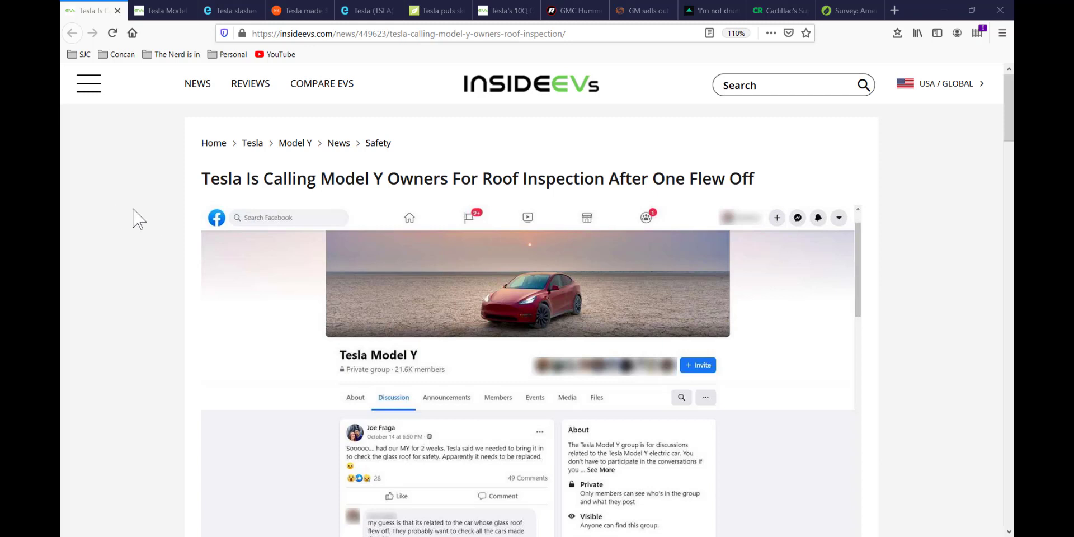
click(161, 10)
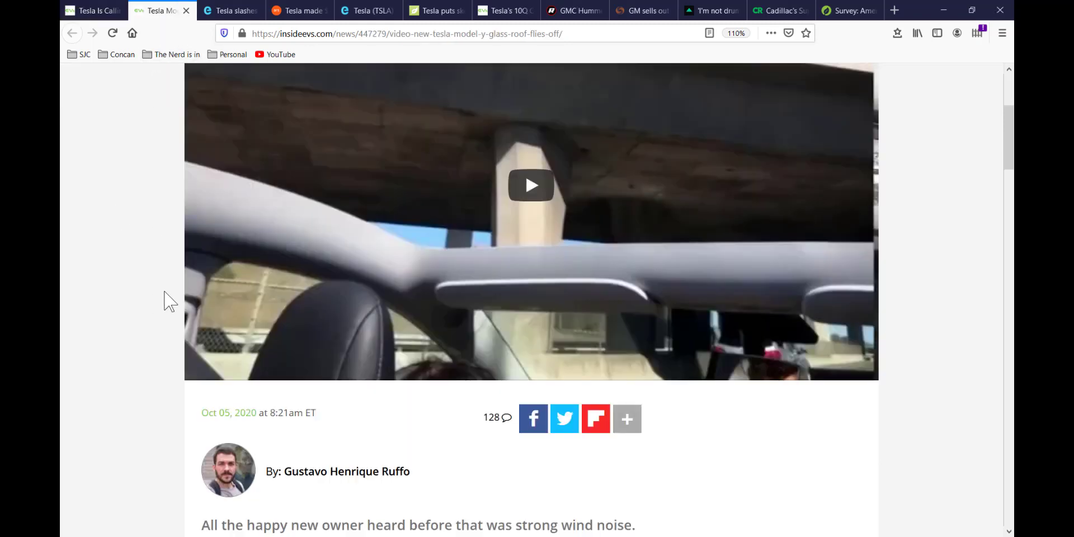
scroll(up, 3)
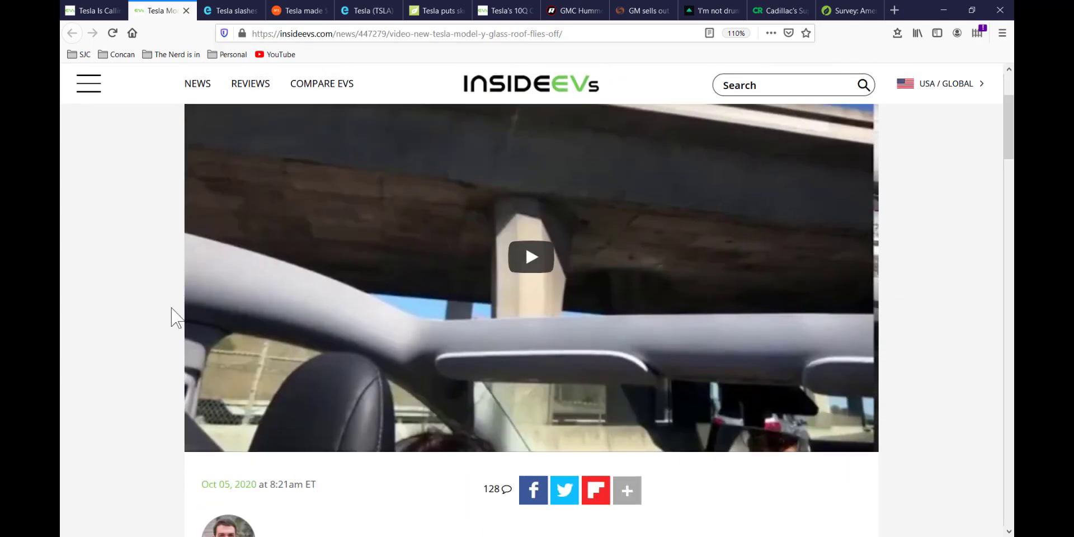
scroll(down, 3)
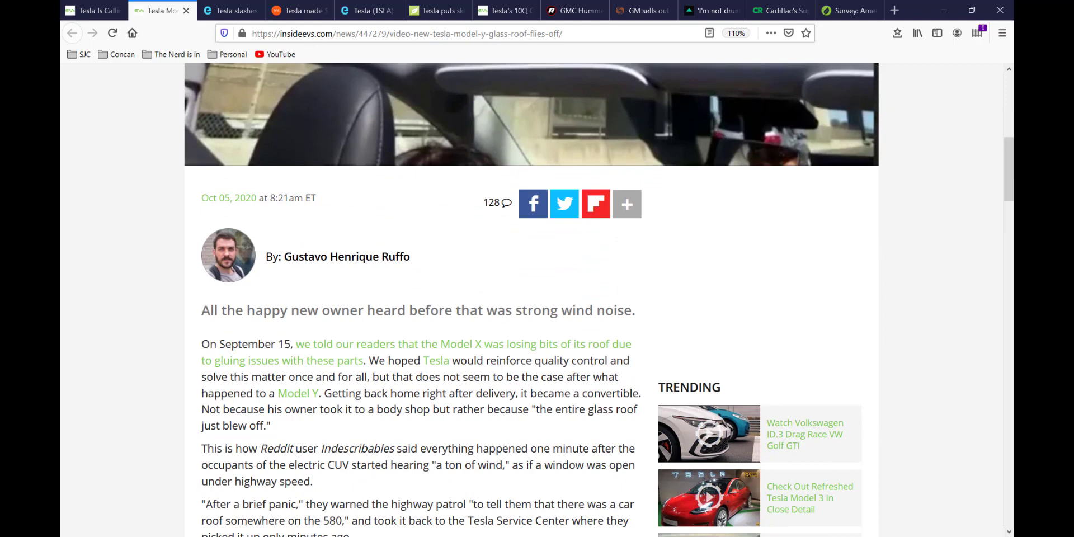
mouse_move(187, 354)
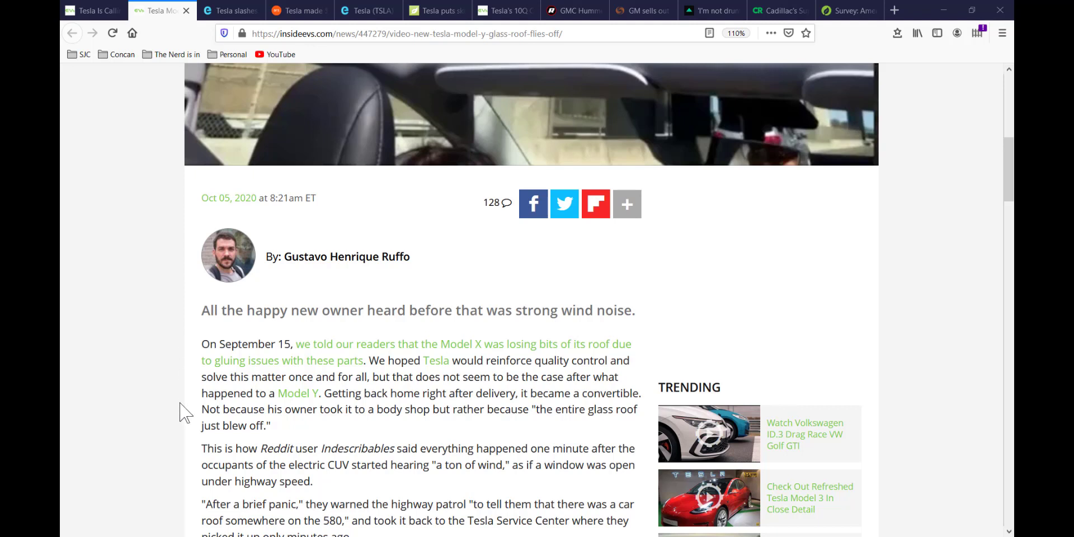
mouse_move(116, 54)
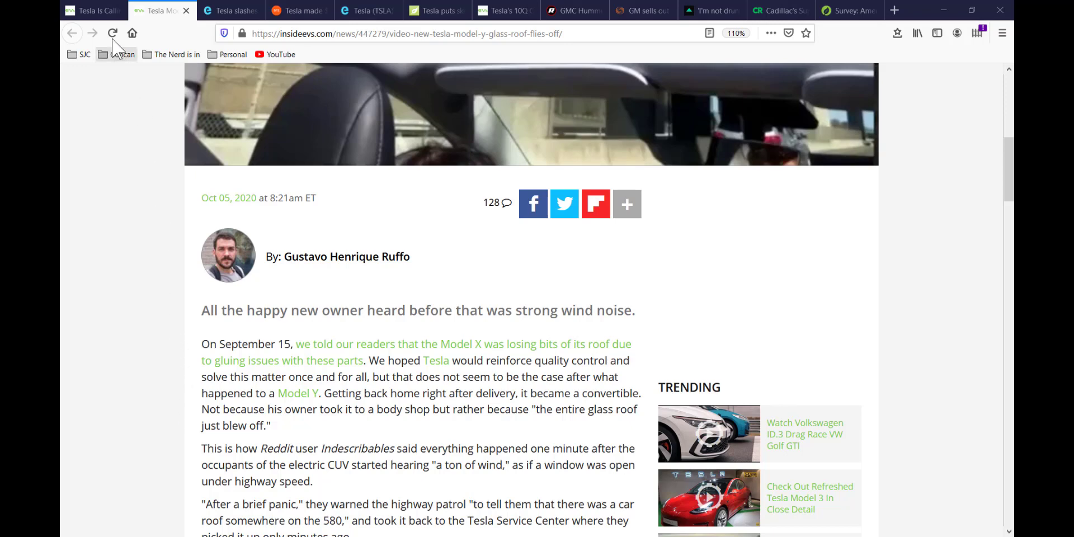
click(93, 10)
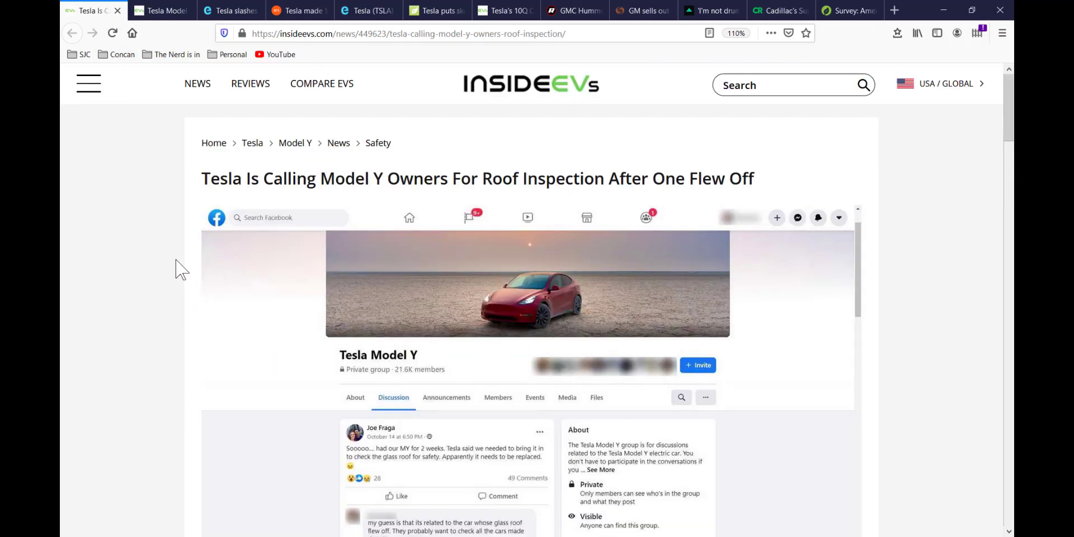
mouse_move(61, 425)
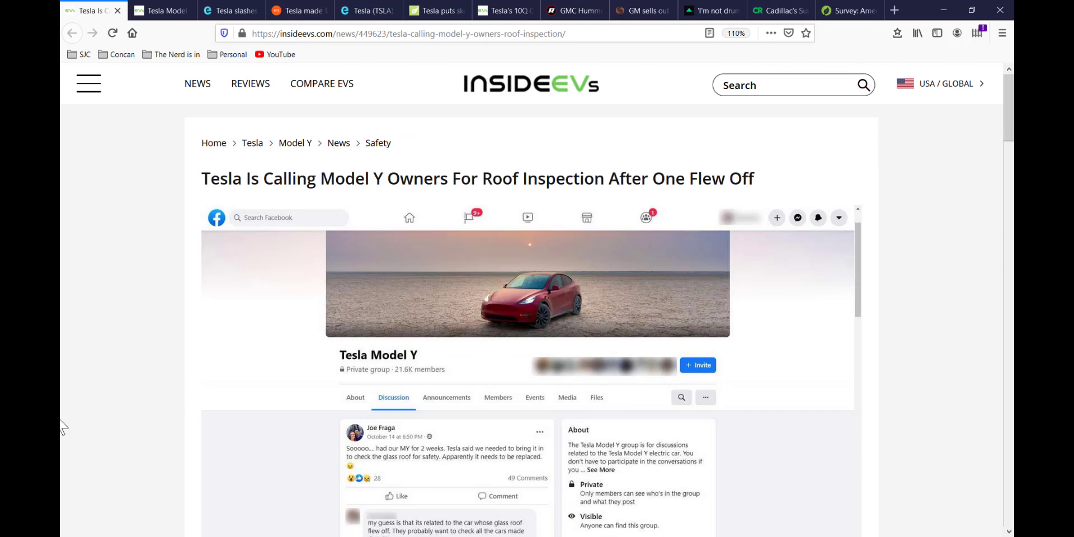
scroll(down, 3)
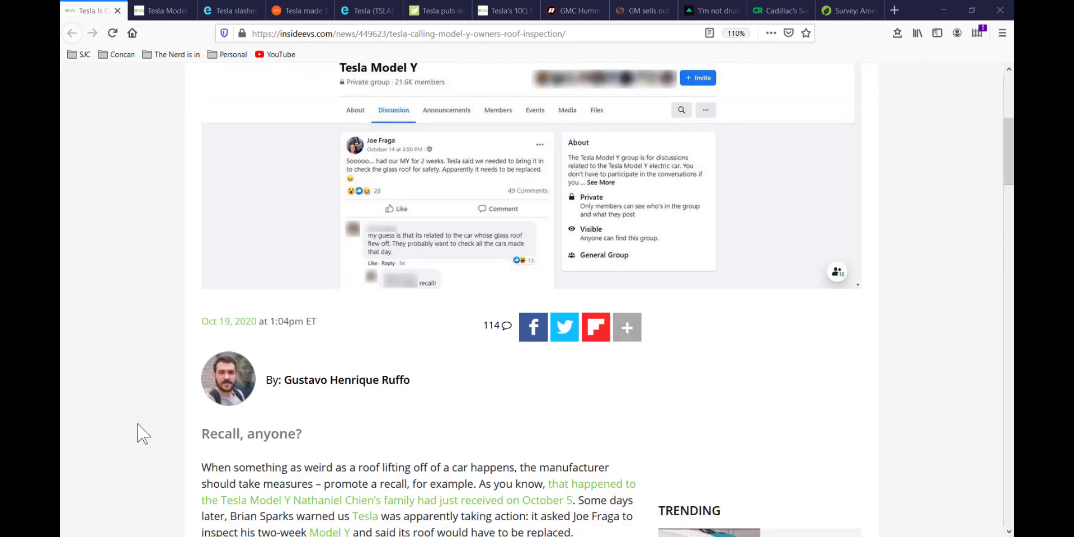
scroll(down, 3)
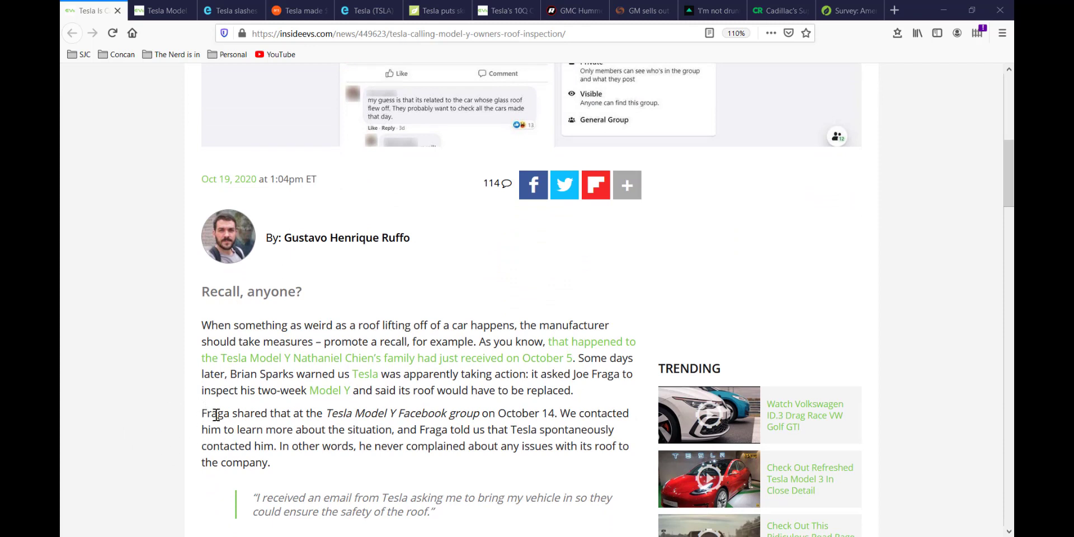
mouse_move(212, 414)
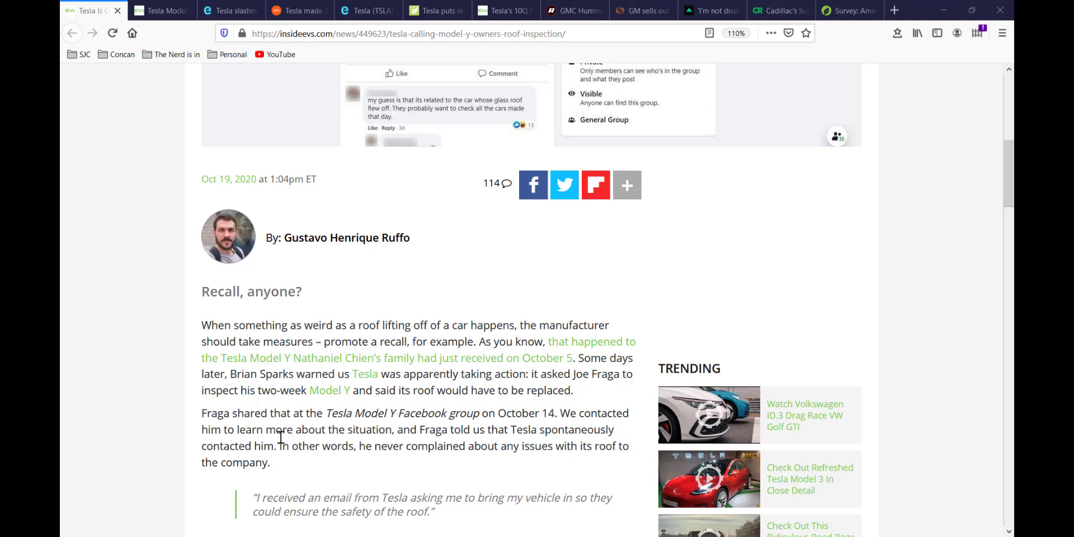
scroll(up, 3)
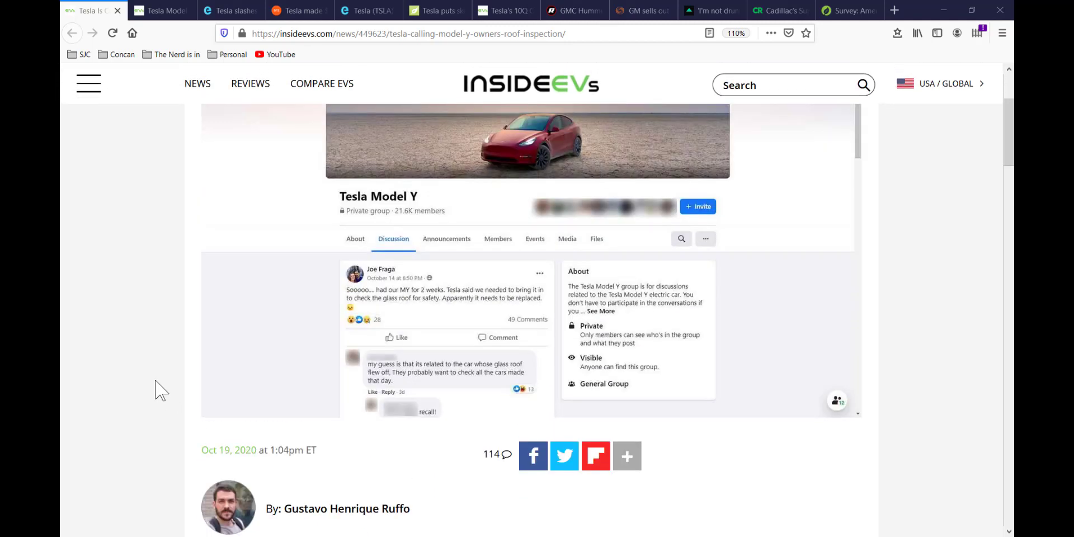
scroll(up, 3)
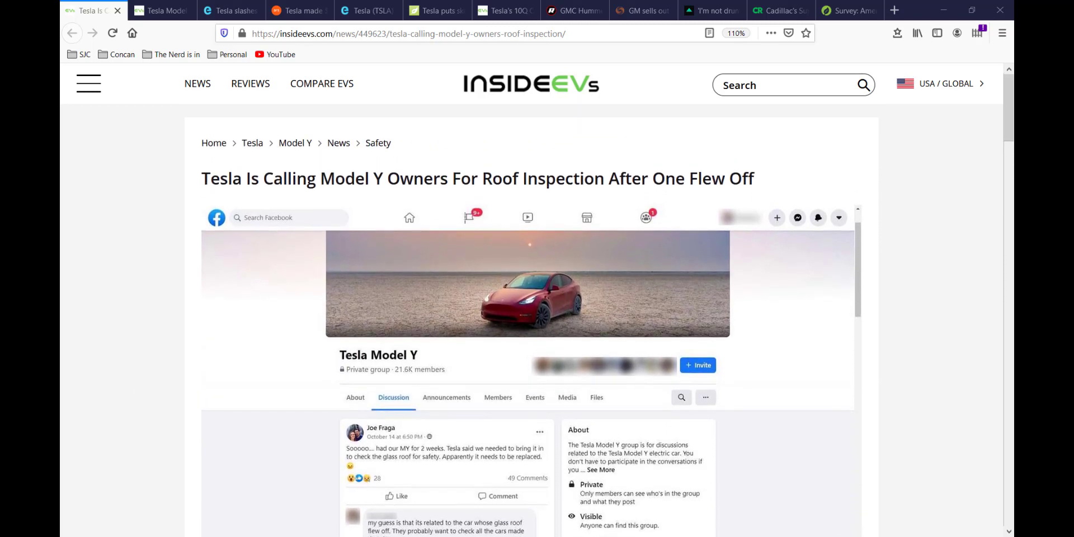
Step: Bring up Electrek's Tesla used car warranty article and highlight its 'Last week, we reported' 7-day return policy paragraph
click(230, 10)
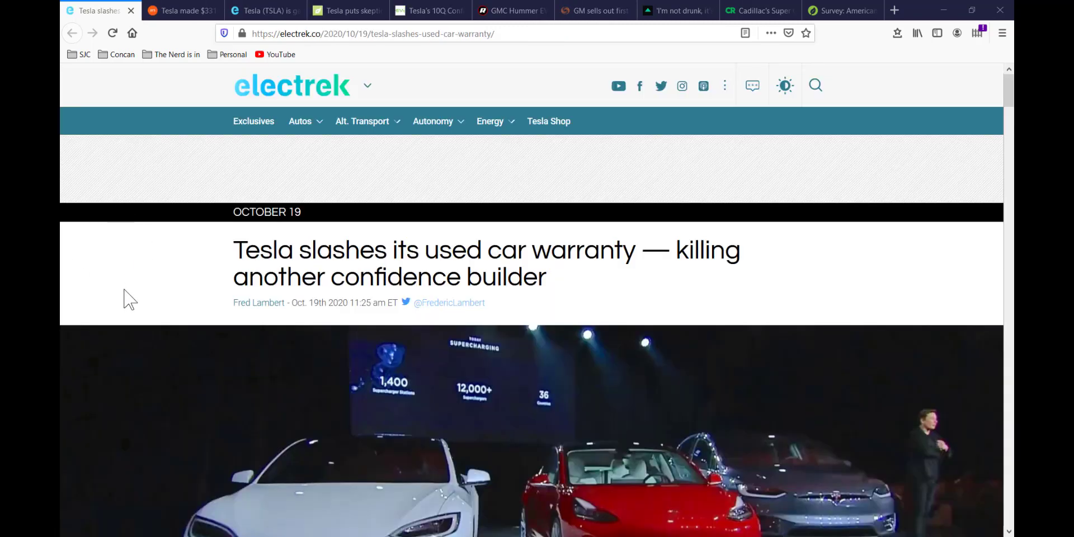
mouse_move(133, 278)
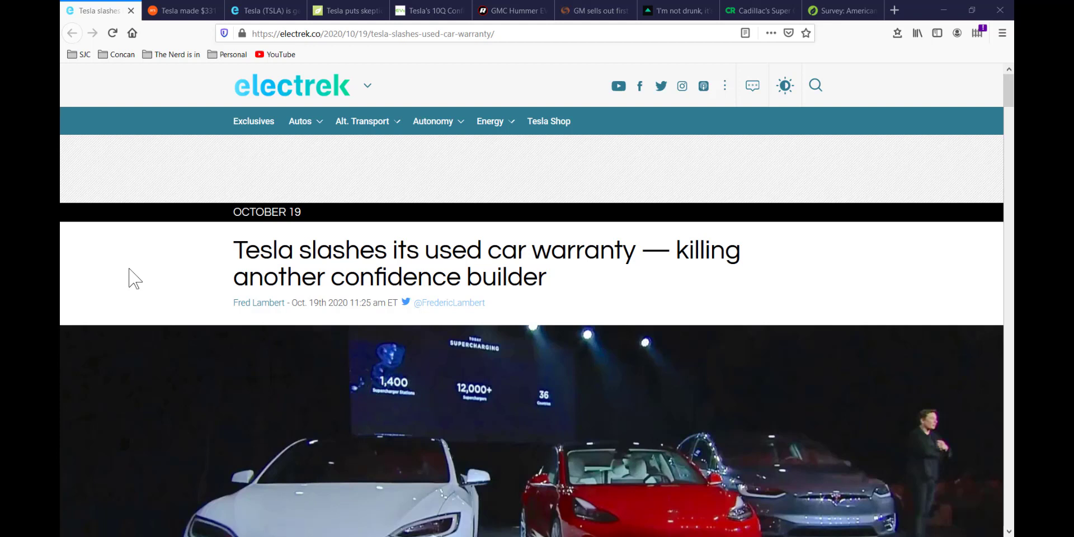
mouse_move(144, 274)
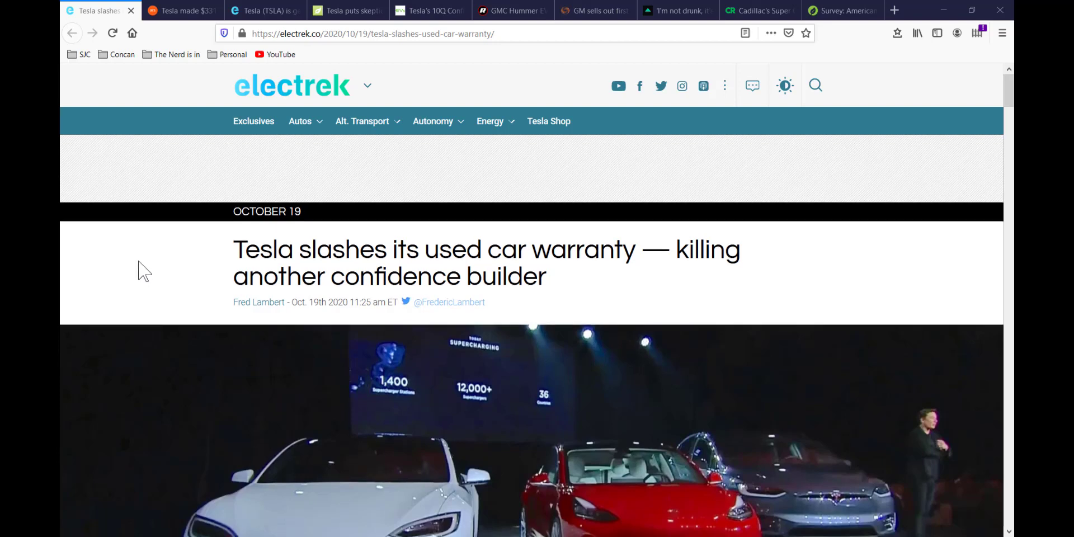
scroll(down, 3)
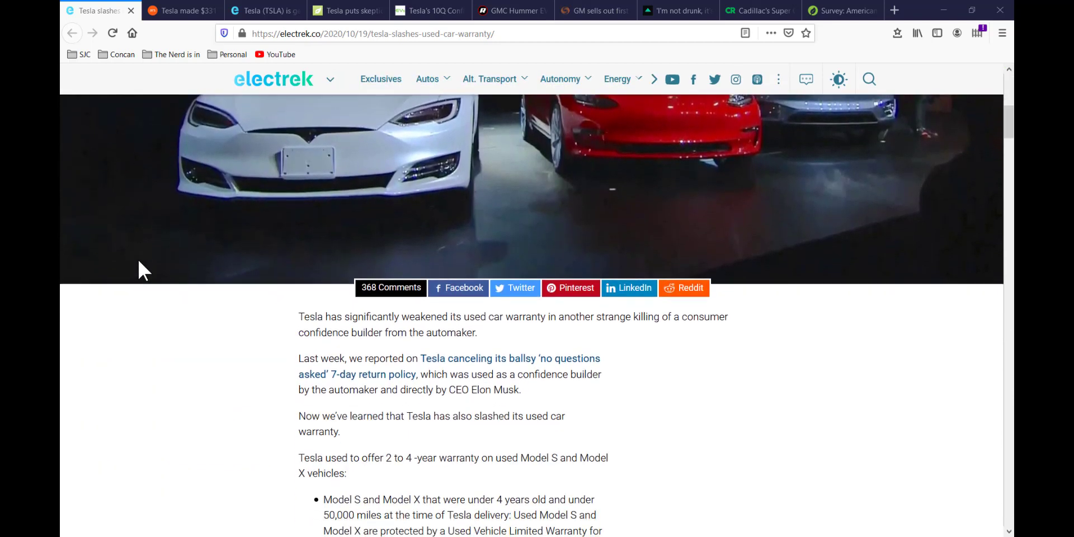
scroll(down, 3)
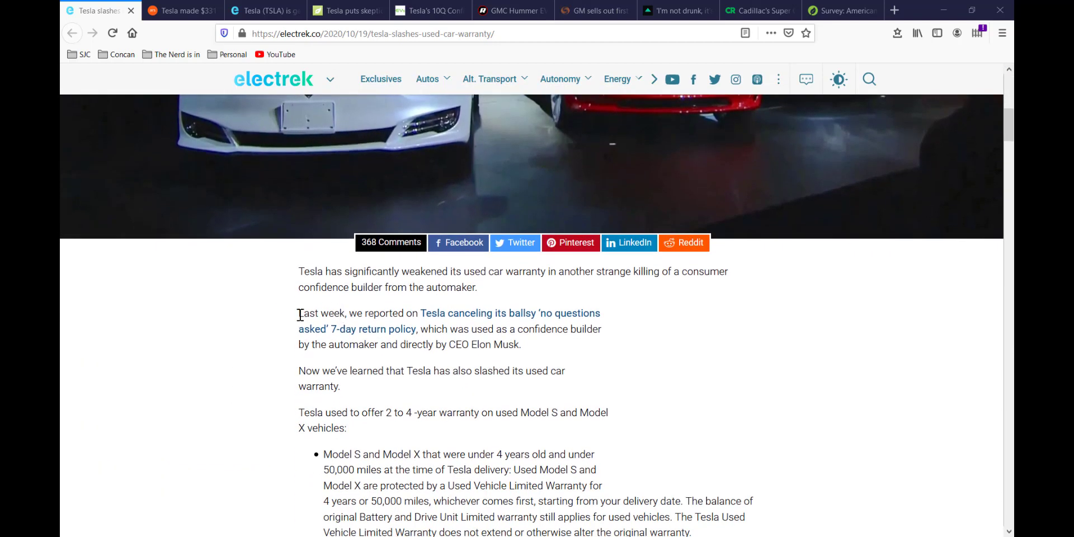
drag(298, 314, 376, 313)
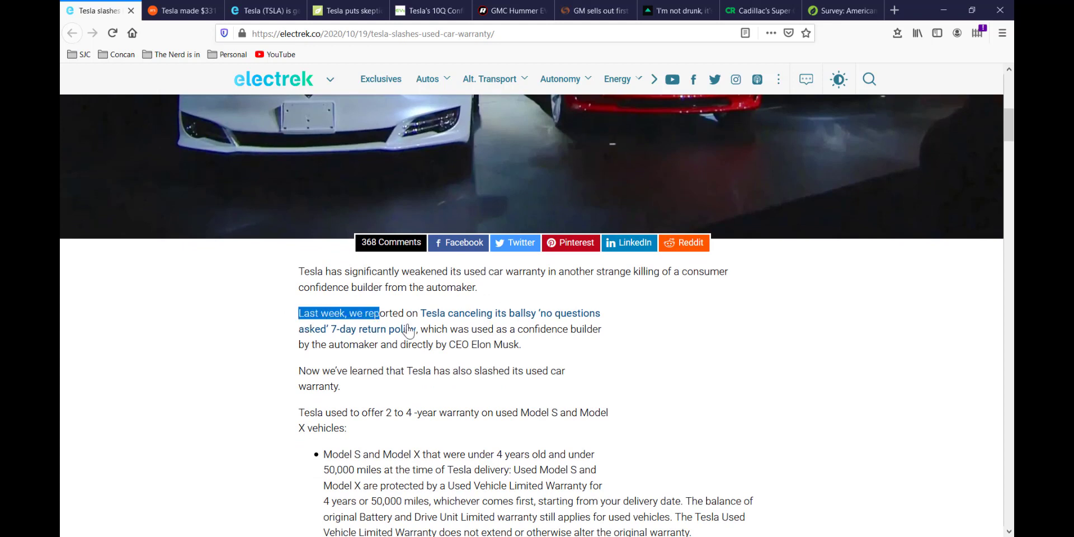
drag(381, 313, 521, 343)
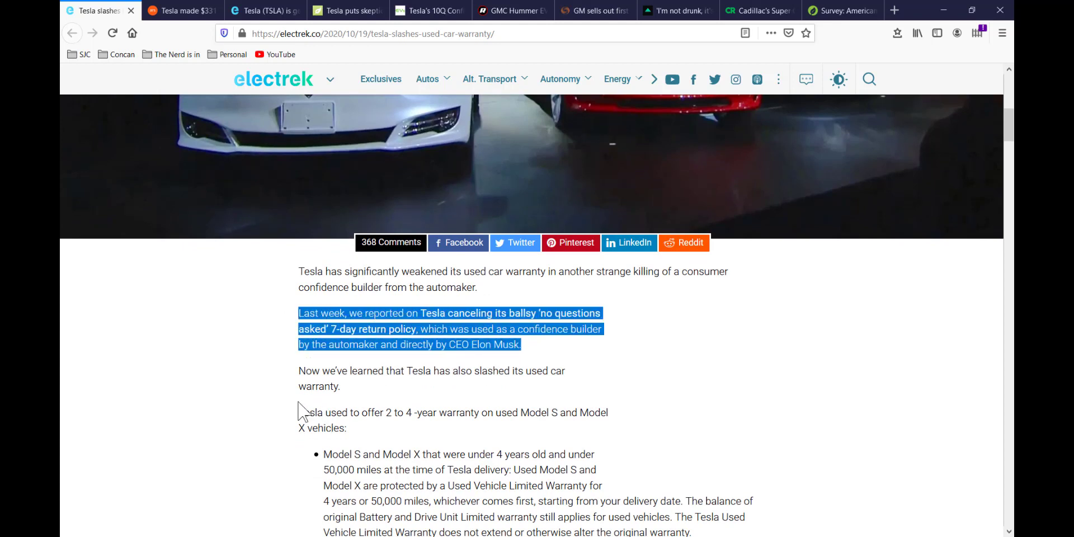
mouse_move(329, 386)
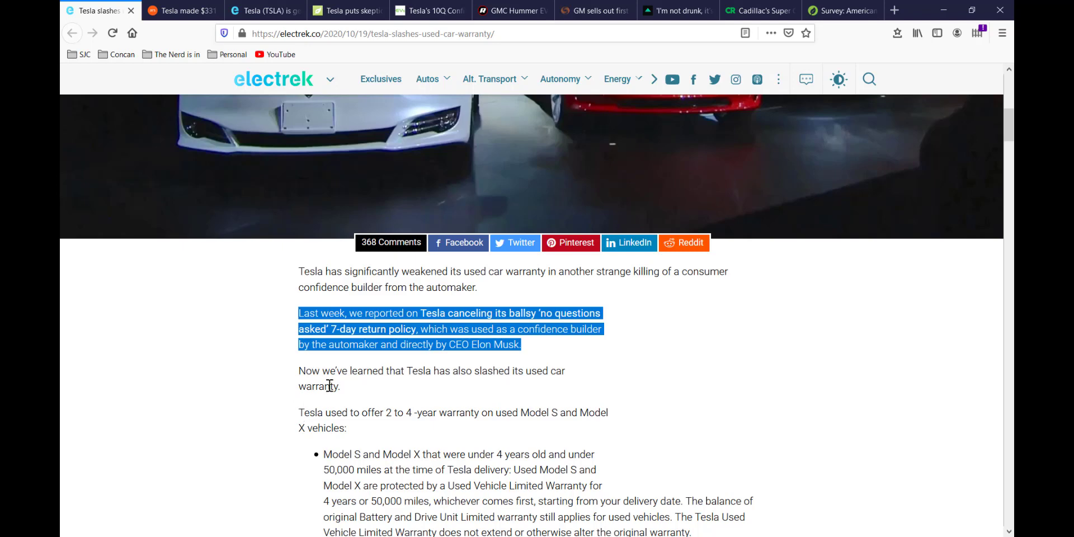
mouse_move(319, 415)
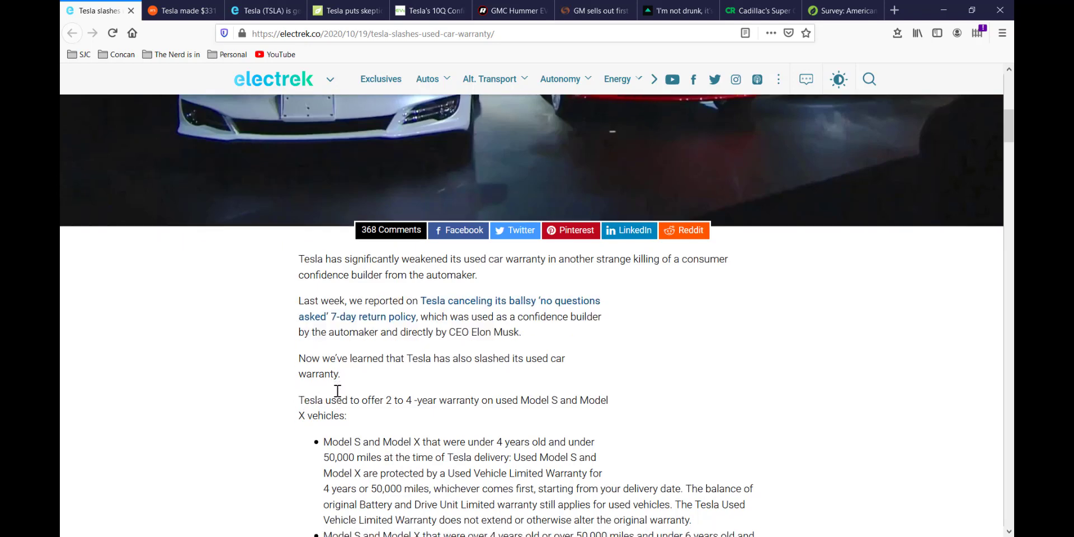
scroll(down, 3)
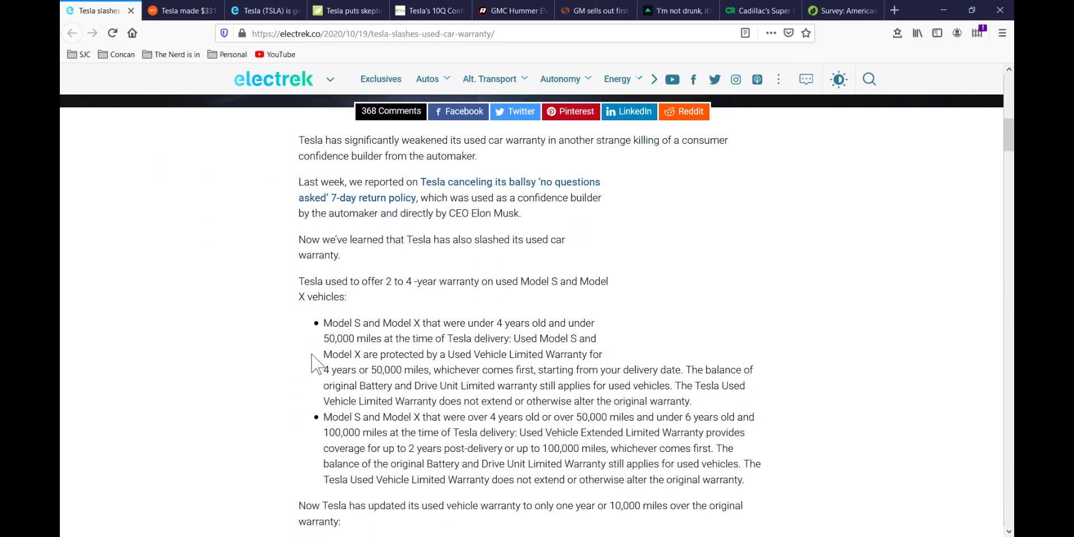
mouse_move(307, 361)
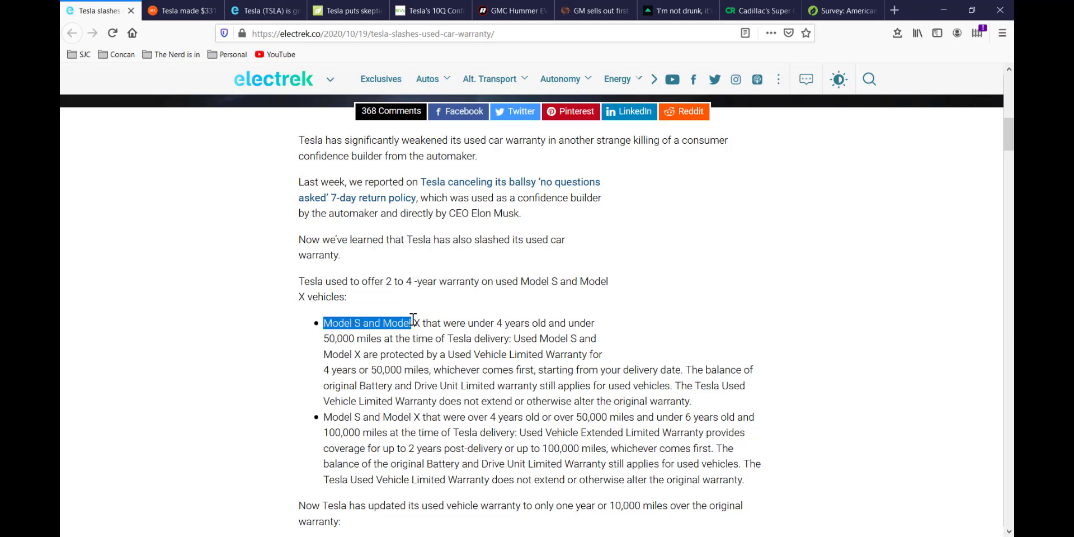
drag(411, 323, 539, 323)
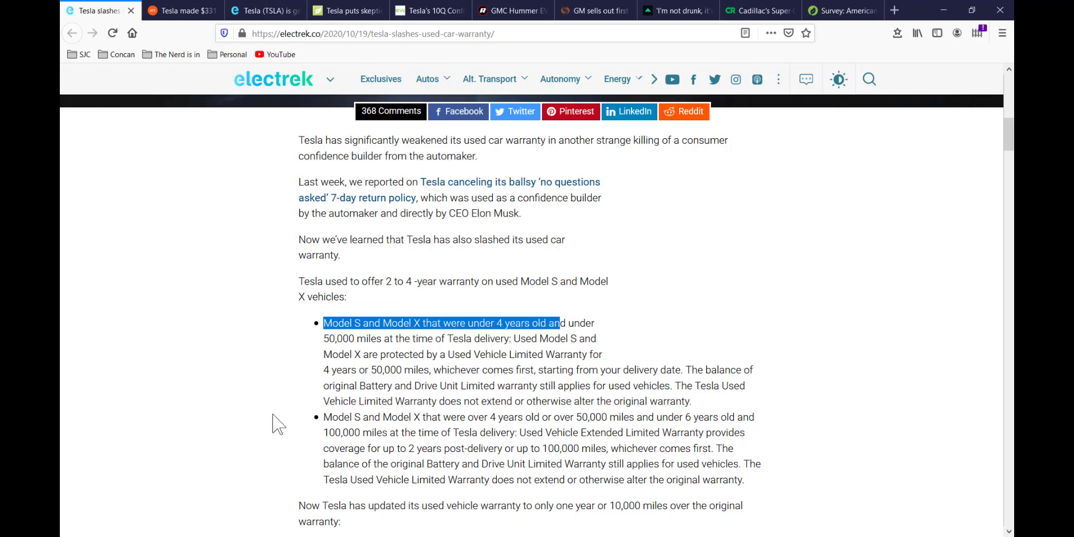
click(328, 376)
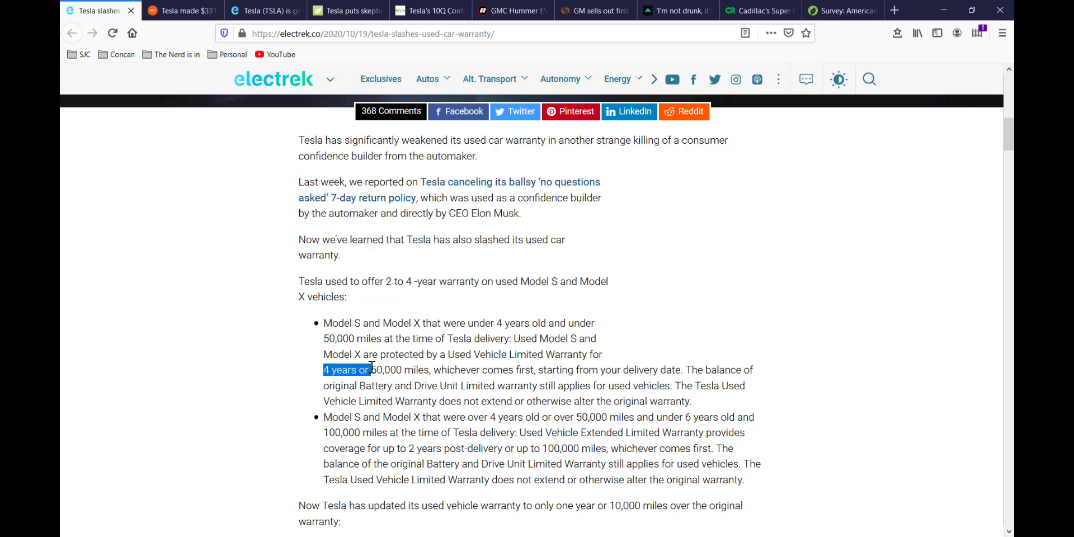
drag(371, 369, 417, 369)
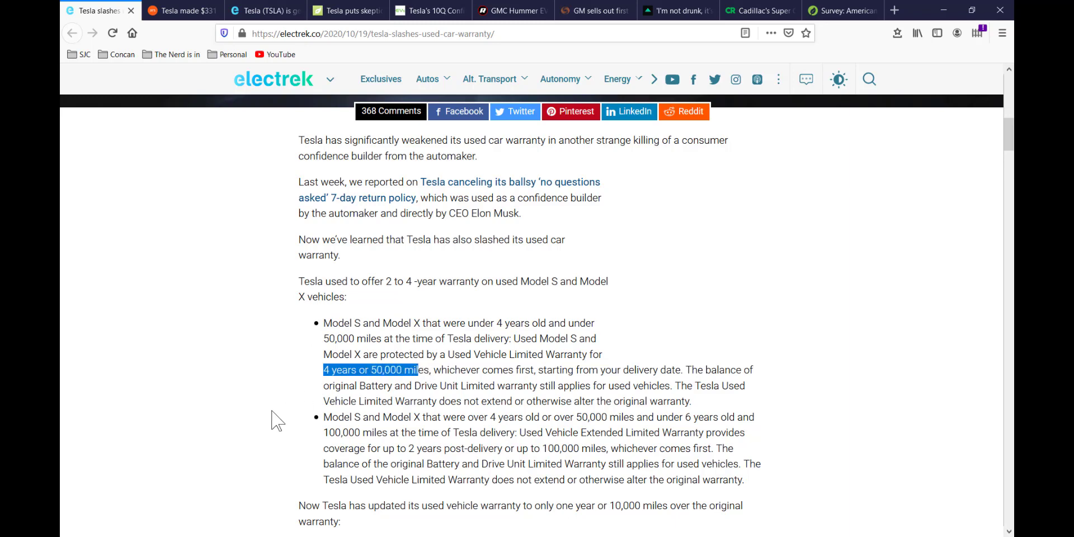
scroll(down, 3)
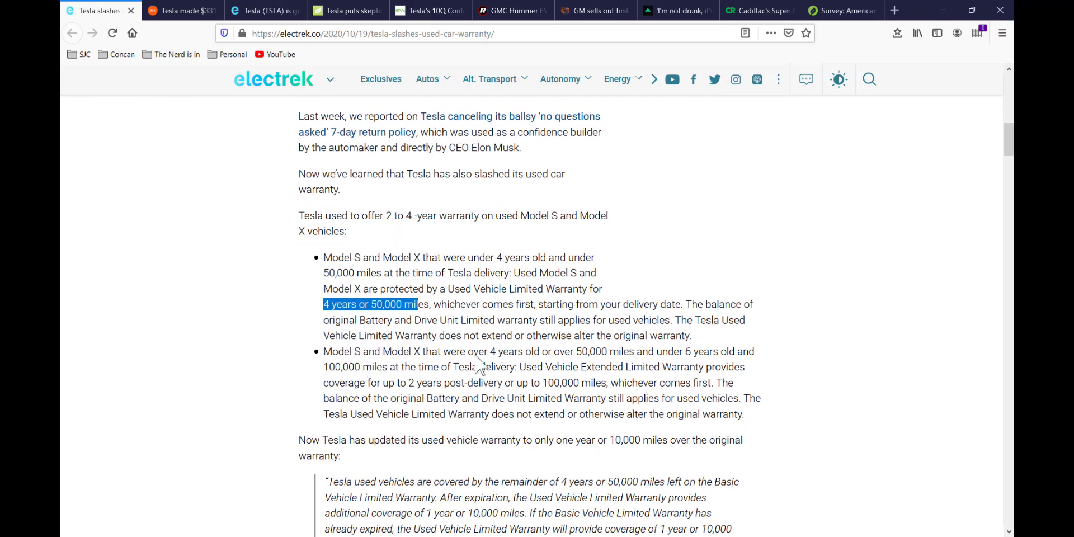
mouse_move(585, 355)
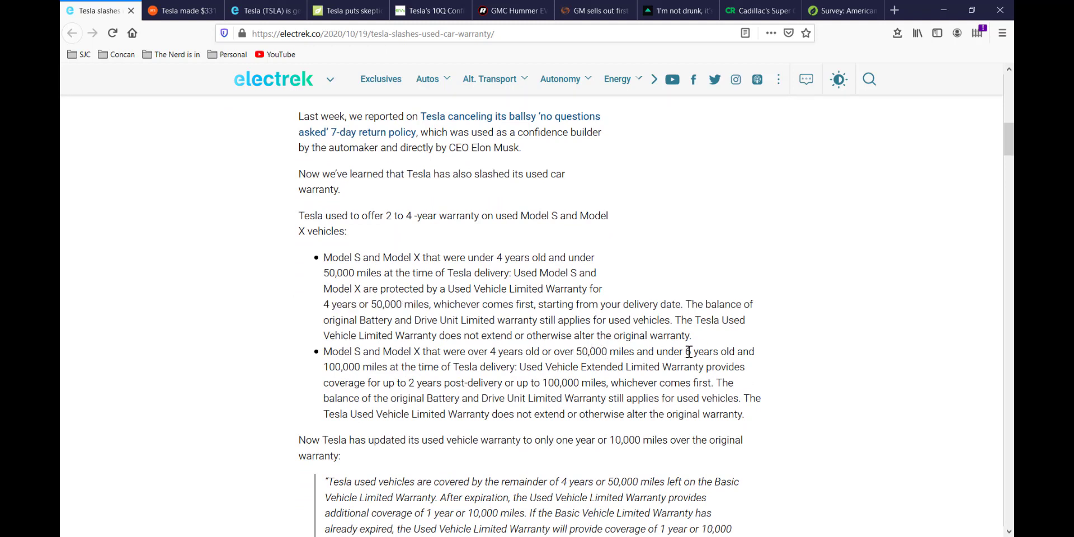
double_click(700, 352)
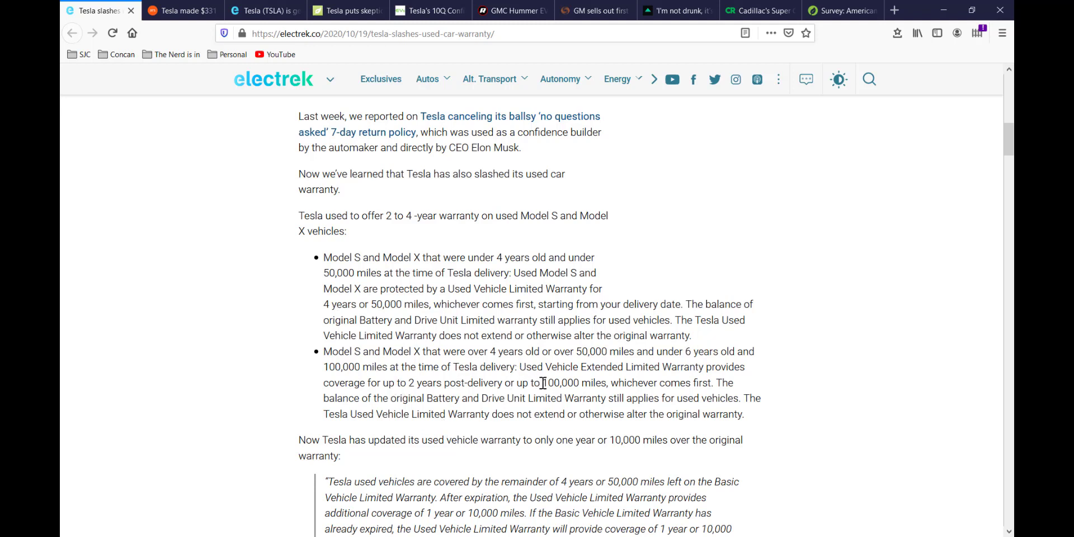
mouse_move(287, 381)
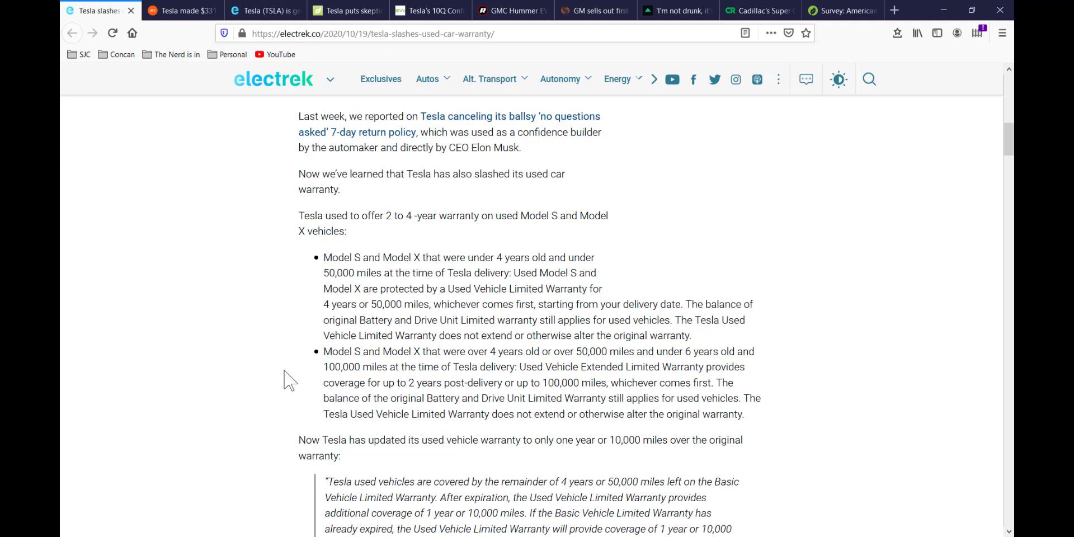
mouse_move(275, 376)
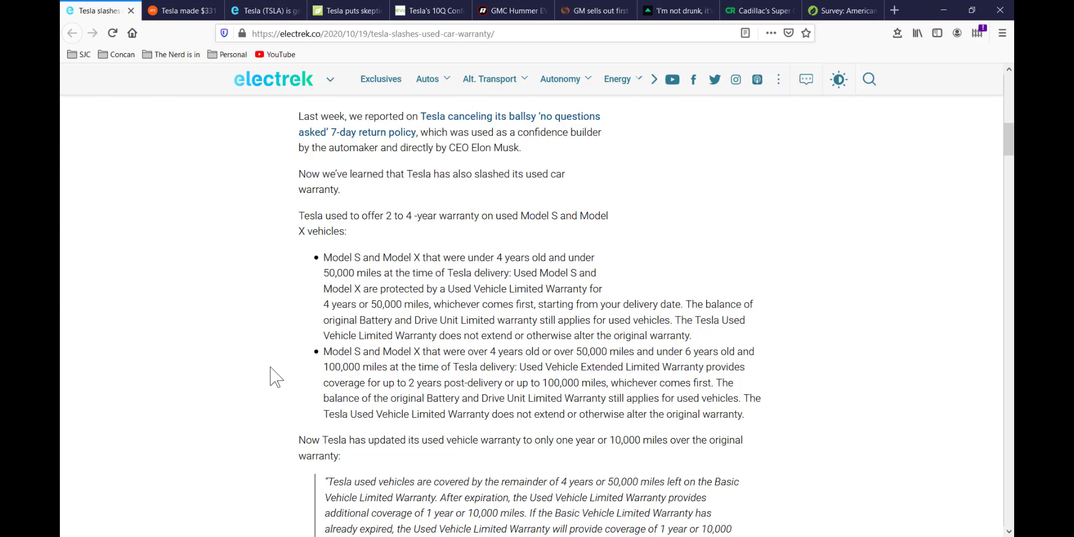
mouse_move(280, 371)
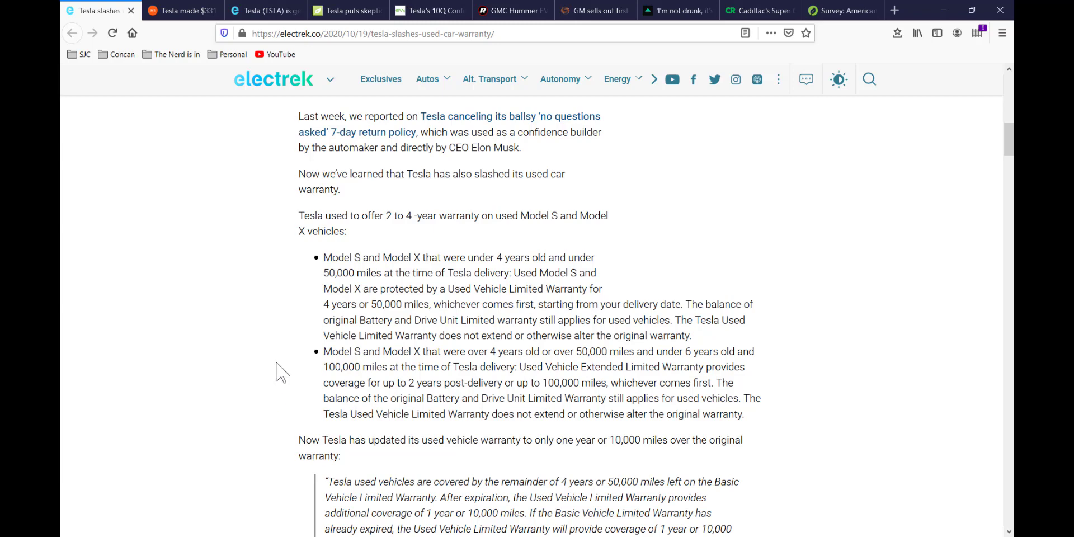
scroll(down, 3)
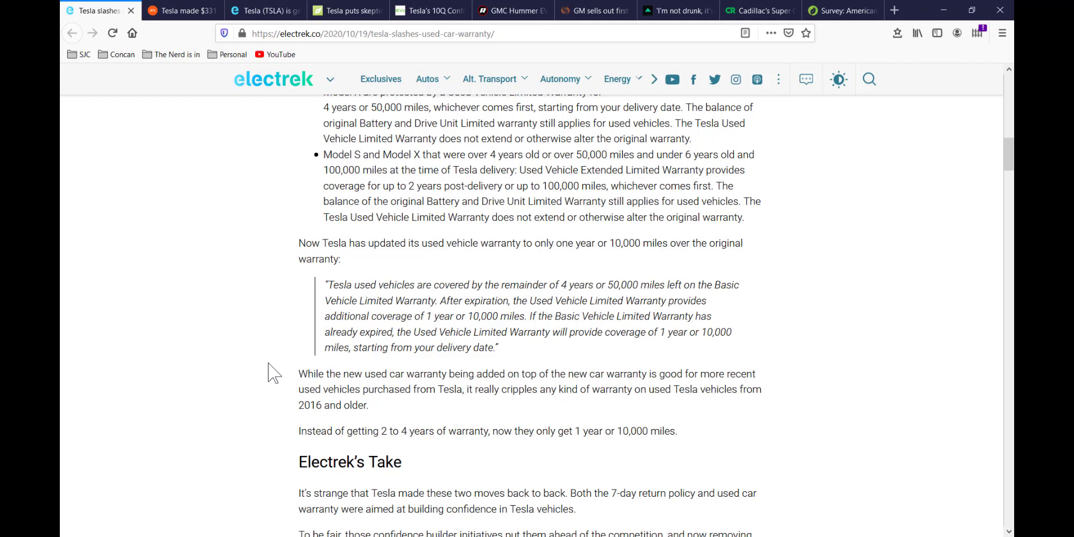
mouse_move(556, 436)
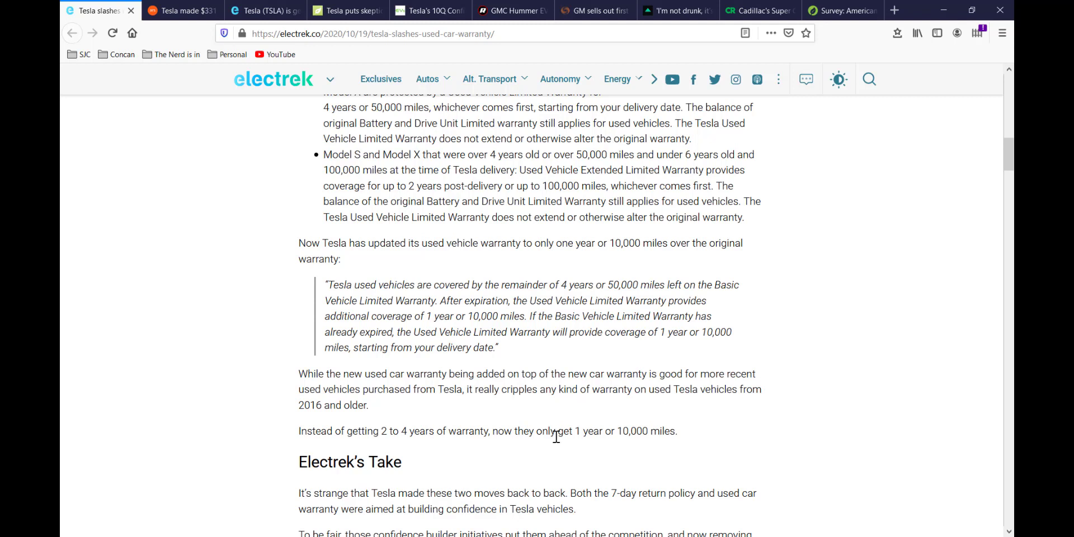
mouse_move(503, 430)
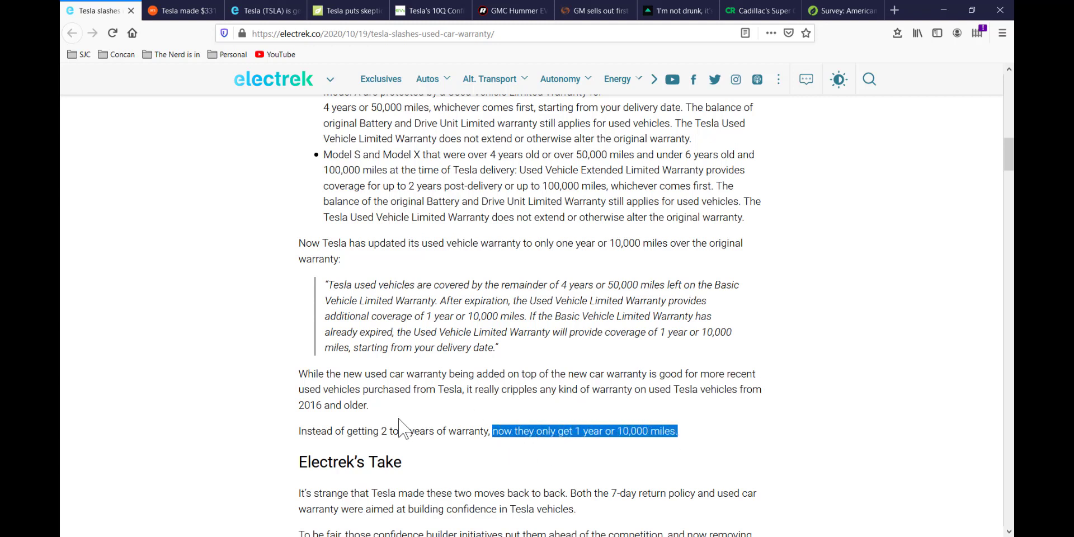
mouse_move(332, 434)
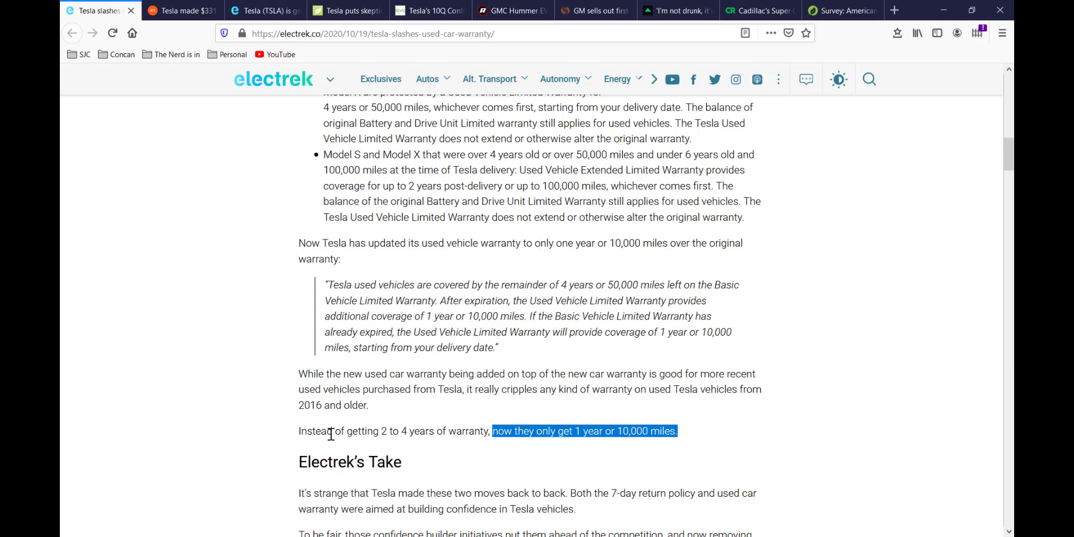
mouse_move(249, 438)
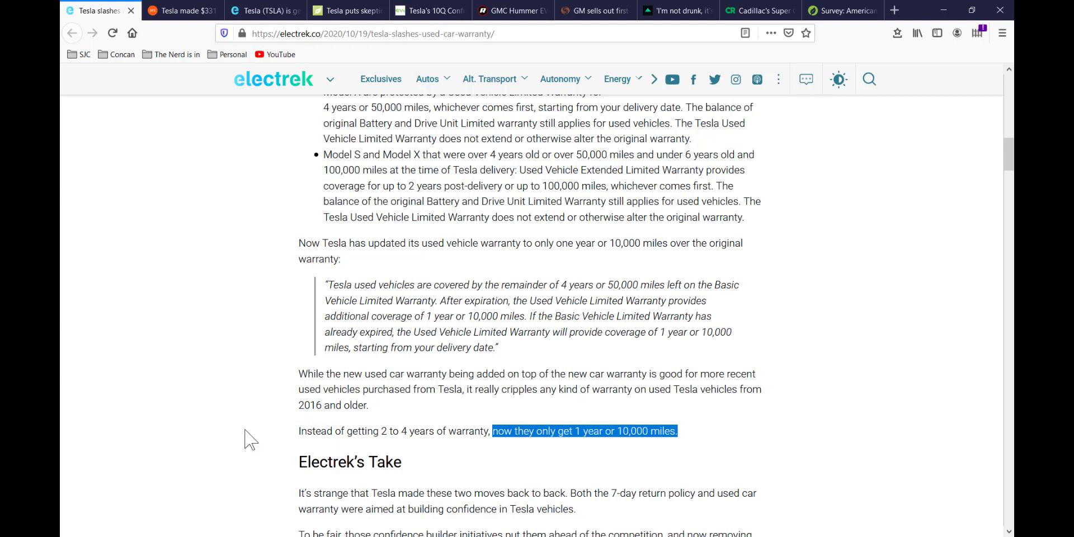
mouse_move(255, 437)
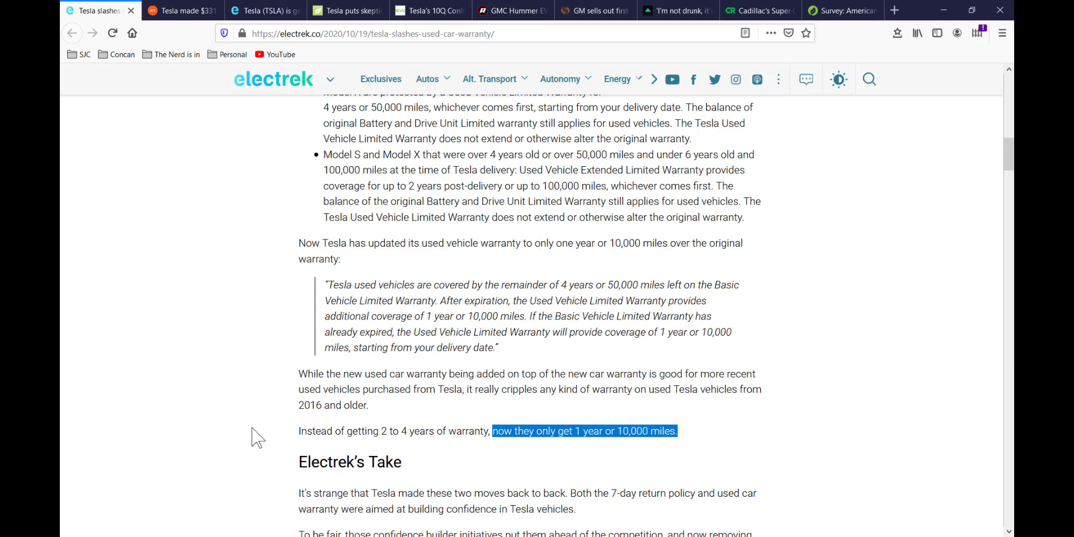
scroll(up, 3)
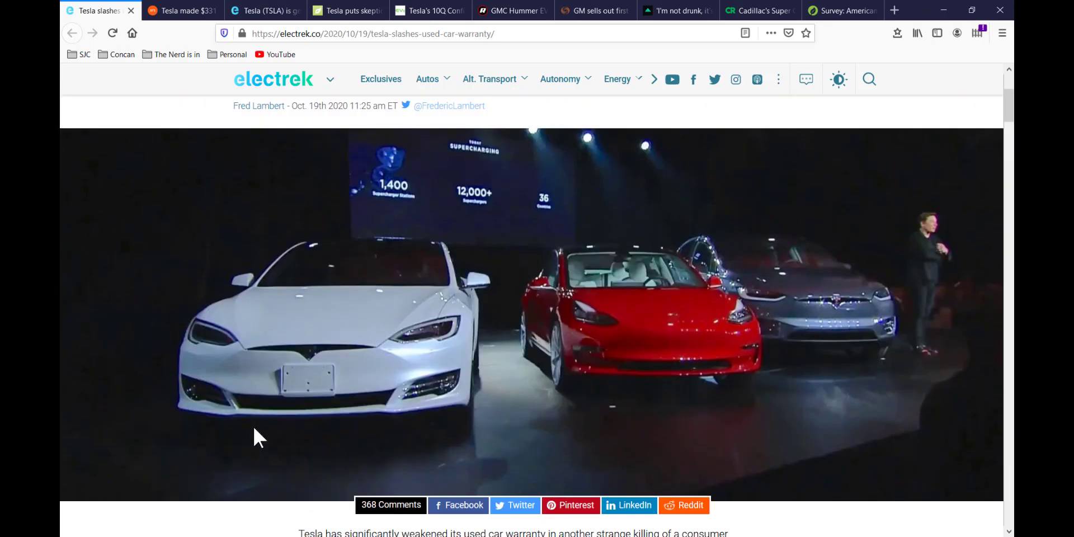
Step: Scroll the Electrek warranty article back up to its headline
scroll(up, 3)
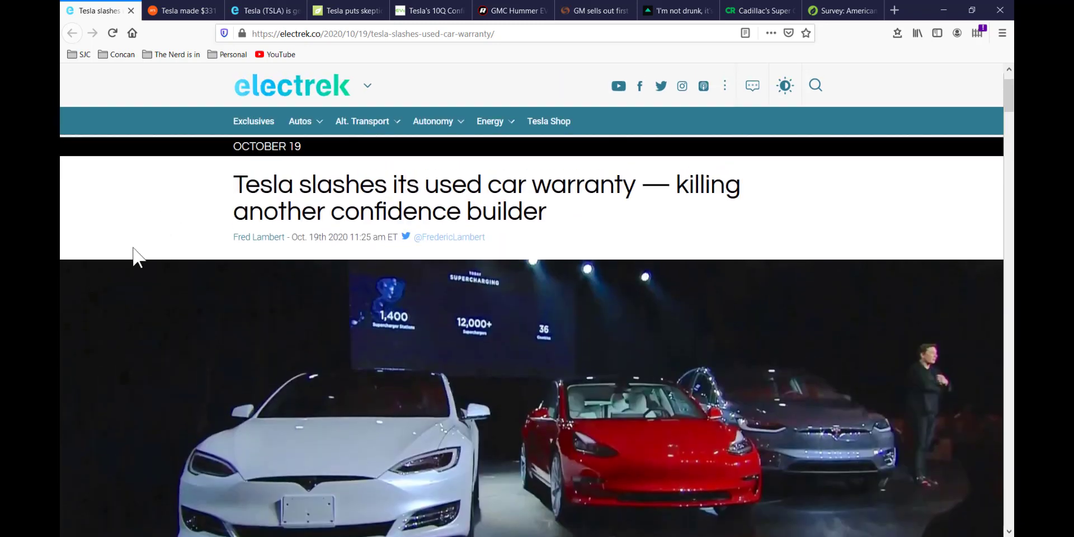
mouse_move(162, 213)
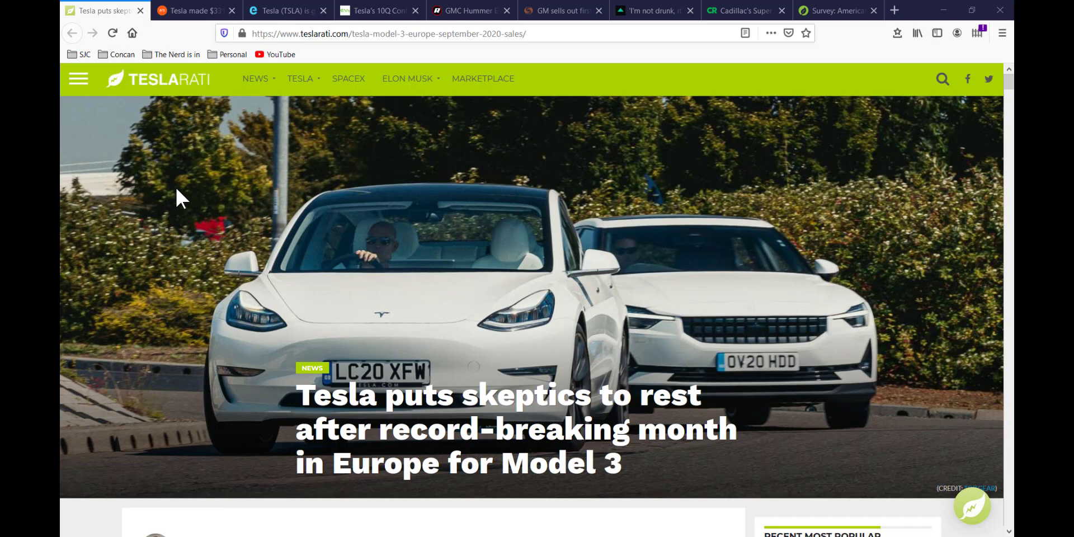
mouse_move(268, 360)
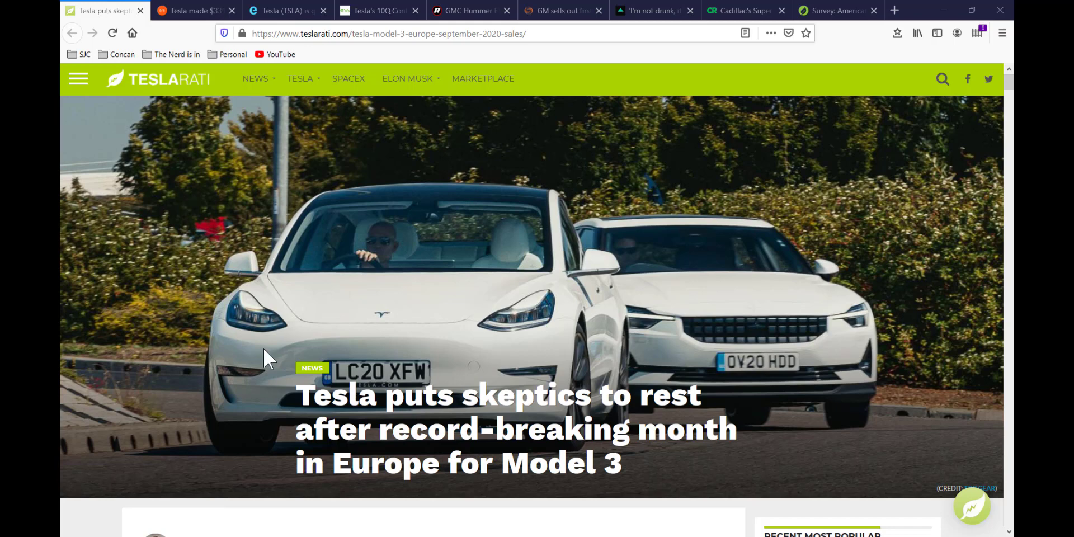
scroll(down, 3)
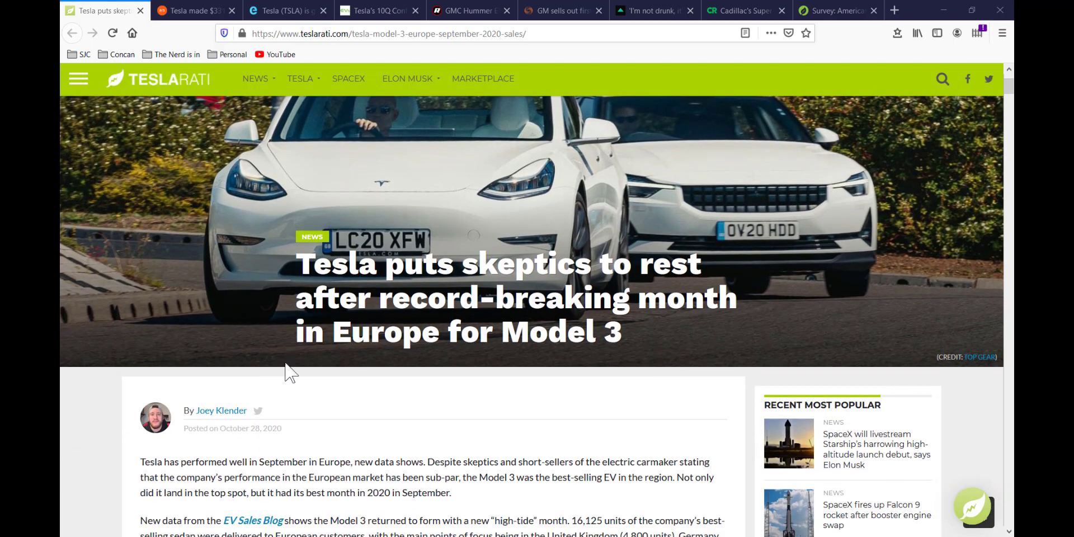
scroll(down, 3)
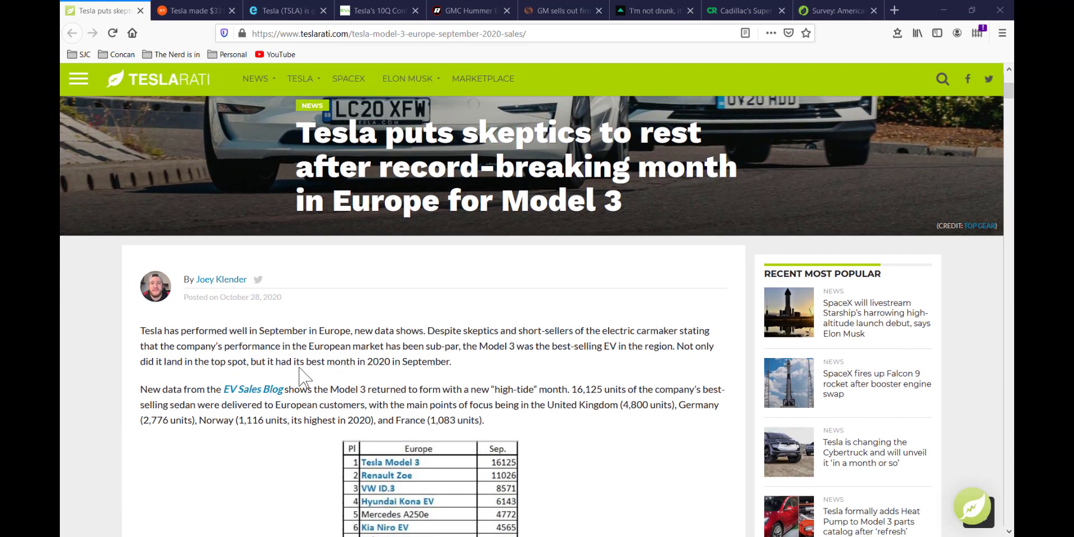
scroll(down, 3)
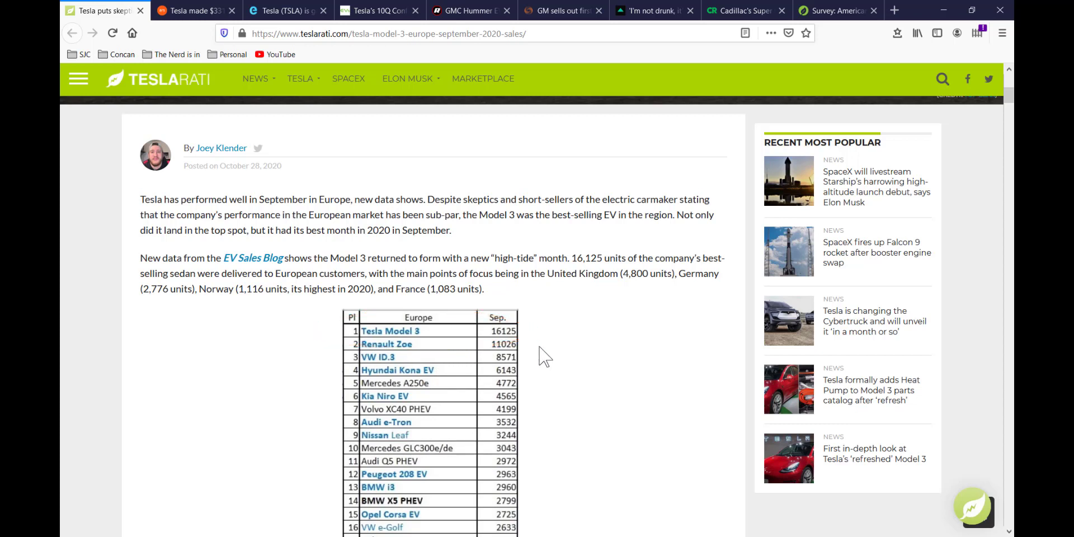
mouse_move(403, 365)
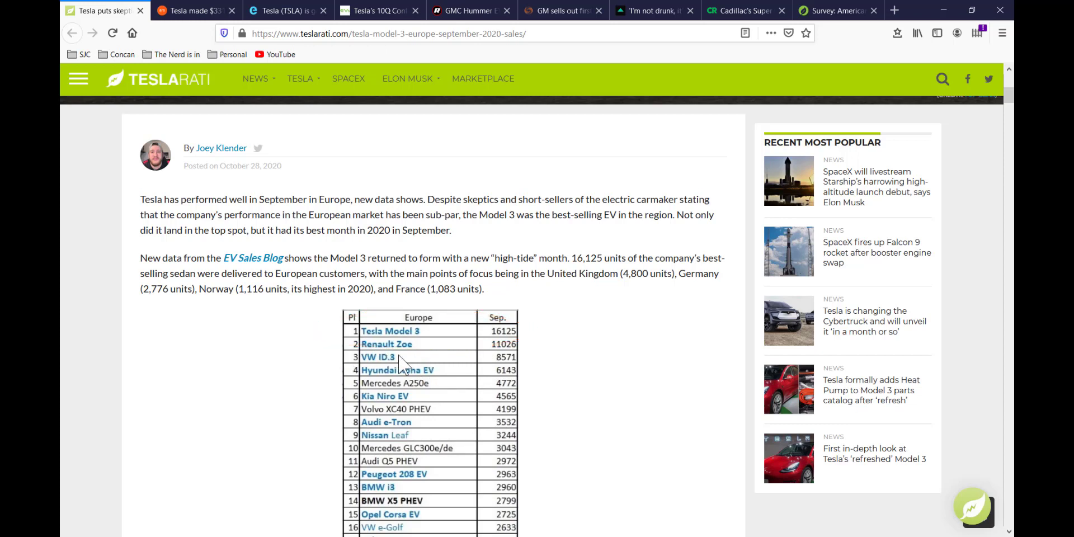
mouse_move(391, 371)
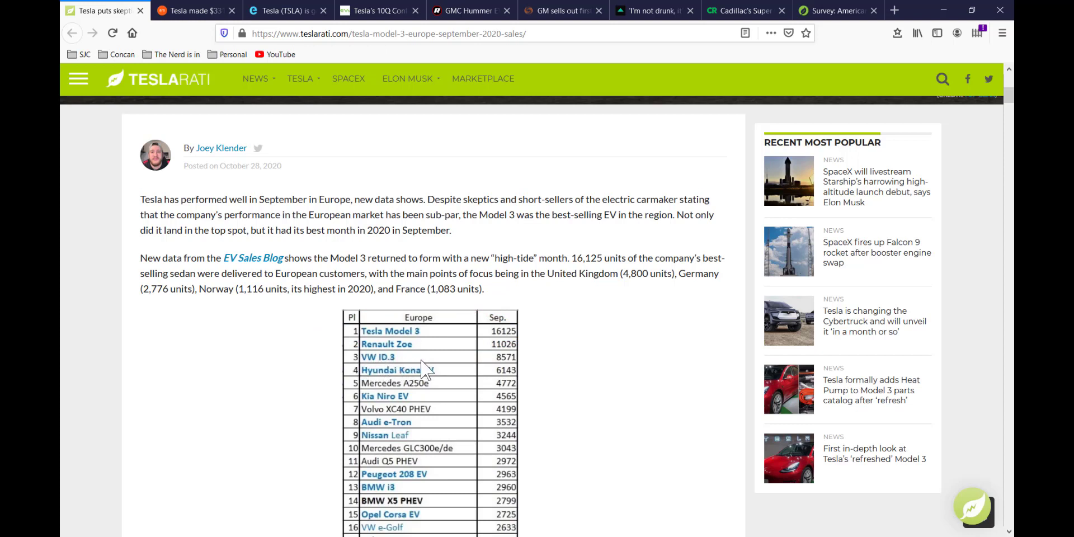
mouse_move(552, 366)
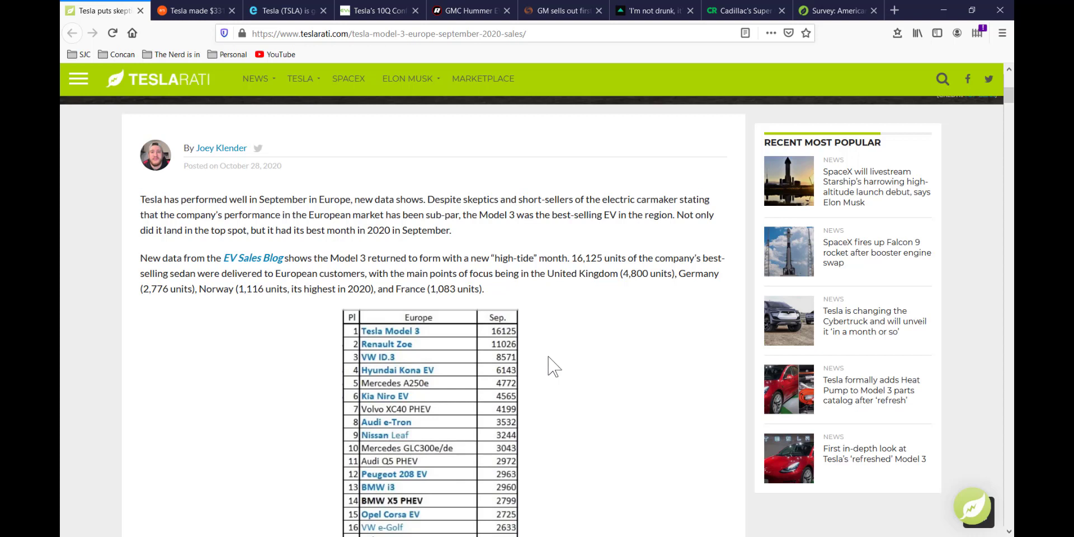
mouse_move(445, 347)
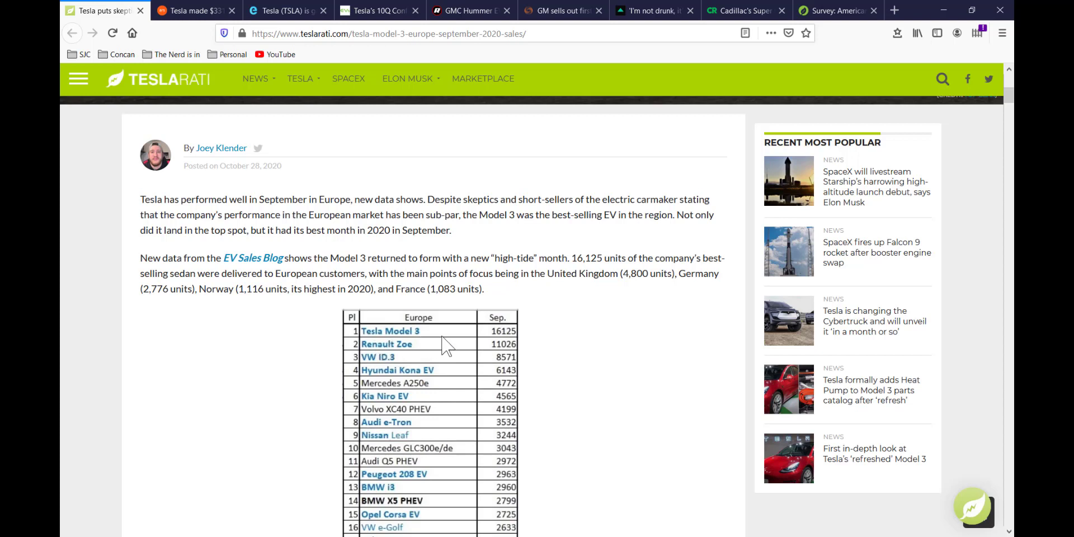
mouse_move(538, 346)
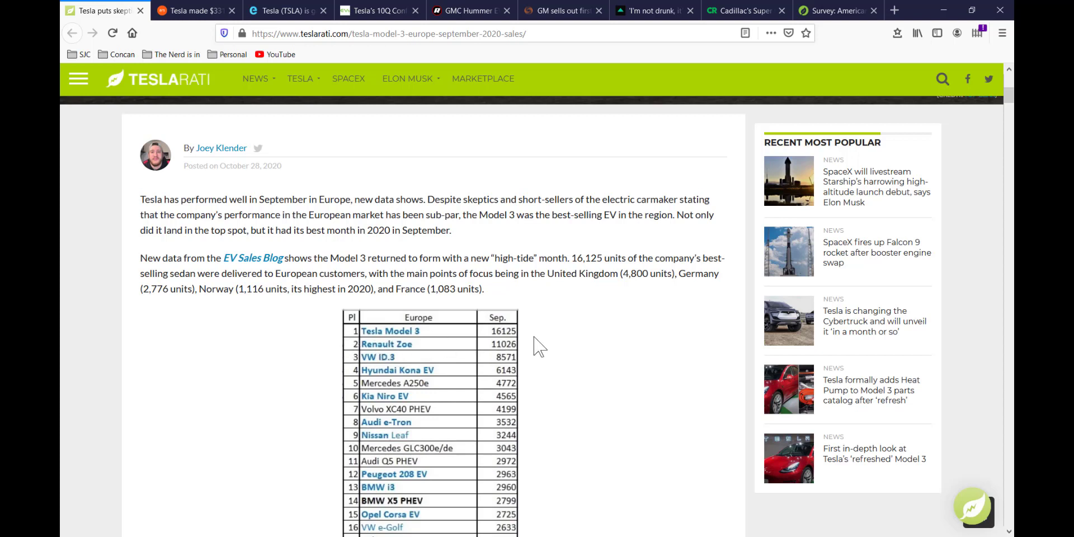
mouse_move(524, 343)
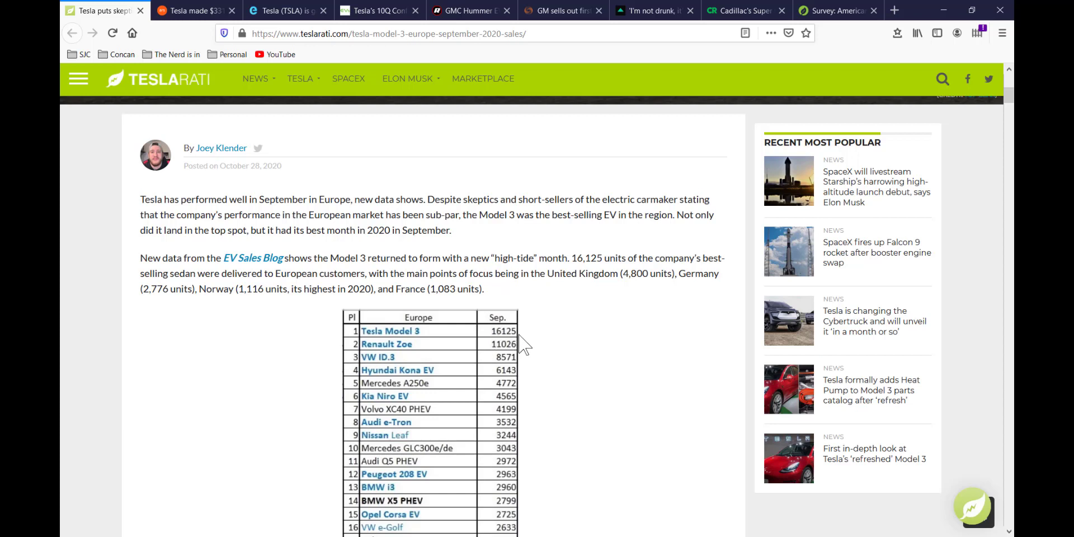
mouse_move(261, 325)
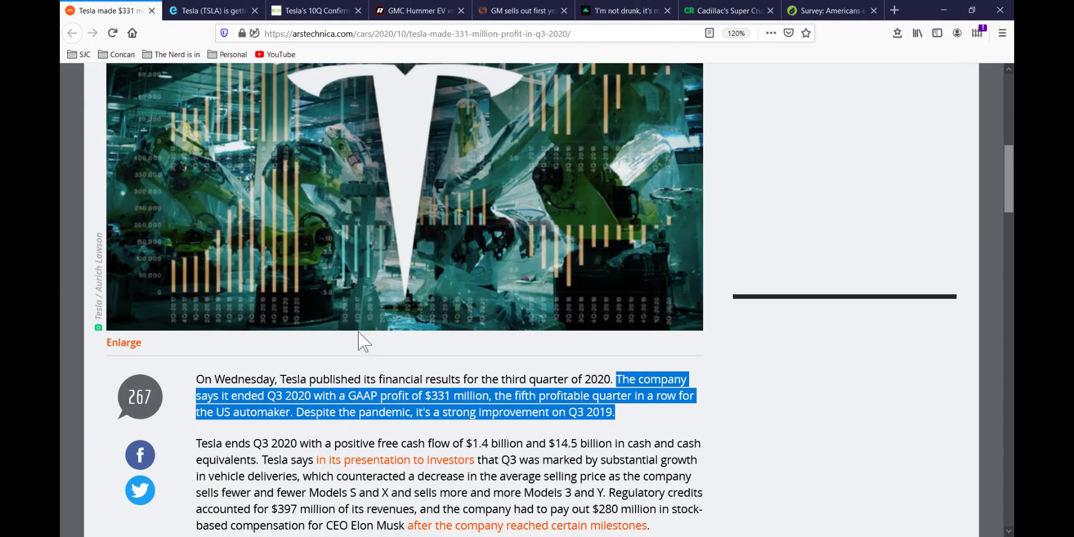
Step: In the Tesla Q3 profit article's delivery figures, pick out 15,725 Models S/X, then the 124,318 total vehicles delivered
scroll(down, 3)
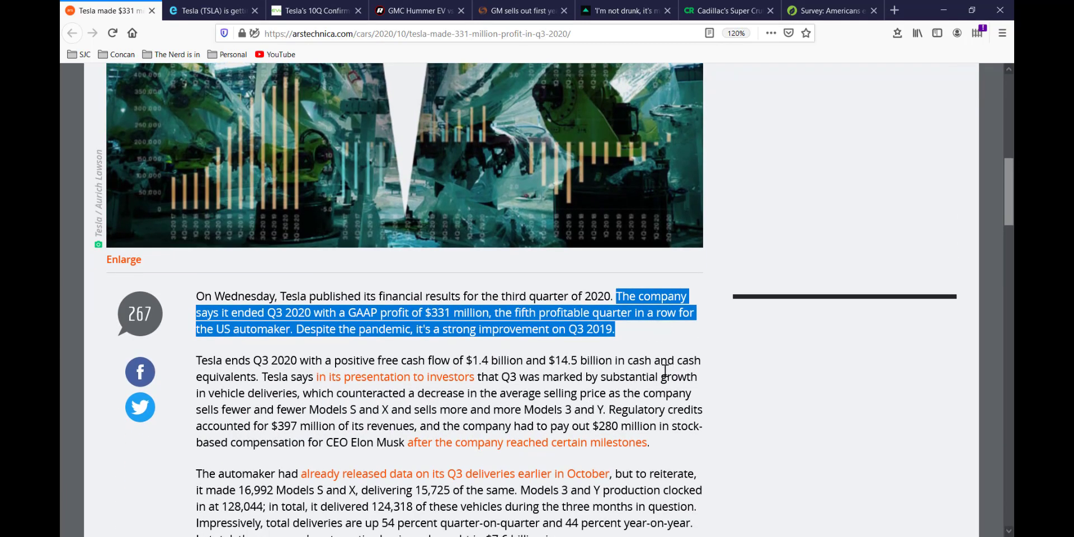
mouse_move(657, 403)
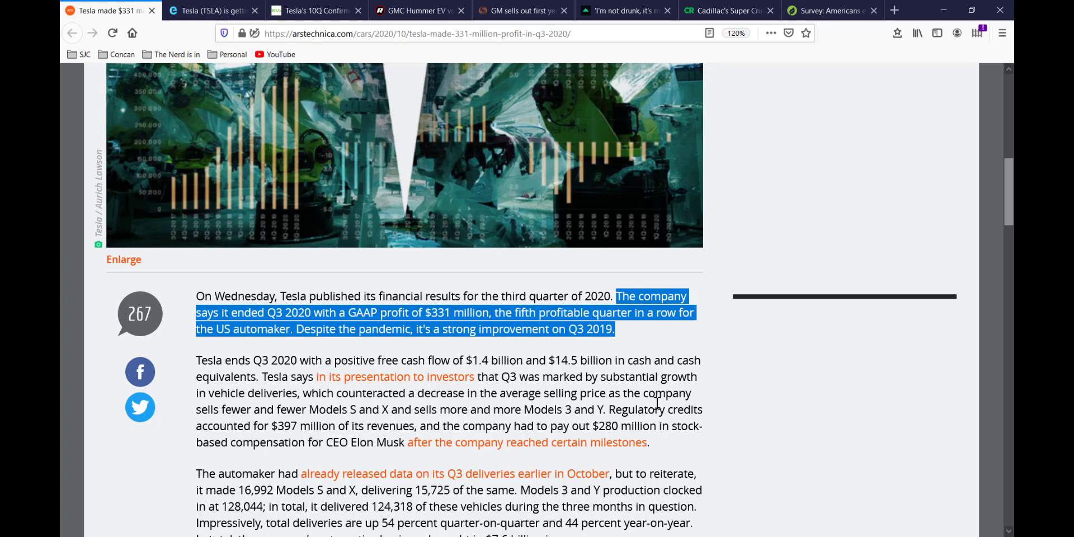
mouse_move(514, 402)
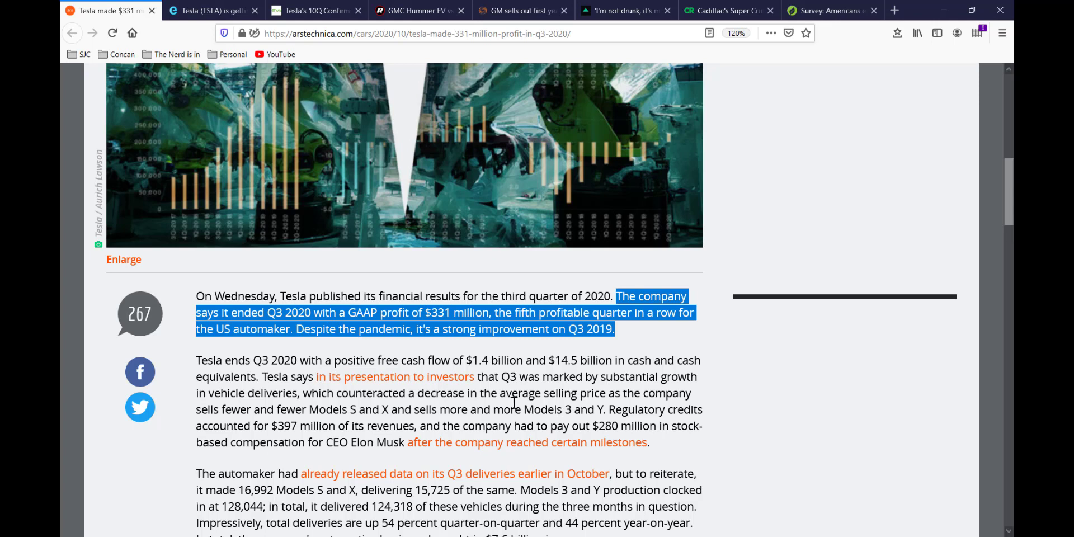
mouse_move(325, 425)
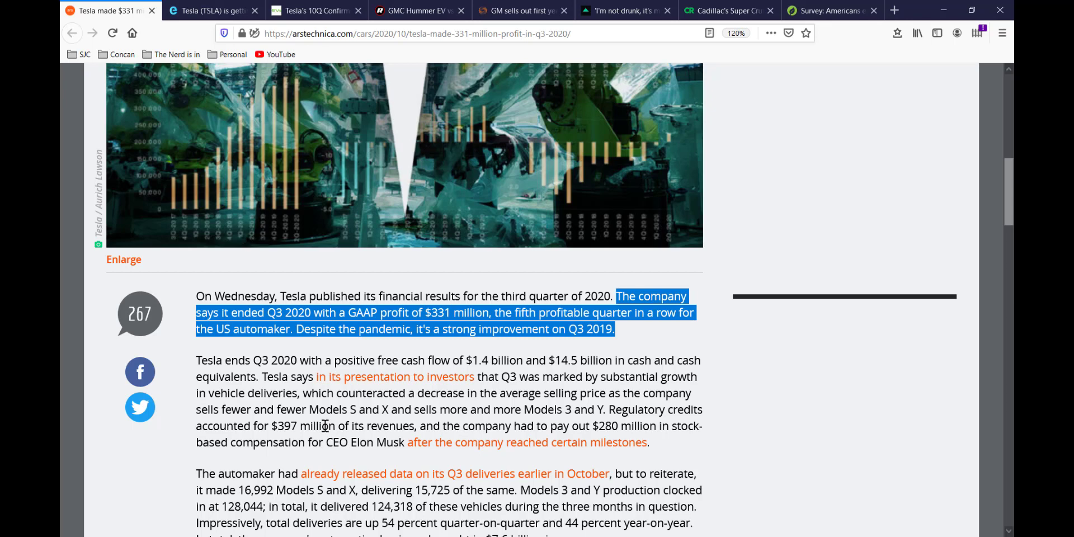
scroll(down, 3)
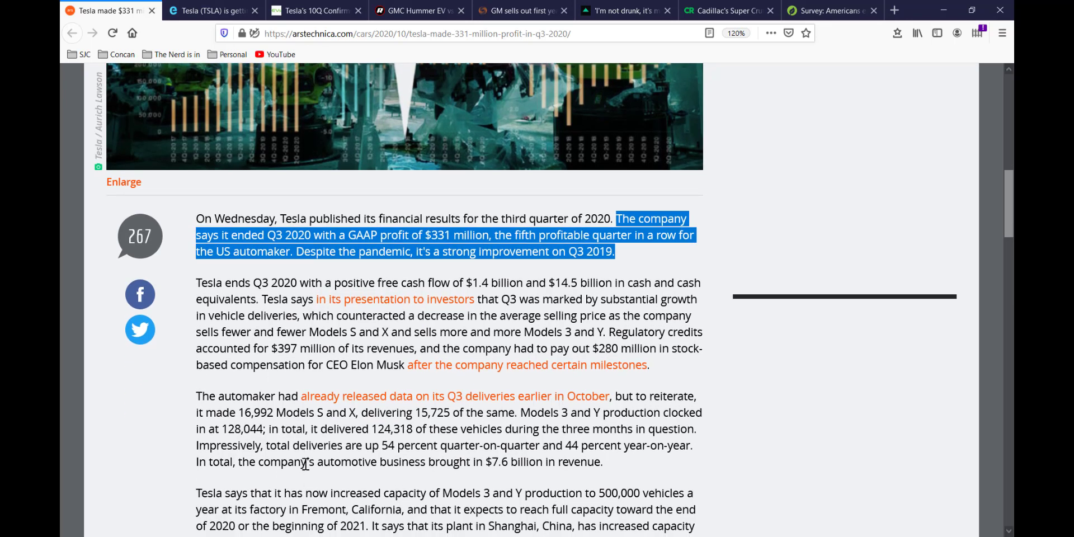
scroll(down, 3)
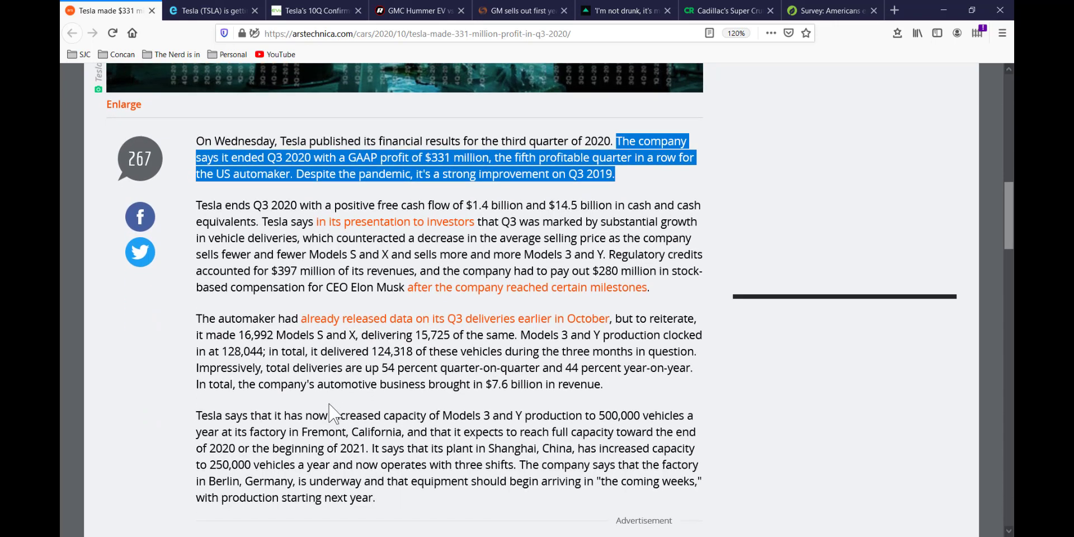
mouse_move(523, 417)
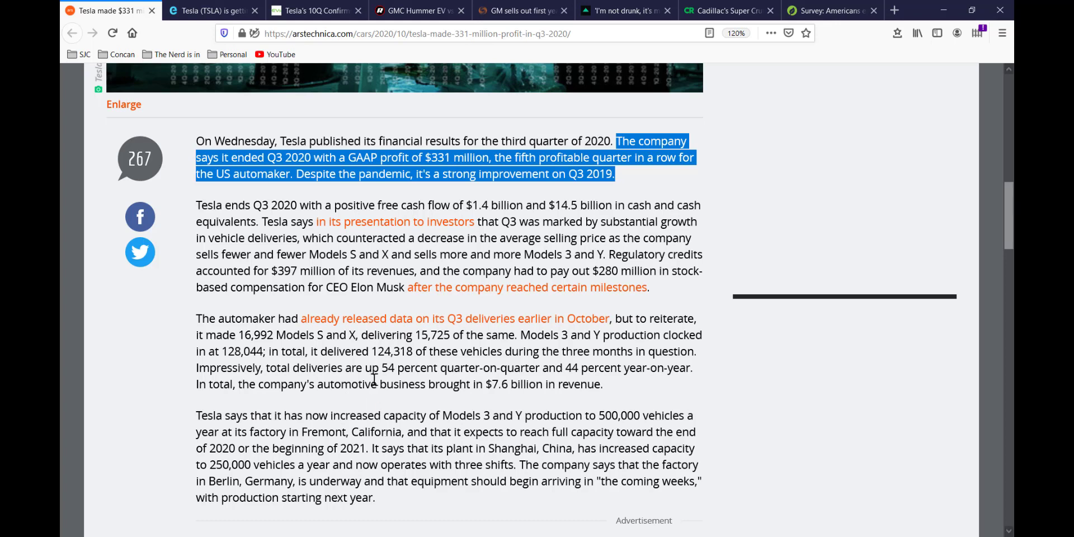
mouse_move(381, 353)
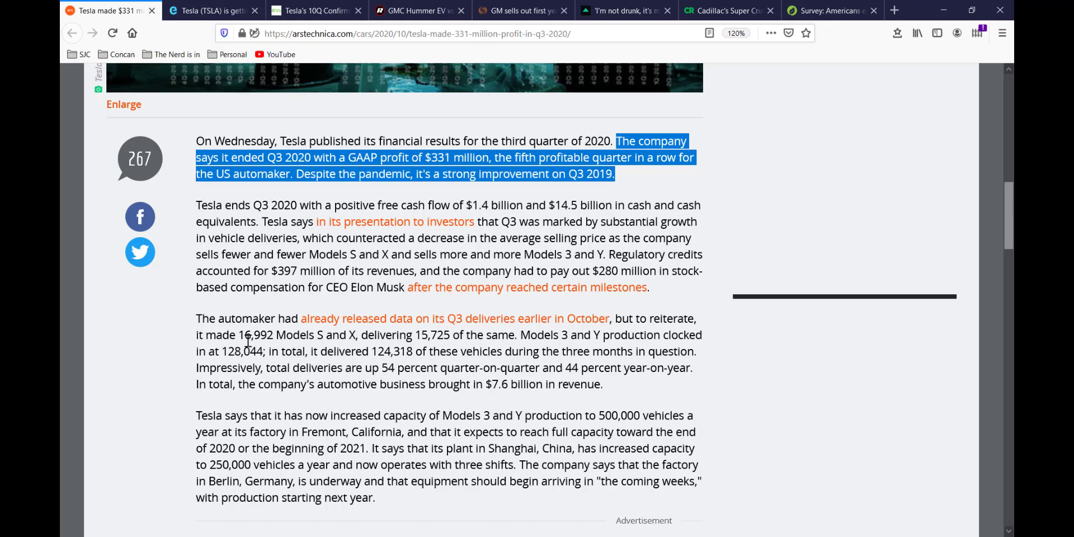
double_click(428, 335)
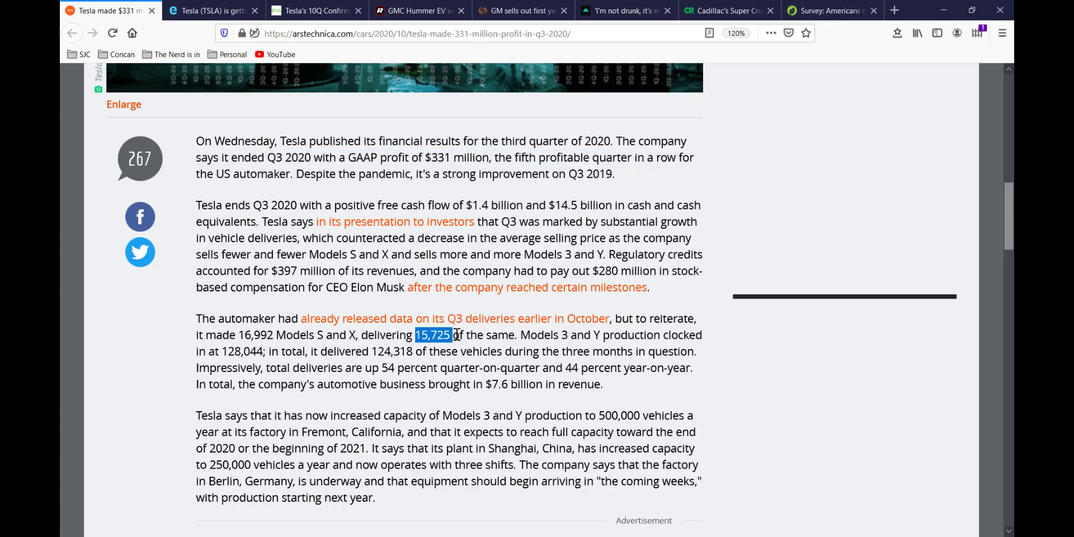
click(370, 350)
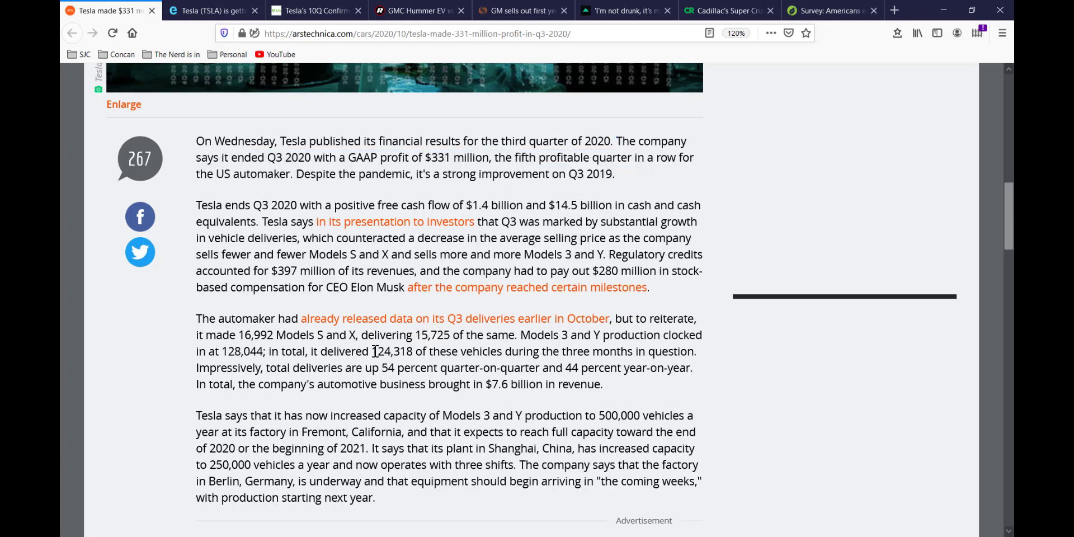
double_click(391, 350)
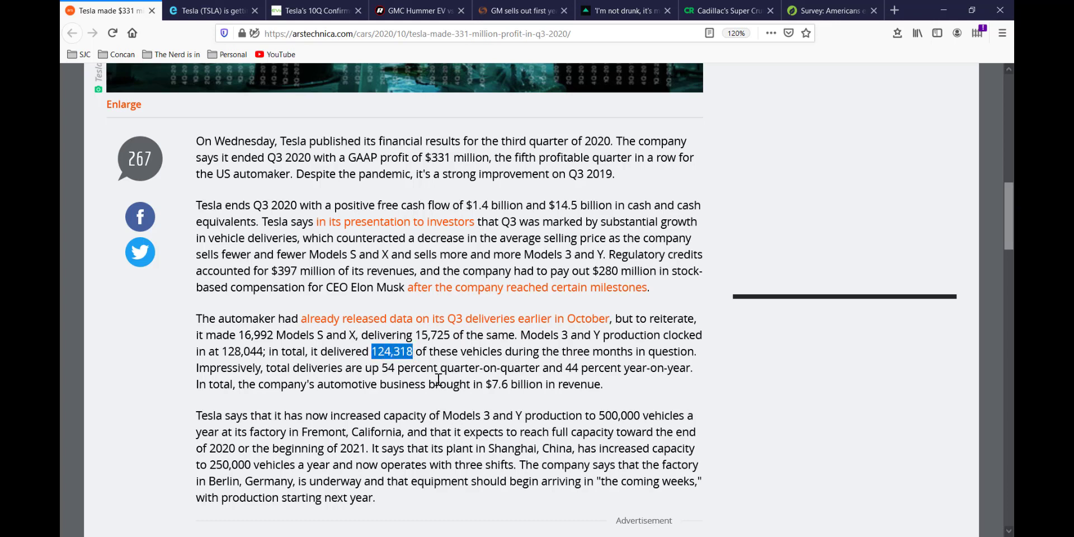
mouse_move(447, 416)
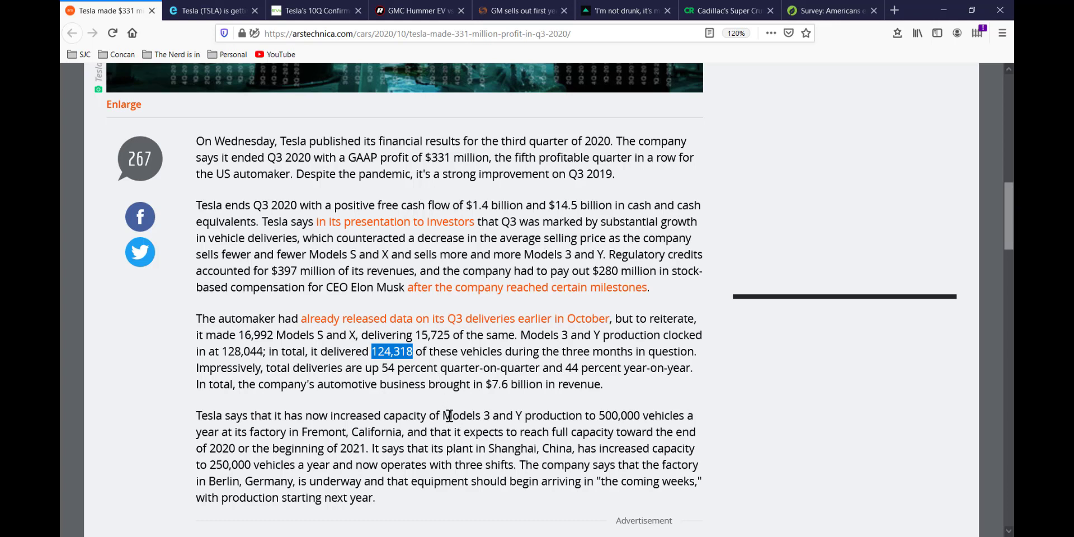
mouse_move(456, 455)
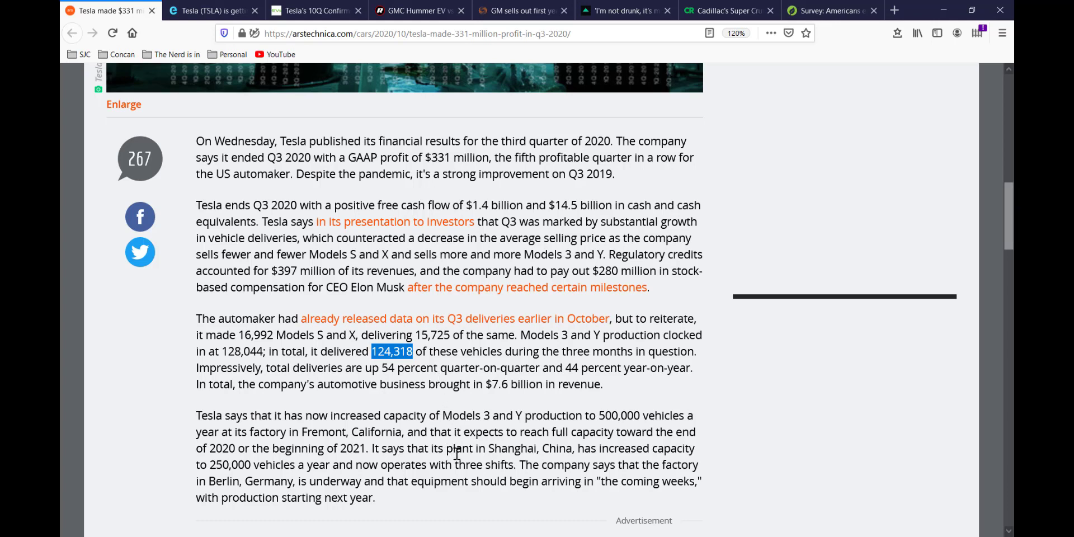
mouse_move(451, 454)
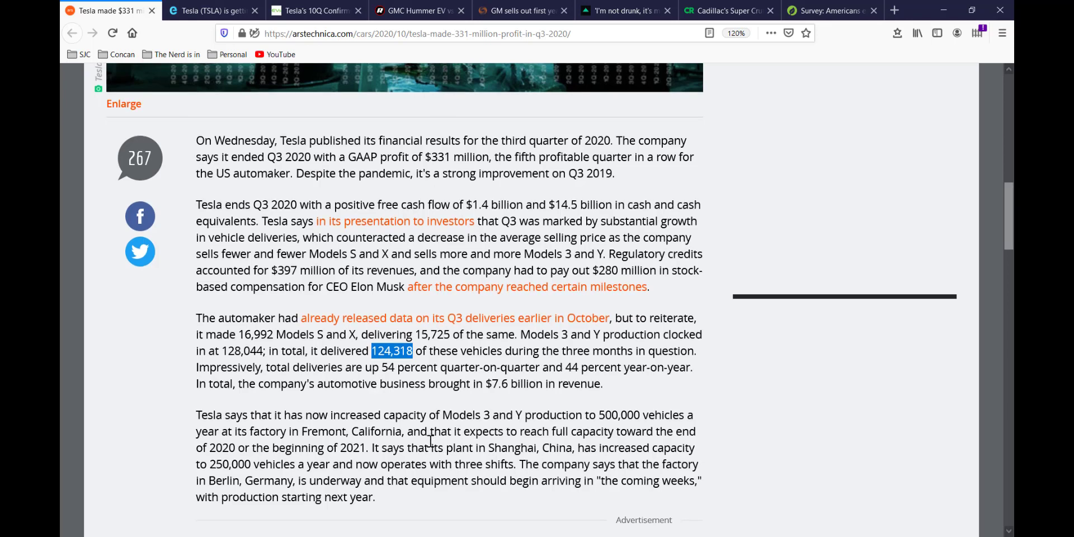
Step: In the 'What's next?' outlook, pick out the 181,020 deliveries still needed
scroll(down, 3)
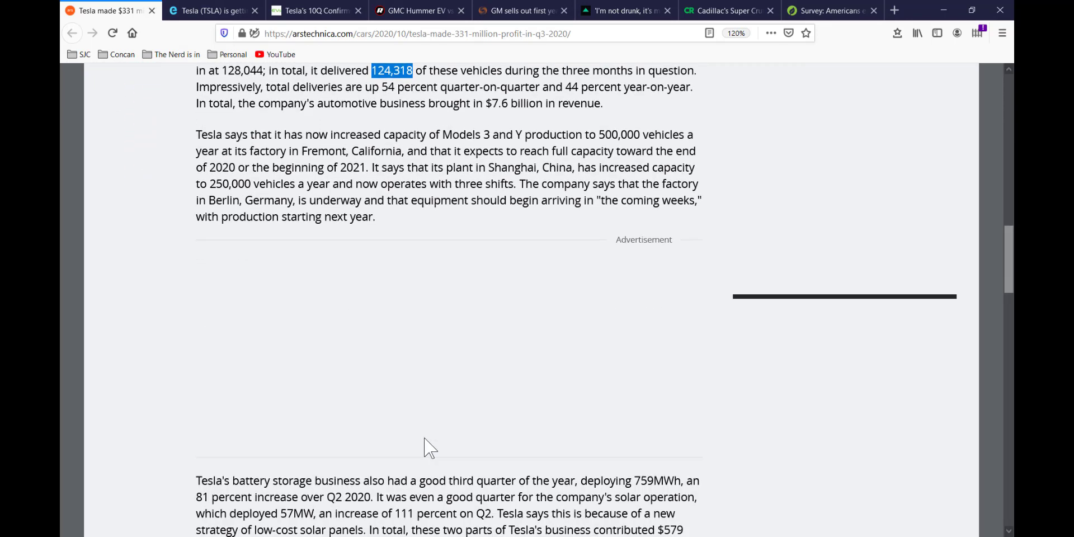
scroll(down, 3)
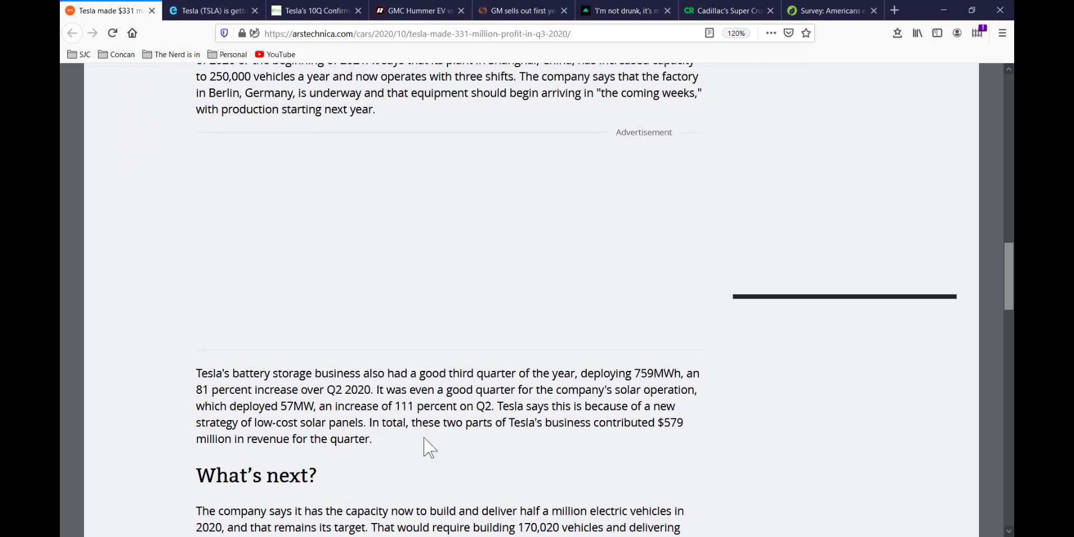
scroll(down, 3)
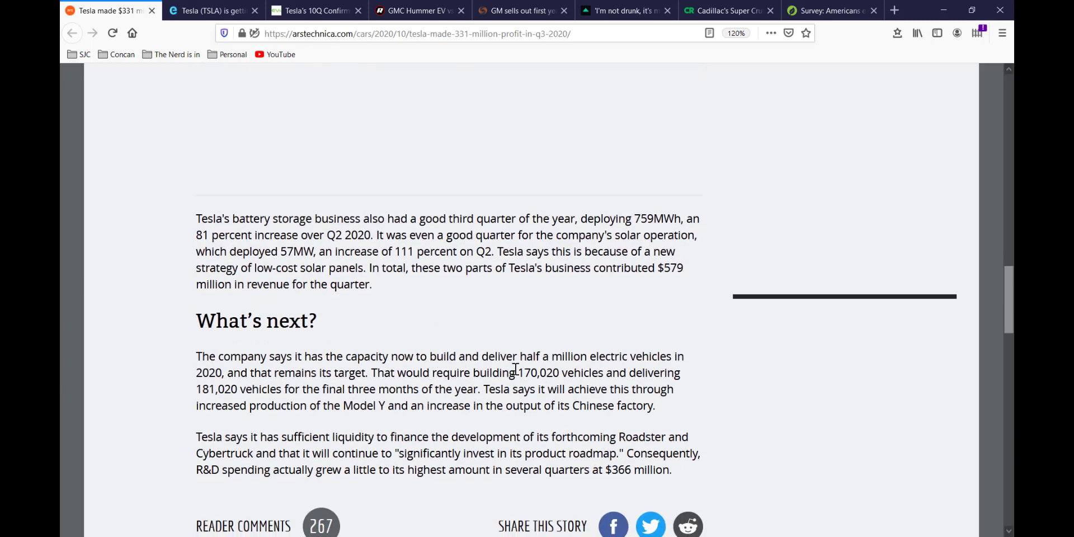
double_click(538, 372)
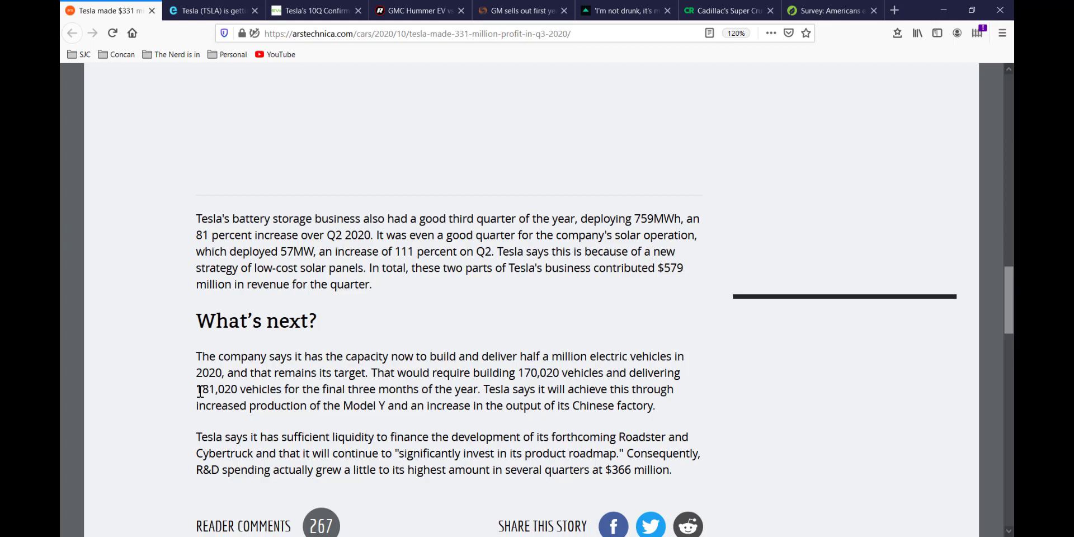
double_click(215, 390)
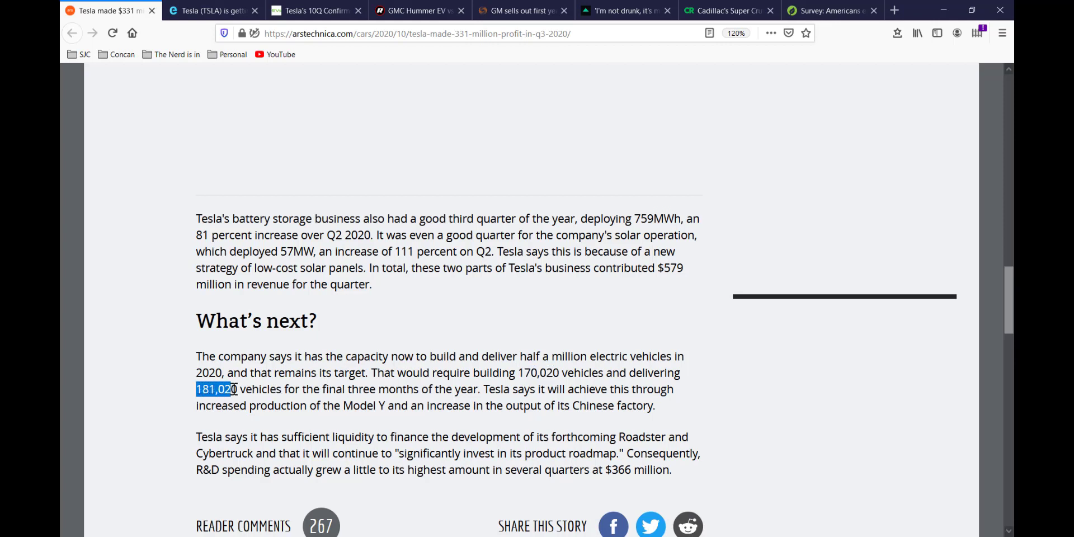
mouse_move(359, 422)
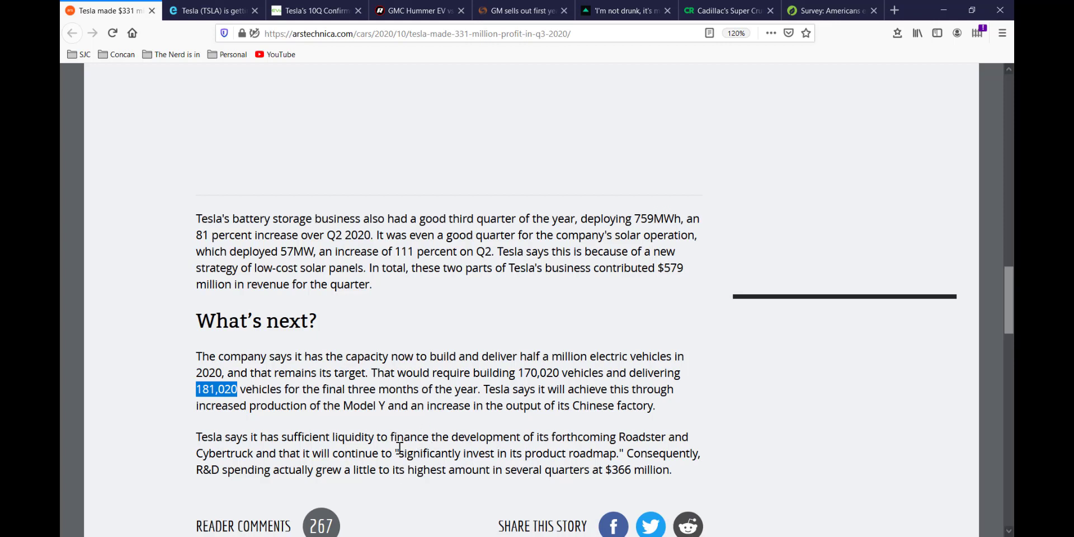
mouse_move(399, 455)
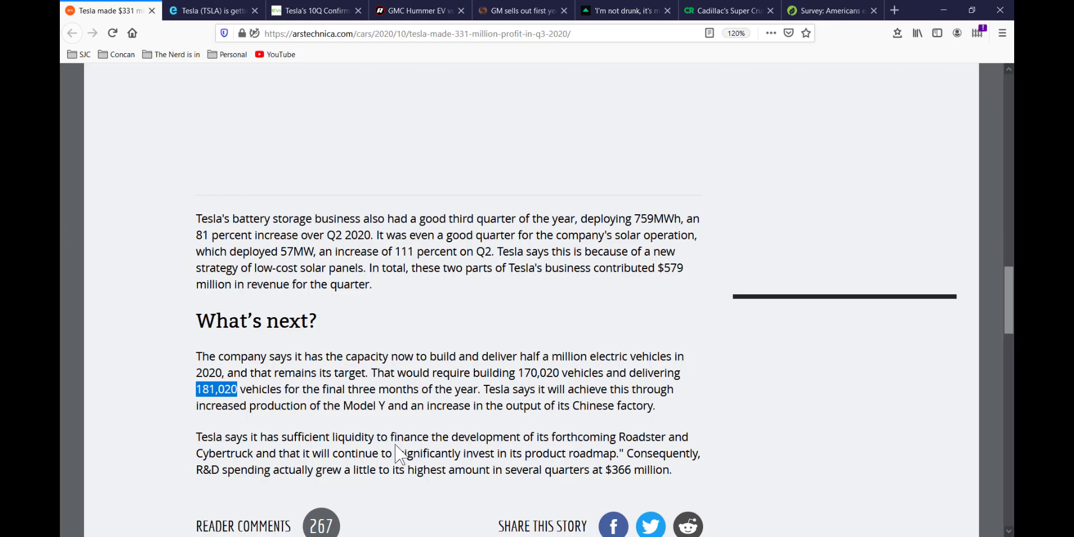
mouse_move(545, 456)
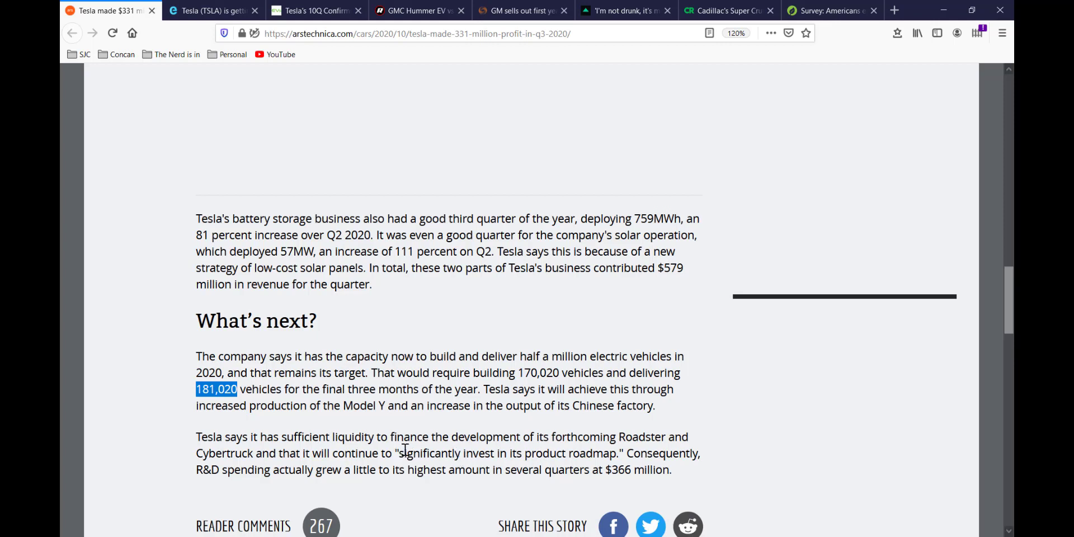
mouse_move(455, 466)
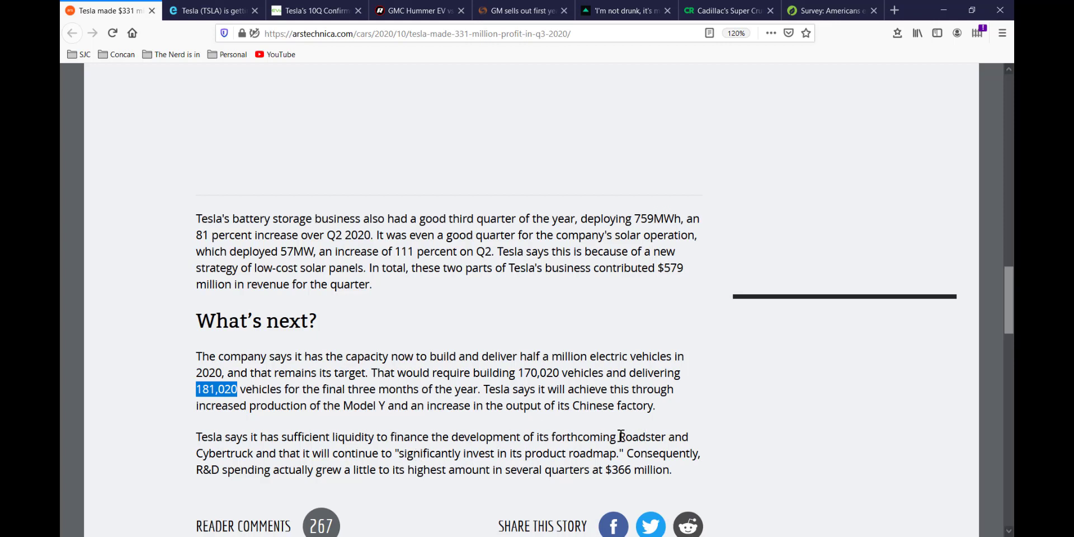
Step: Emphasize the word Cybertruck, then return to the article's headline
double_click(642, 437)
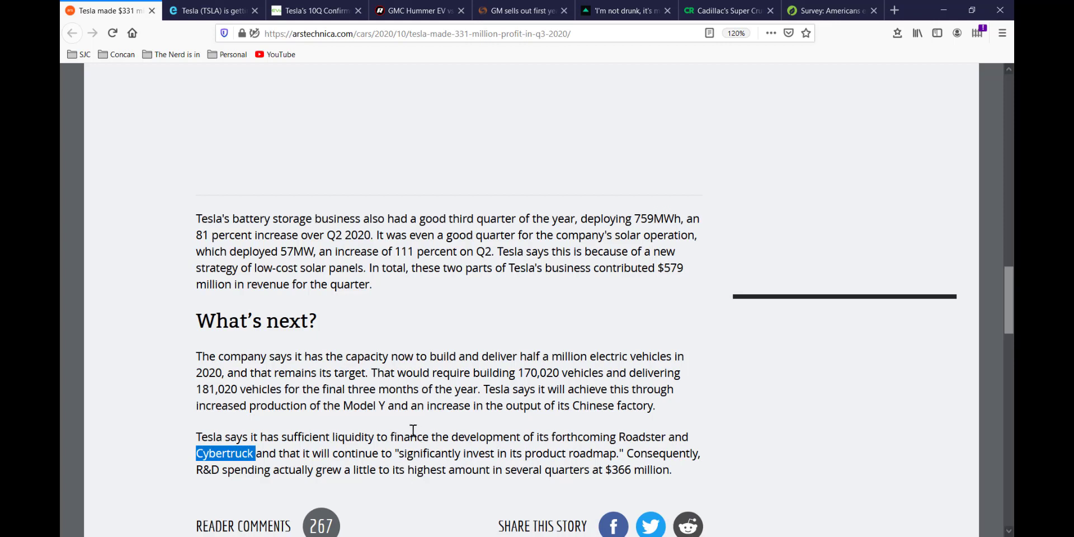
mouse_move(337, 342)
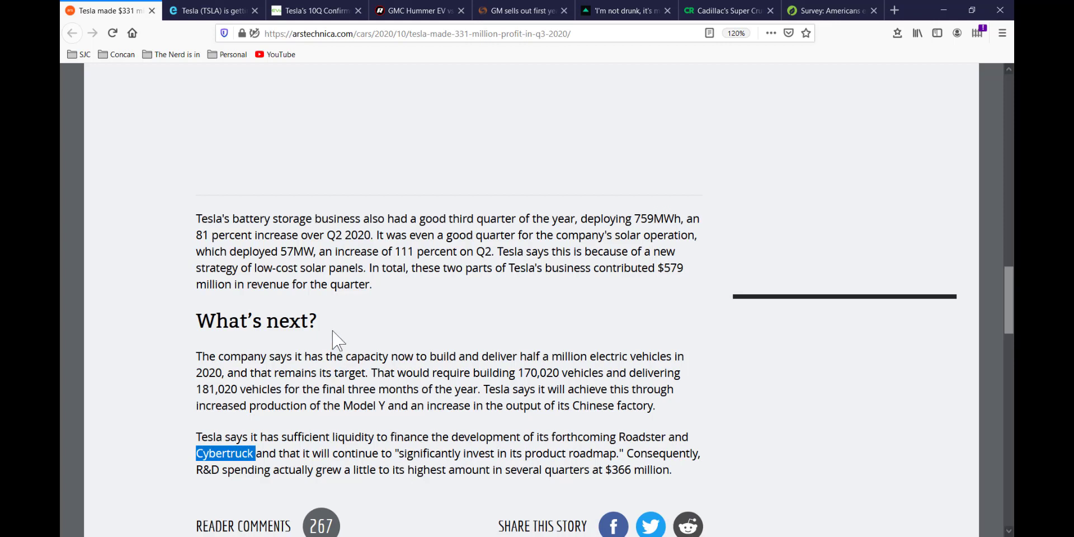
scroll(up, 3)
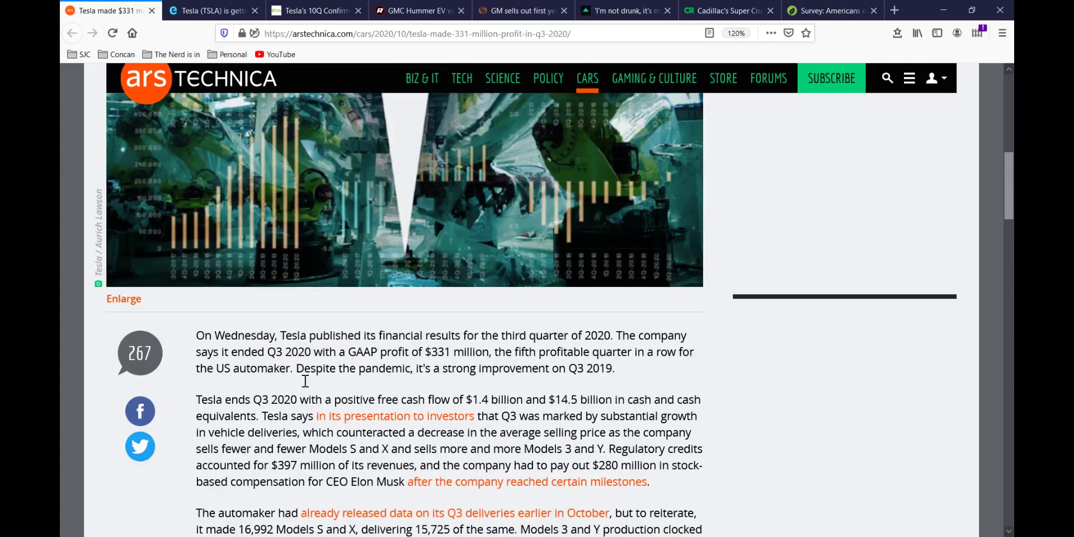
scroll(up, 3)
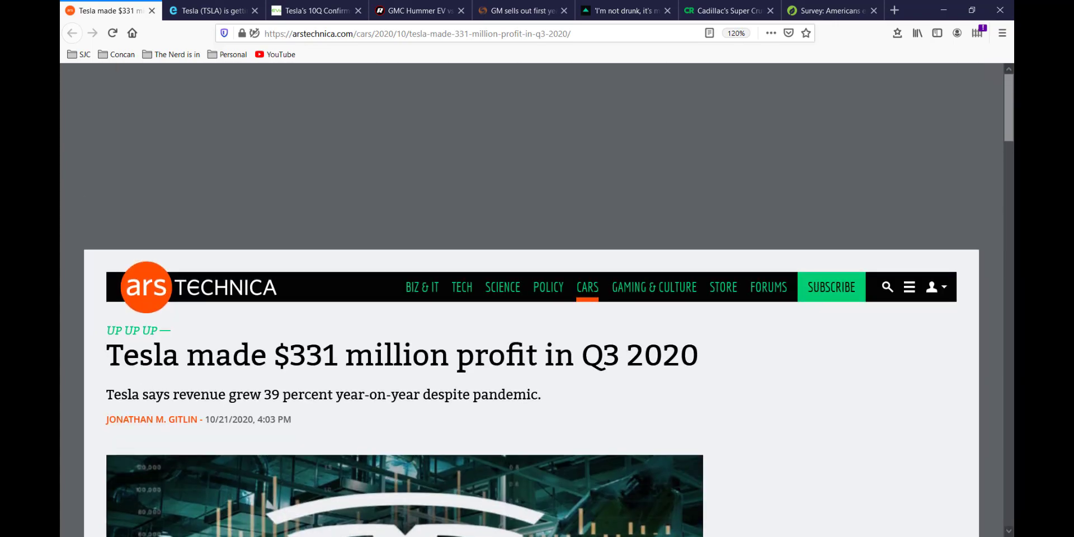
click(213, 11)
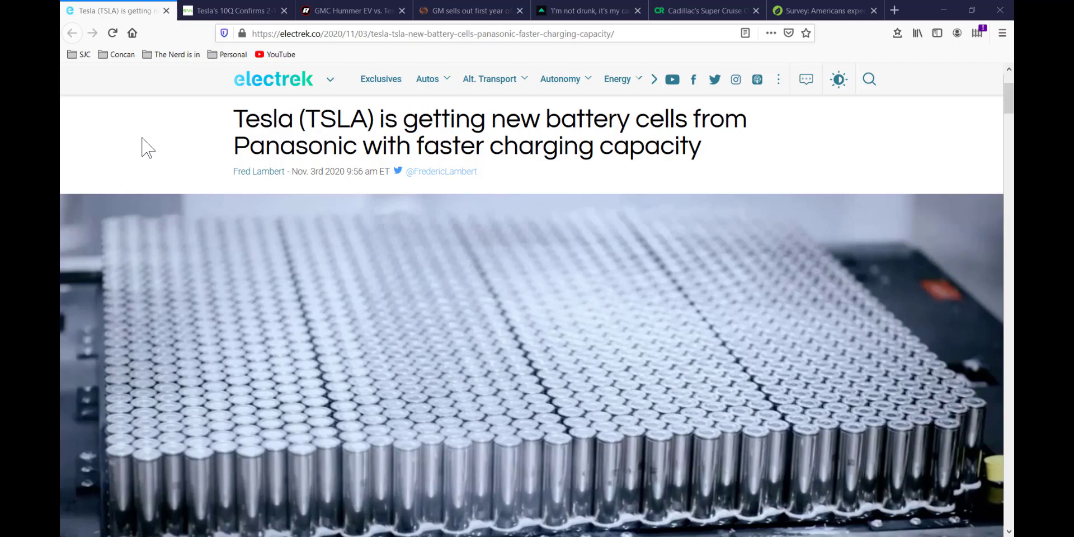
mouse_move(158, 151)
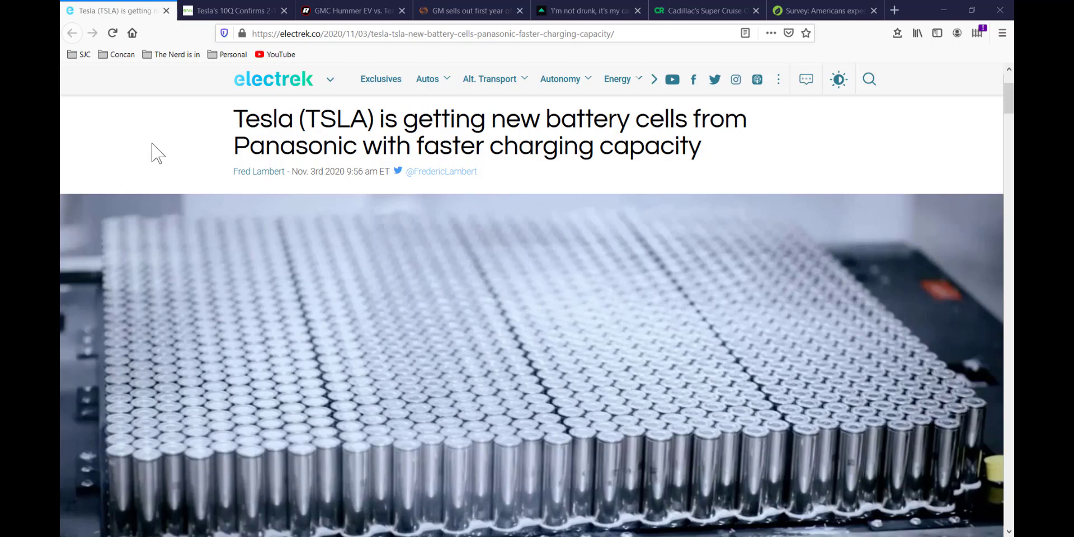
scroll(down, 3)
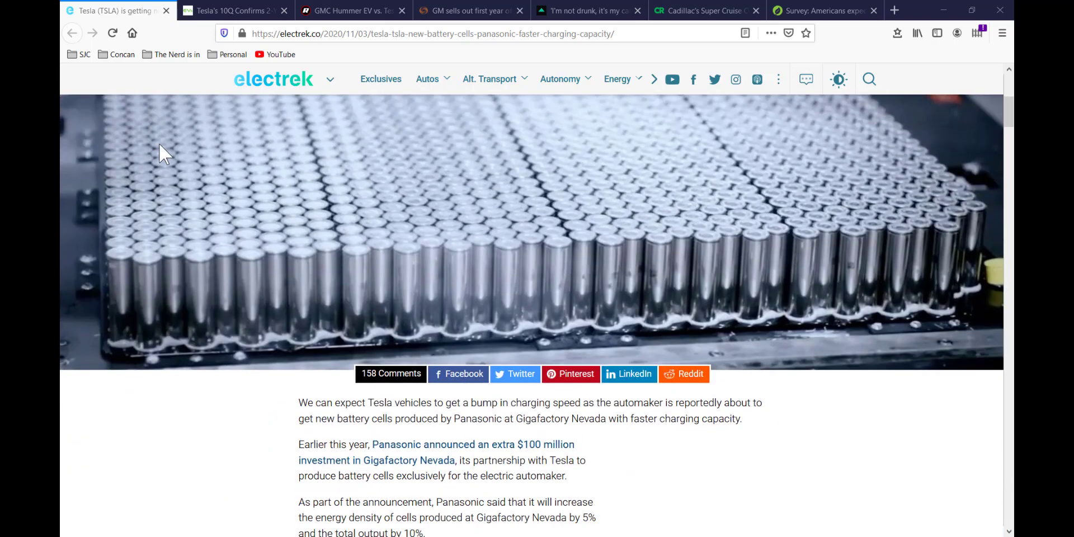
scroll(down, 3)
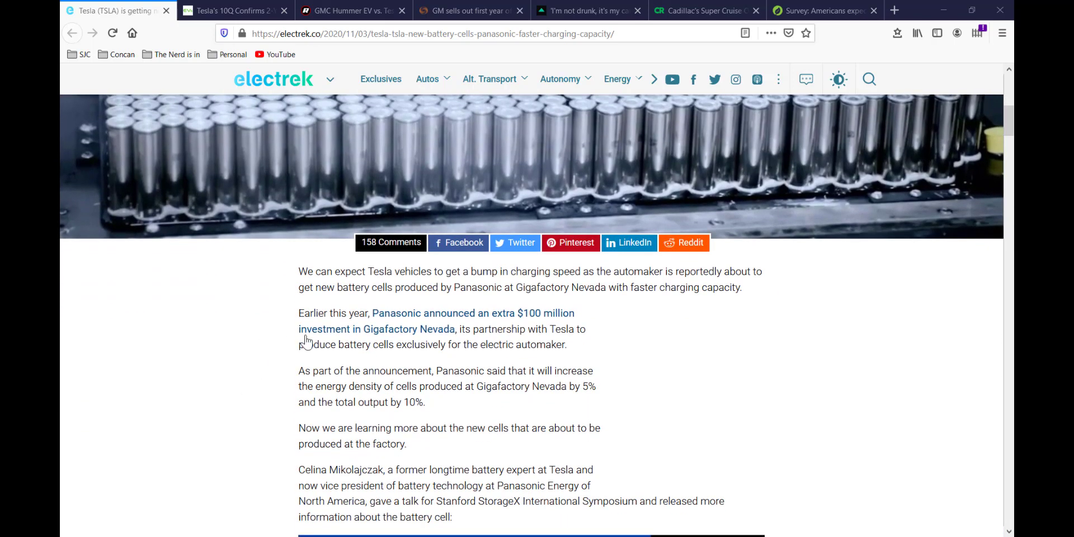
drag(403, 344, 568, 344)
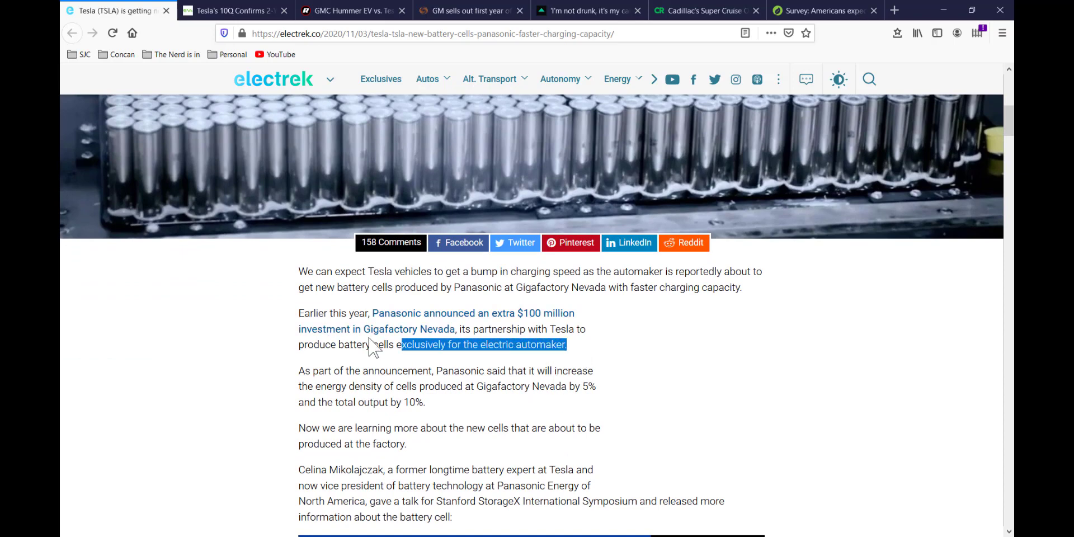
click(245, 385)
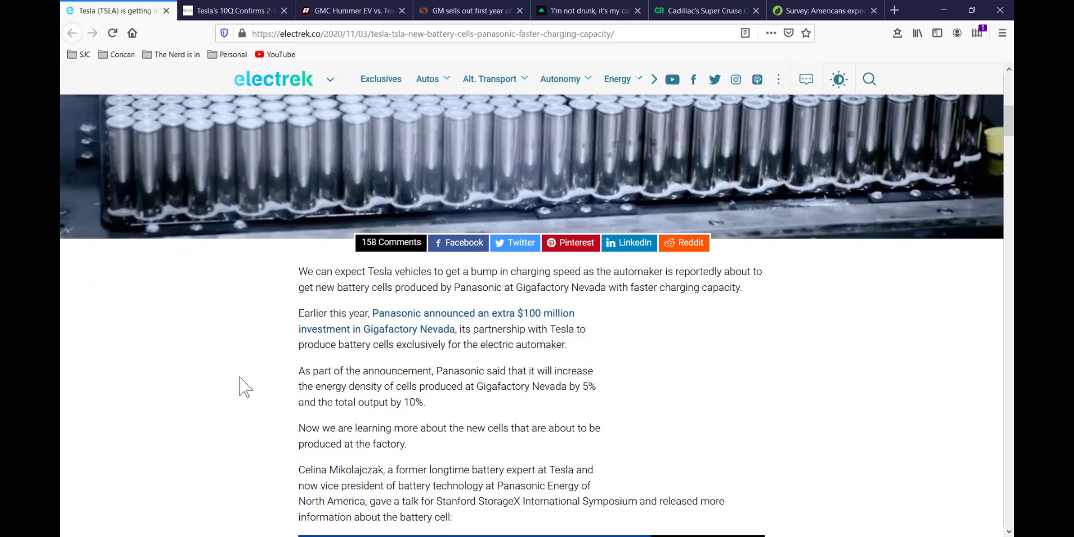
scroll(down, 3)
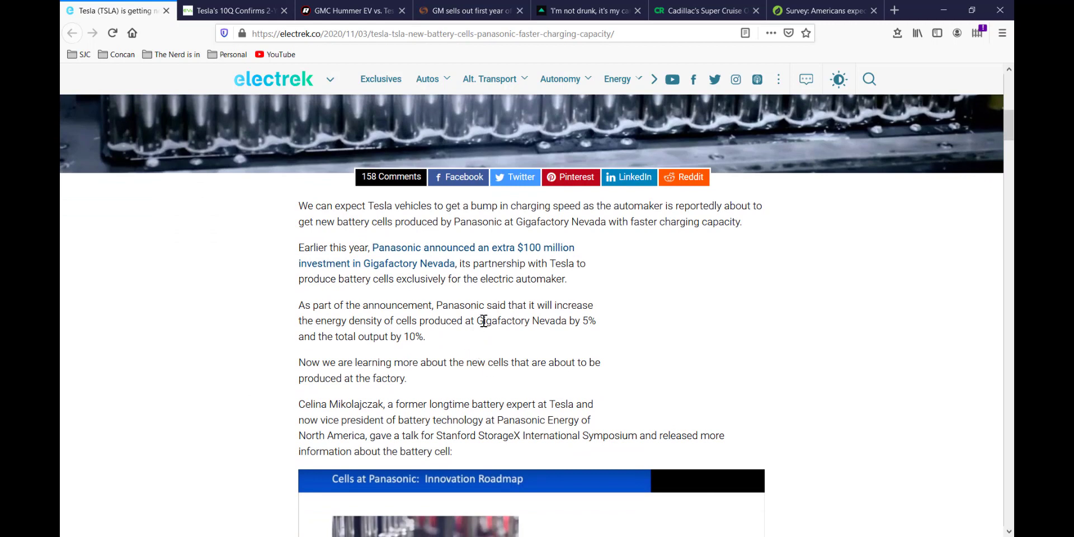
mouse_move(513, 363)
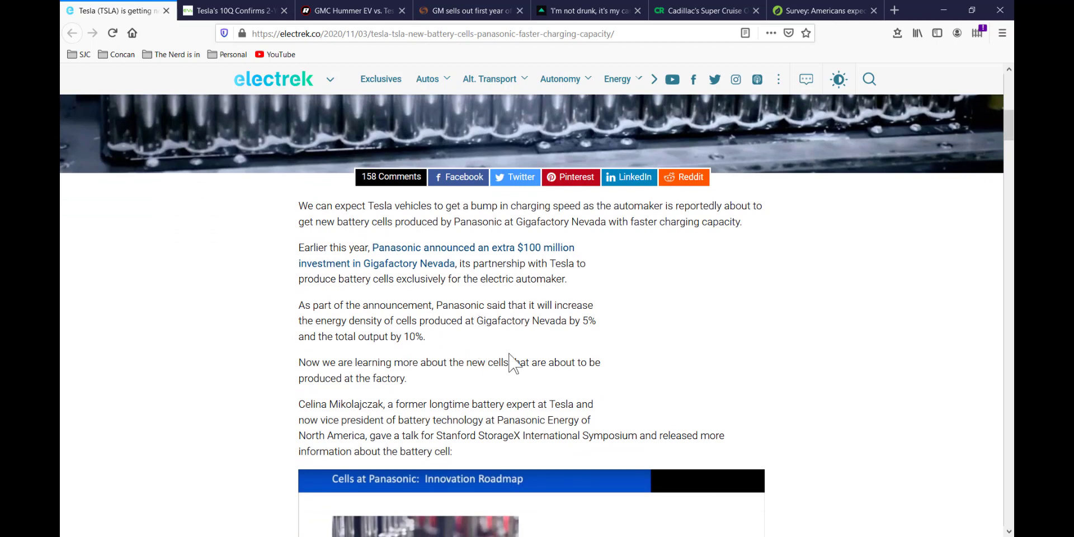
mouse_move(478, 322)
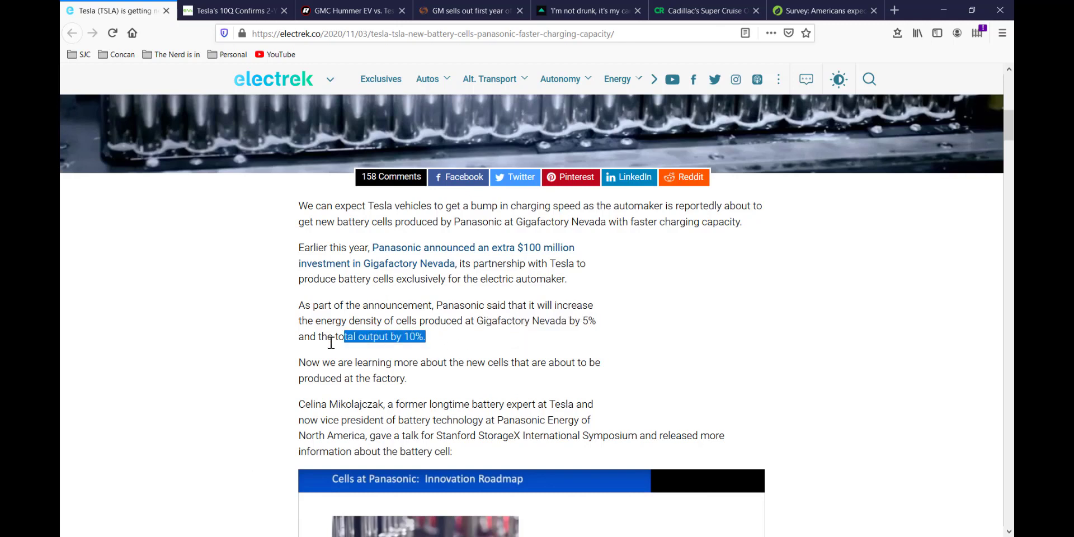
drag(344, 337, 298, 337)
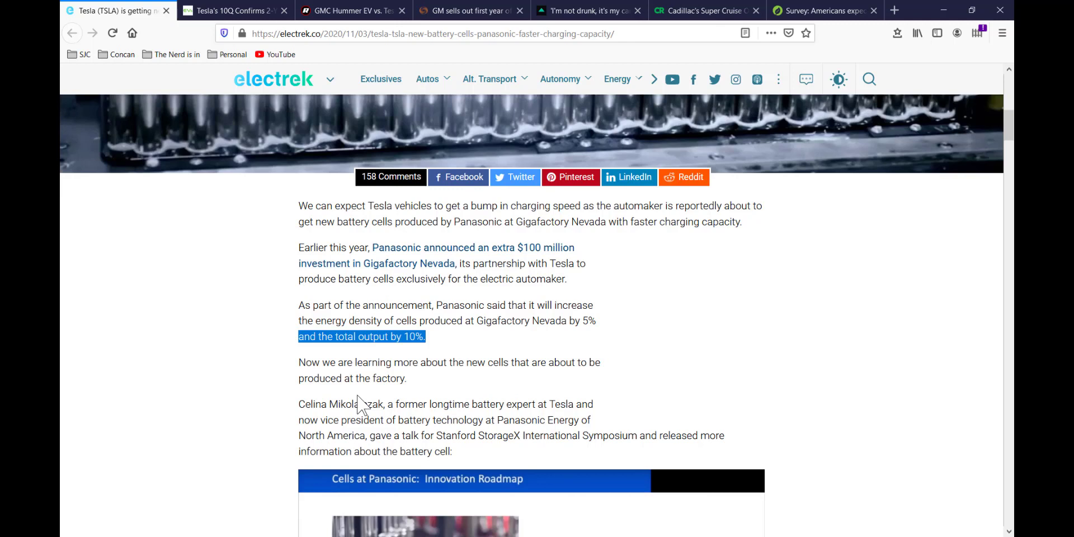
mouse_move(369, 423)
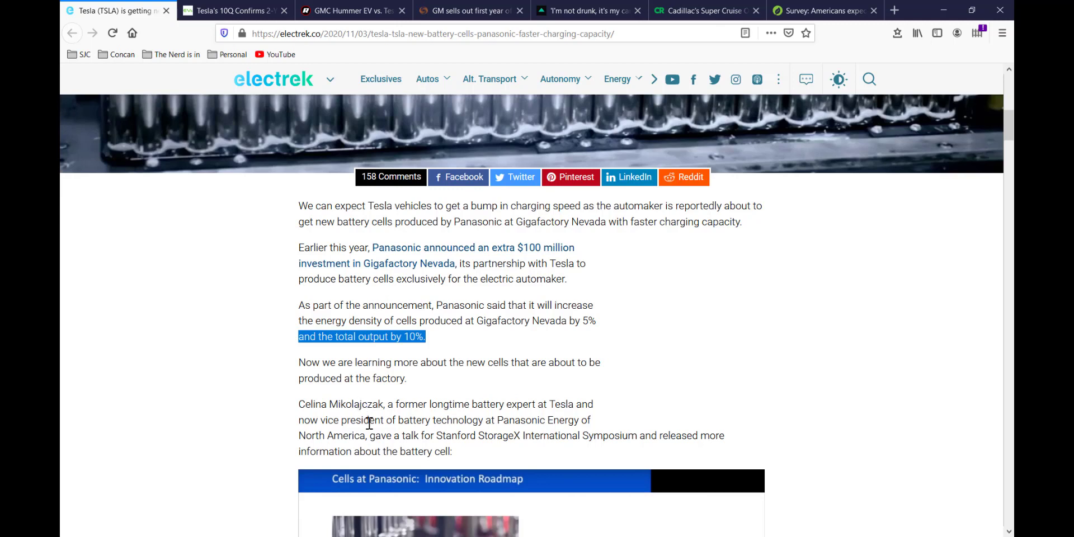
click(394, 432)
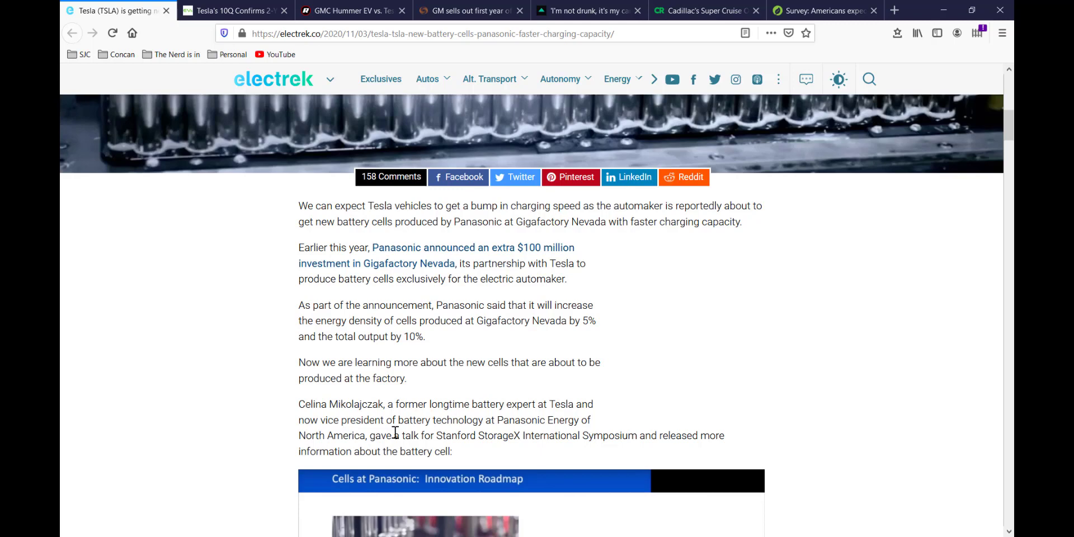
mouse_move(351, 407)
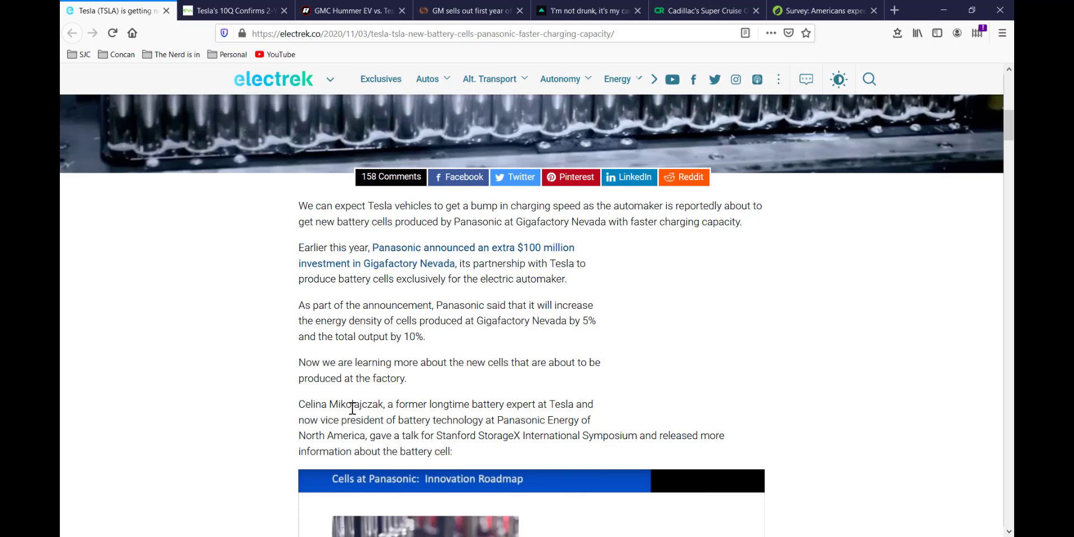
scroll(down, 3)
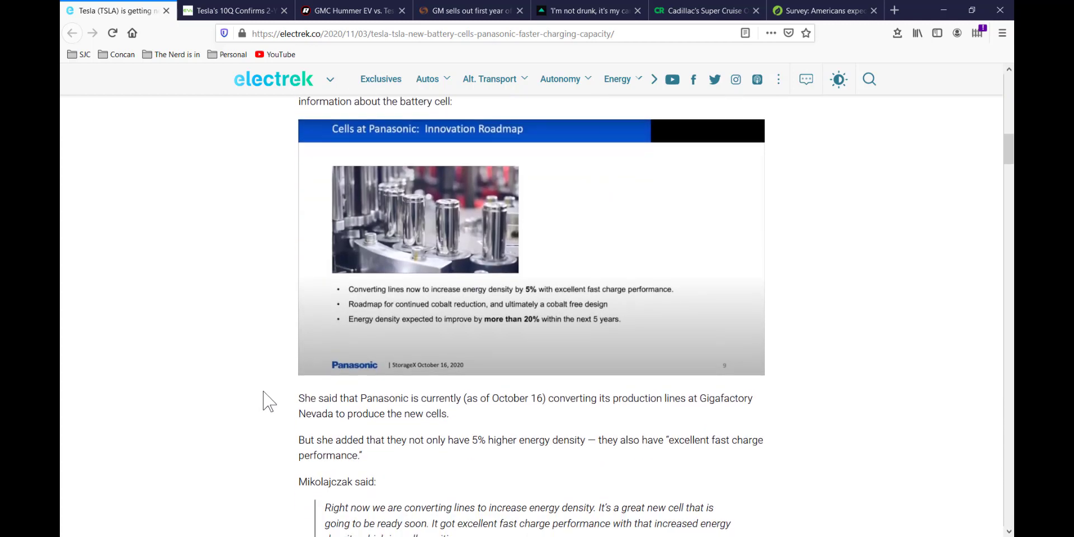
scroll(down, 3)
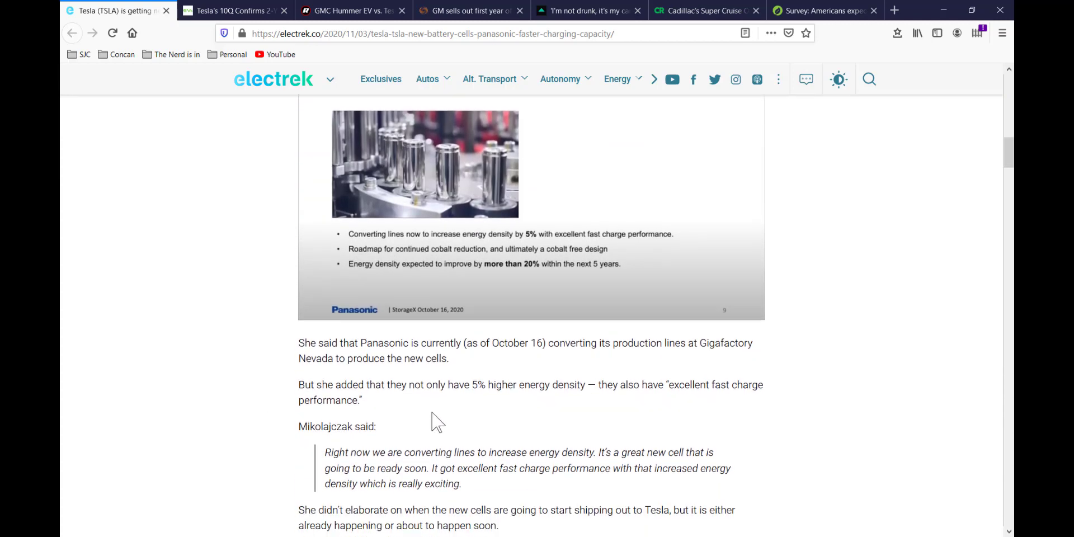
scroll(down, 3)
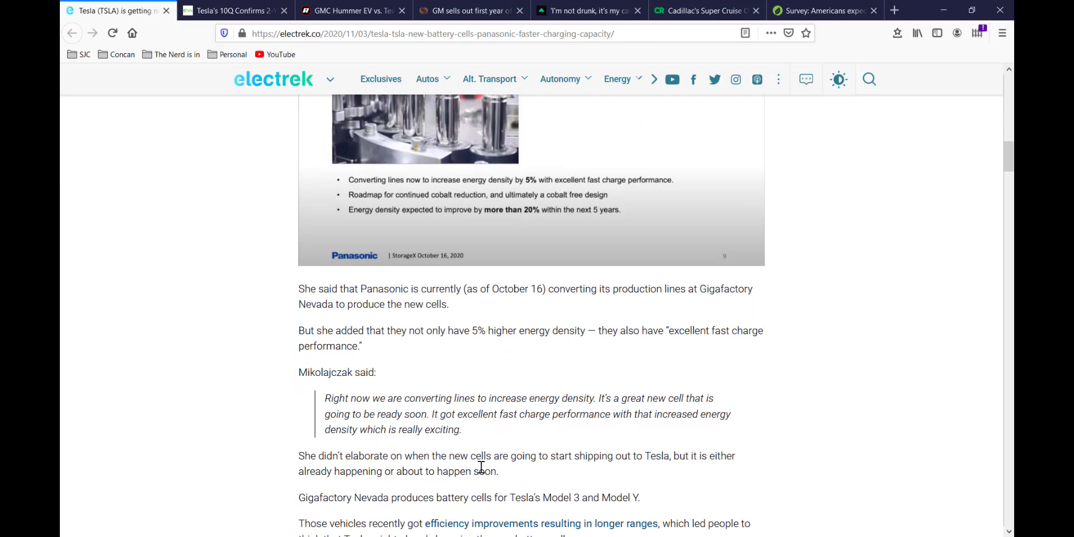
scroll(down, 3)
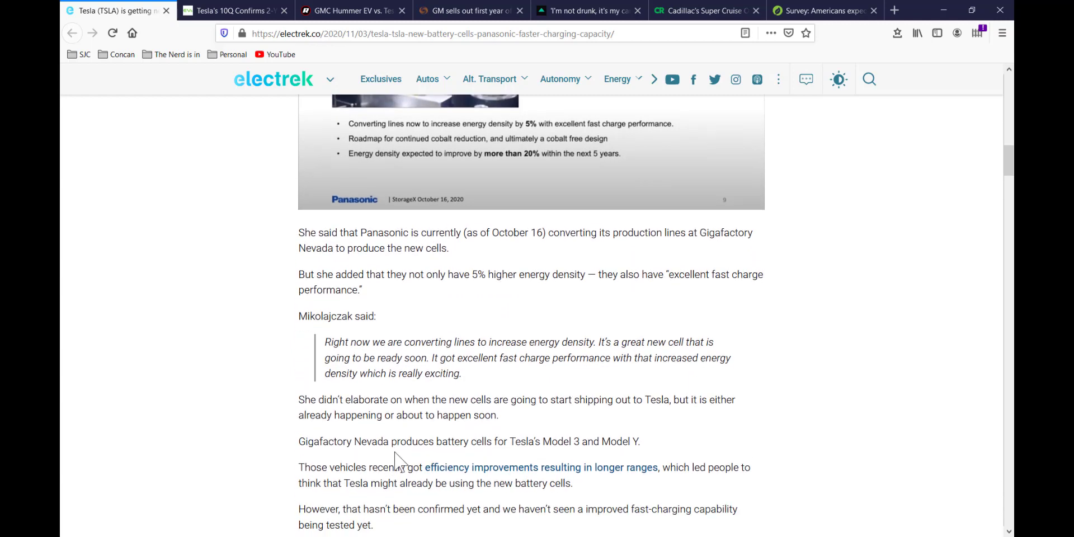
Step: Close the Electrek battery-cell article and read into the InsideEVs Tesla $12B factory article's opening paragraphs
click(232, 10)
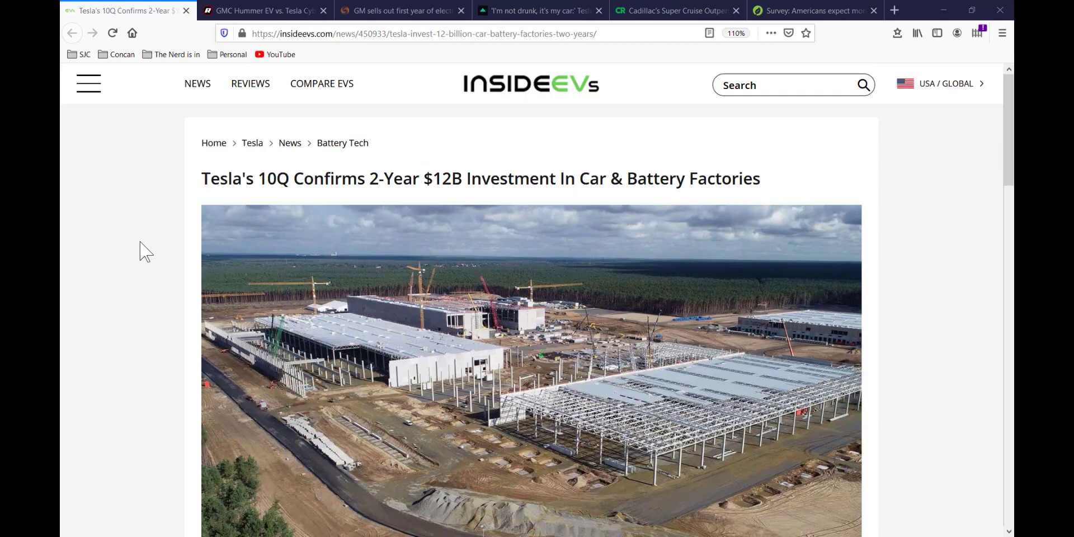
mouse_move(122, 281)
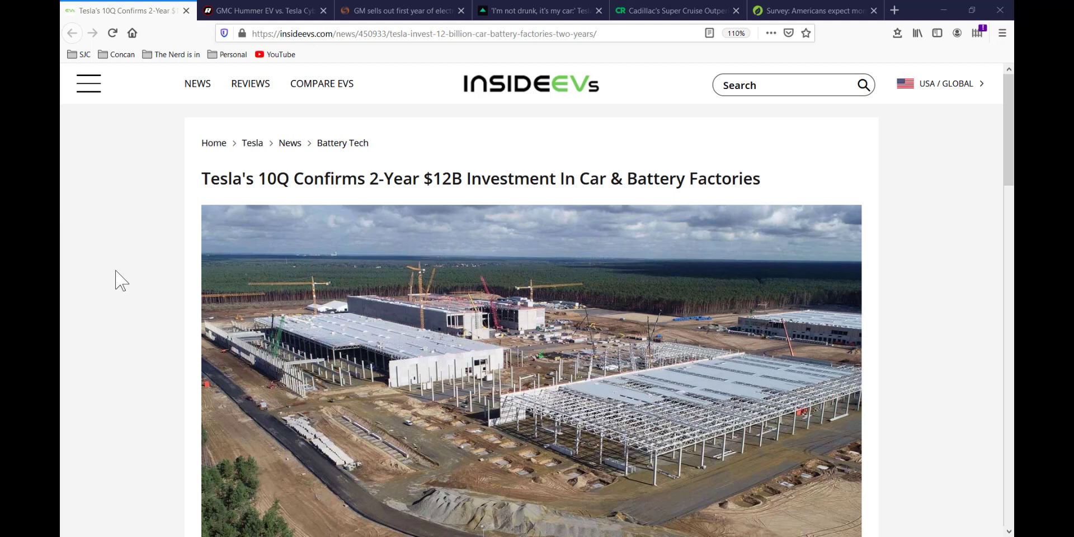
mouse_move(124, 332)
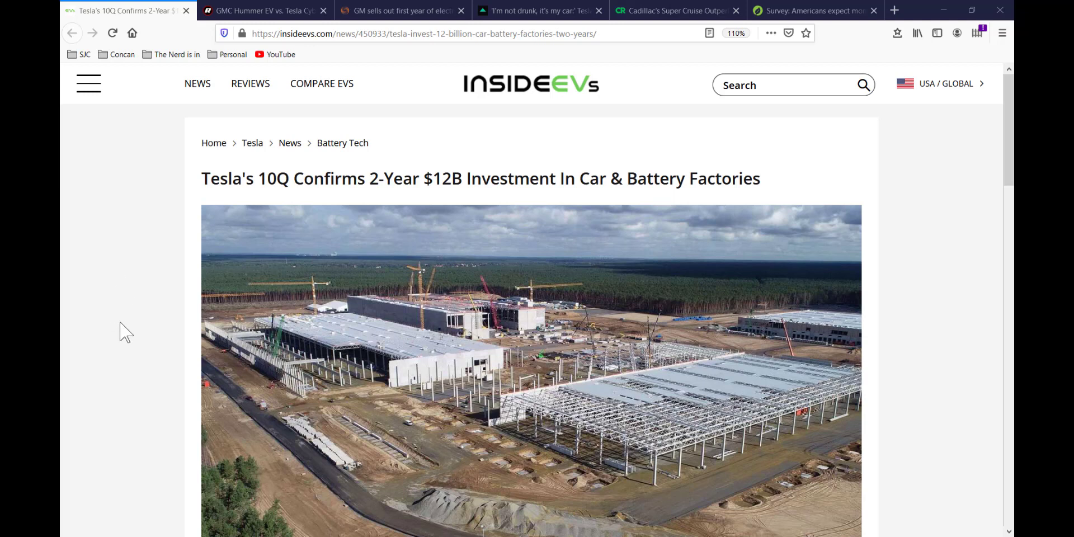
scroll(down, 3)
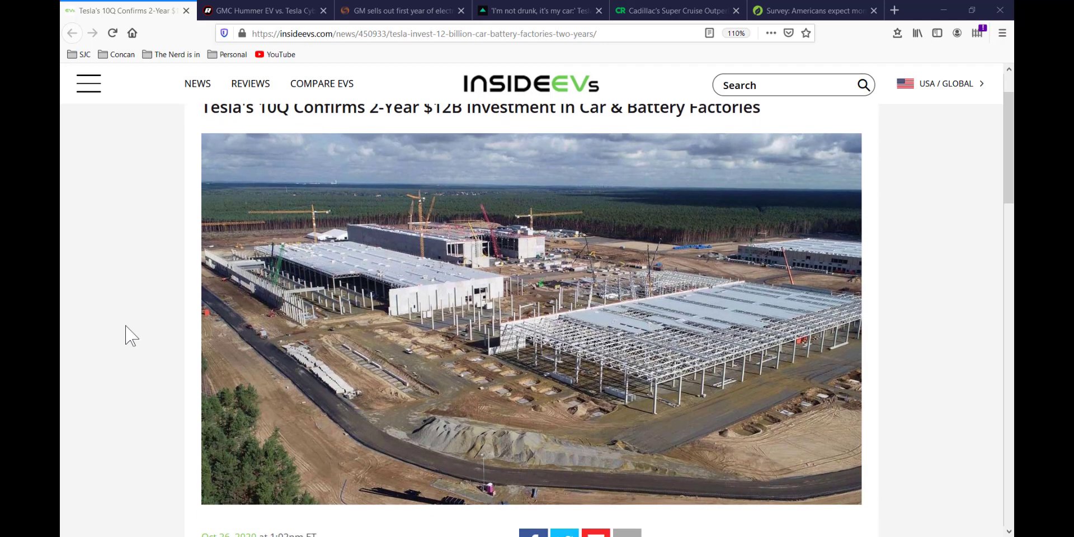
scroll(up, 3)
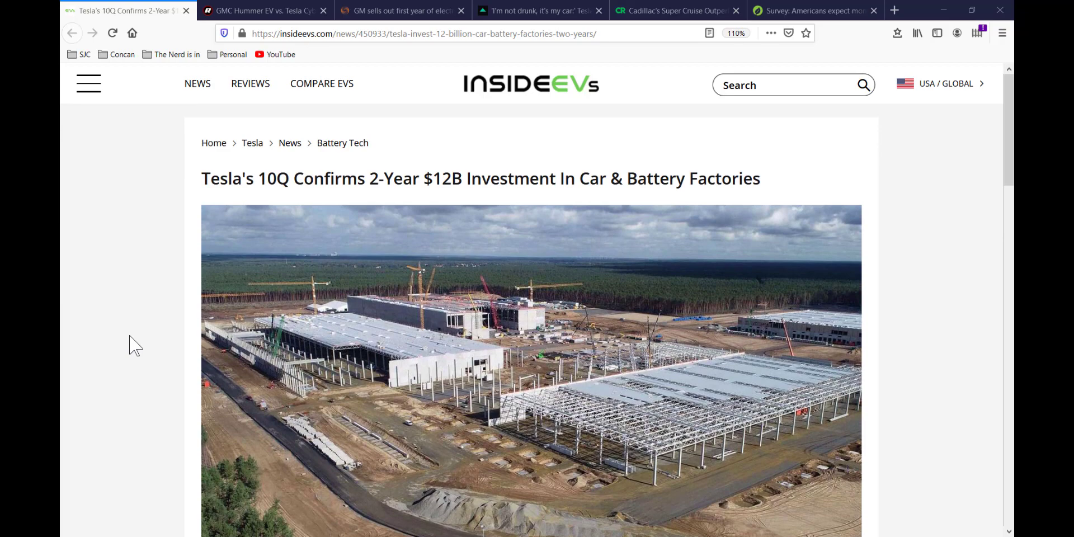
scroll(down, 3)
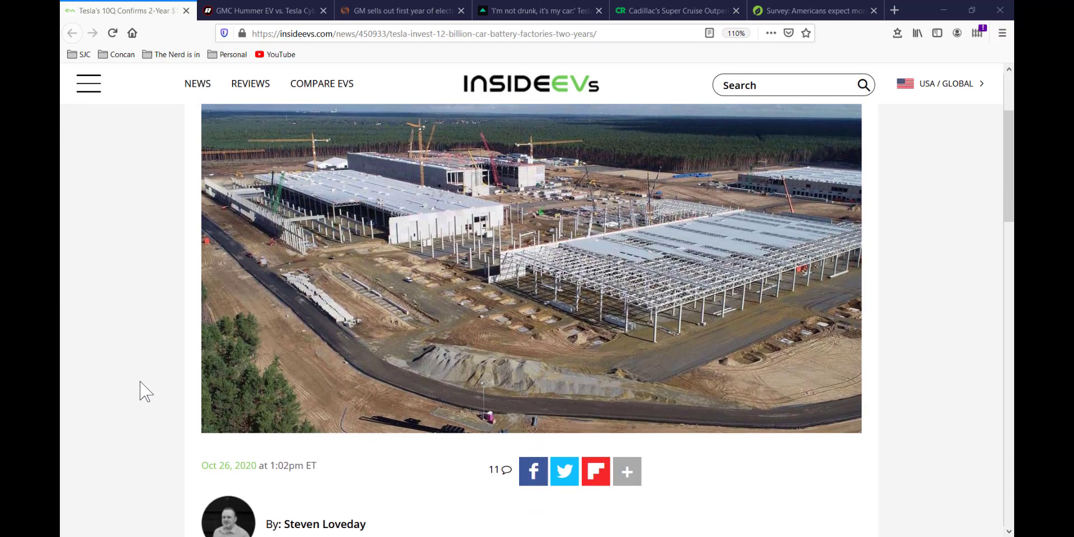
scroll(down, 3)
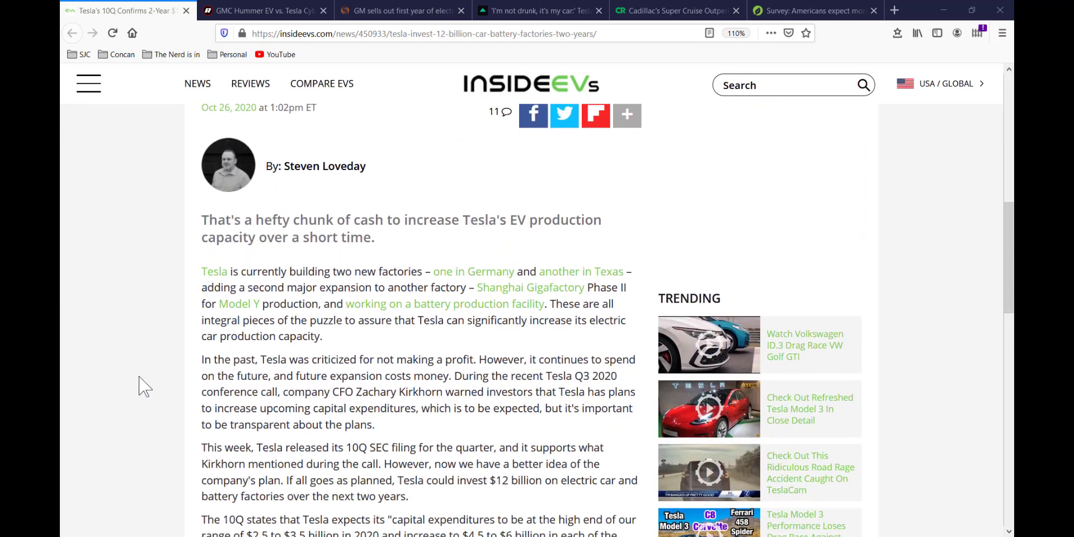
scroll(up, 3)
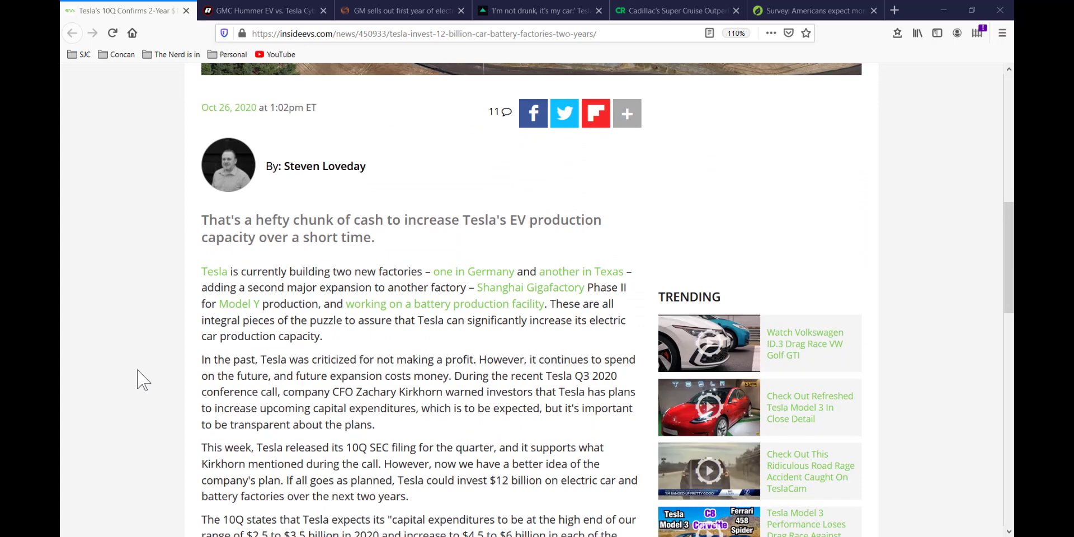
mouse_move(501, 287)
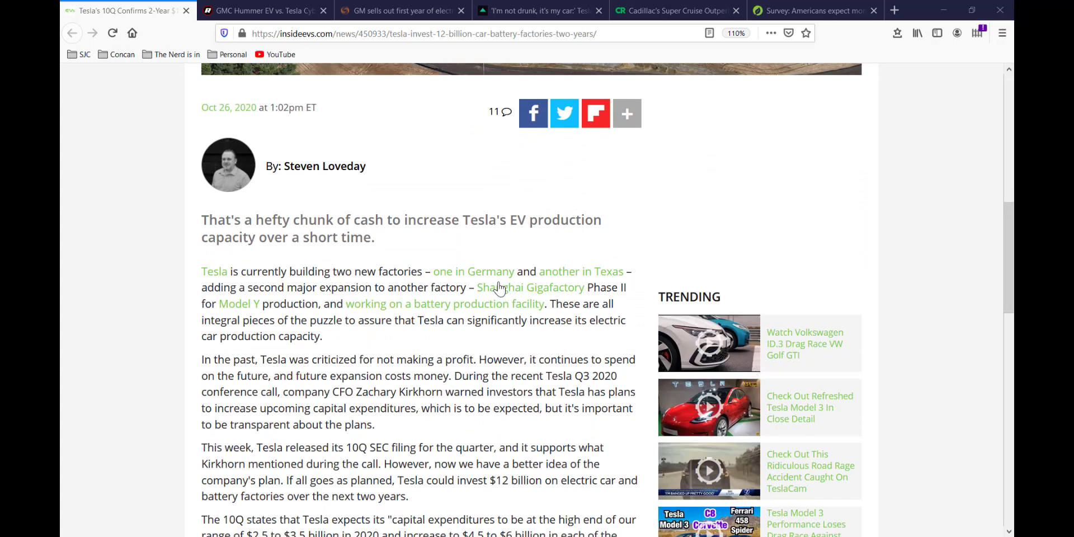
mouse_move(531, 288)
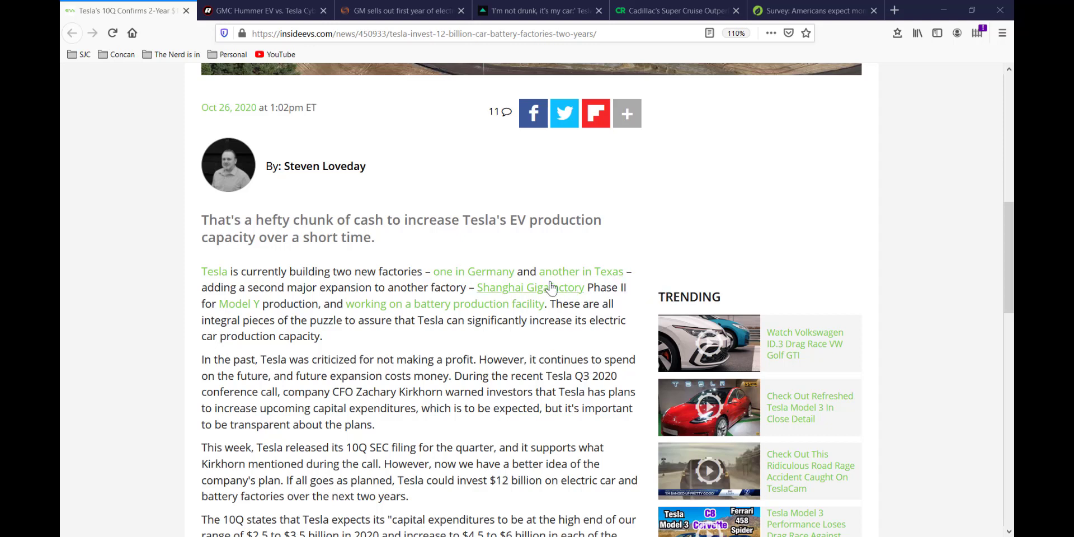
mouse_move(504, 294)
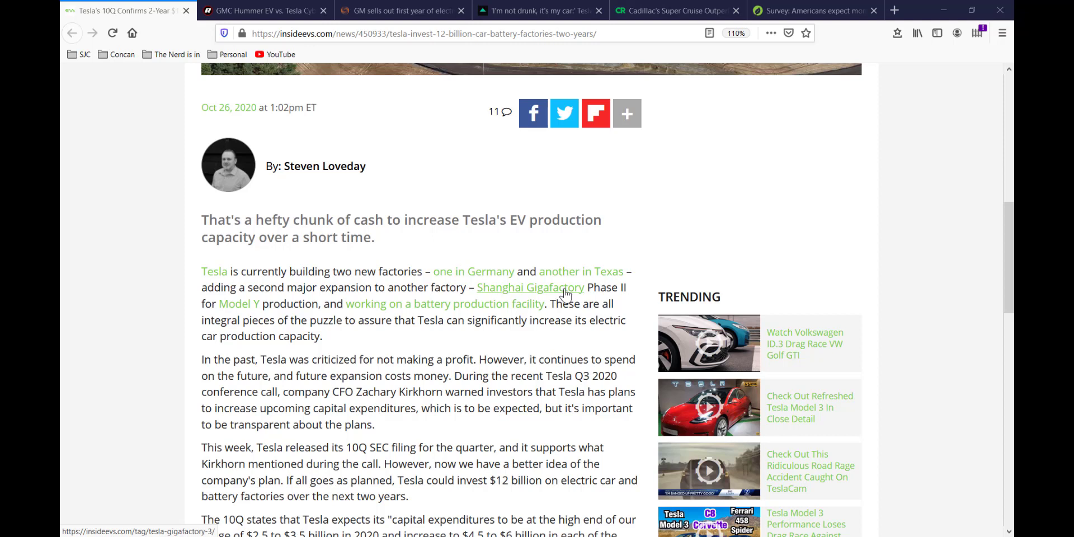
mouse_move(465, 389)
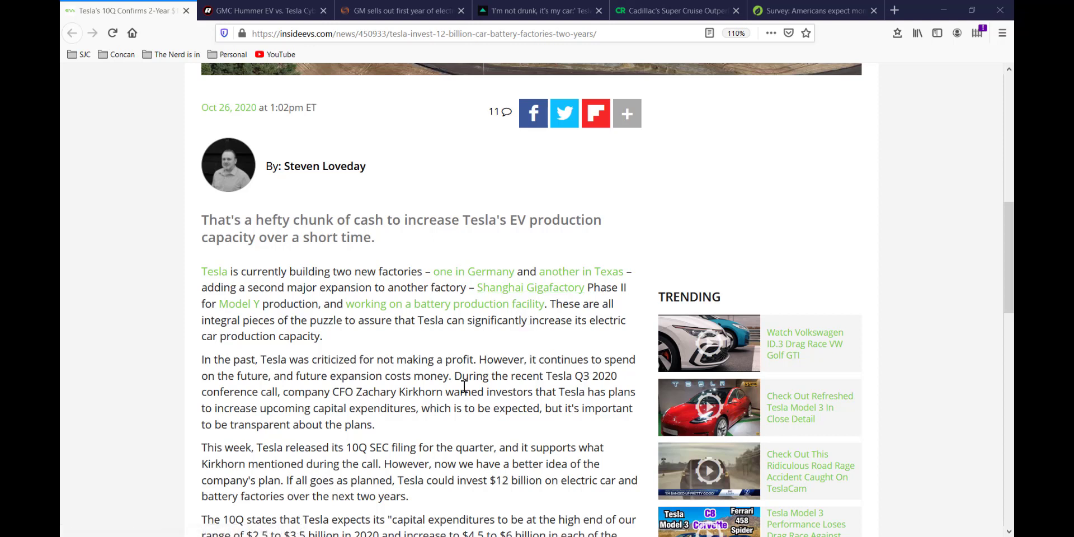
mouse_move(409, 407)
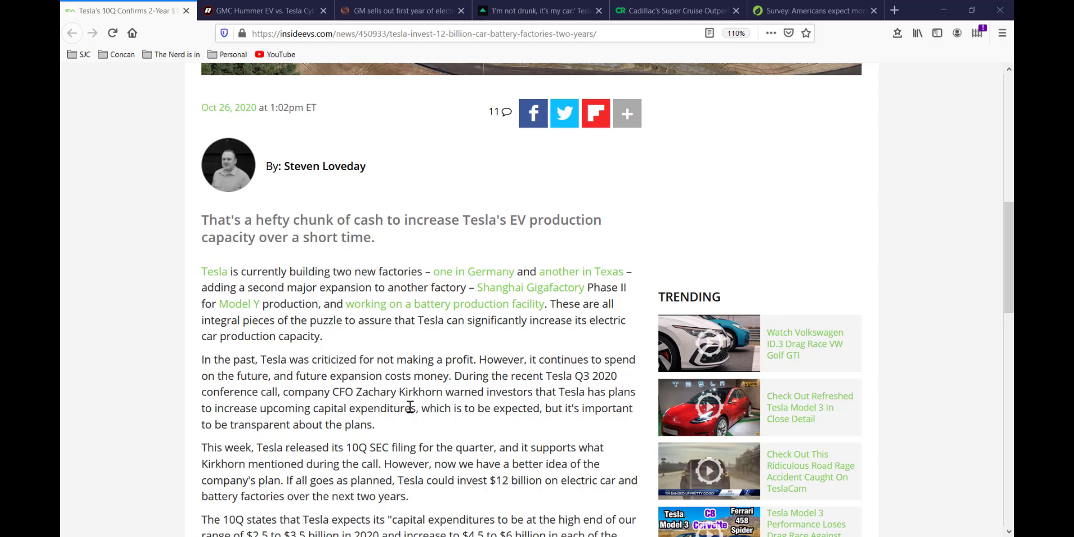
Step: Highlight the Tesla article's '2 million EVs per year going forward' figure
scroll(down, 3)
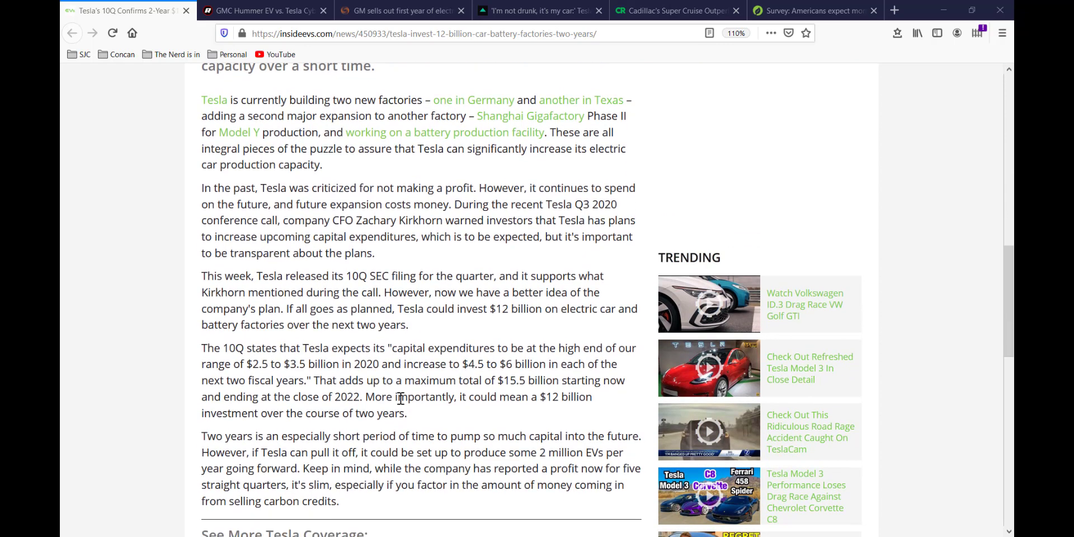
scroll(down, 3)
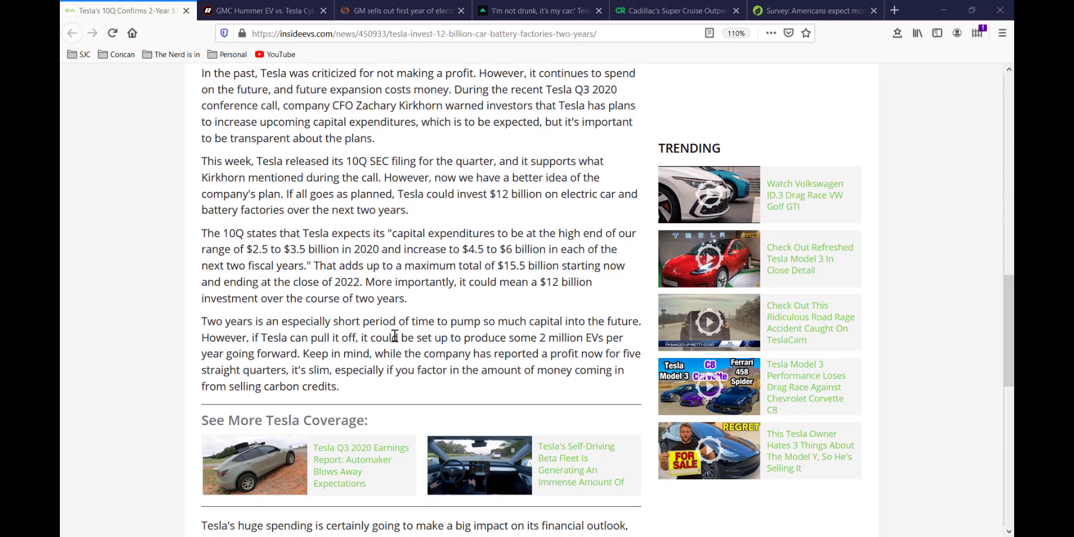
double_click(548, 336)
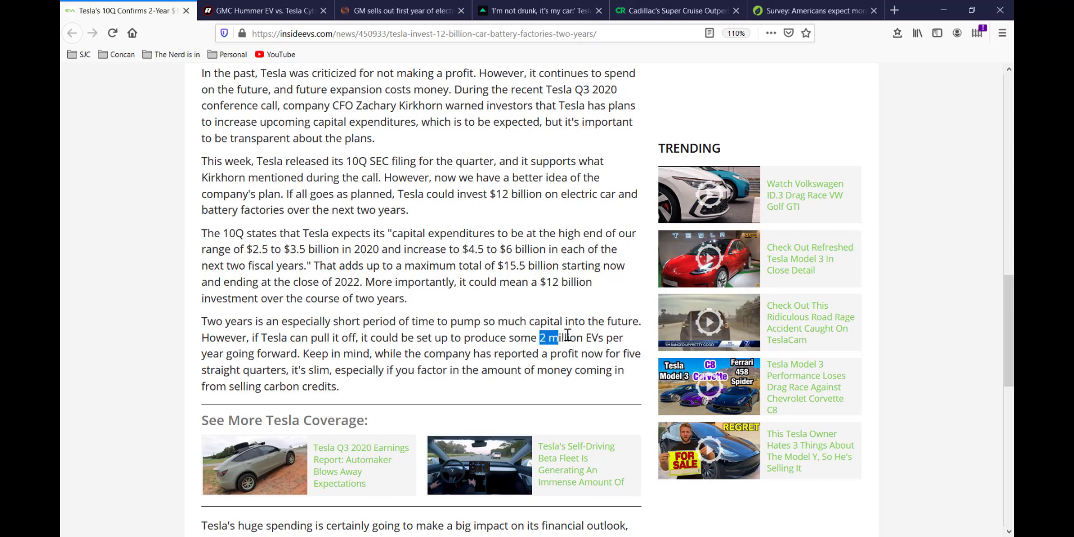
drag(556, 337, 299, 354)
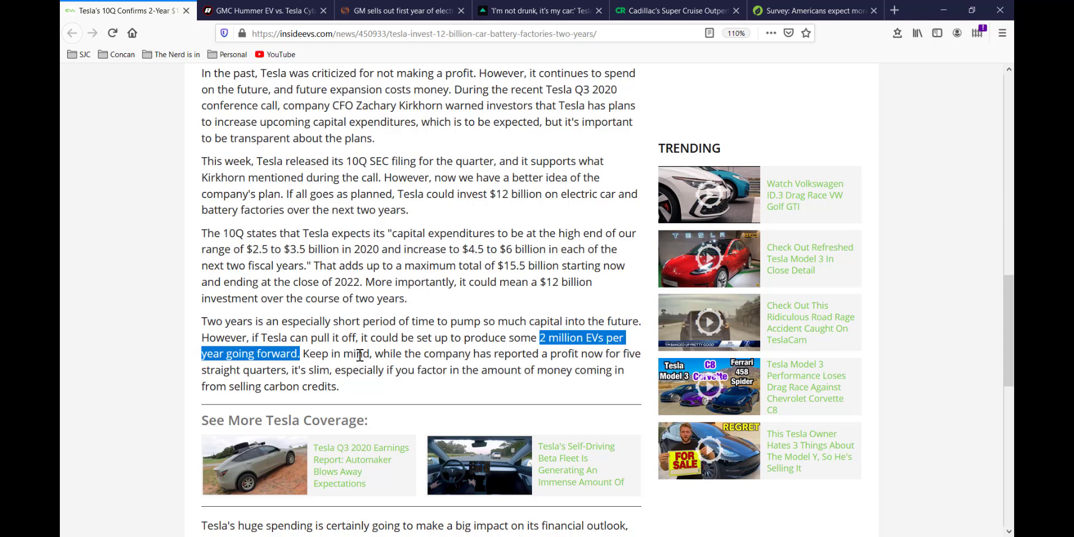
mouse_move(461, 356)
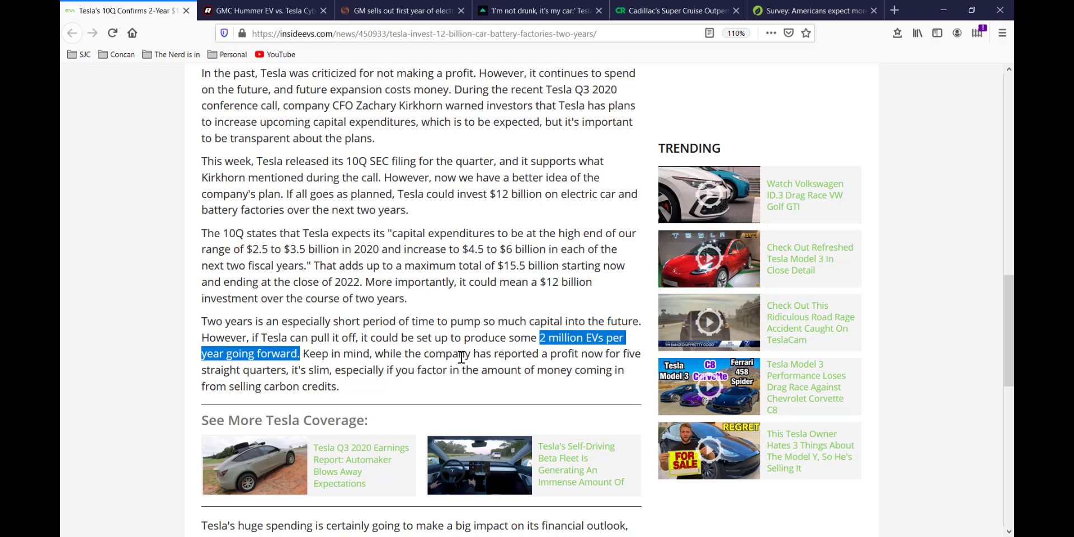
mouse_move(423, 365)
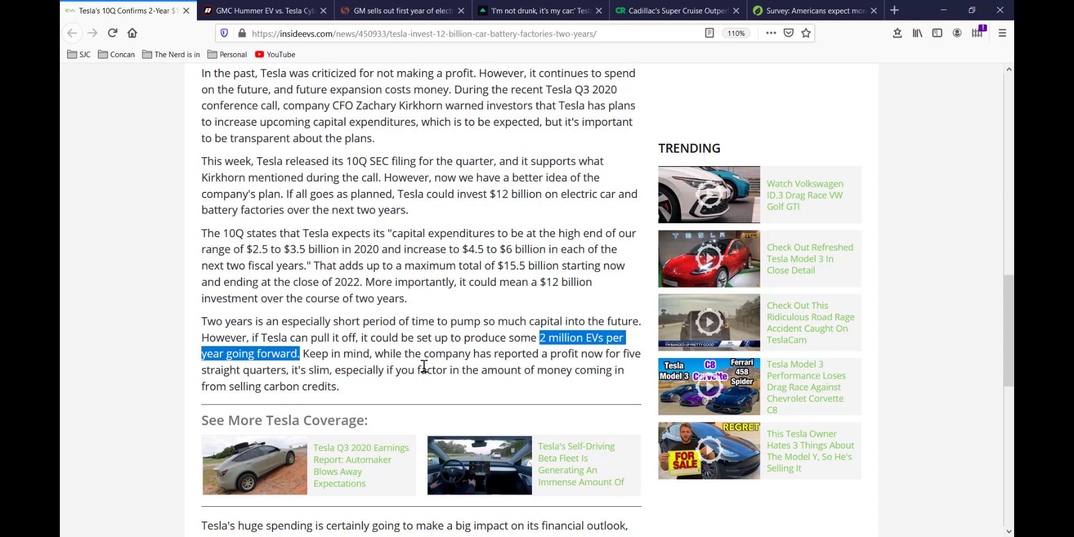
Step: Pick out the $2.5 to $3.5 billion spending range, then return to the article's top image
scroll(down, 3)
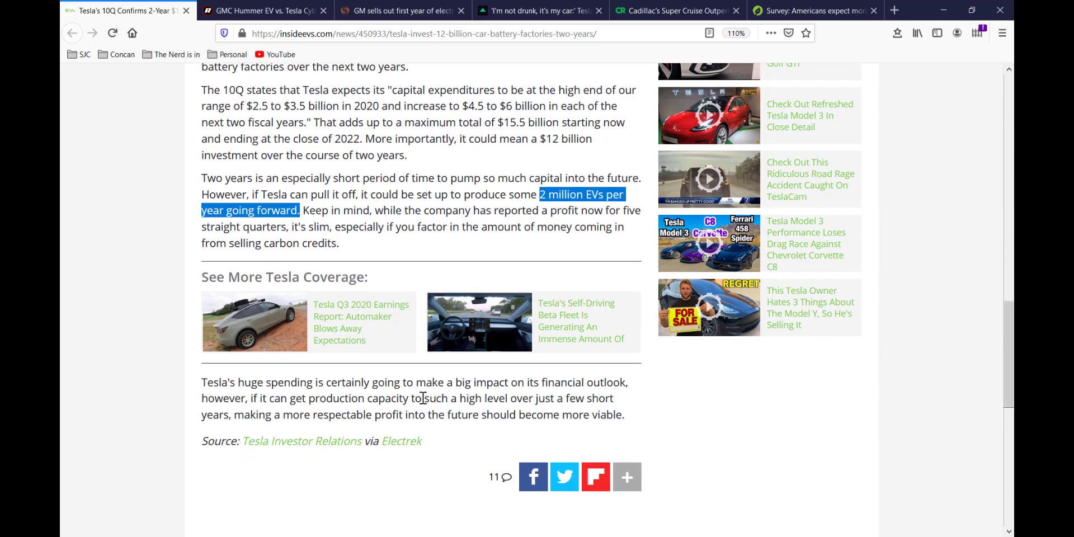
scroll(up, 3)
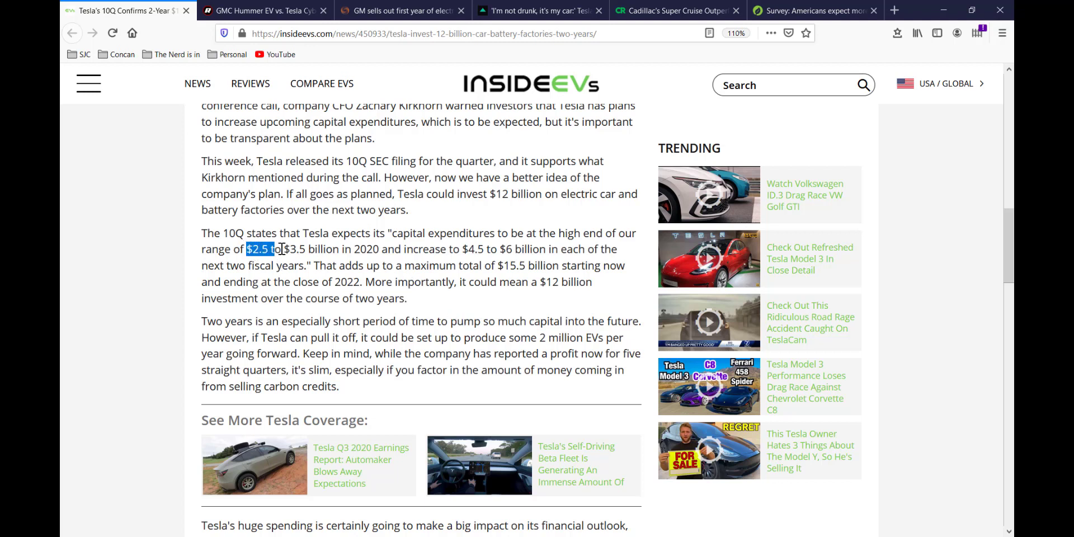
drag(247, 248, 346, 248)
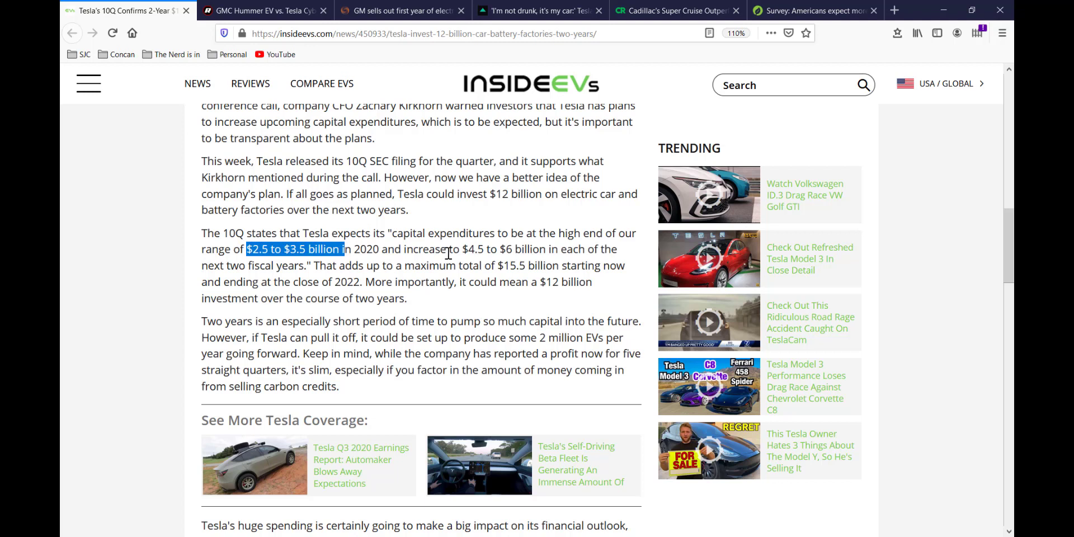
mouse_move(461, 252)
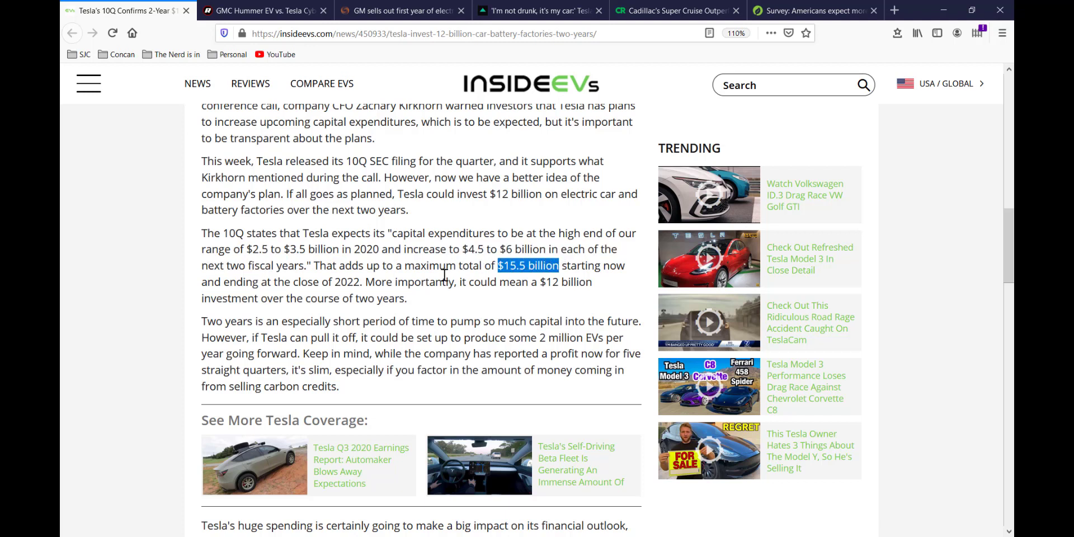
mouse_move(446, 283)
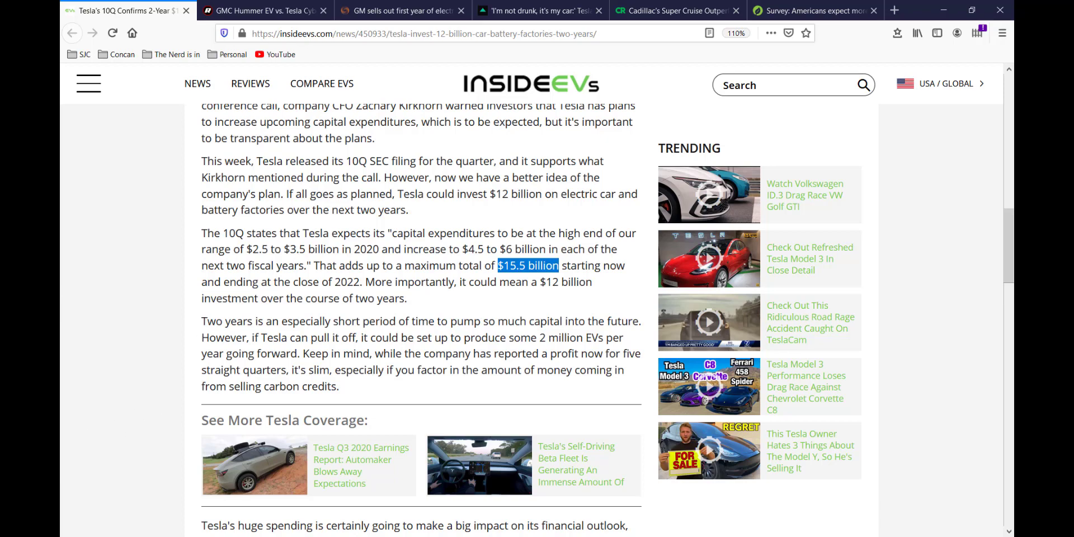
scroll(up, 3)
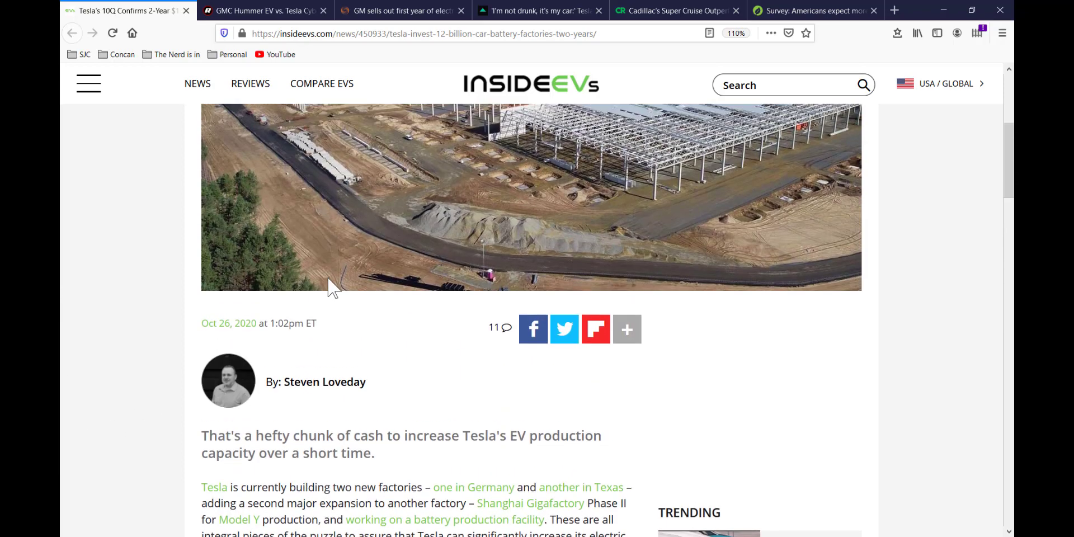
scroll(up, 3)
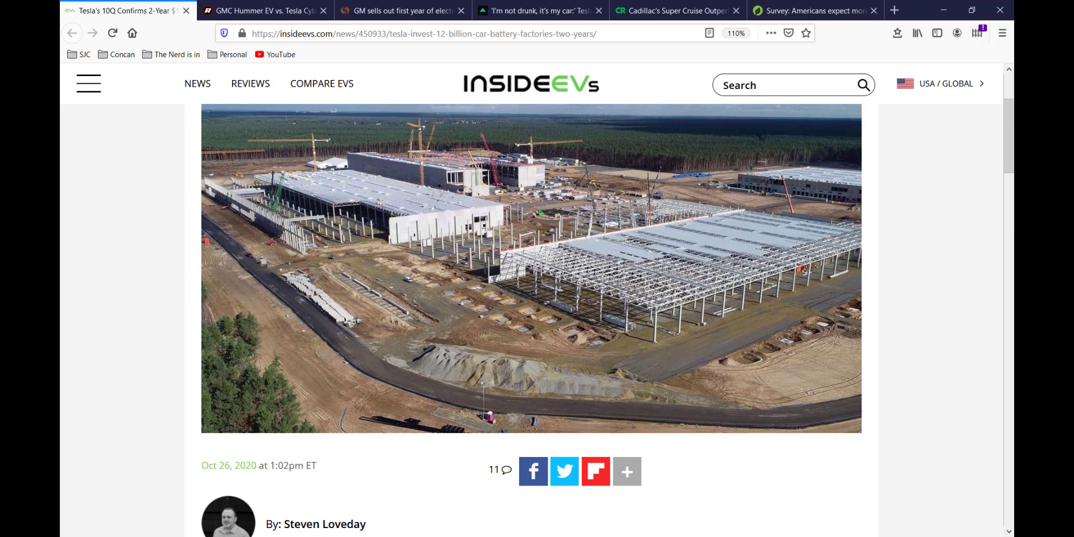
Step: Close the InsideEVs Tesla spending article so the Roadshow GMC Hummer EV comparison shows
click(264, 10)
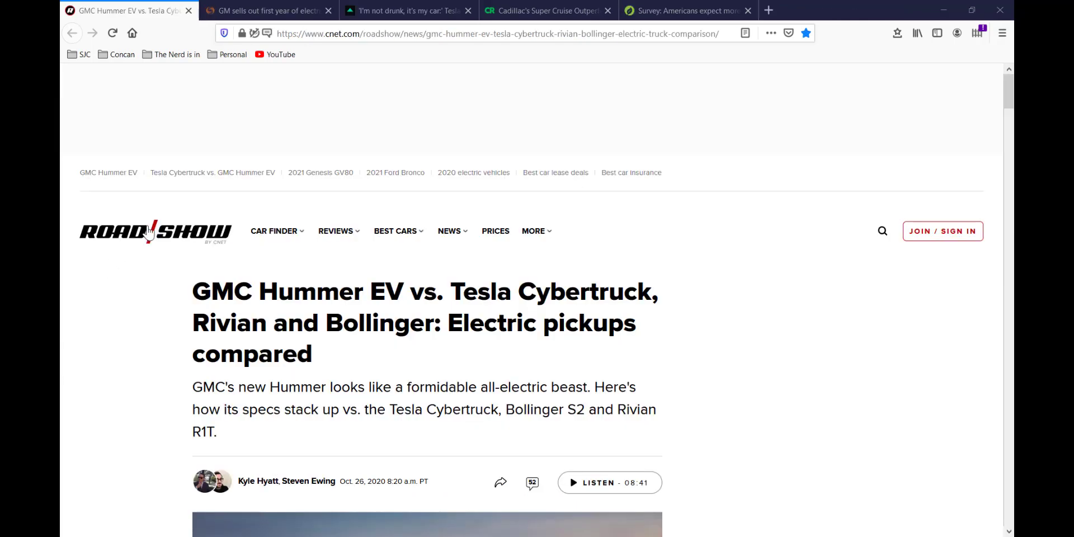
mouse_move(145, 295)
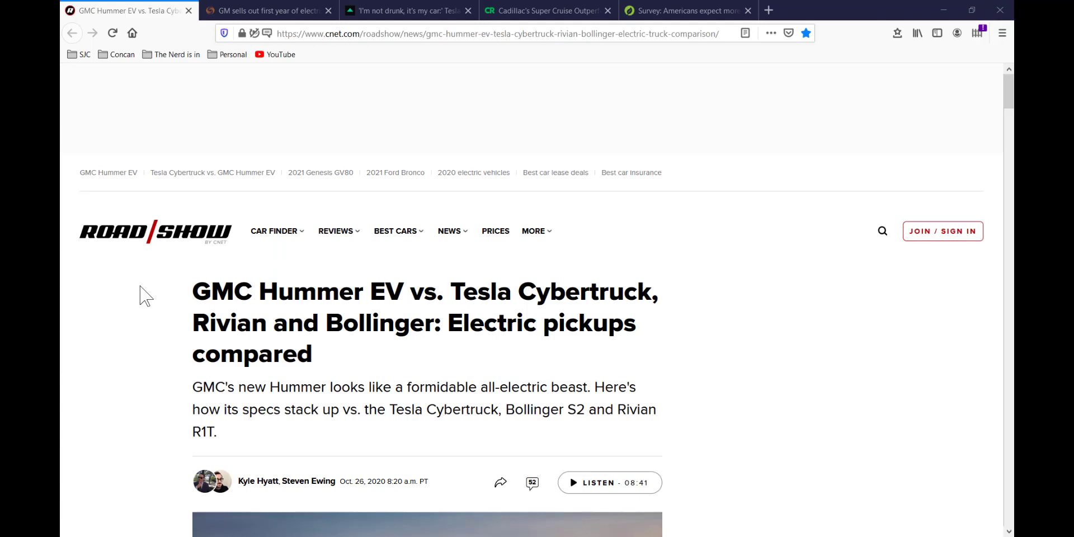
mouse_move(245, 114)
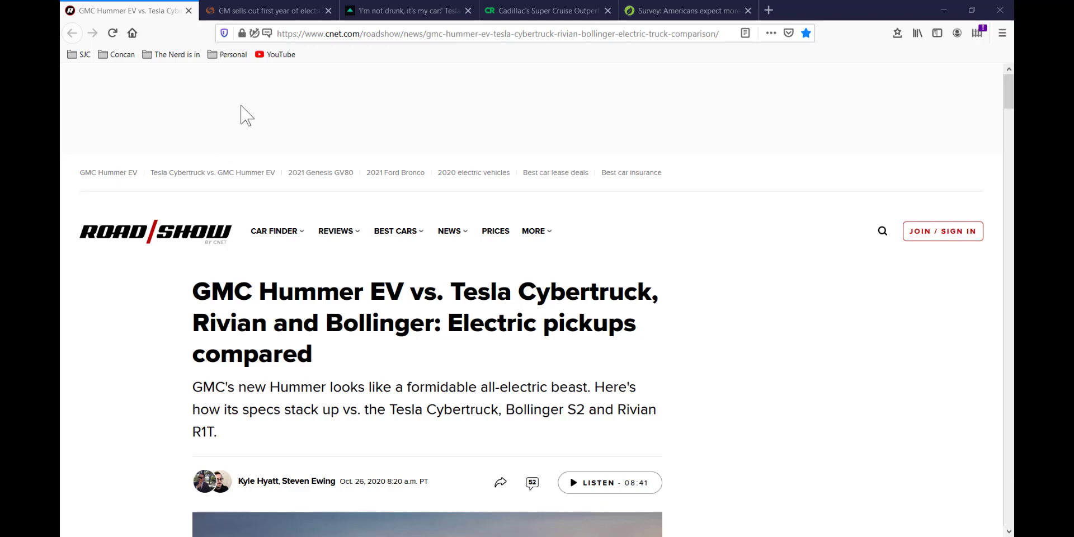
mouse_move(141, 333)
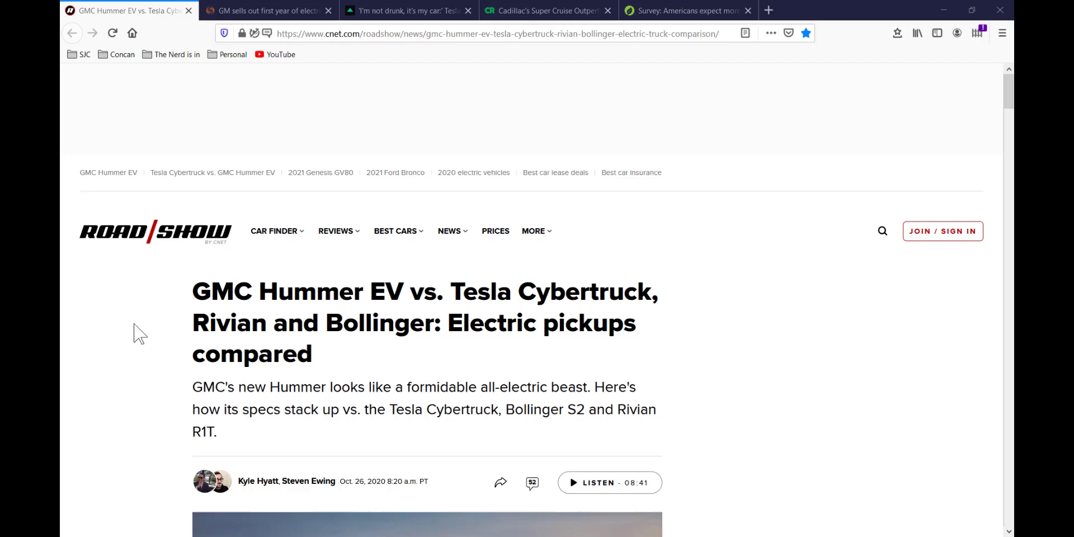
mouse_move(162, 342)
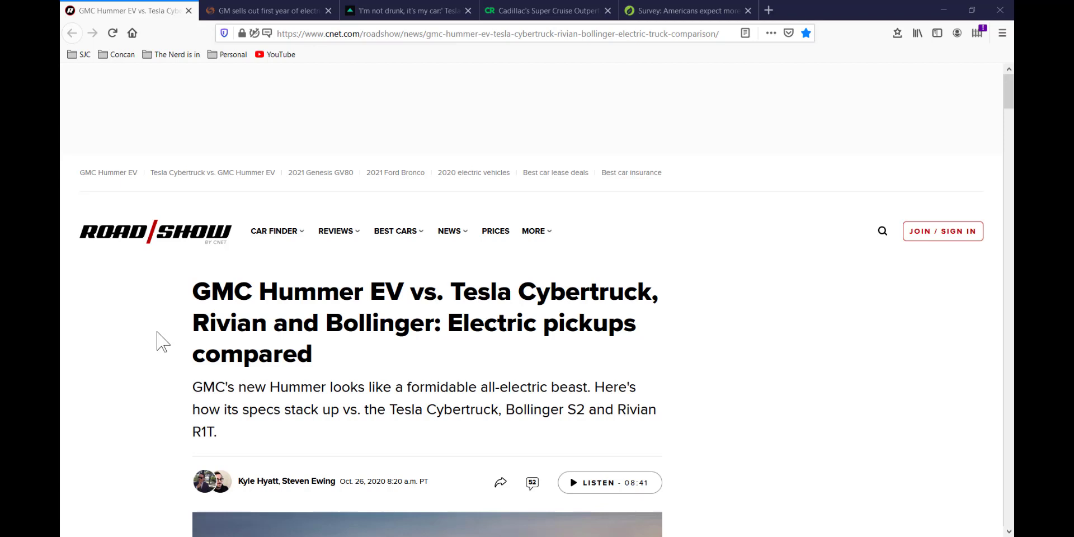
mouse_move(148, 337)
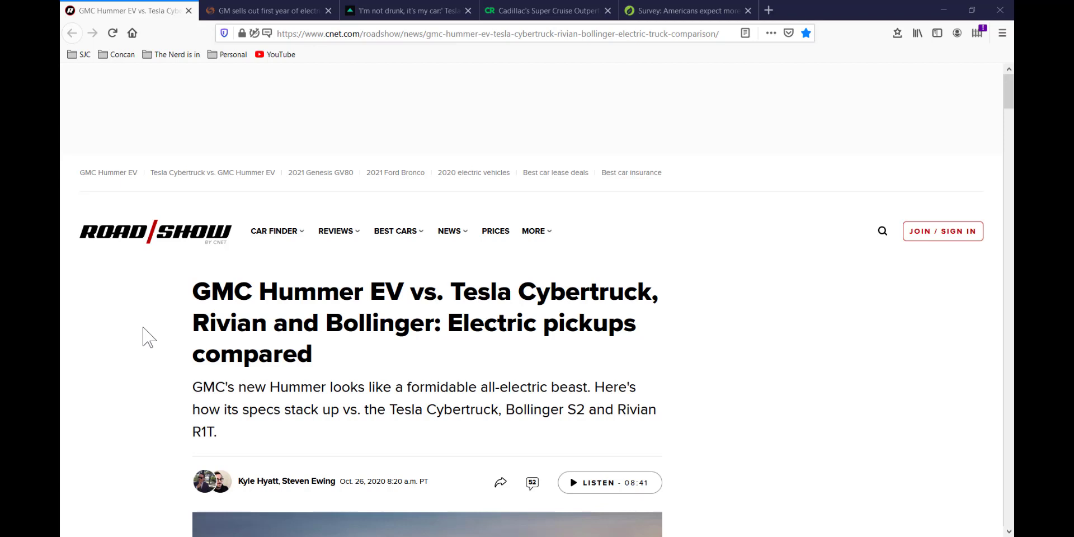
mouse_move(161, 356)
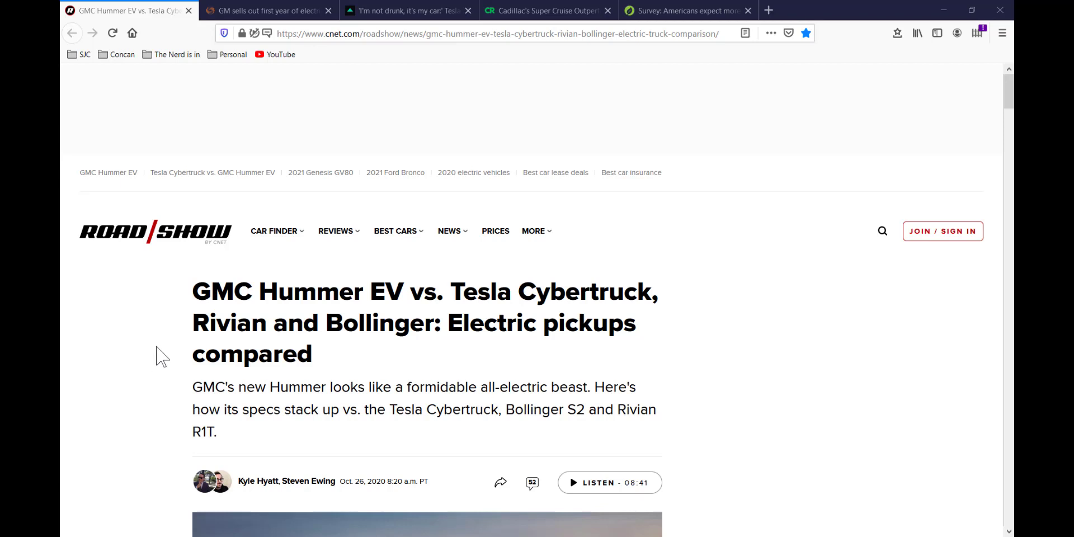
mouse_move(171, 387)
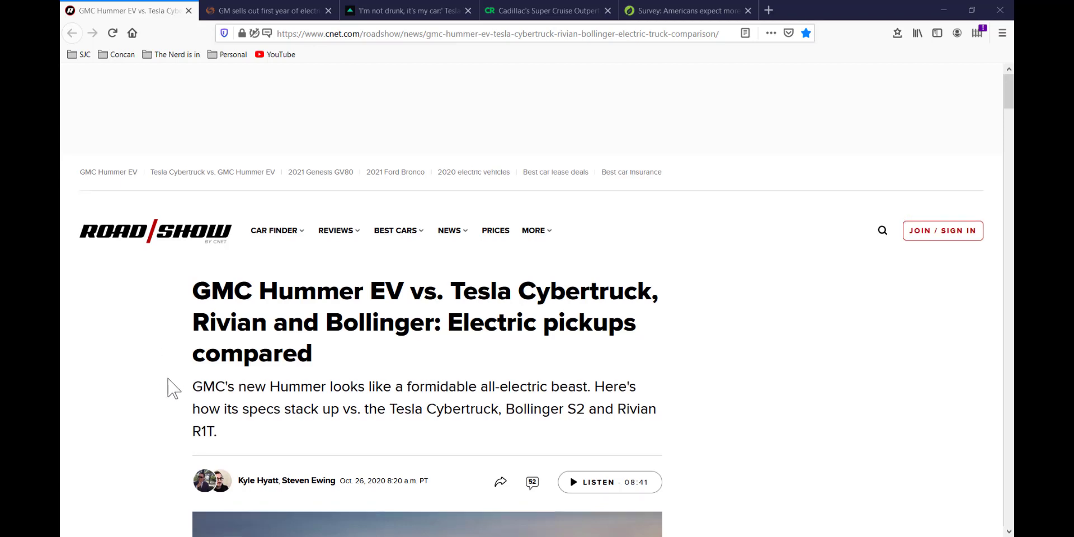
Step: Read into the Hummer comparison's Performance section, briefly picking out the words Ford F-150
scroll(down, 3)
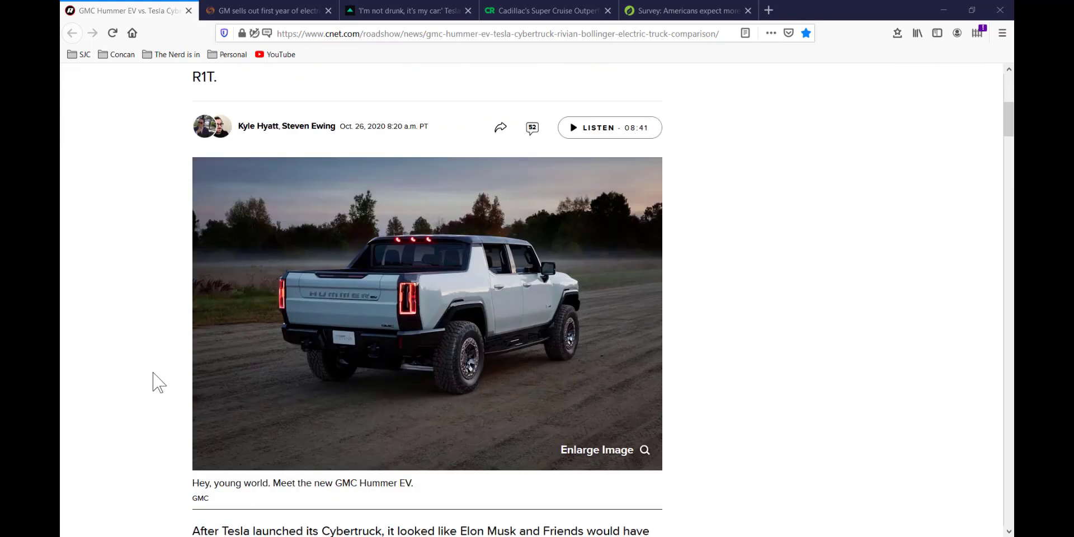
scroll(down, 3)
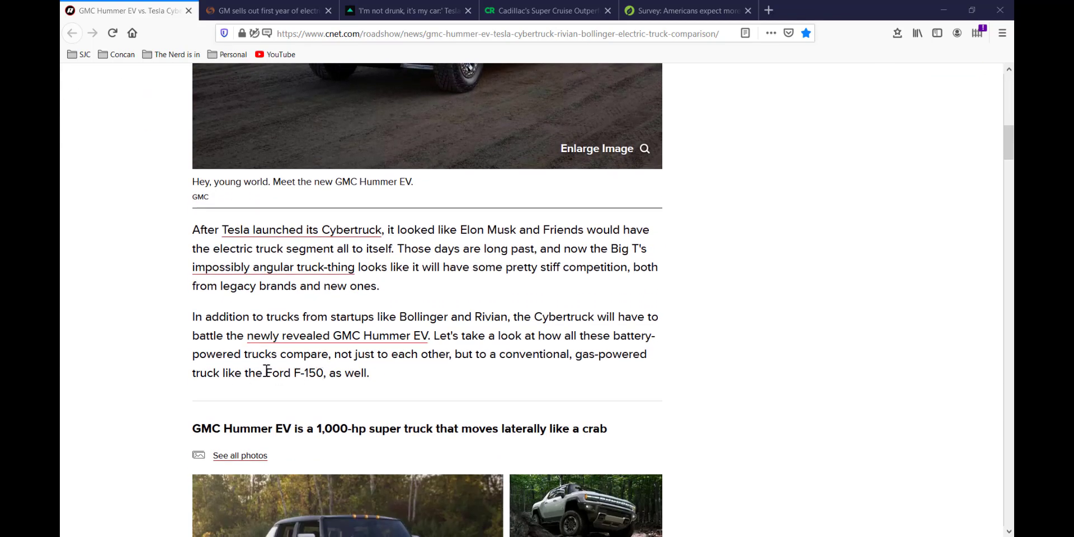
double_click(280, 373)
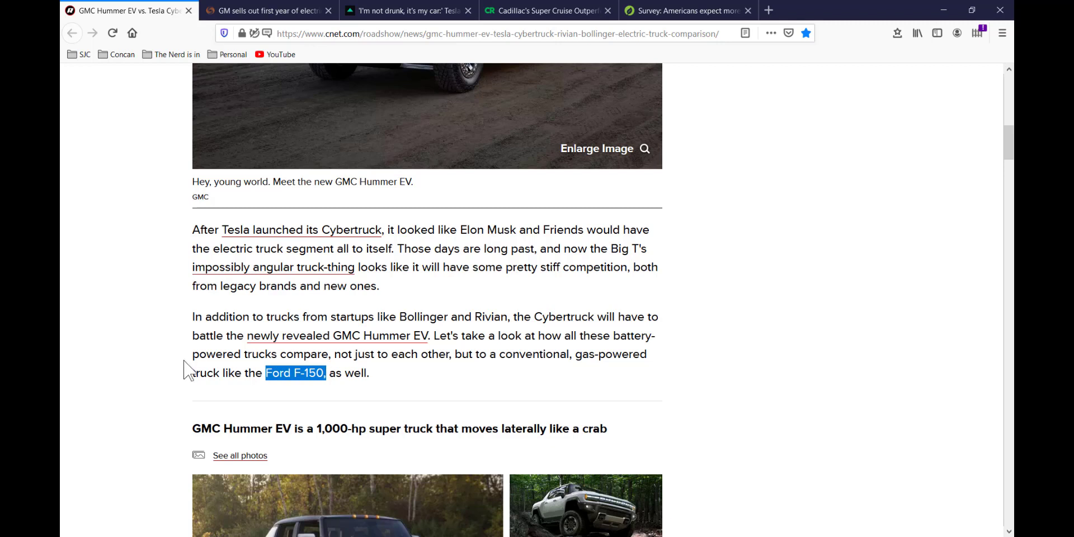
click(206, 373)
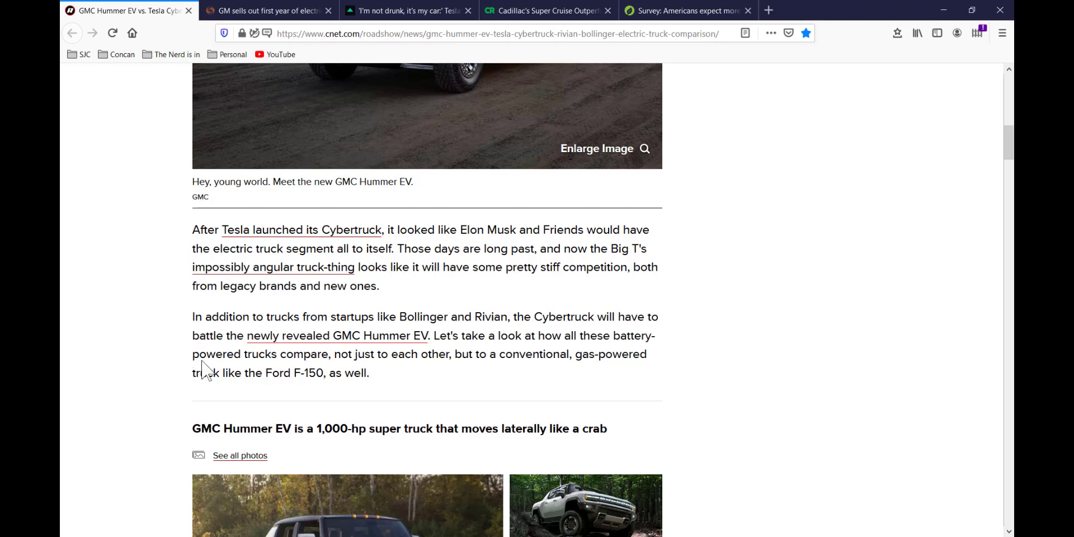
mouse_move(203, 371)
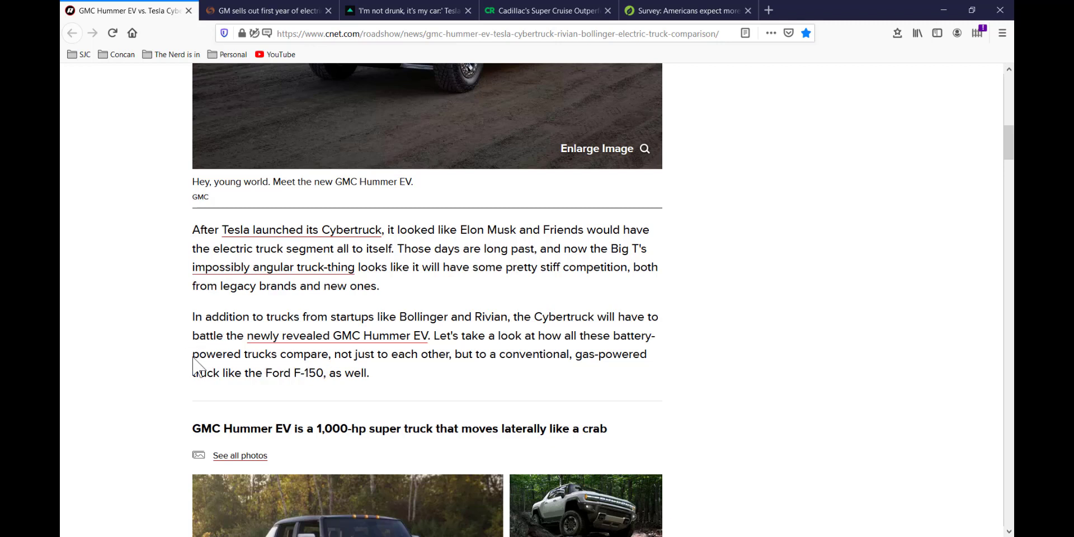
mouse_move(200, 352)
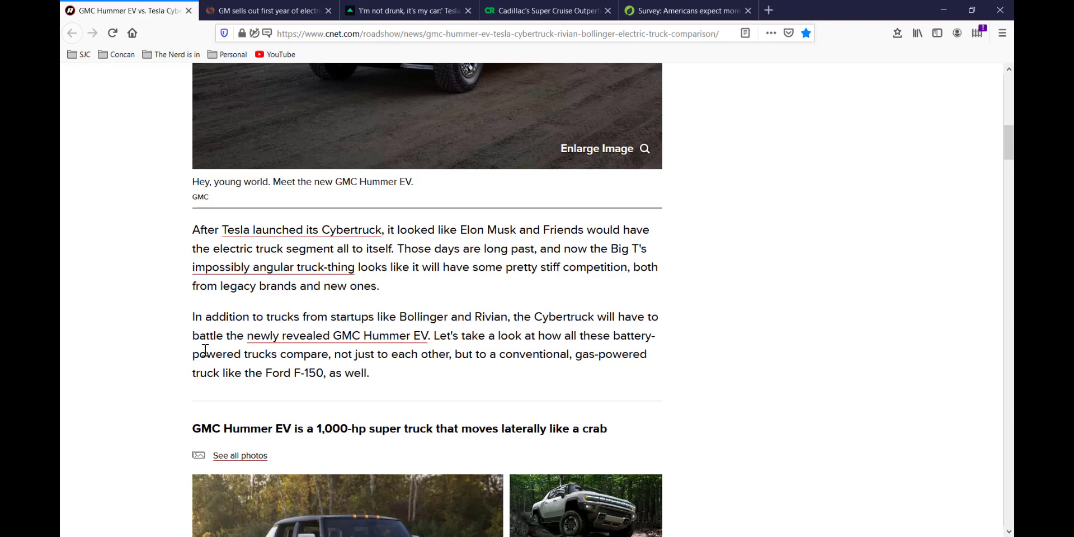
Step: Continue down to the Range section and its powertrain and range table
scroll(down, 3)
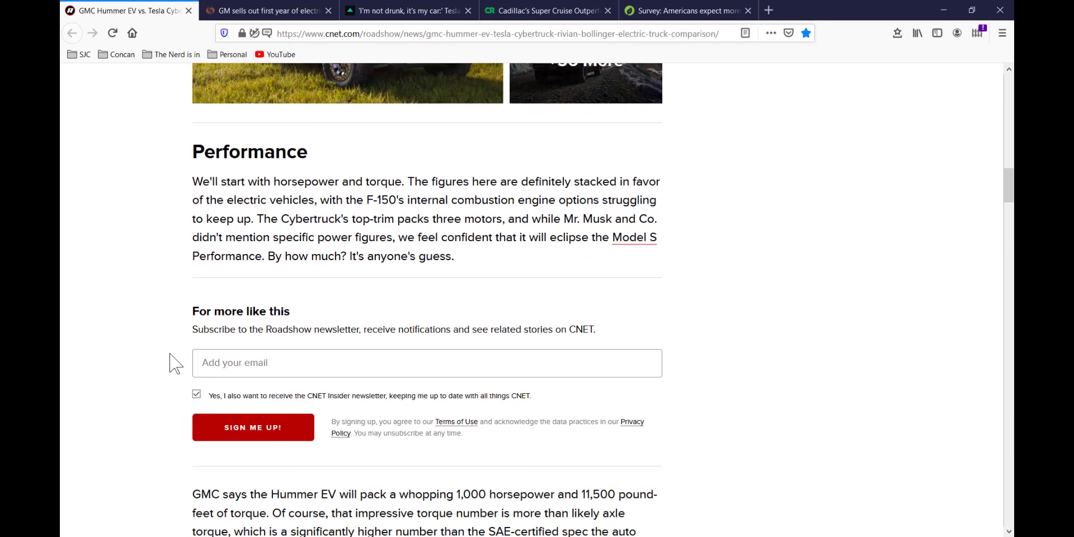
scroll(down, 3)
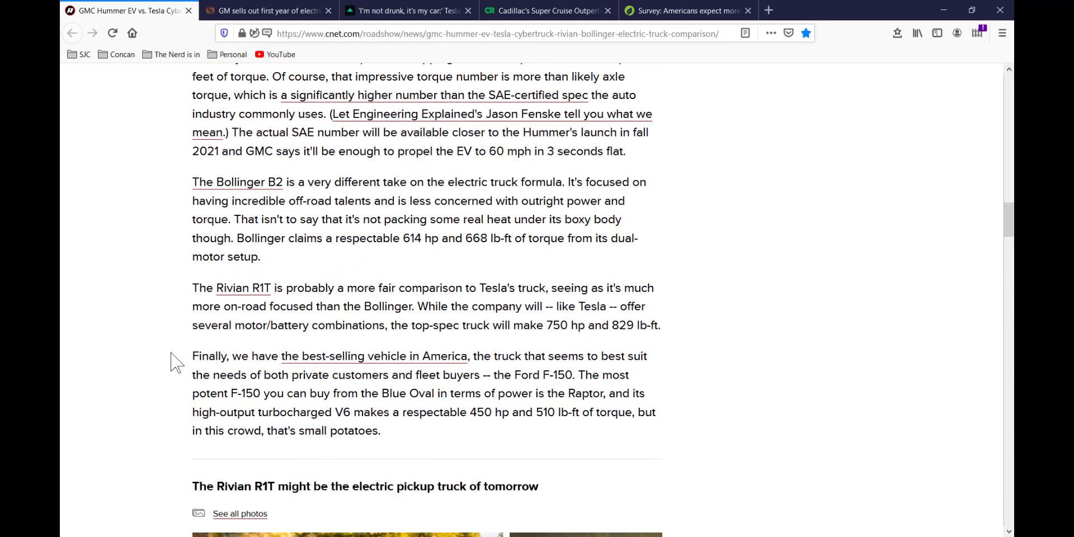
scroll(down, 3)
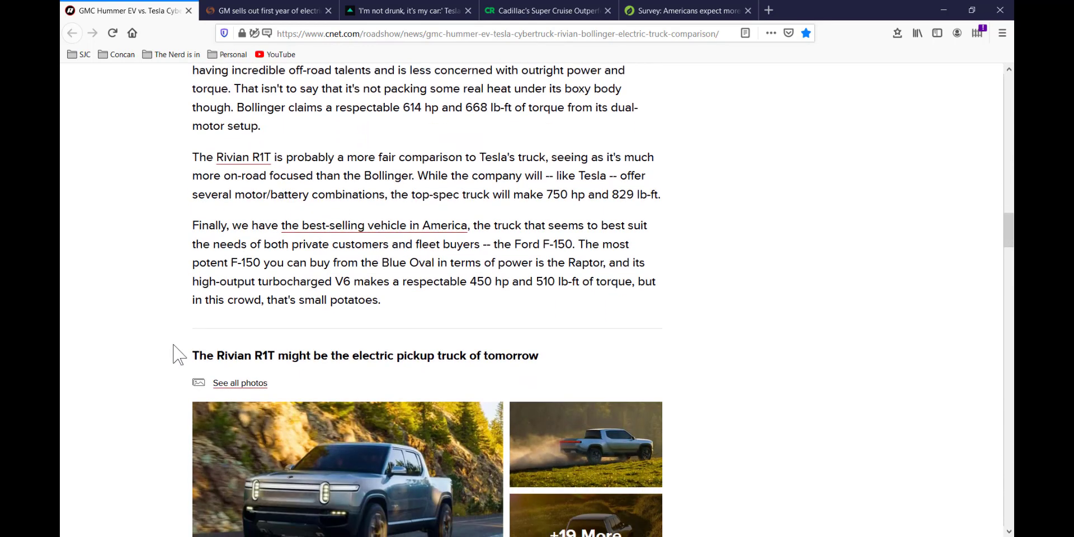
mouse_move(194, 394)
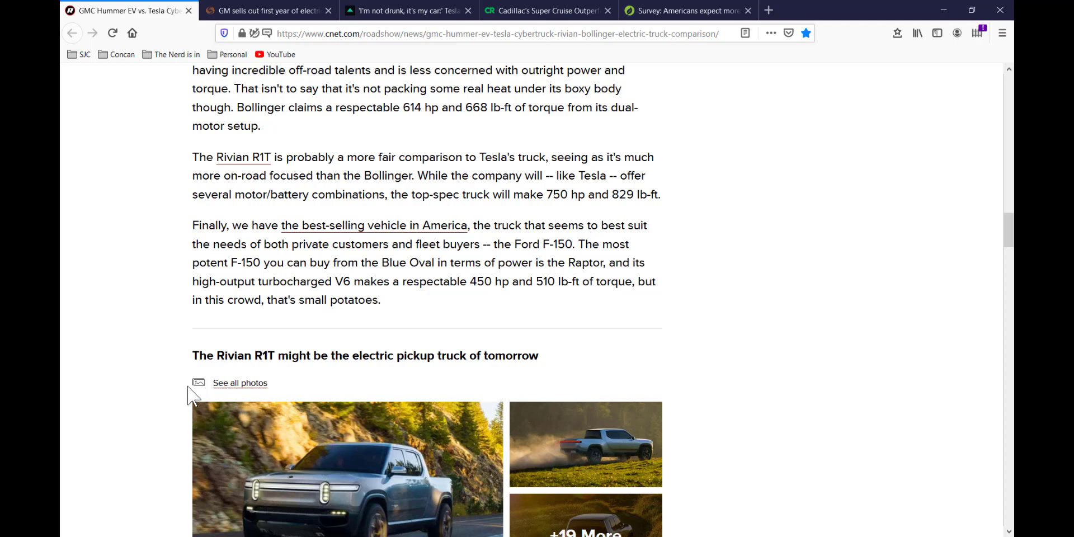
scroll(down, 3)
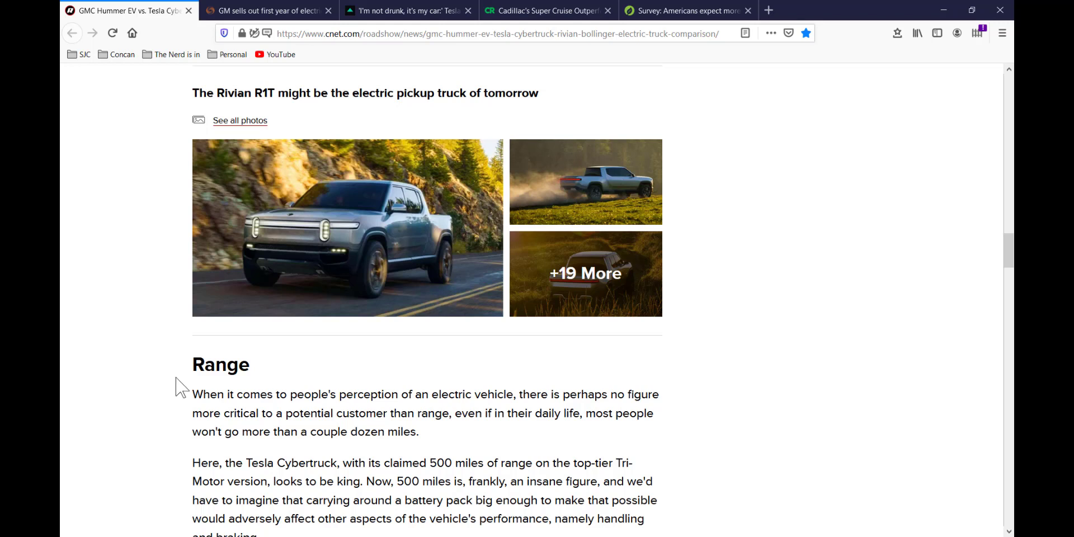
scroll(down, 3)
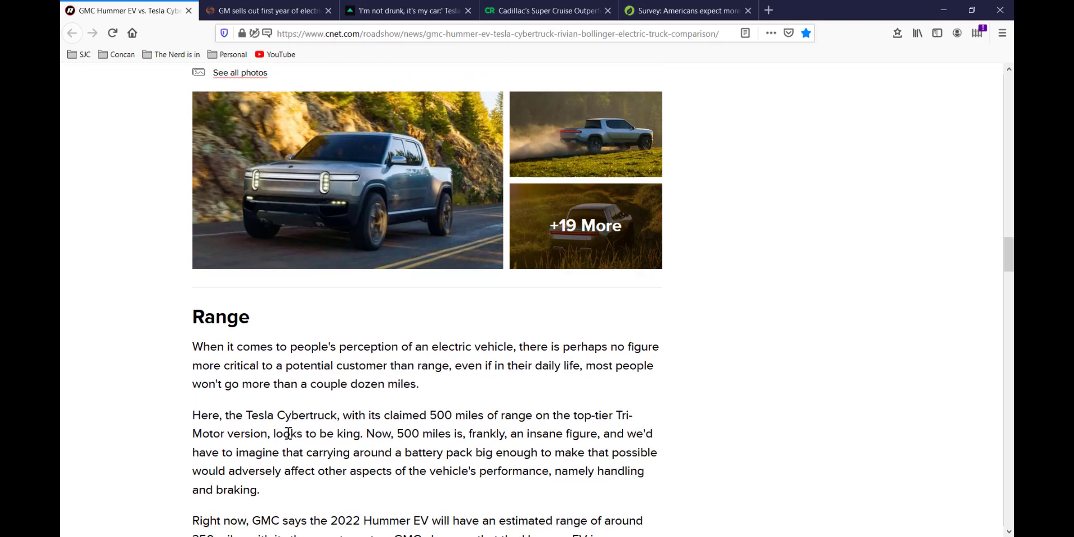
scroll(down, 3)
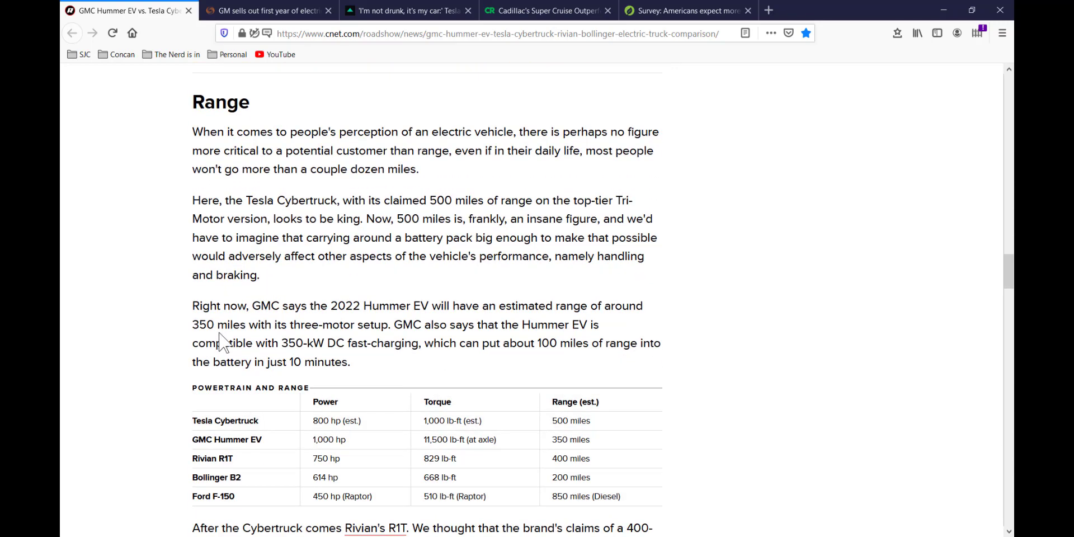
mouse_move(238, 348)
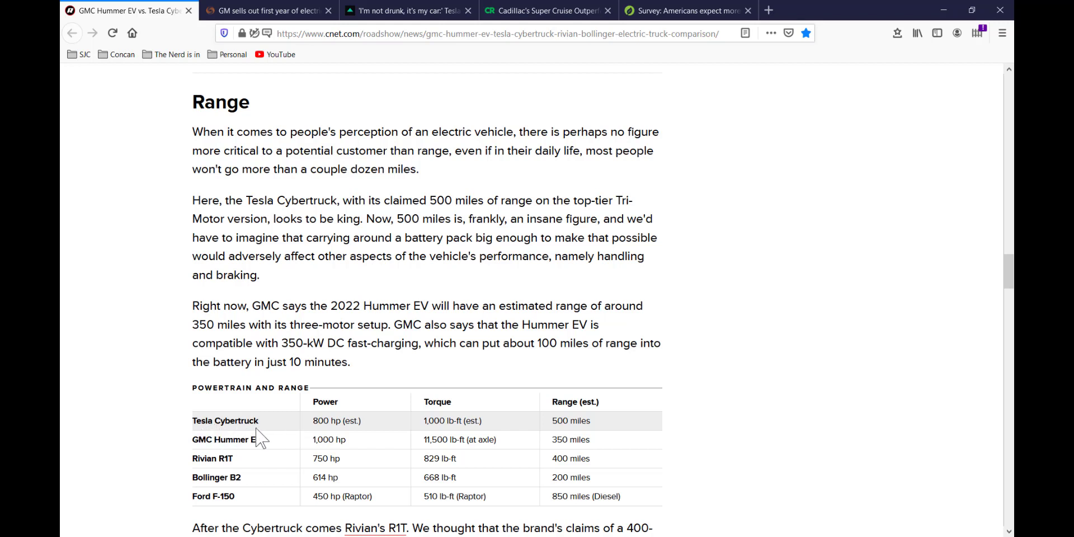
mouse_move(276, 435)
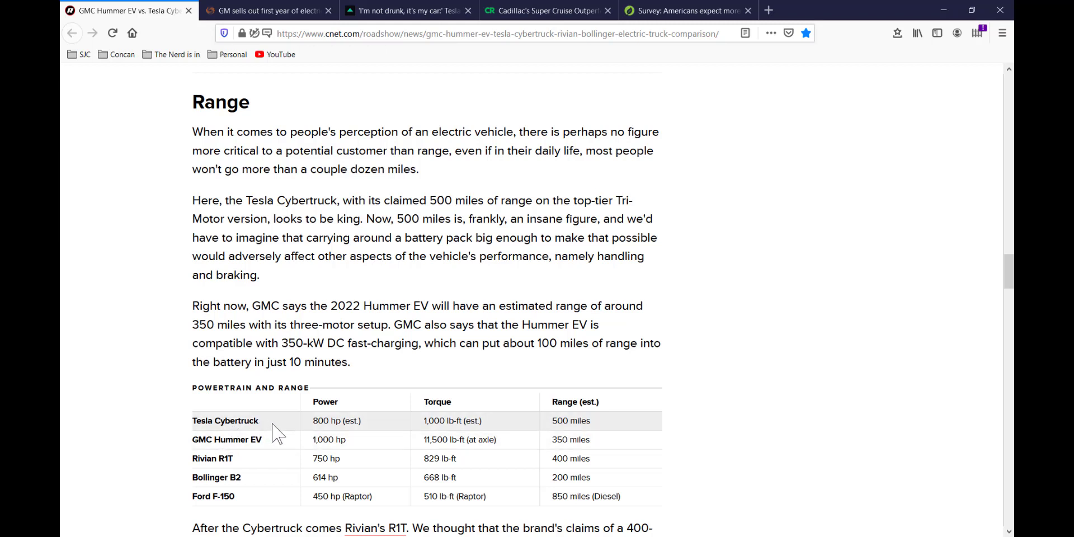
mouse_move(286, 430)
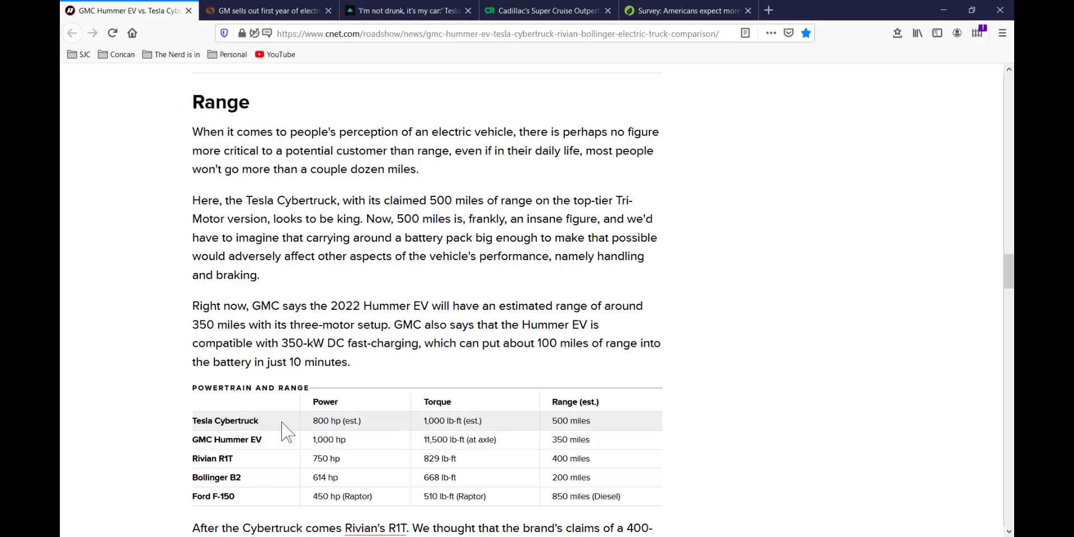
mouse_move(267, 430)
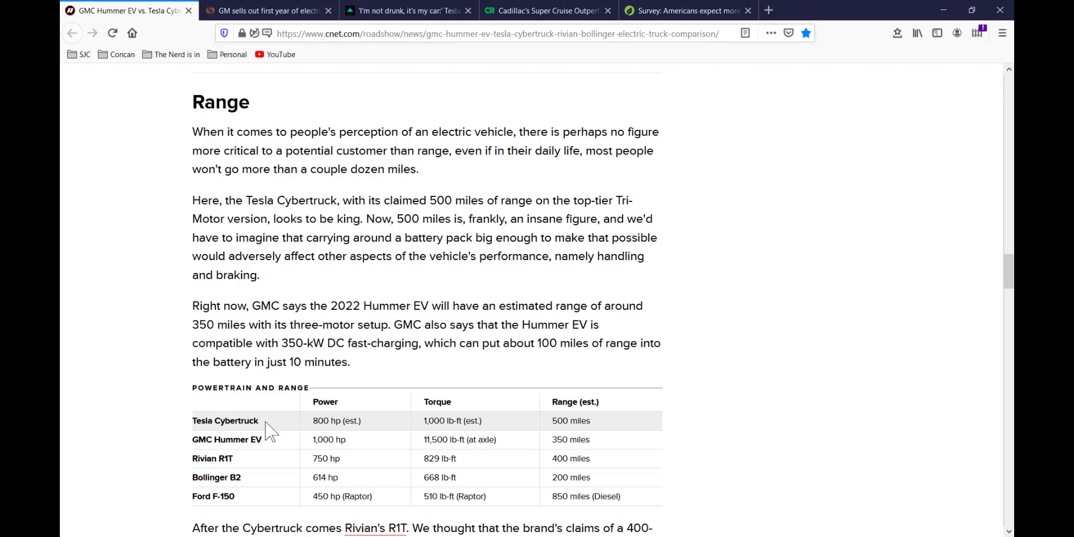
scroll(down, 3)
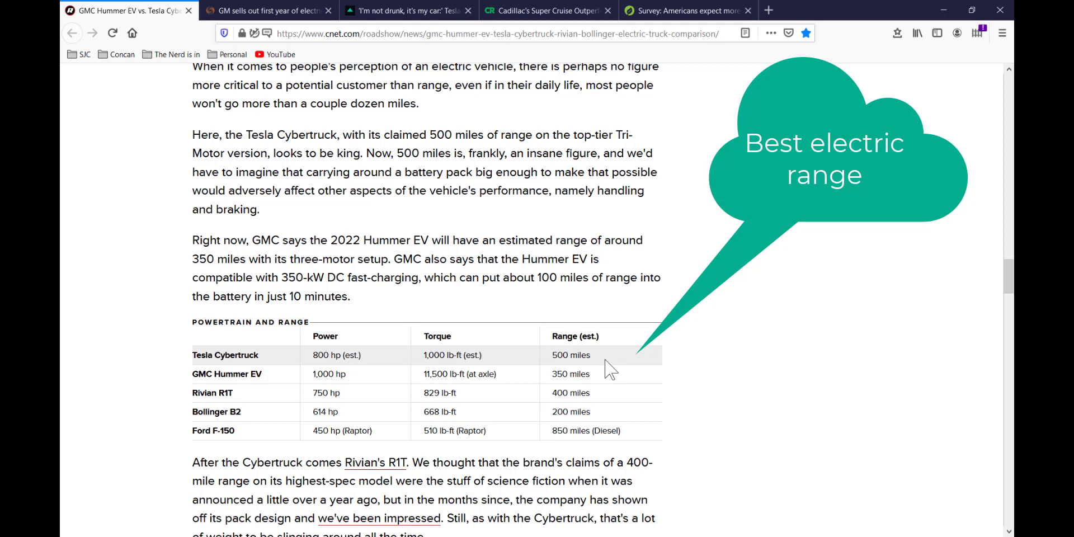
mouse_move(615, 380)
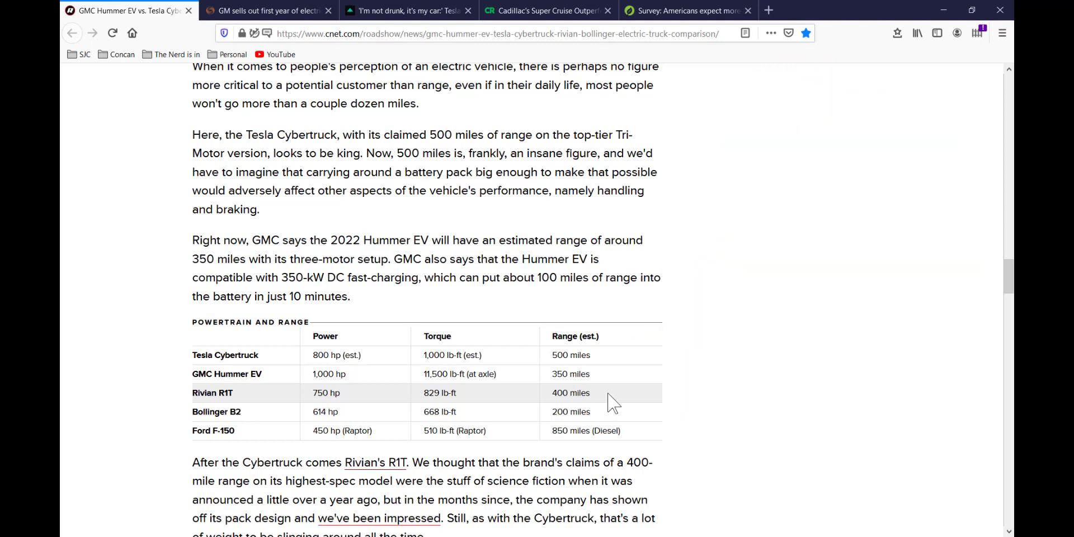
mouse_move(600, 417)
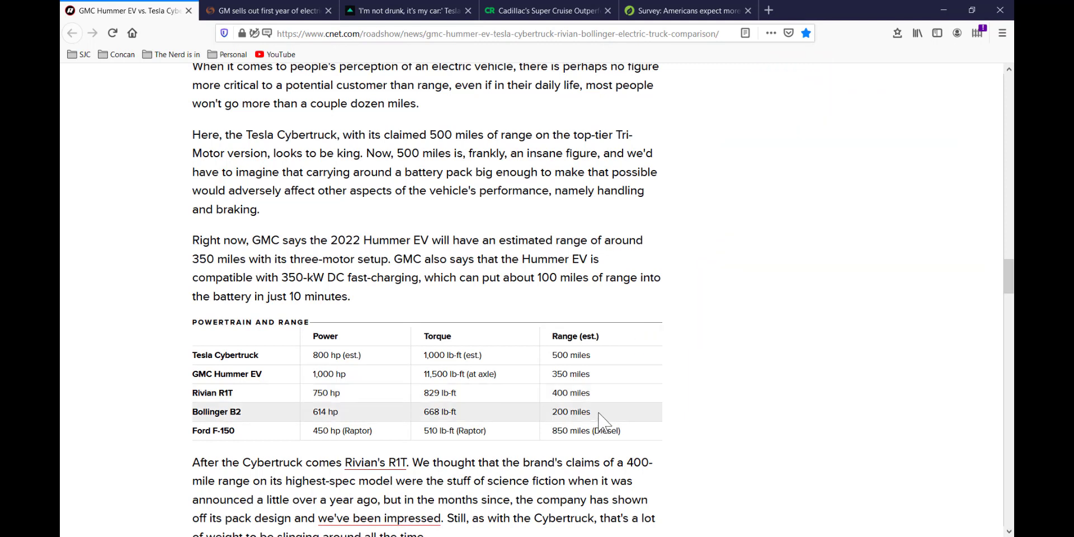
mouse_move(630, 410)
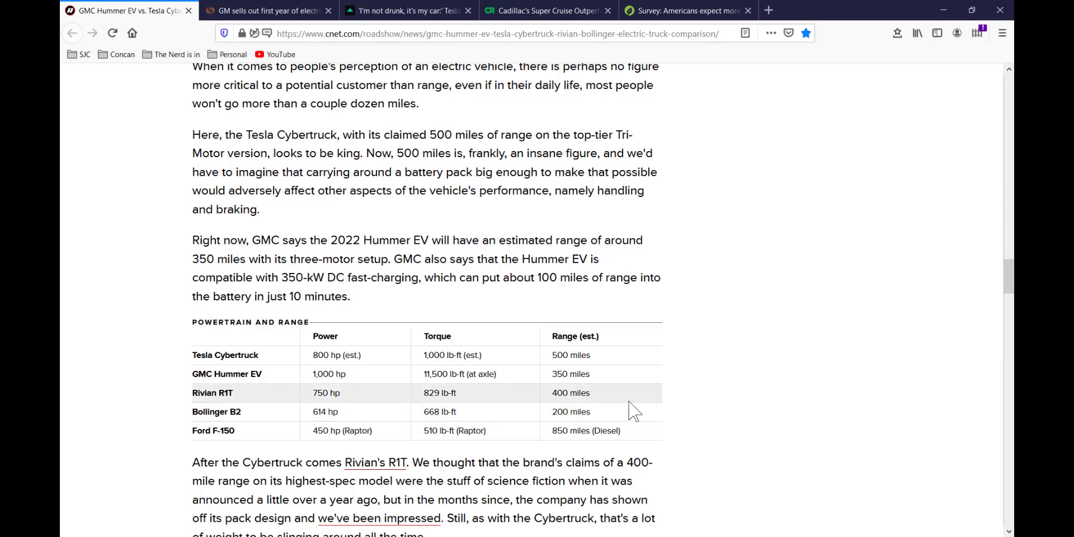
mouse_move(624, 422)
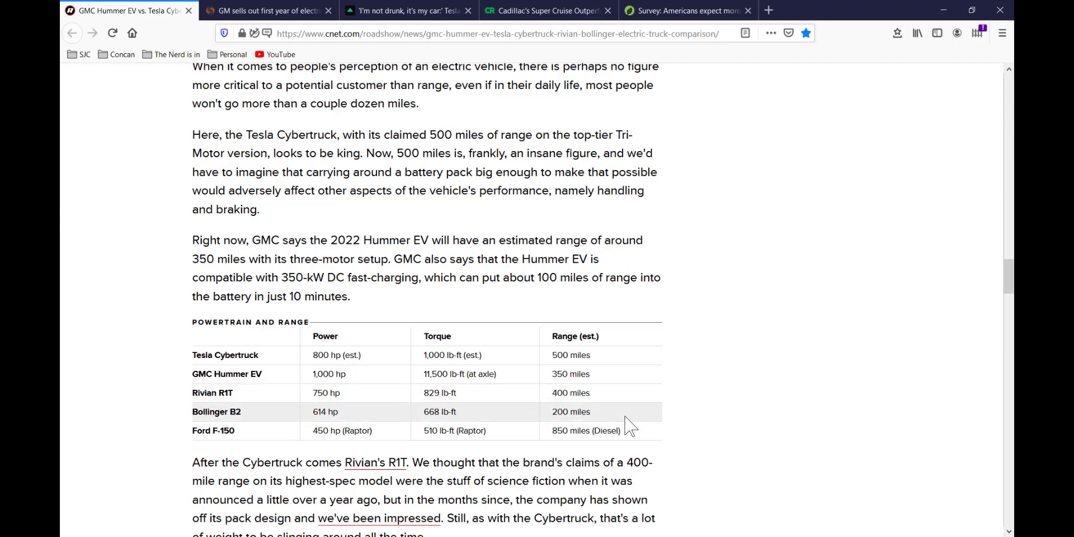
mouse_move(262, 410)
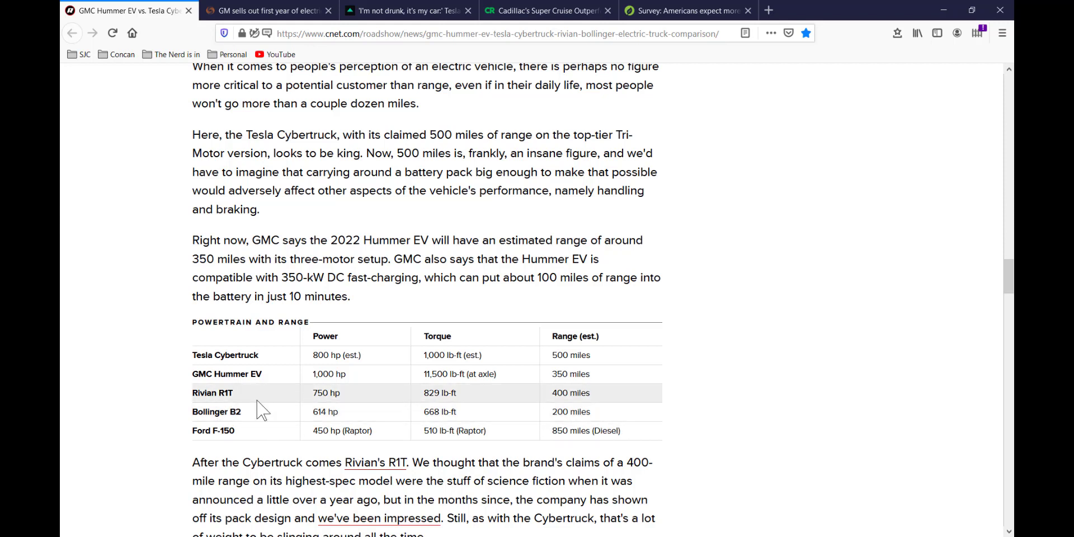
mouse_move(270, 394)
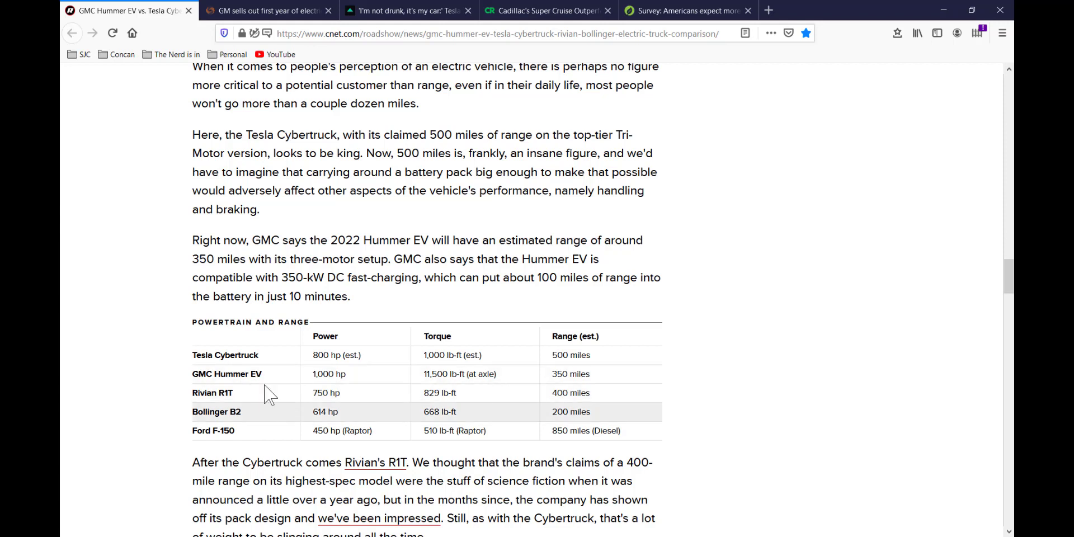
mouse_move(282, 383)
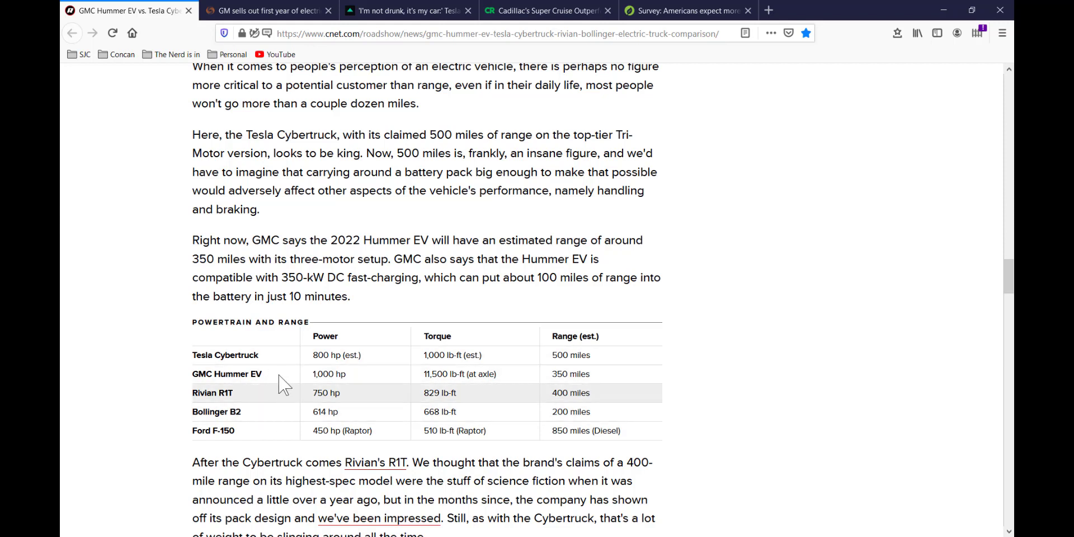
mouse_move(246, 439)
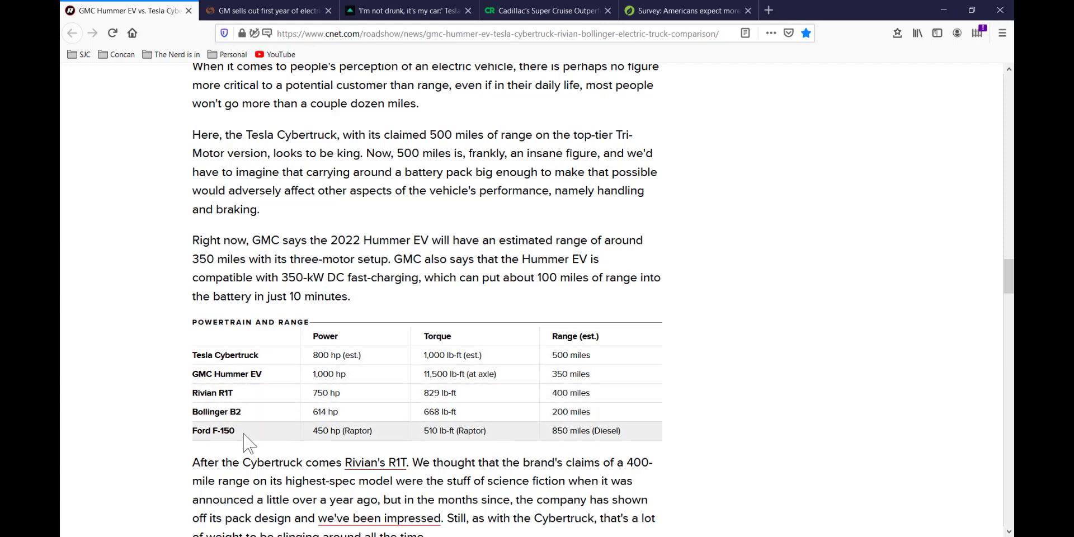
mouse_move(349, 442)
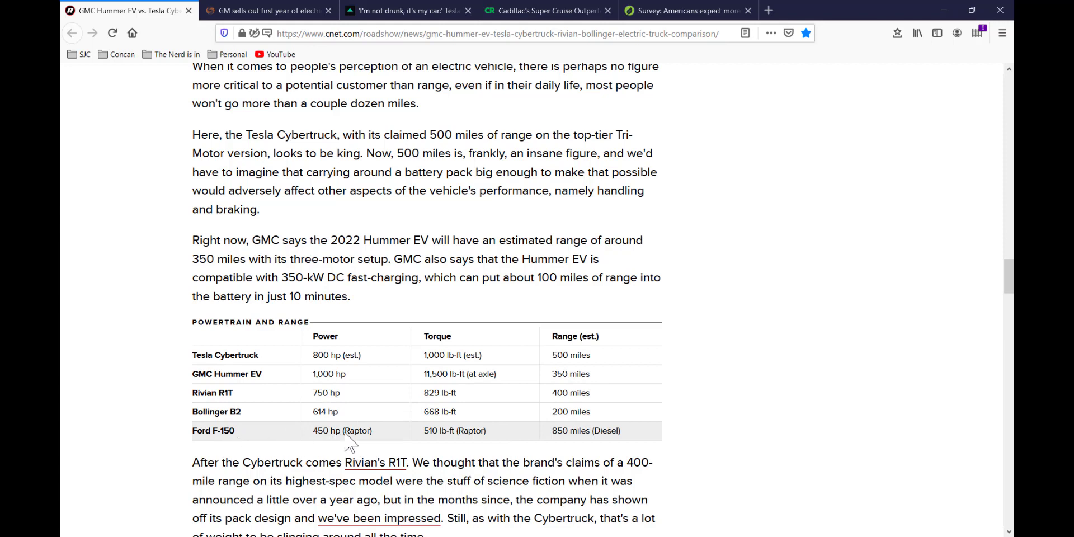
mouse_move(340, 444)
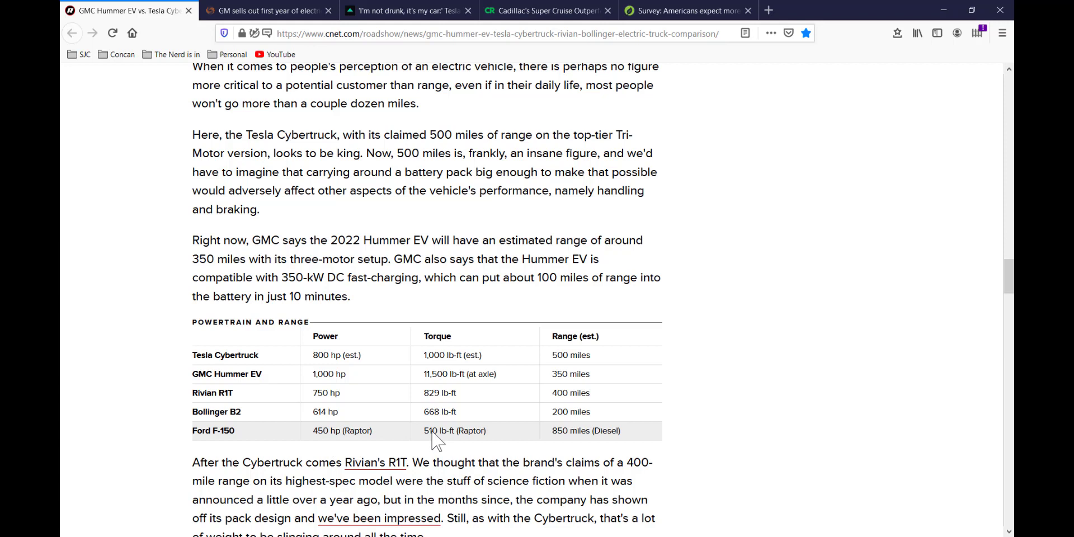
mouse_move(568, 446)
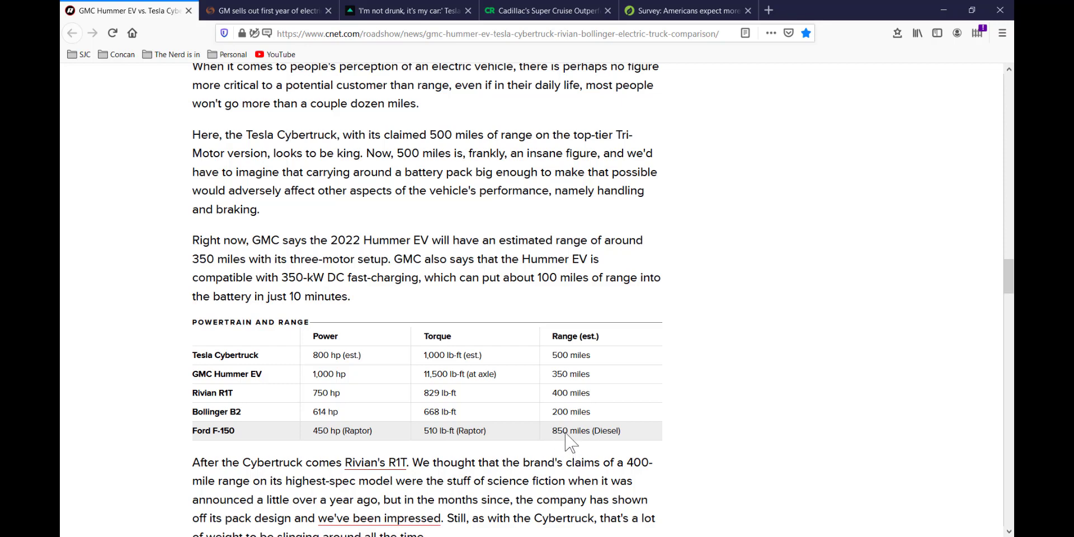
Step: Read through the Payload and towing section into the bed-size discussion, reaching the Ford F-150 heading
scroll(down, 3)
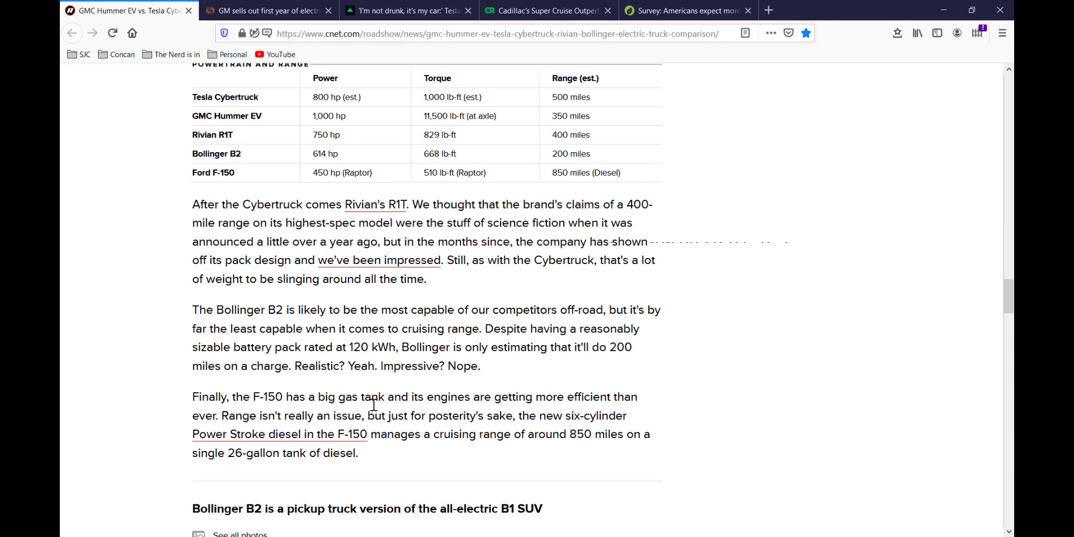
scroll(down, 3)
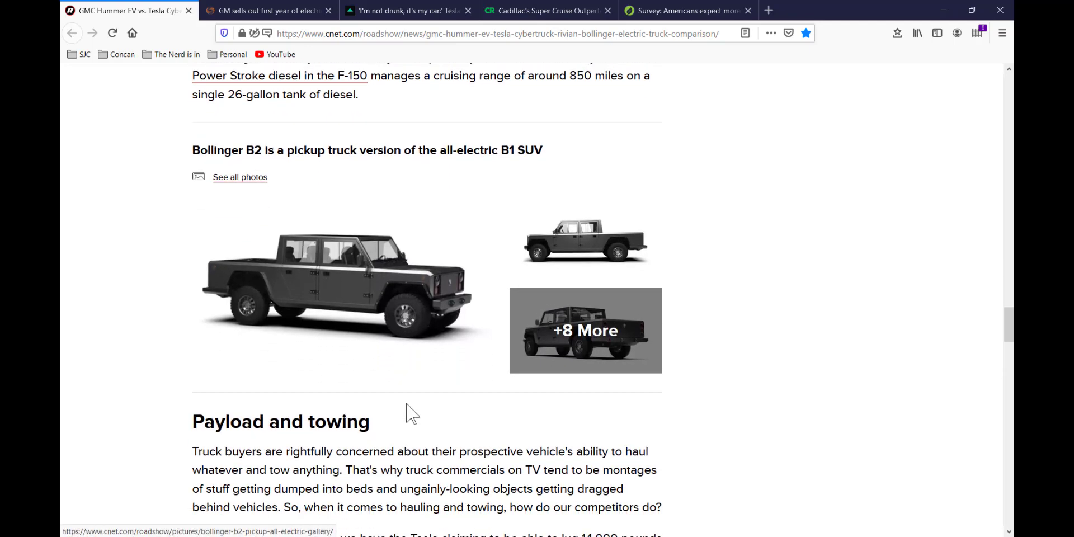
scroll(down, 3)
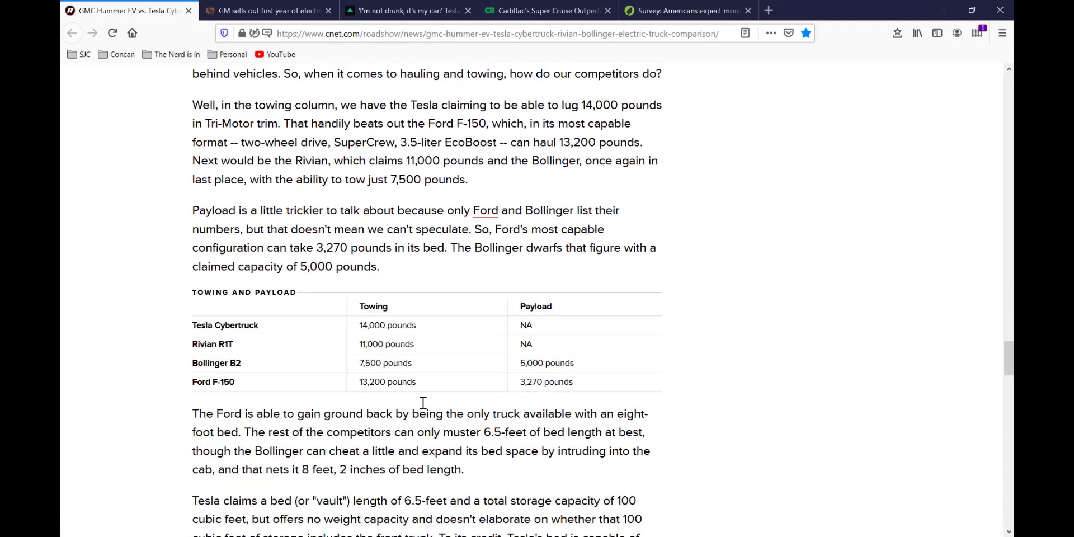
mouse_move(462, 336)
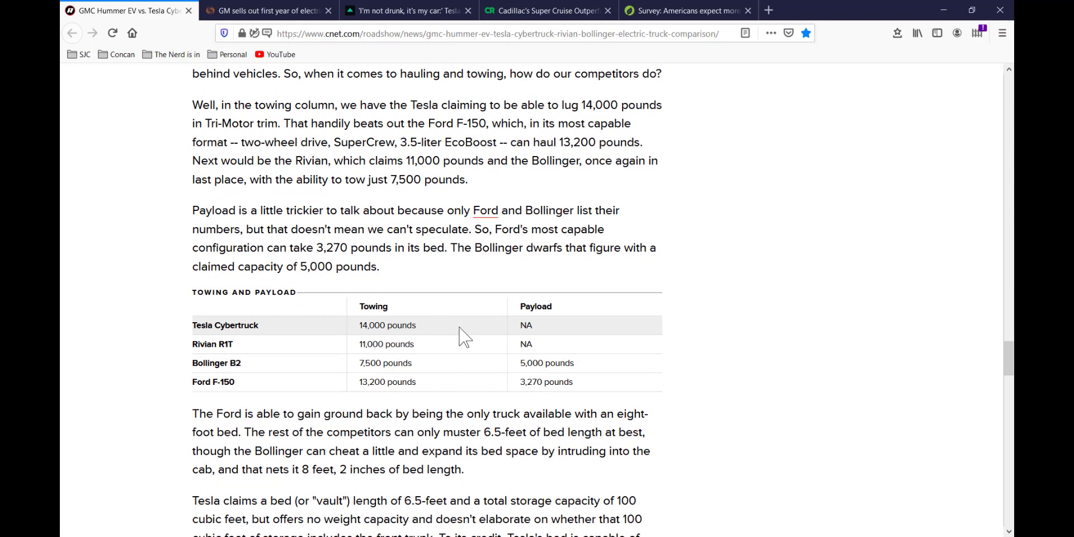
mouse_move(586, 404)
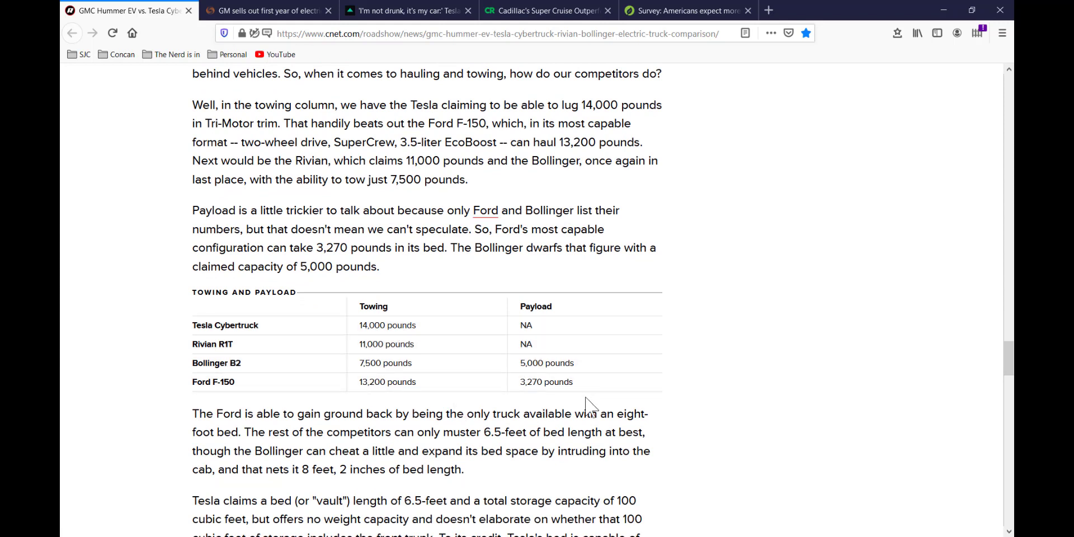
mouse_move(261, 341)
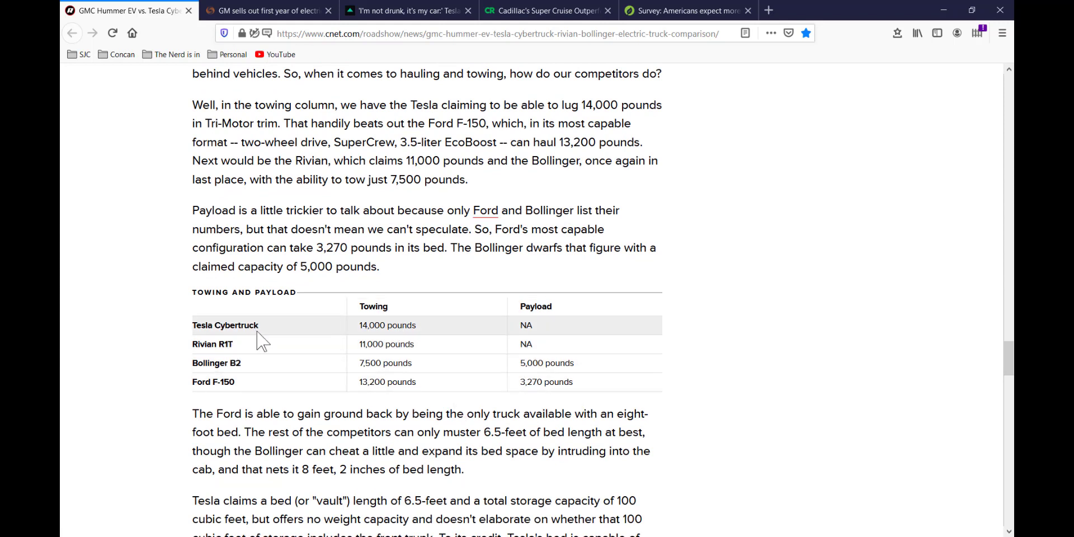
mouse_move(298, 394)
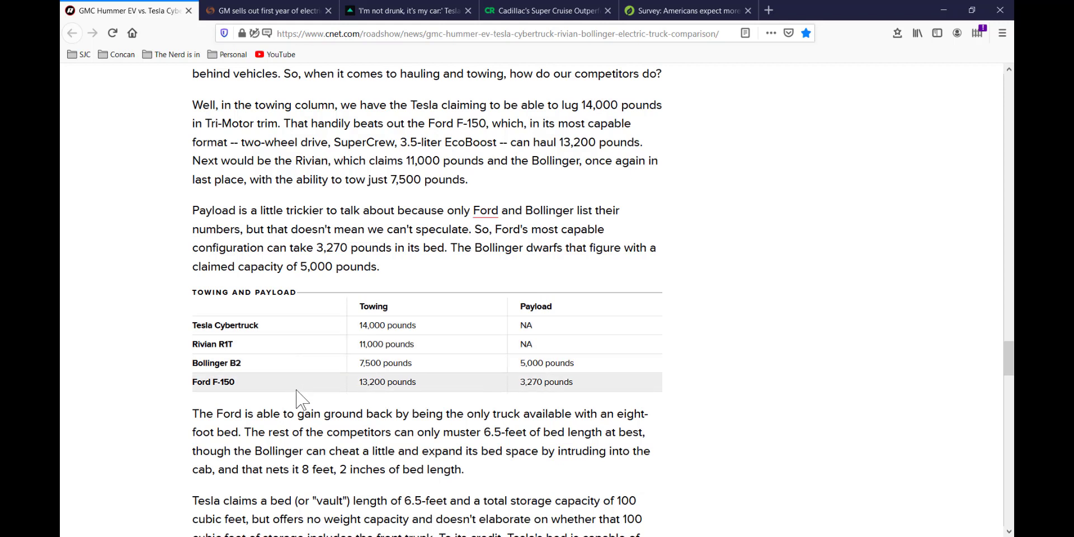
scroll(up, 3)
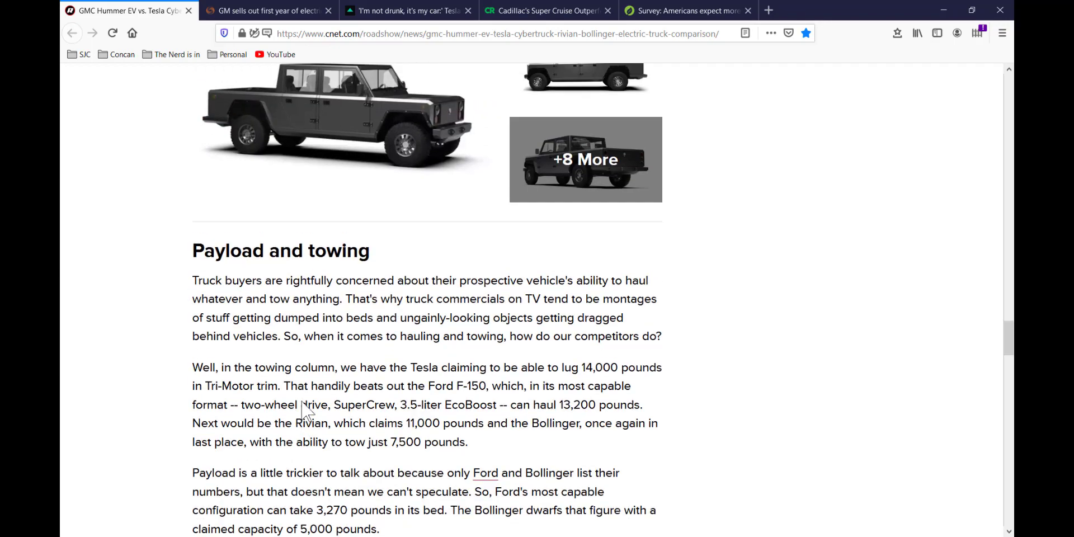
scroll(up, 3)
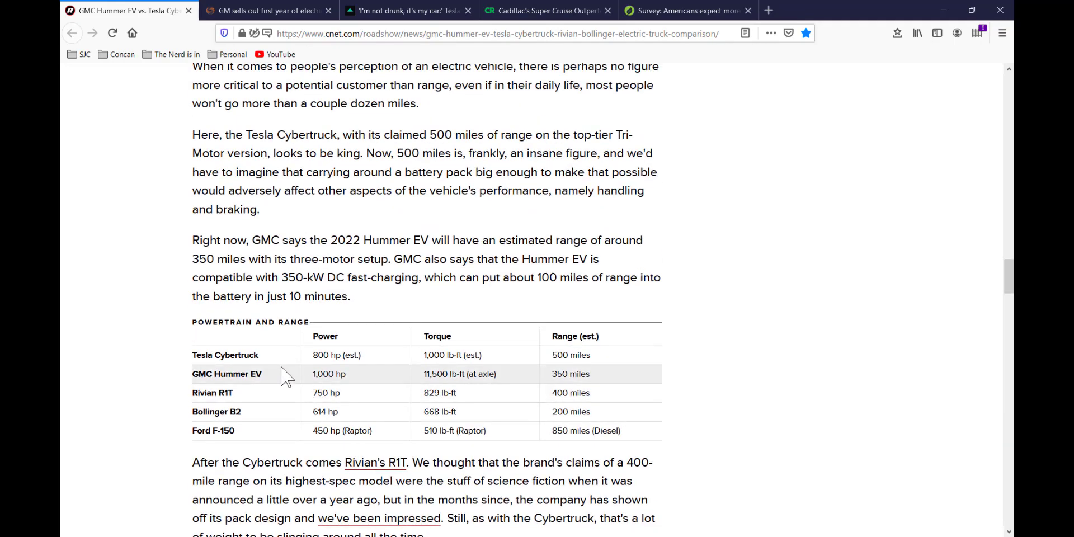
mouse_move(352, 391)
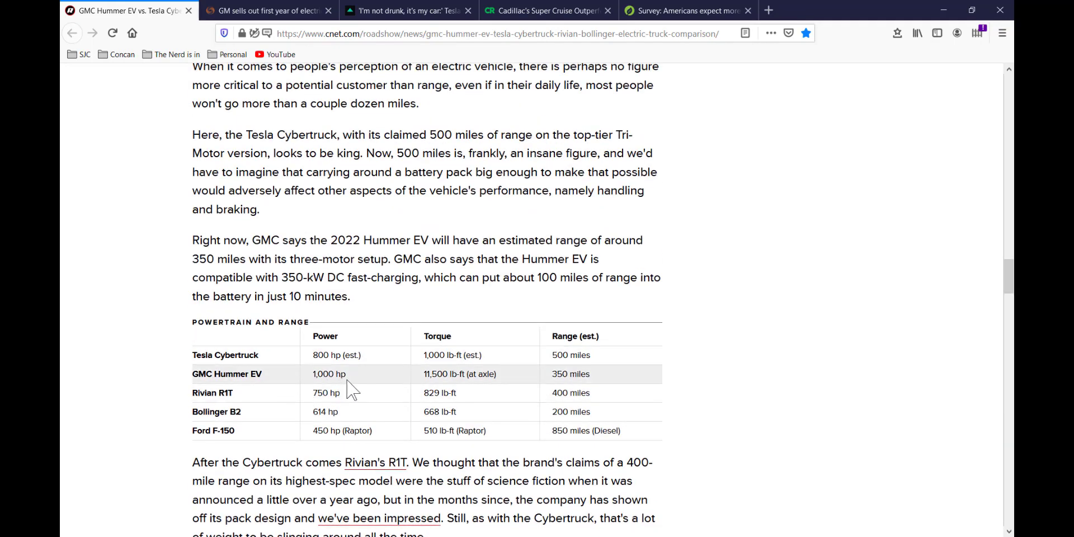
mouse_move(354, 384)
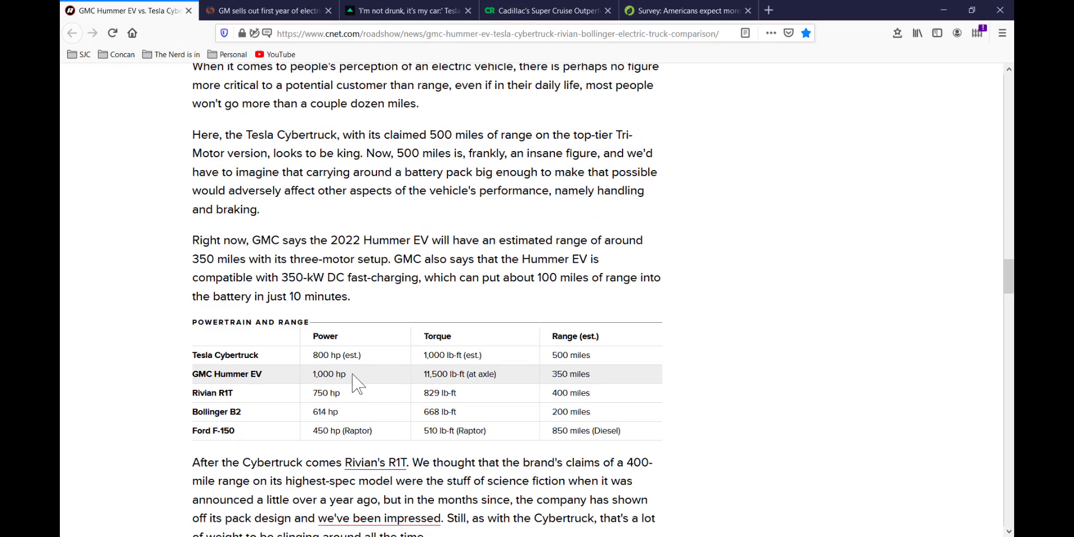
scroll(down, 3)
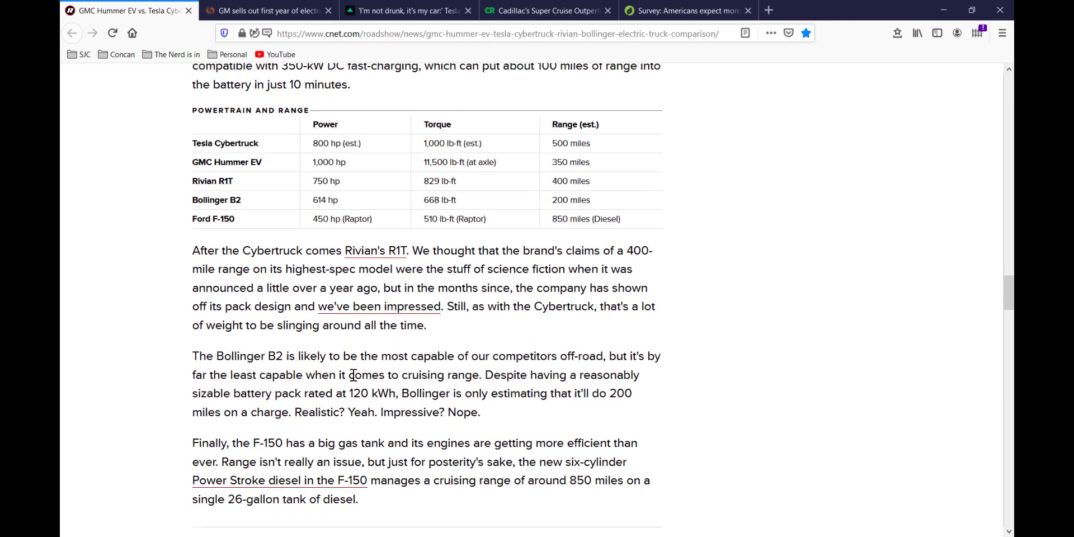
scroll(down, 3)
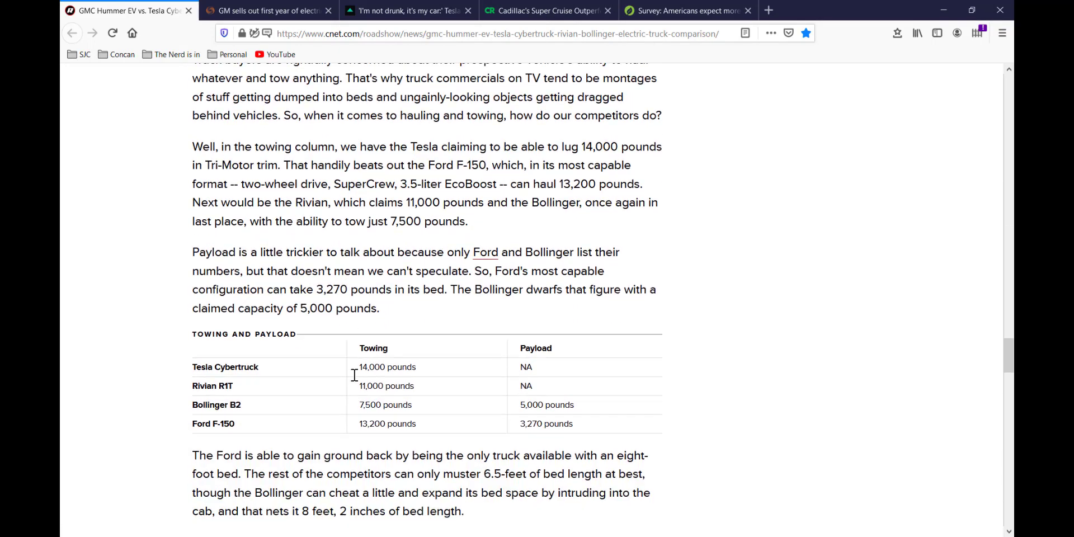
scroll(down, 3)
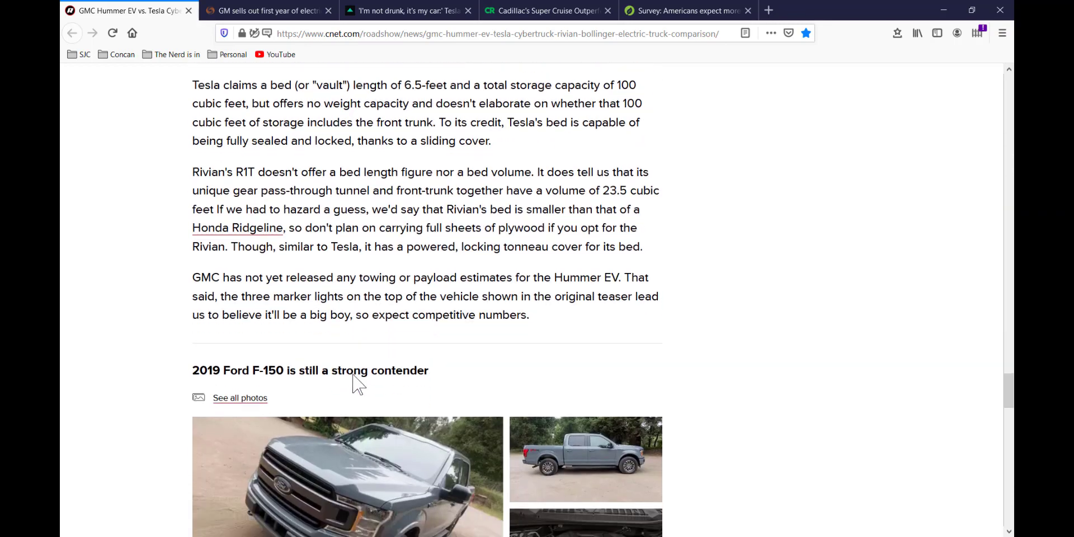
scroll(down, 3)
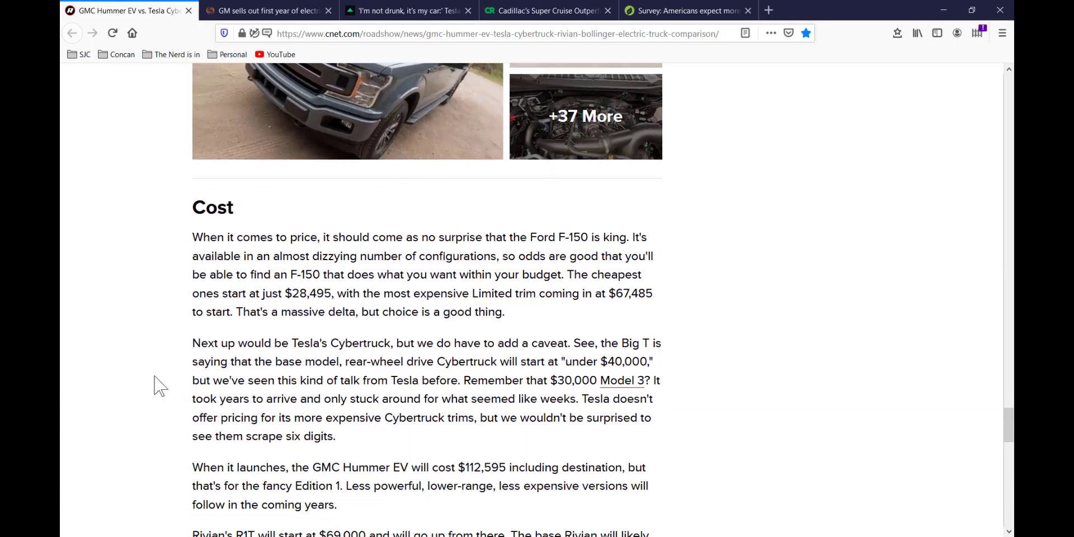
scroll(down, 3)
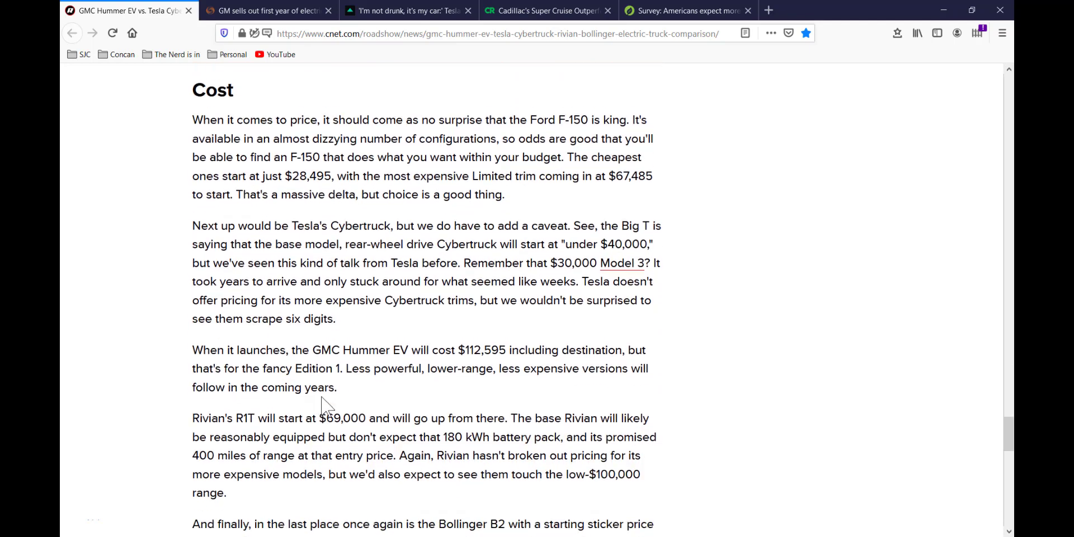
scroll(up, 3)
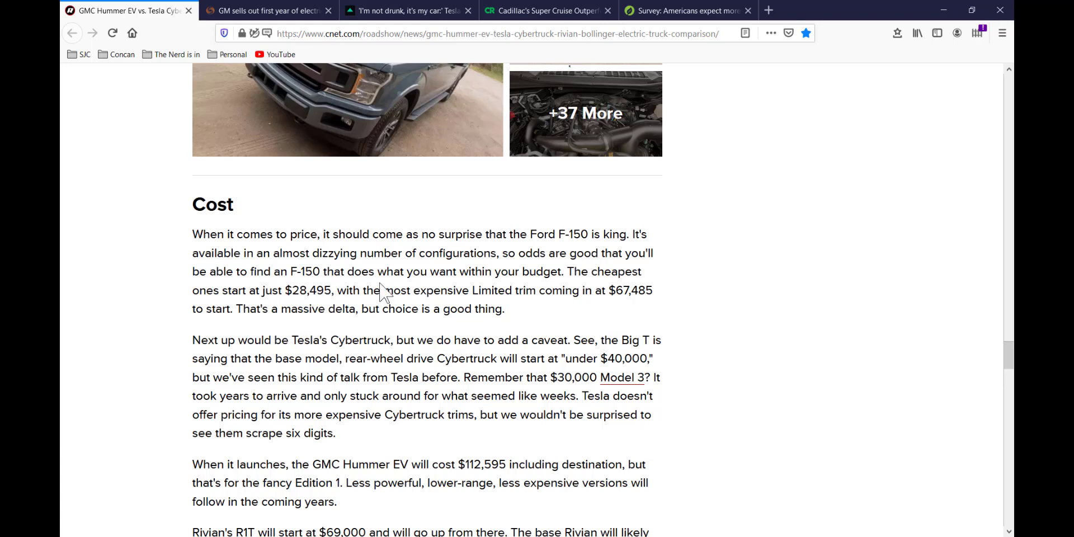
mouse_move(254, 346)
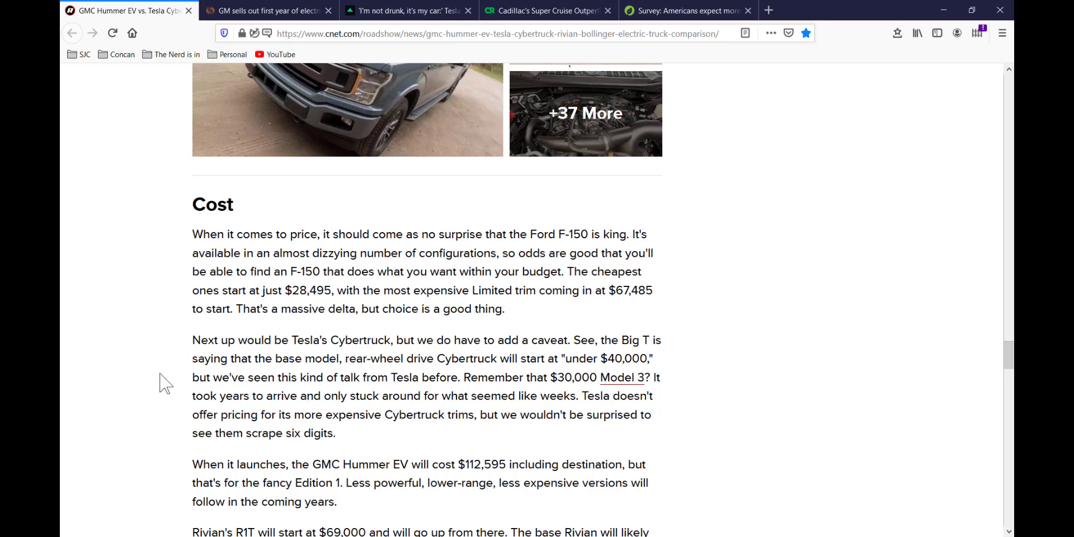
scroll(down, 3)
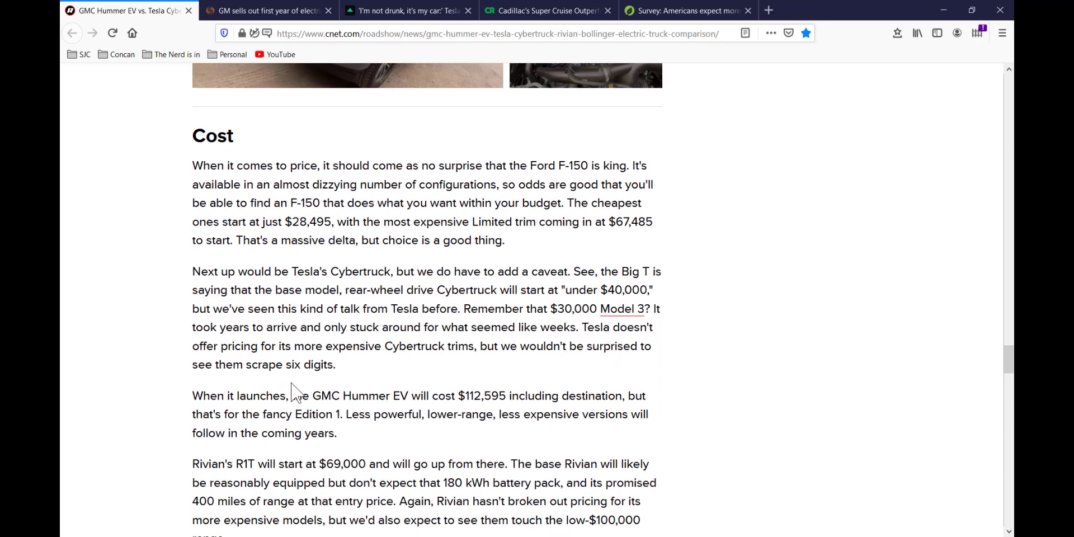
scroll(down, 3)
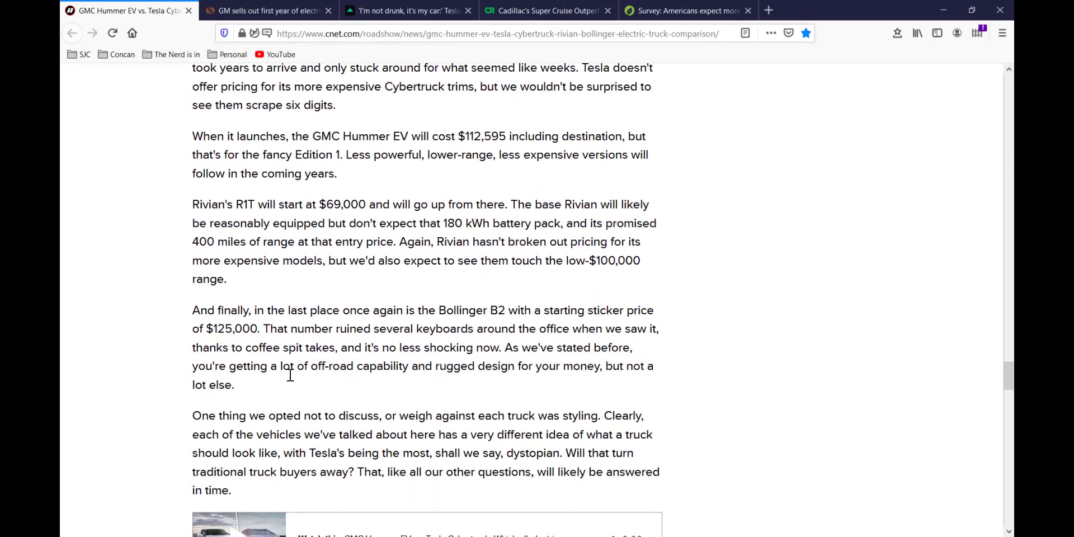
mouse_move(376, 430)
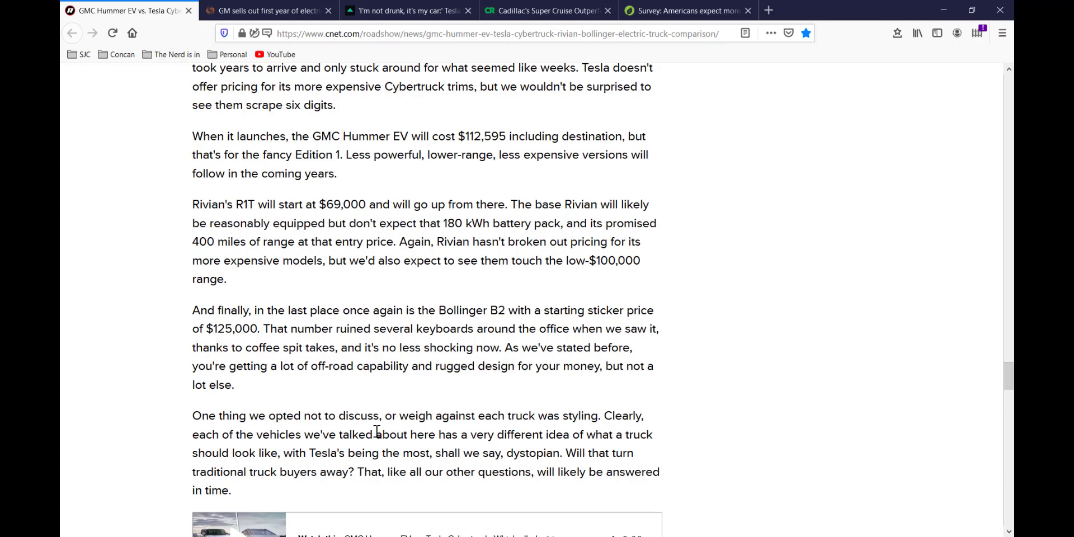
mouse_move(375, 404)
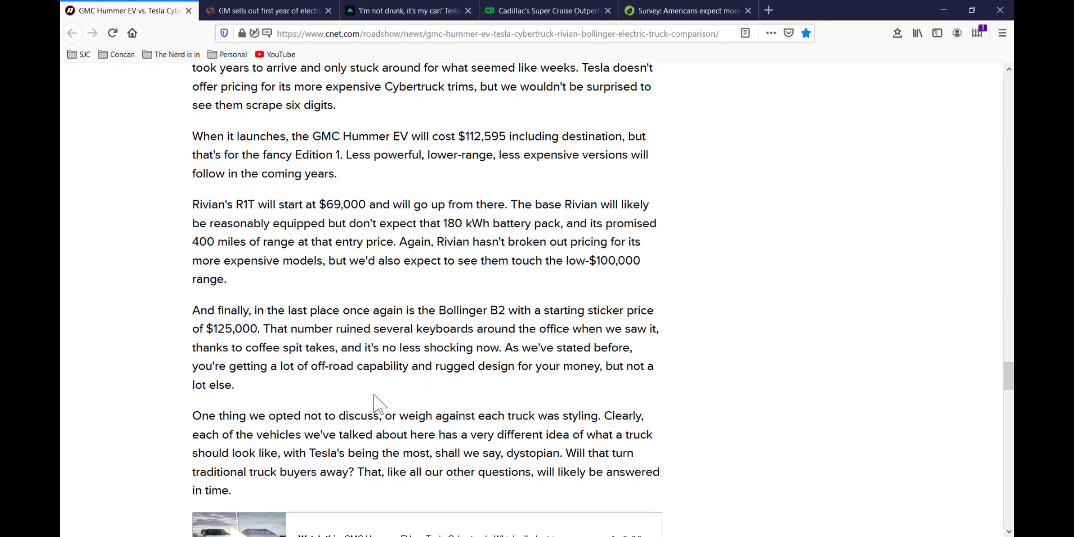
scroll(up, 3)
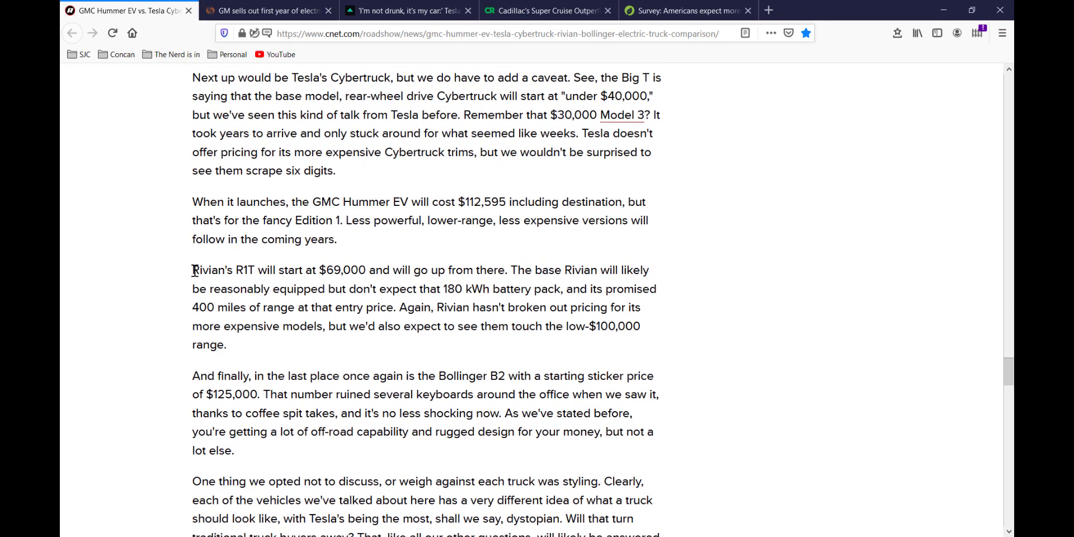
drag(191, 269, 369, 269)
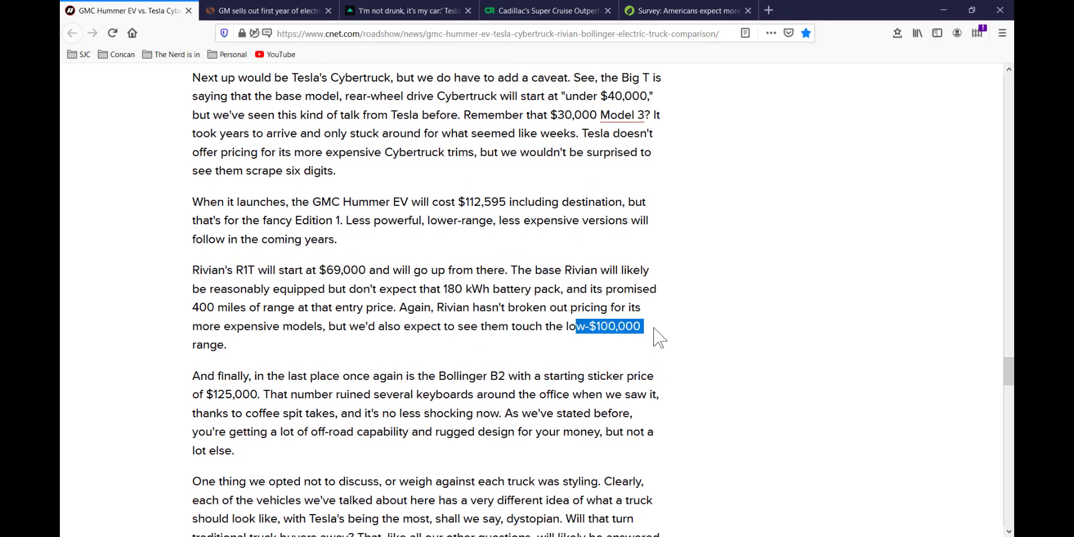
scroll(down, 3)
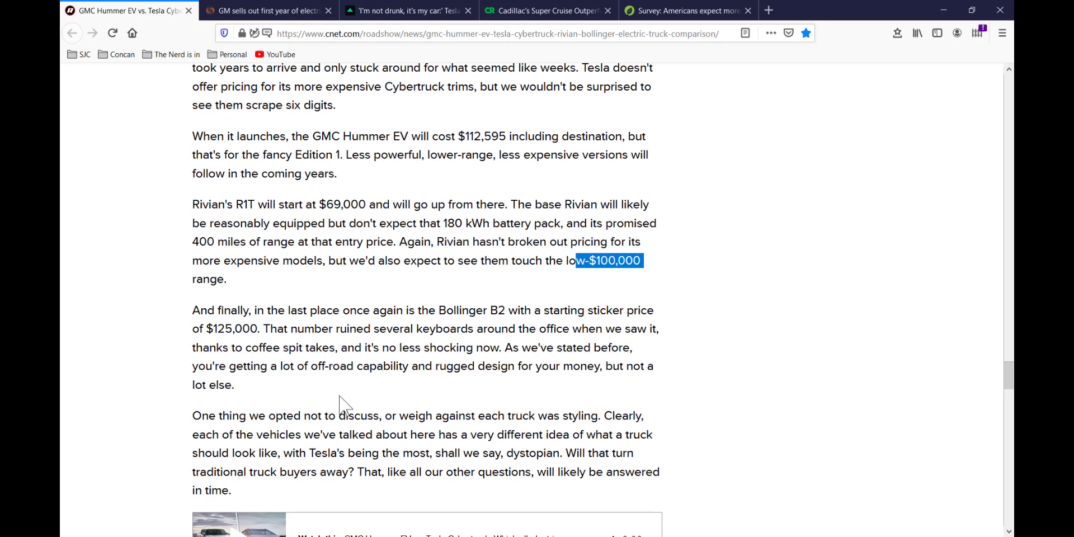
mouse_move(211, 328)
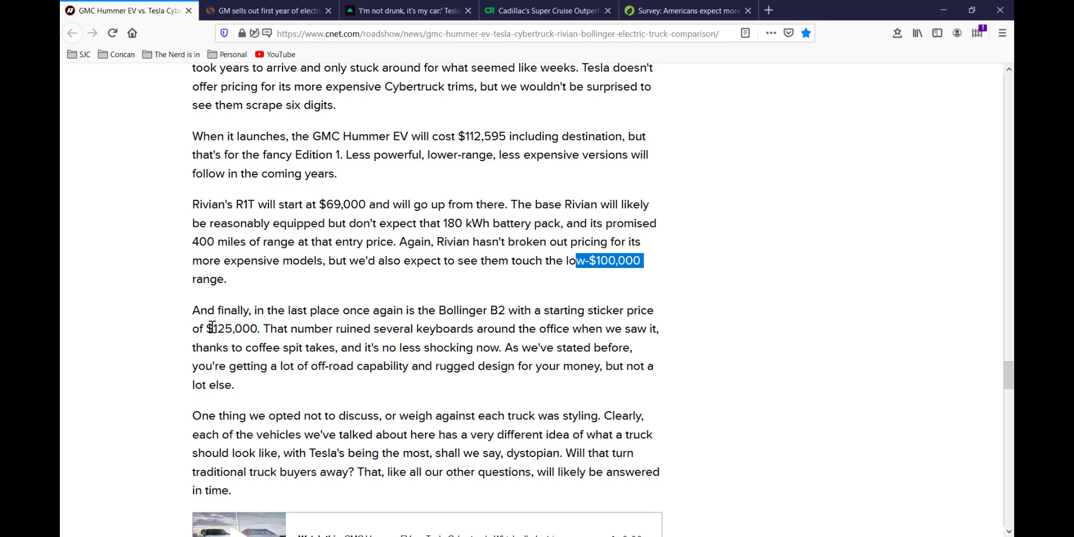
double_click(236, 328)
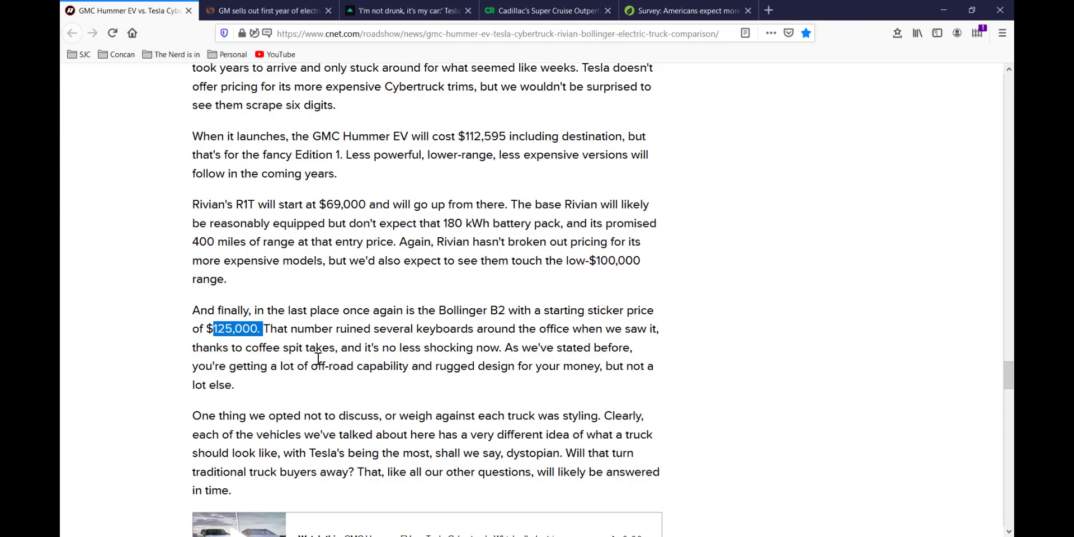
click(356, 352)
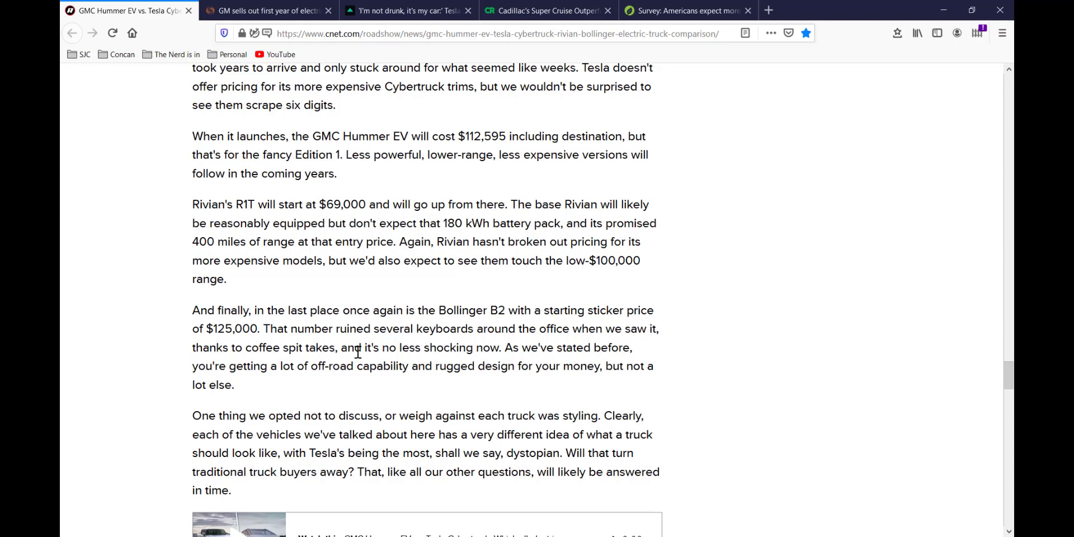
mouse_move(378, 407)
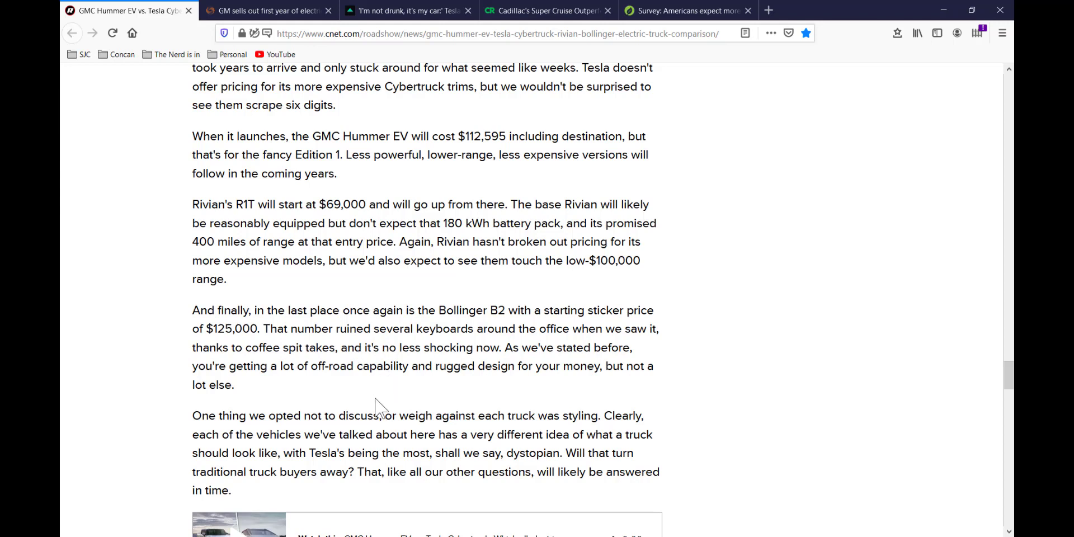
Step: Scroll the CNET electric pickup comparison back up to its top
scroll(up, 3)
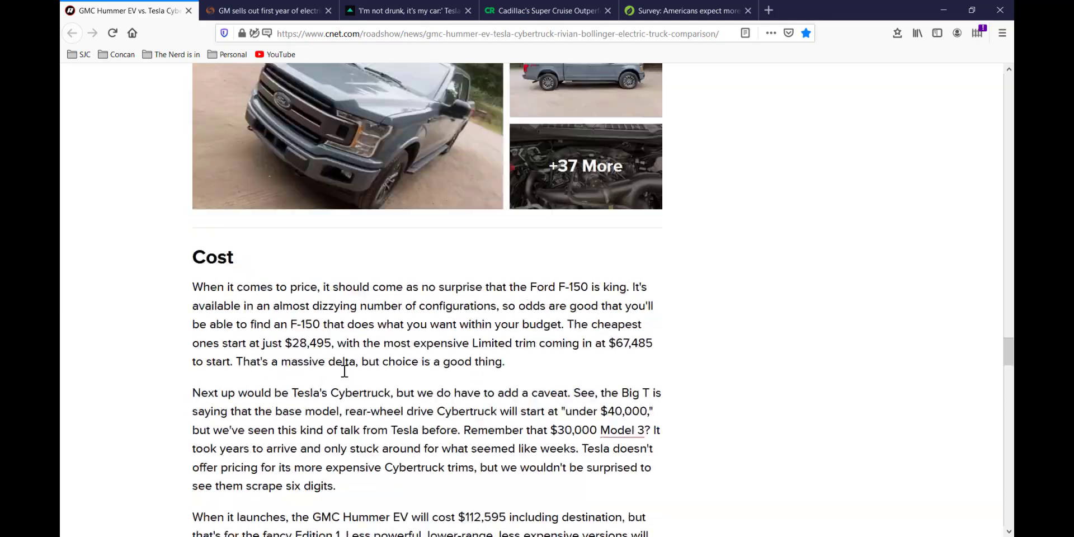
scroll(up, 3)
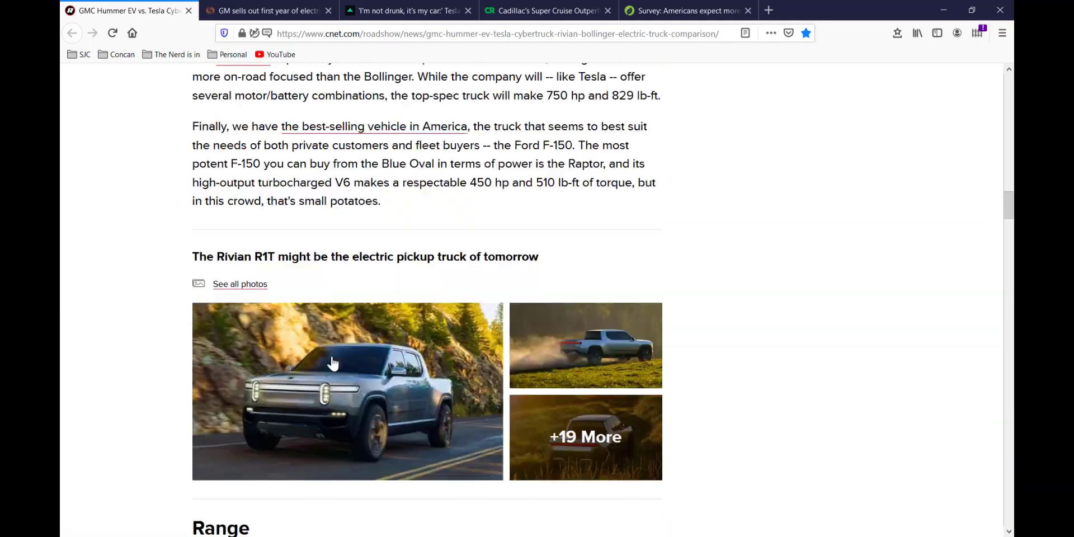
scroll(up, 3)
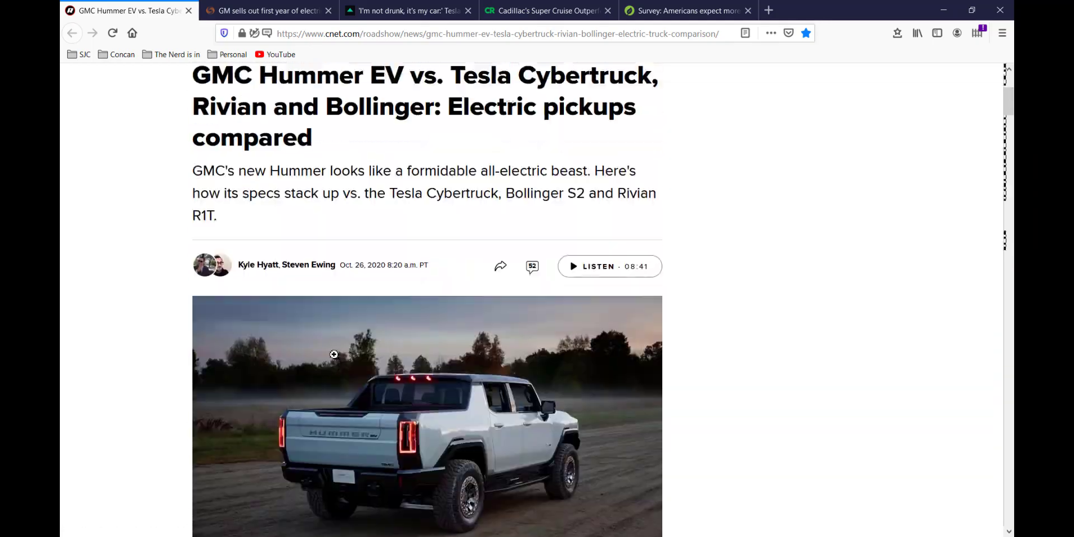
scroll(up, 3)
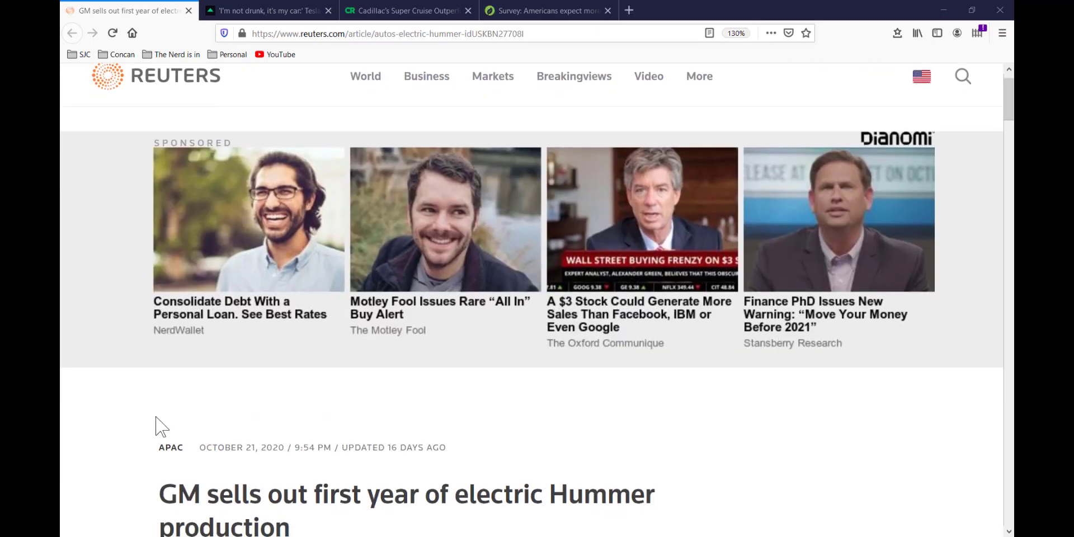
scroll(down, 3)
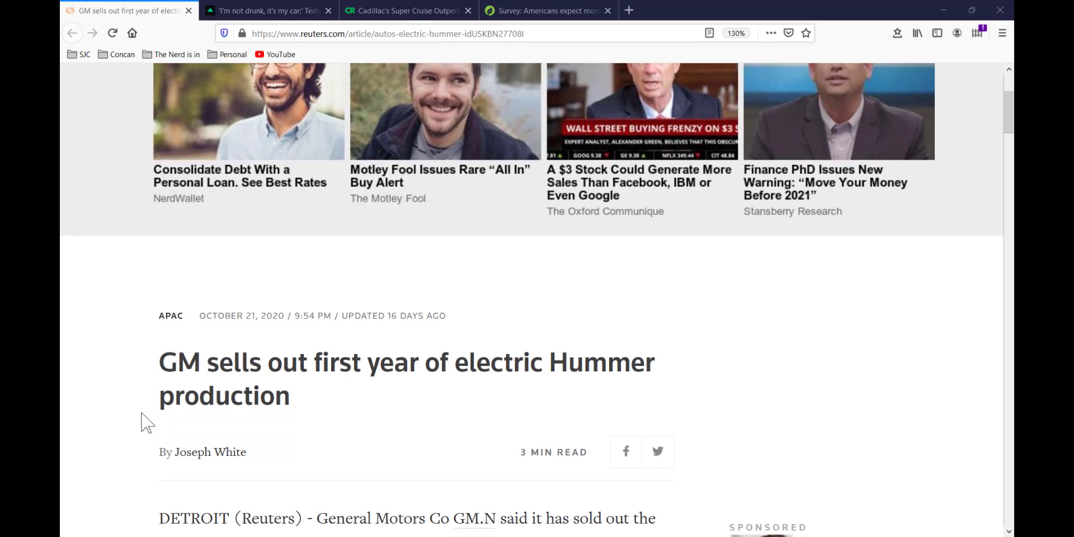
mouse_move(131, 429)
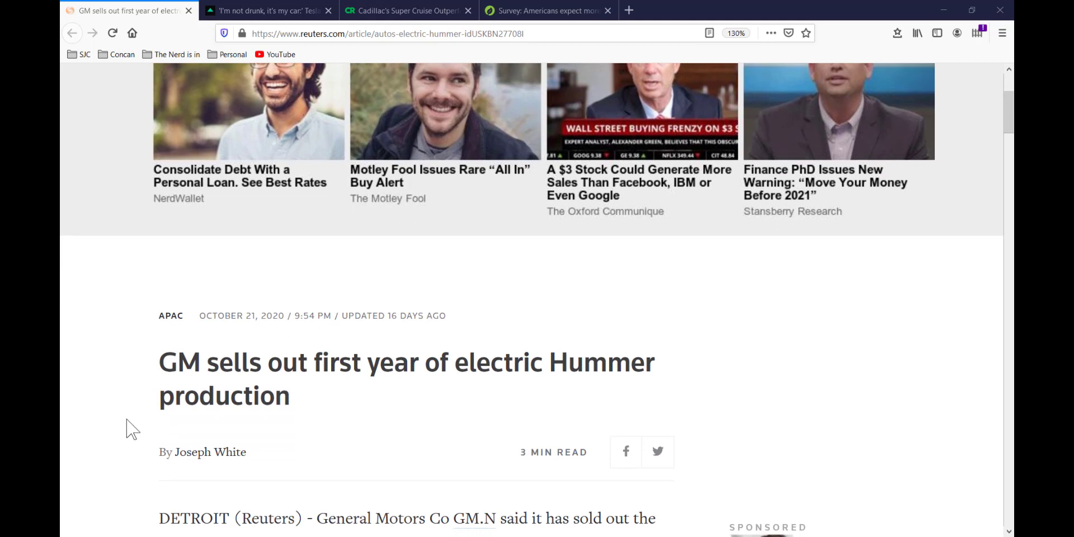
mouse_move(135, 413)
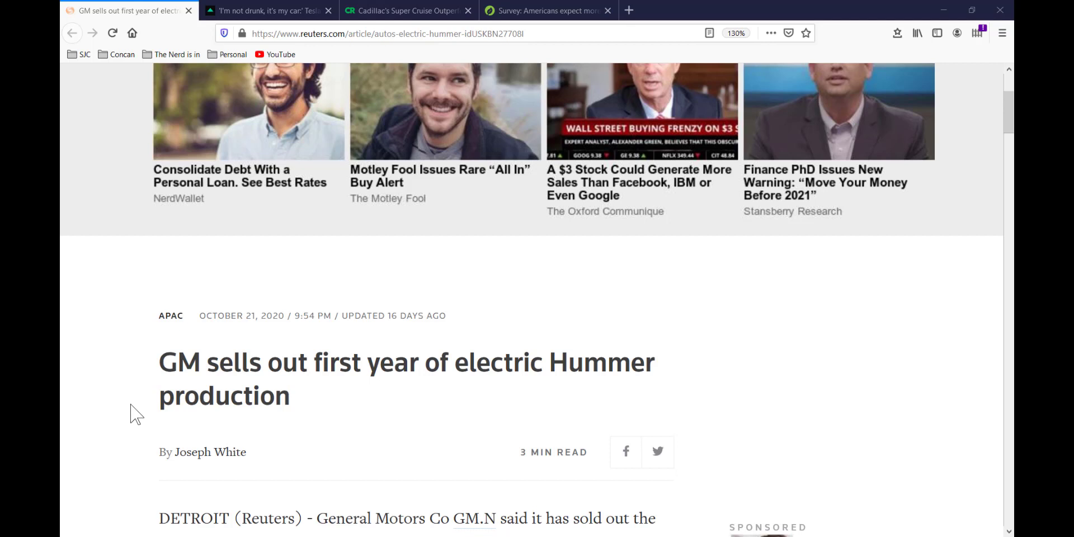
mouse_move(129, 427)
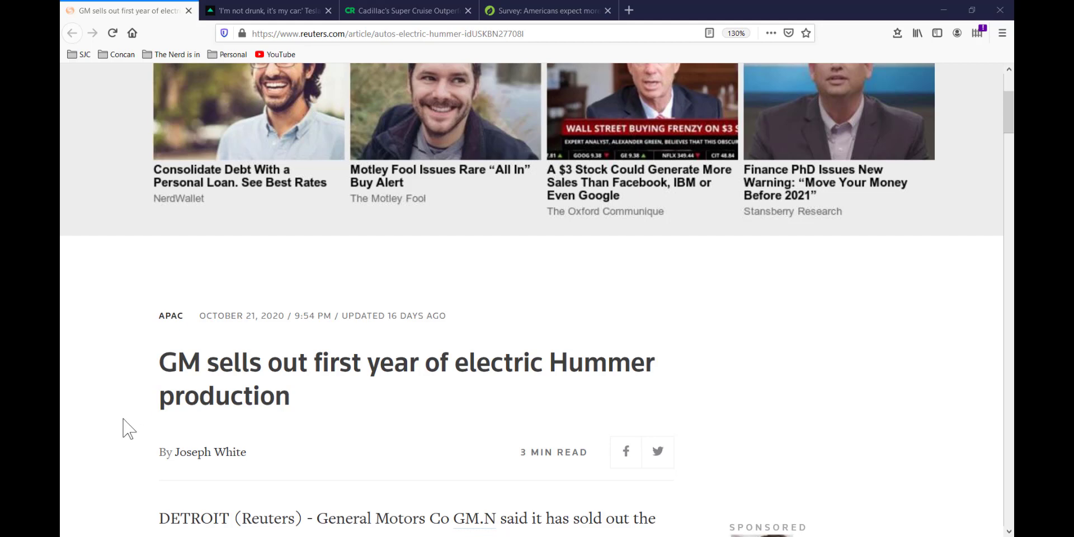
scroll(down, 3)
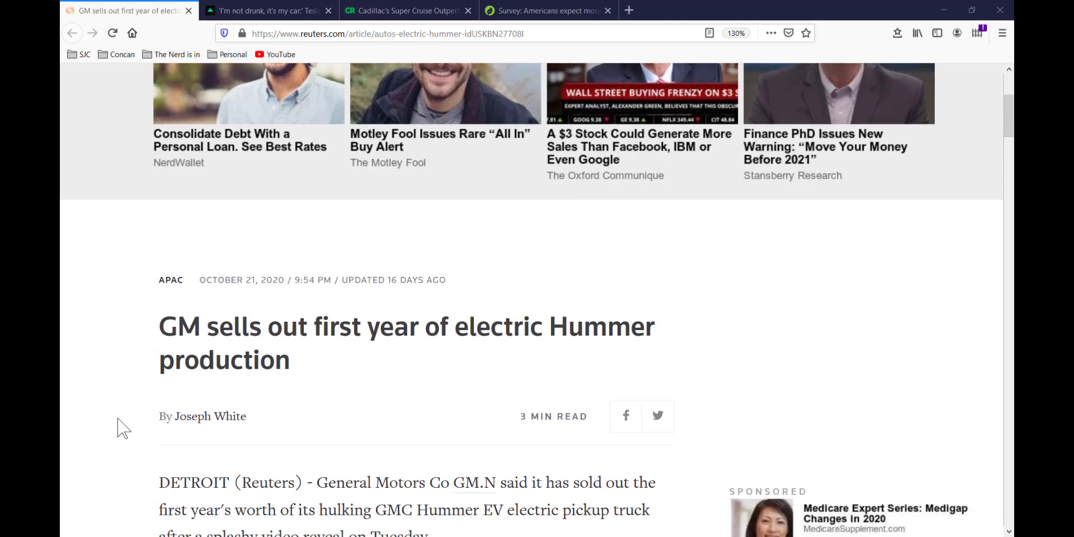
scroll(down, 3)
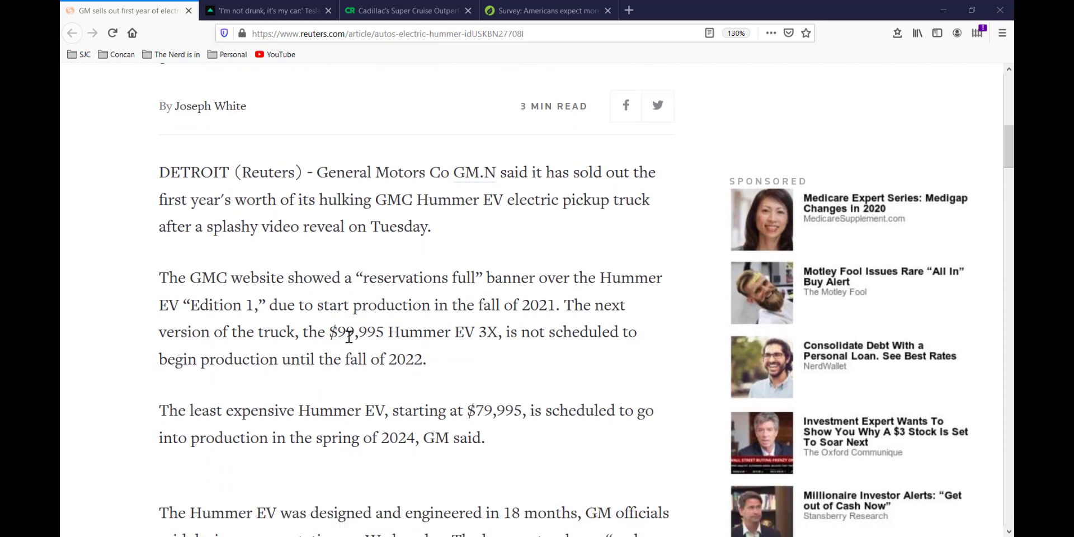
mouse_move(349, 336)
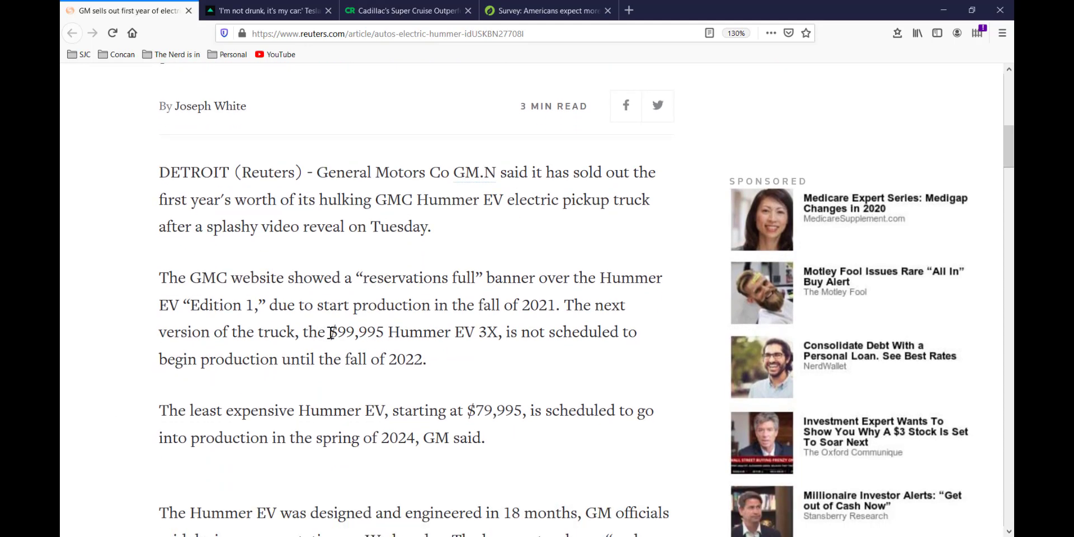
drag(328, 331, 475, 331)
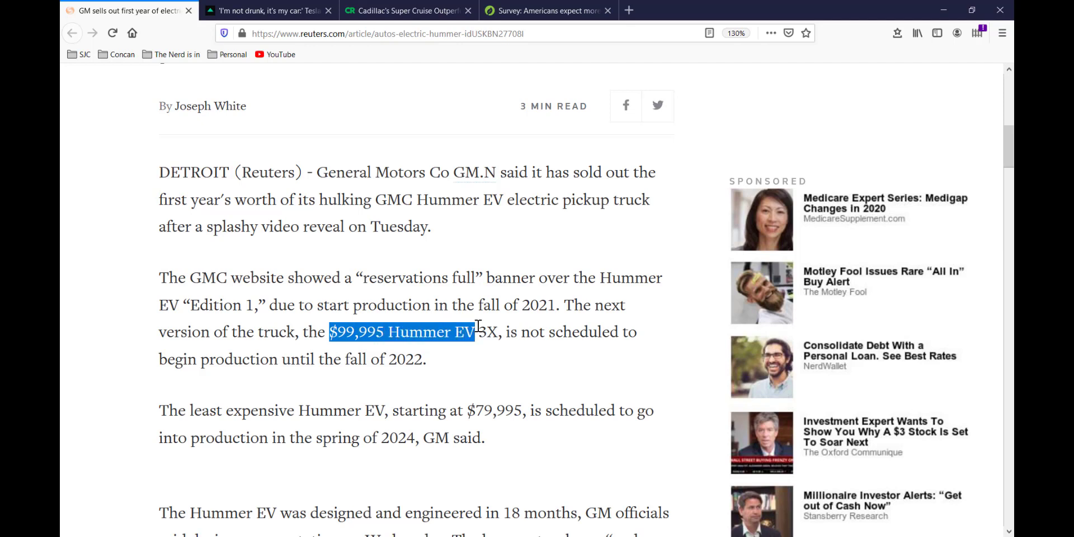
drag(472, 331, 500, 331)
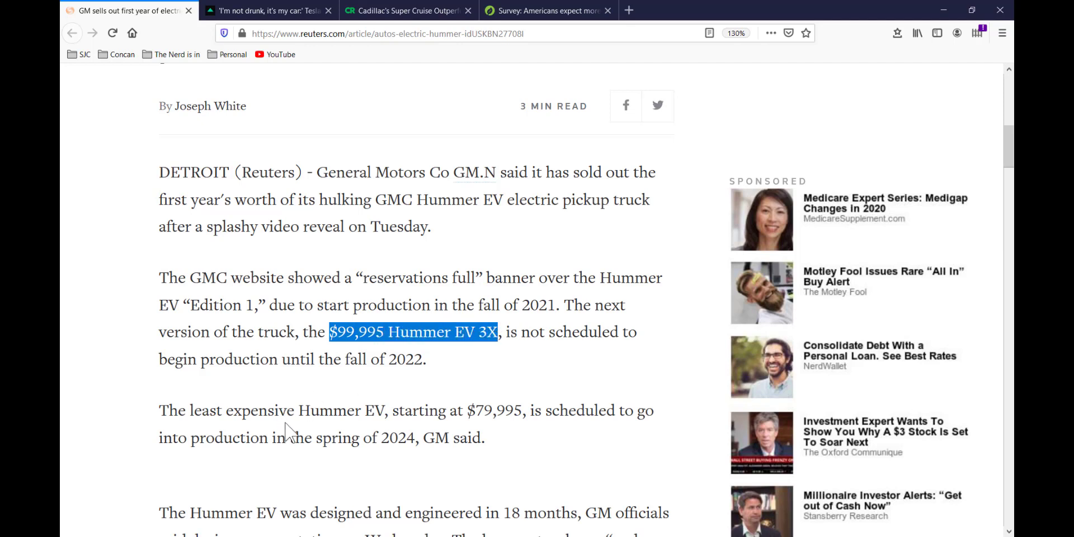
double_click(396, 437)
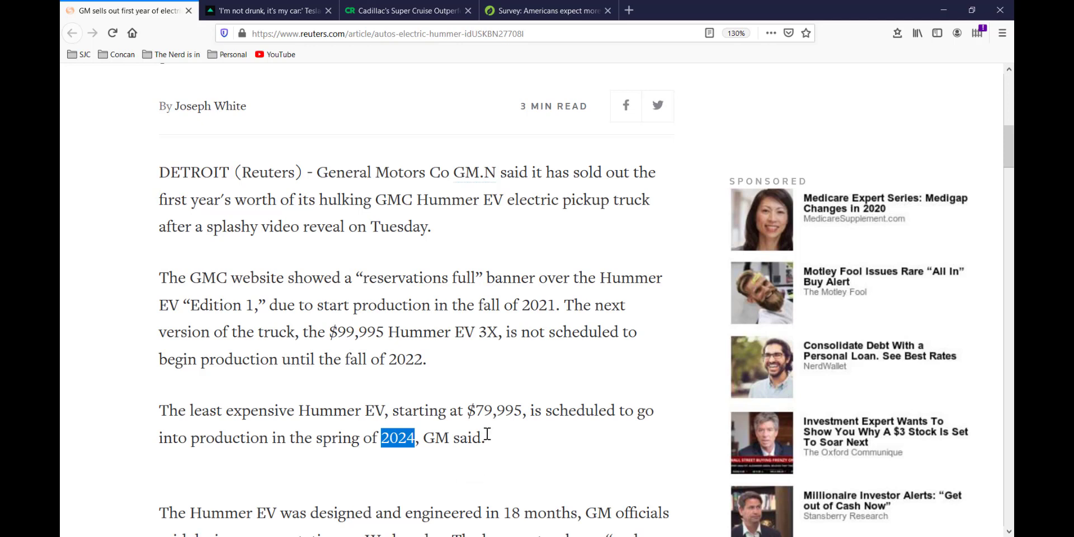
mouse_move(459, 432)
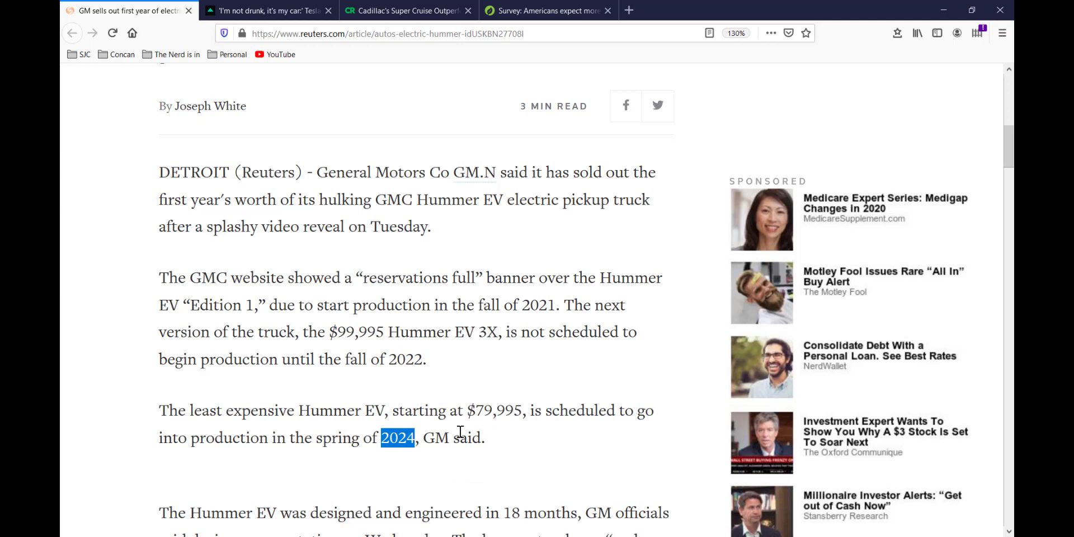
double_click(493, 410)
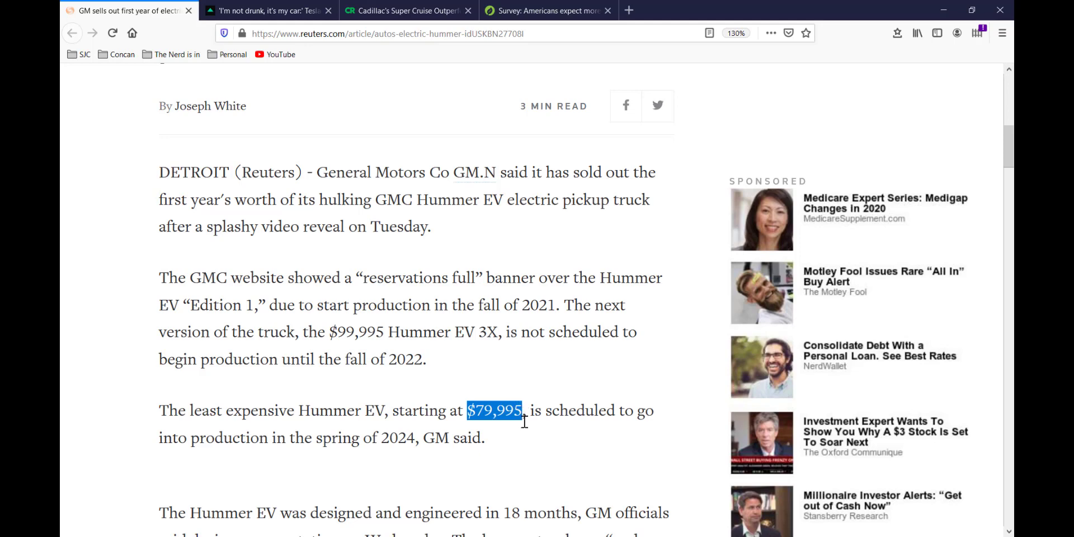
mouse_move(296, 423)
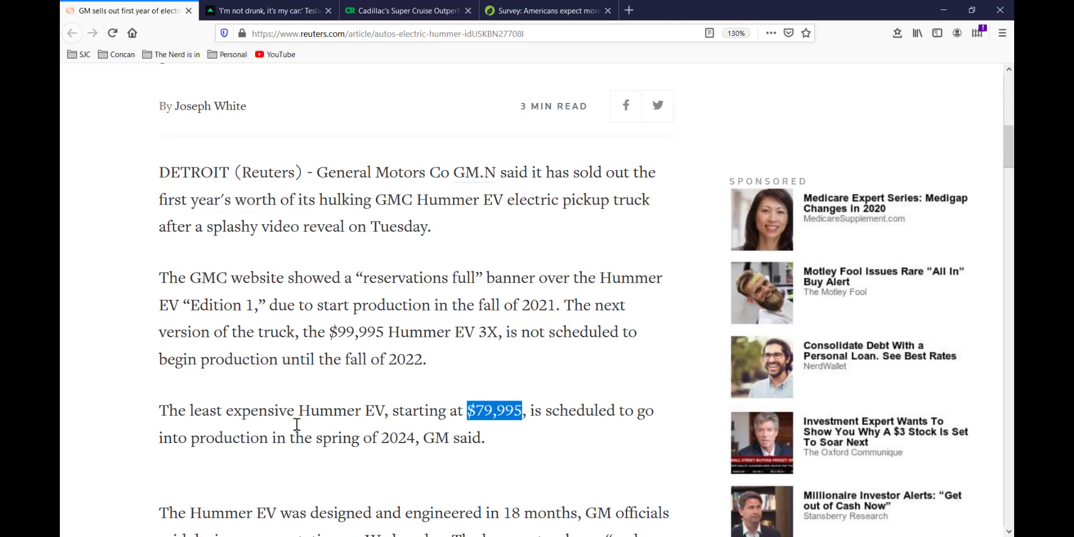
scroll(down, 3)
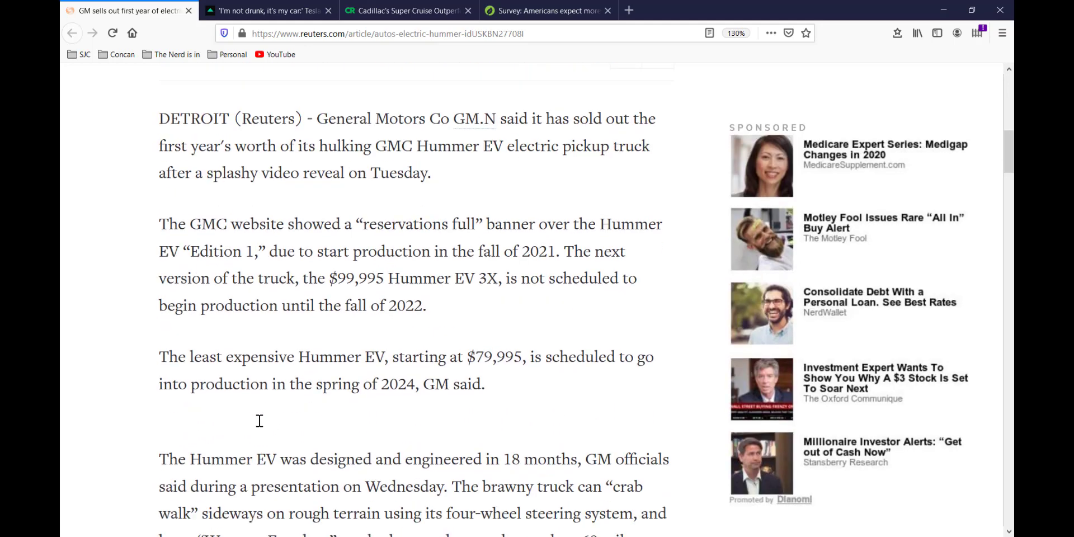
scroll(down, 3)
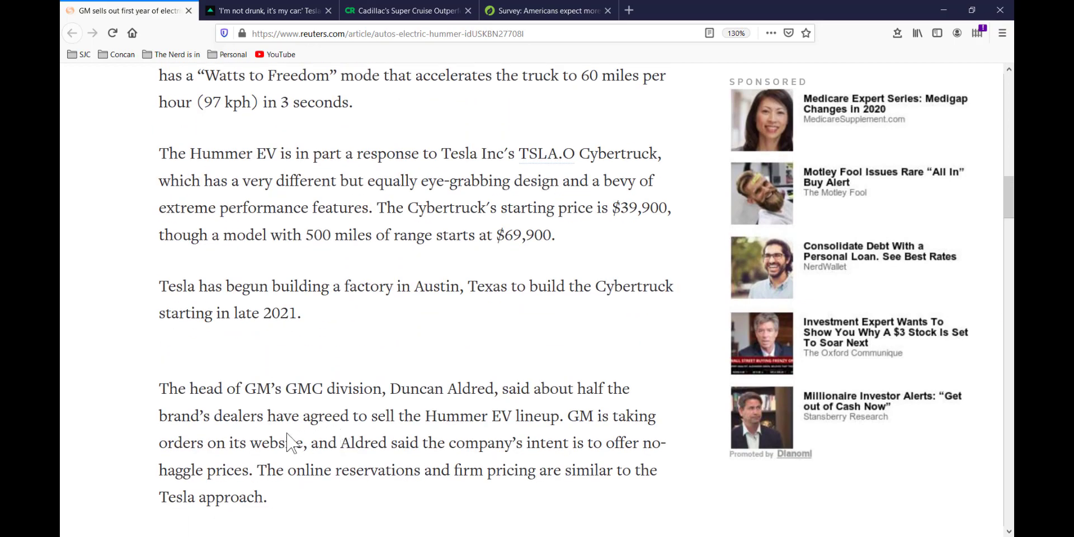
scroll(up, 3)
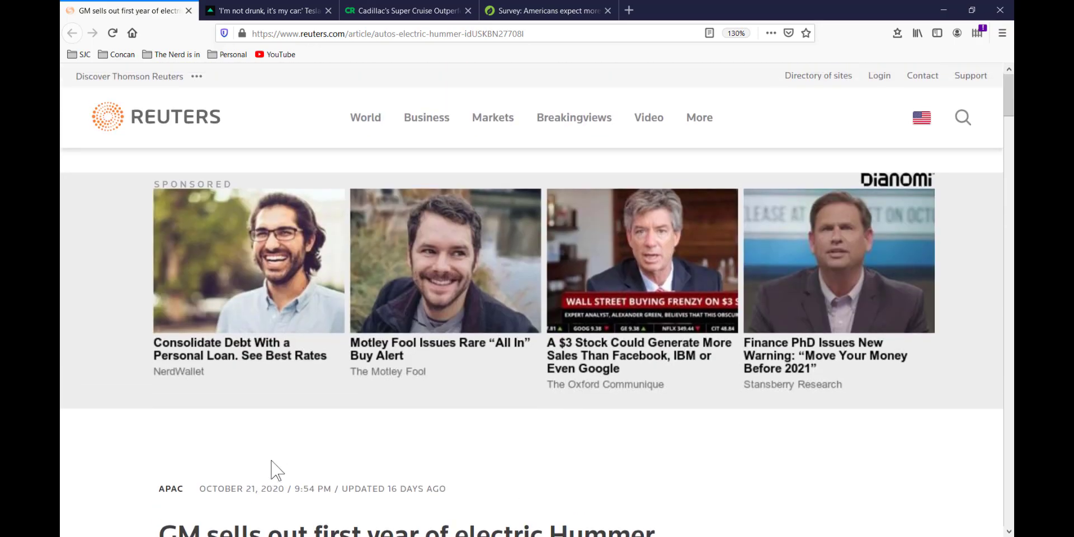
scroll(down, 3)
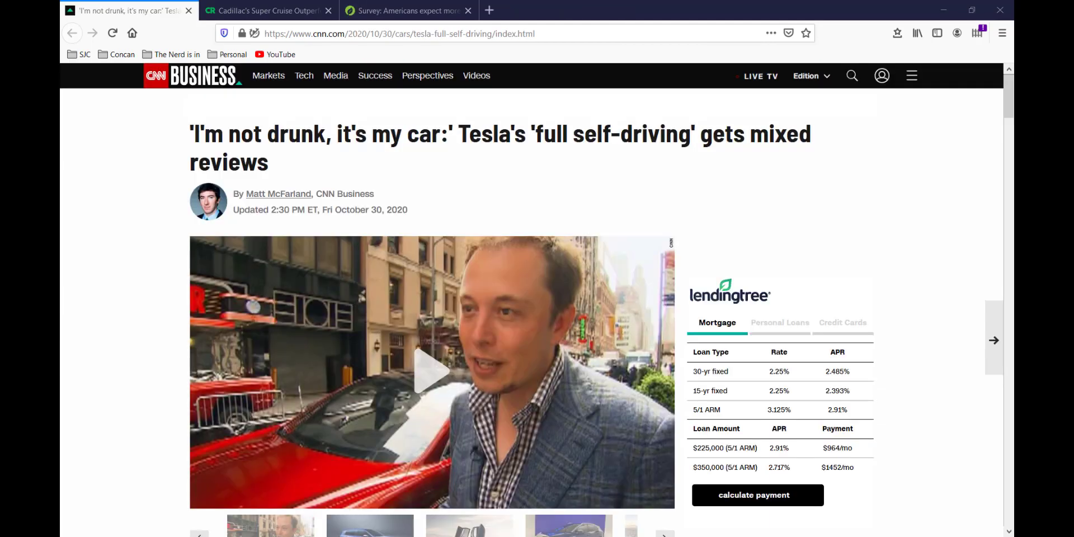
mouse_move(157, 303)
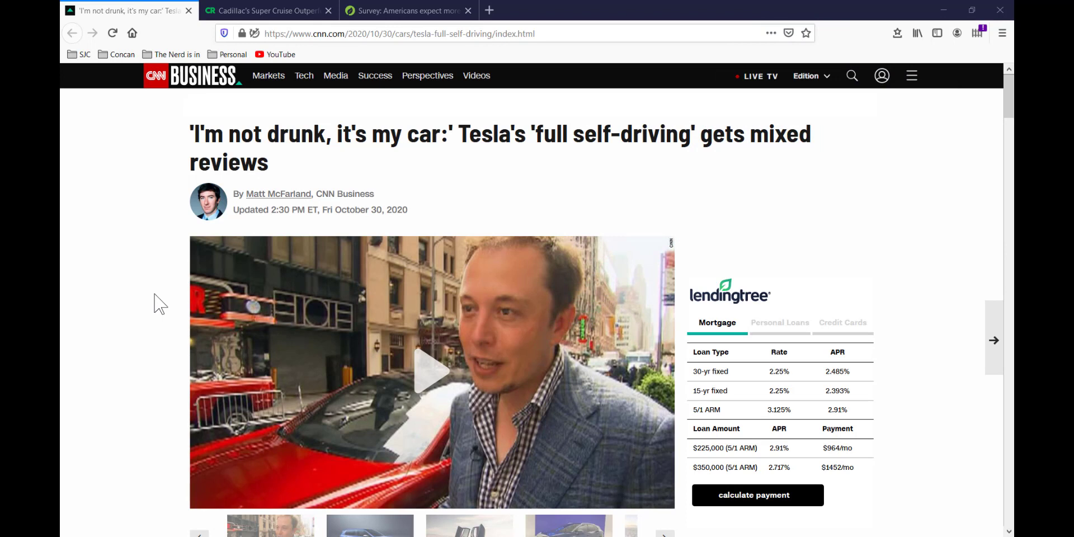
mouse_move(145, 372)
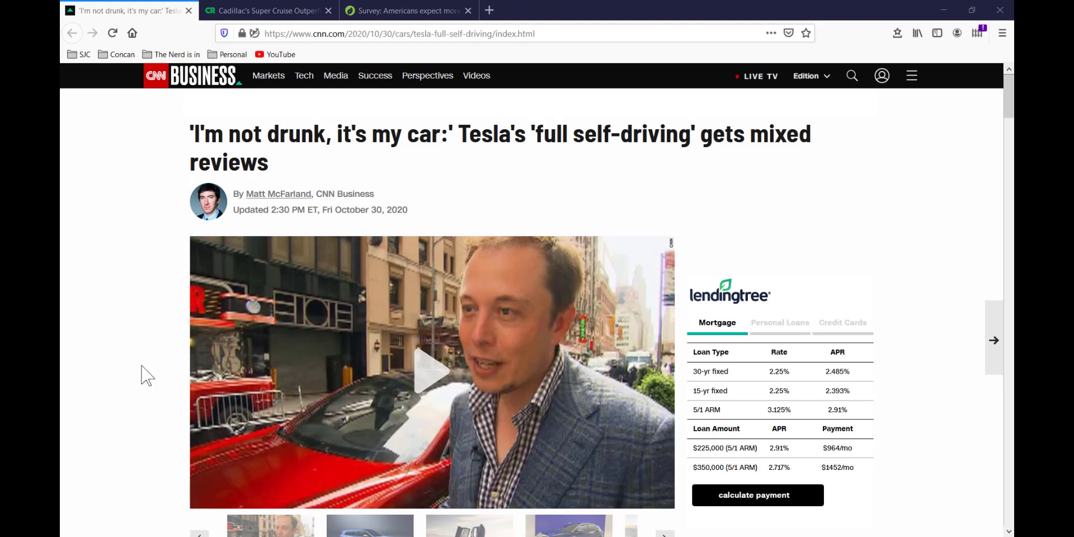
mouse_move(149, 393)
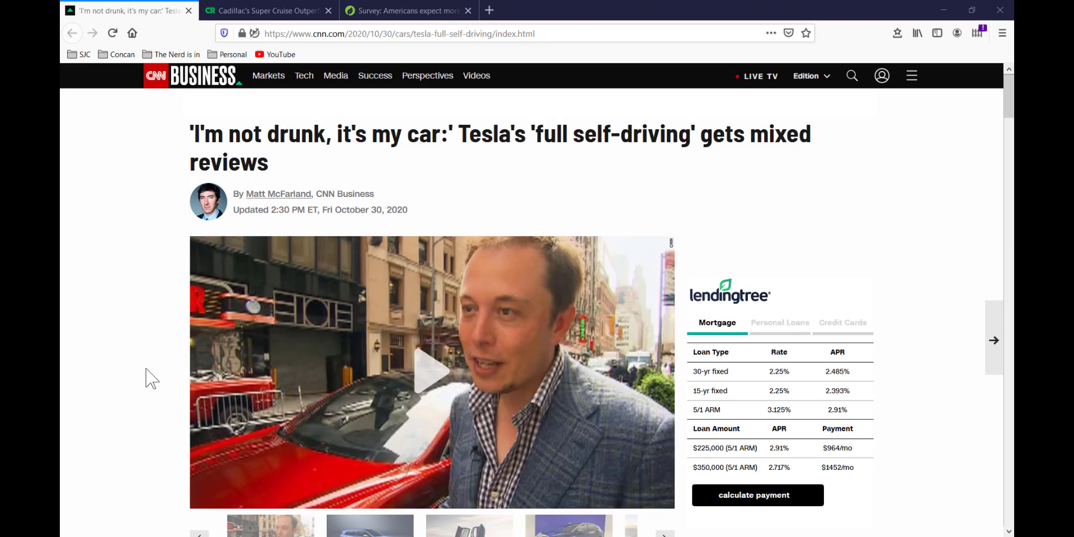
Step: Scroll through the CNN Tesla self-driving article to the end and close its tab
scroll(down, 3)
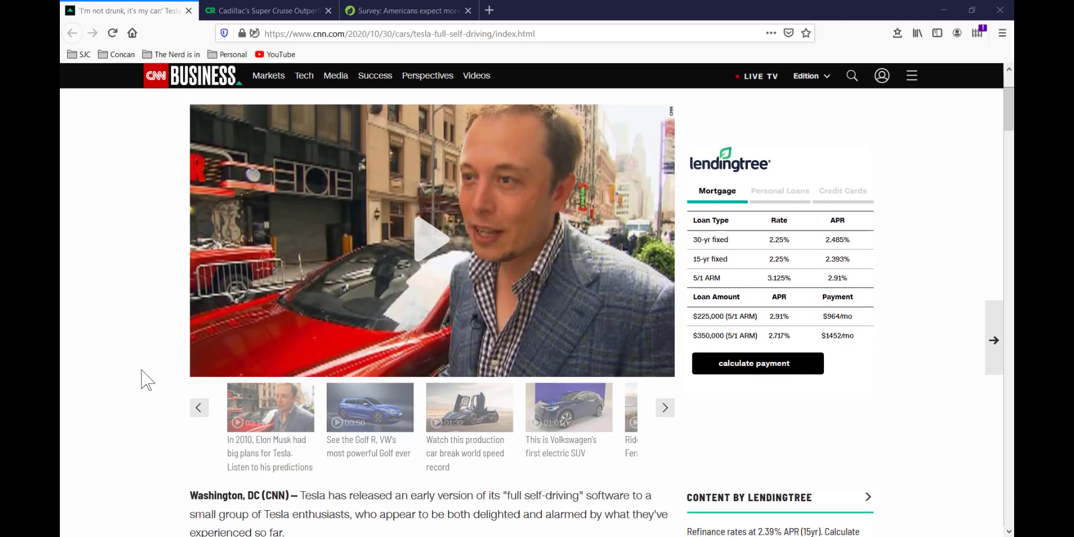
scroll(down, 3)
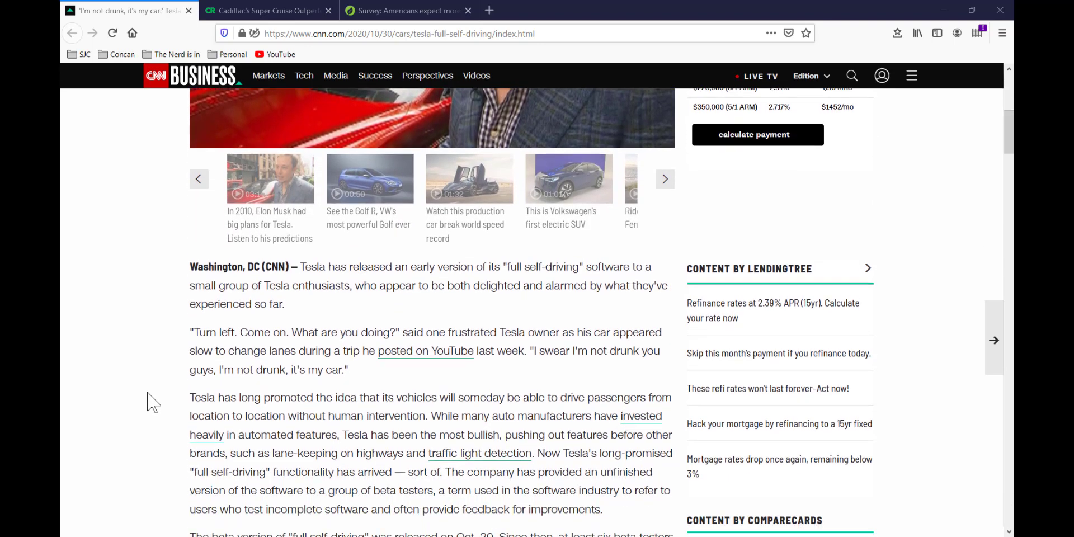
scroll(down, 3)
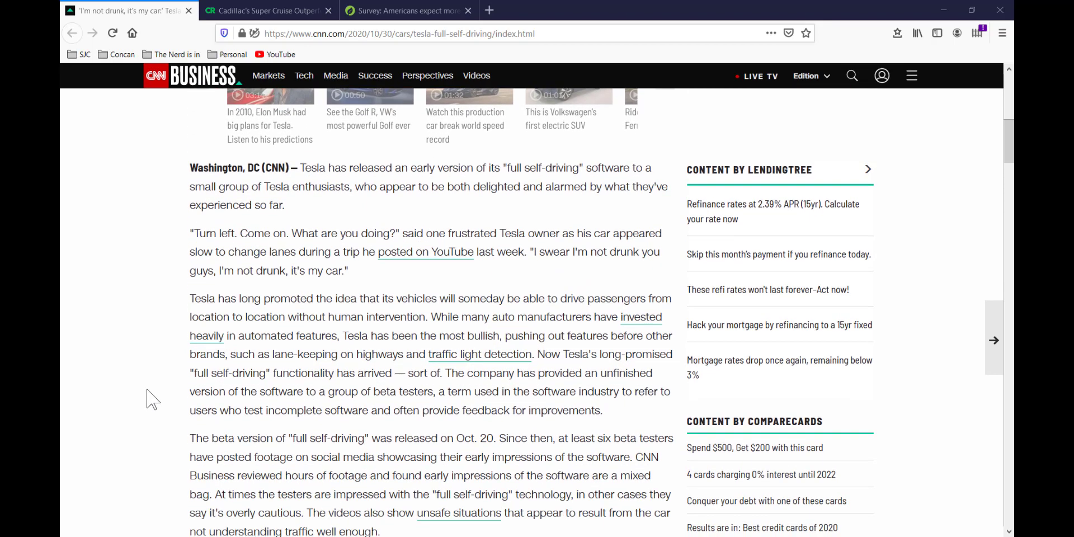
scroll(down, 3)
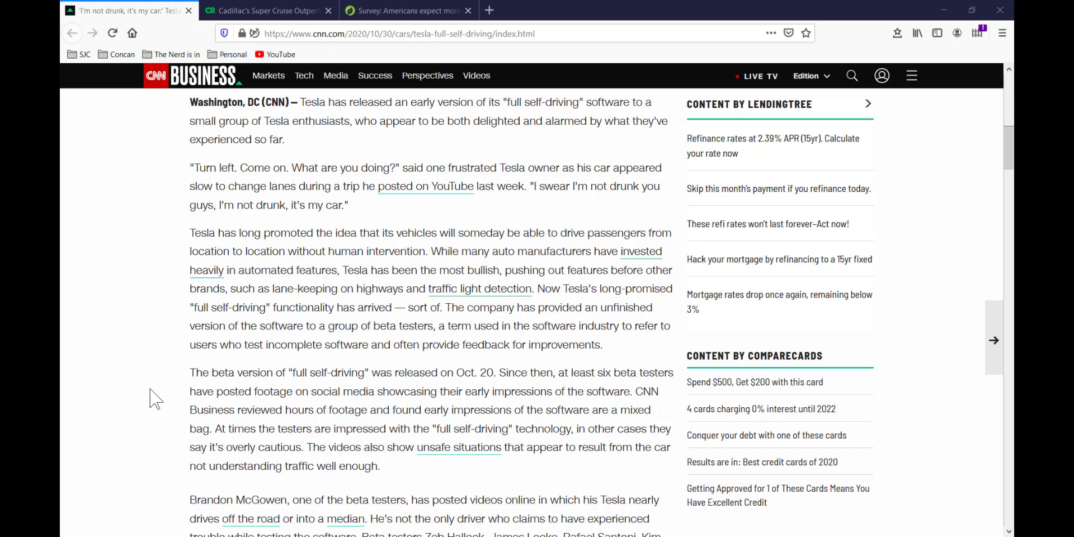
mouse_move(160, 389)
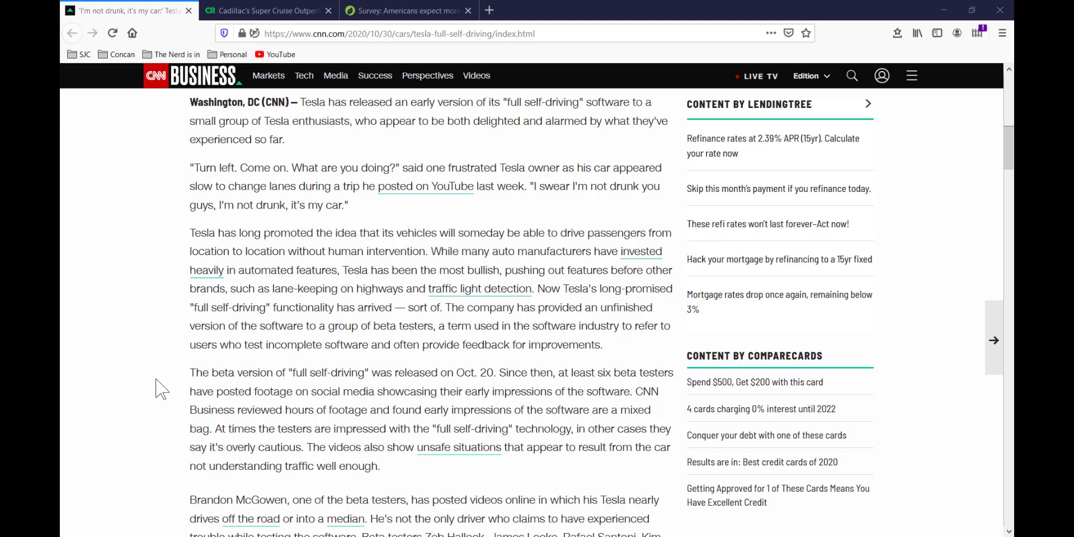
mouse_move(209, 414)
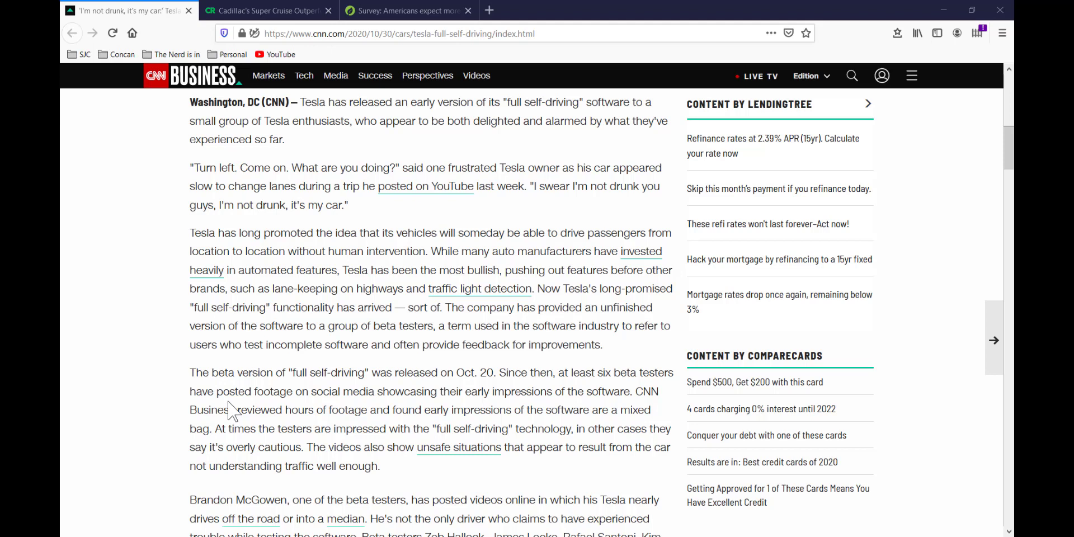
mouse_move(149, 412)
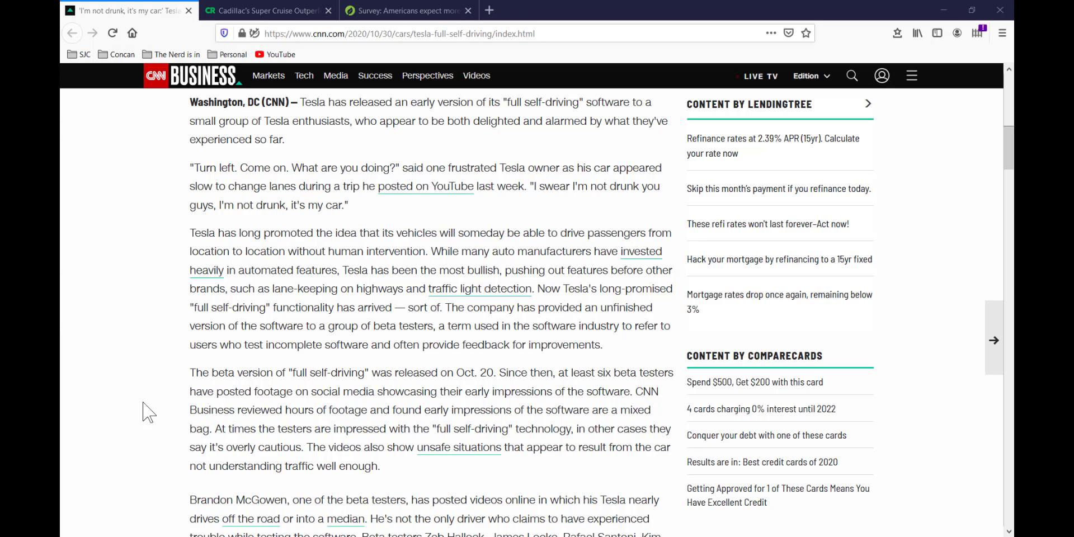
mouse_move(160, 423)
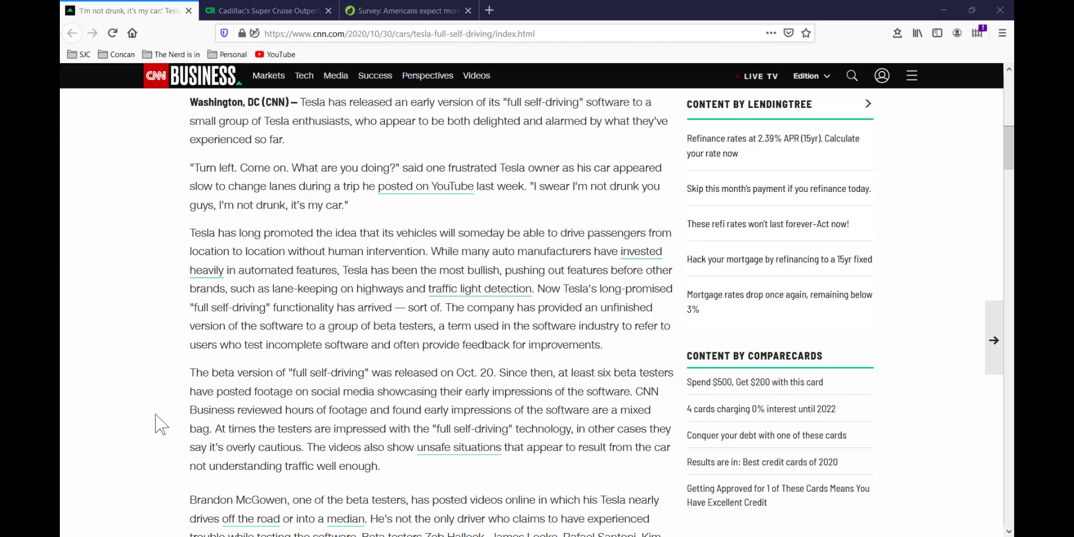
scroll(down, 3)
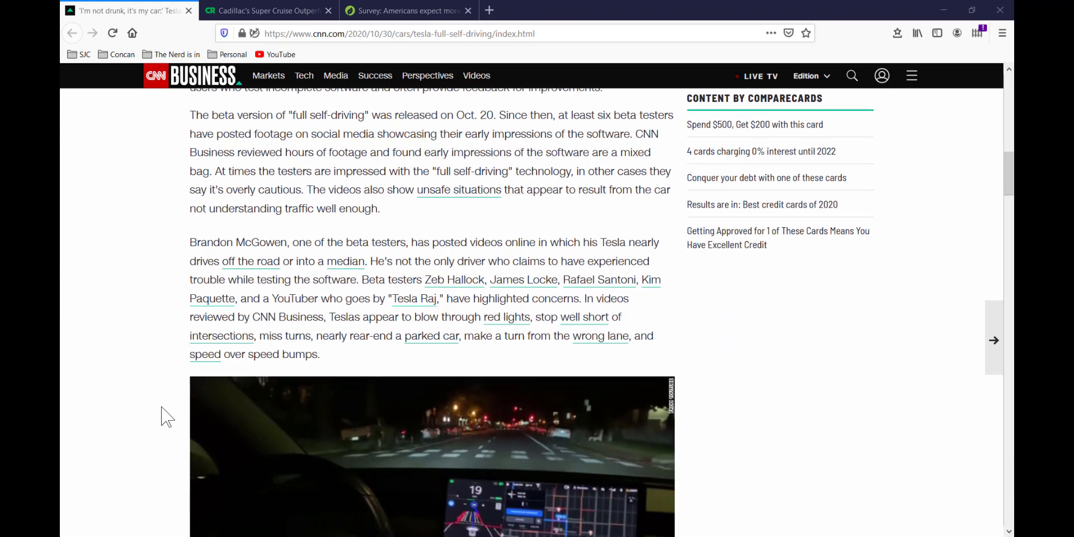
scroll(down, 3)
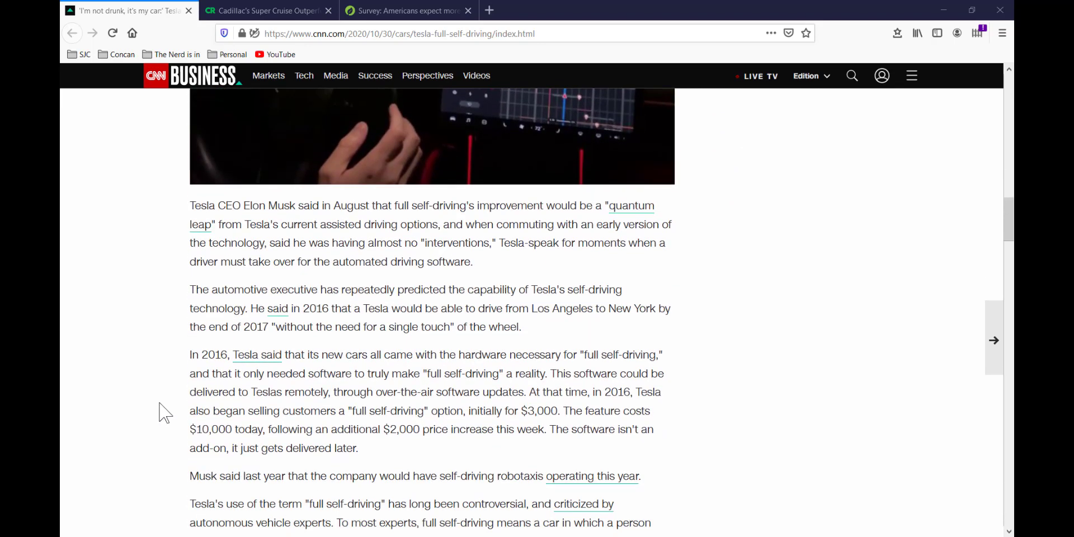
mouse_move(203, 434)
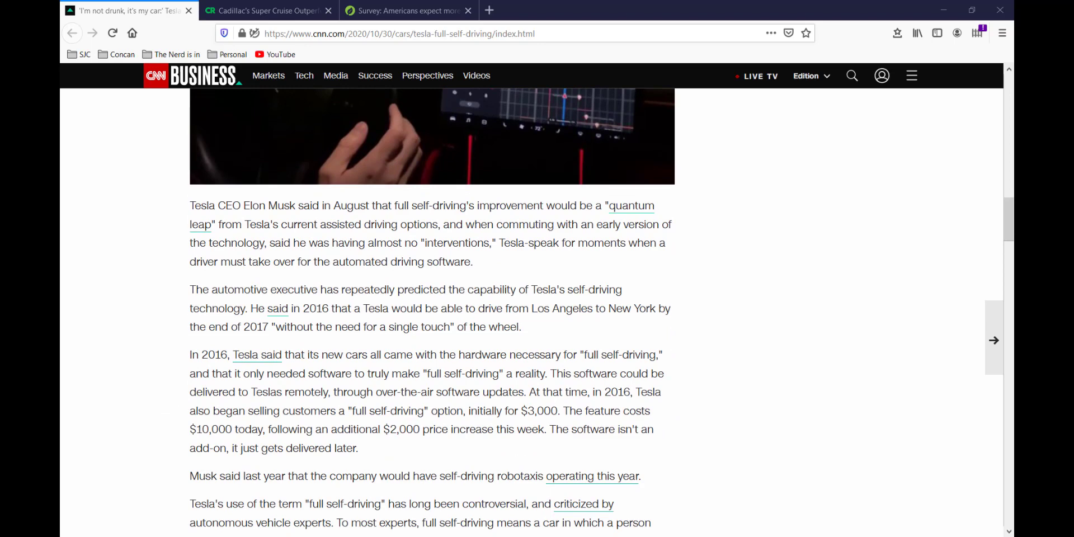
click(267, 10)
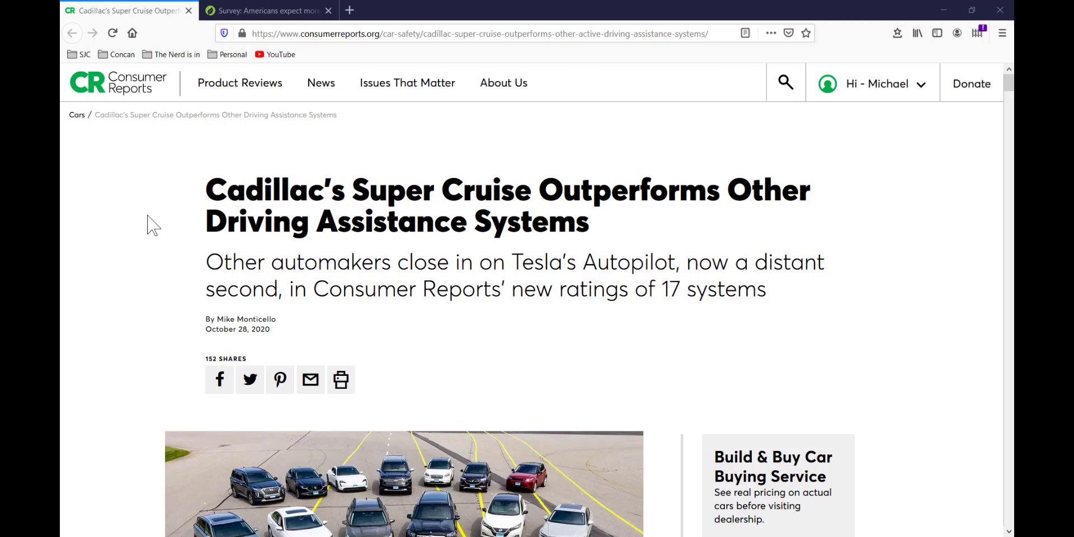
mouse_move(169, 270)
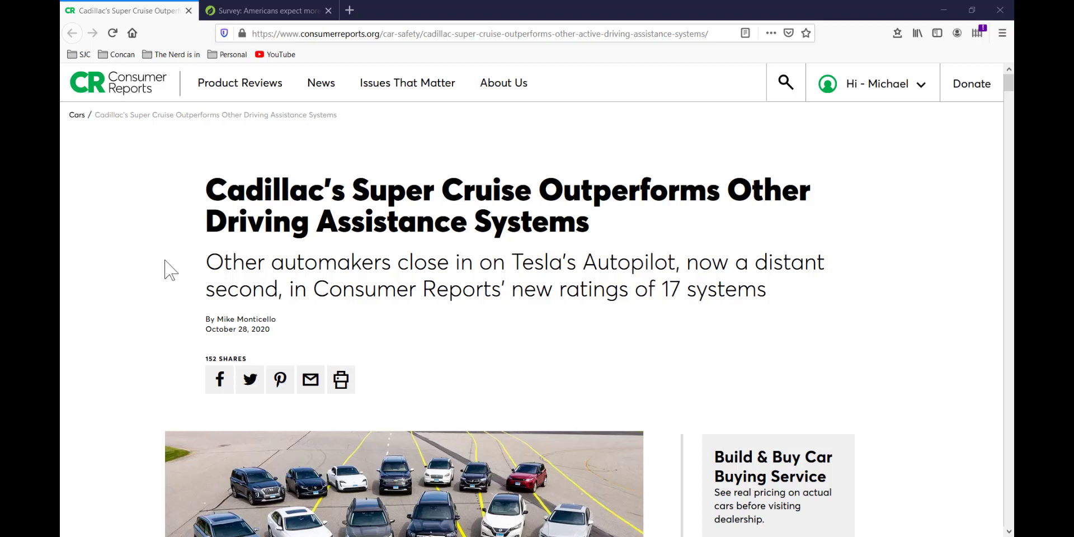
Step: Glance at the opening paragraphs, then highlight 'Cadillac's Super Cruise' in the headline
scroll(down, 3)
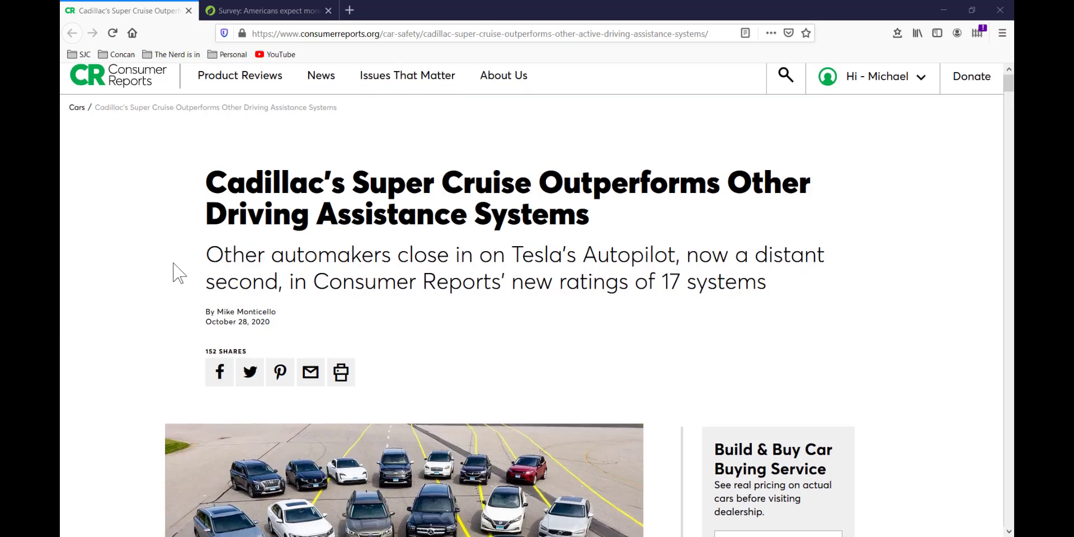
scroll(down, 3)
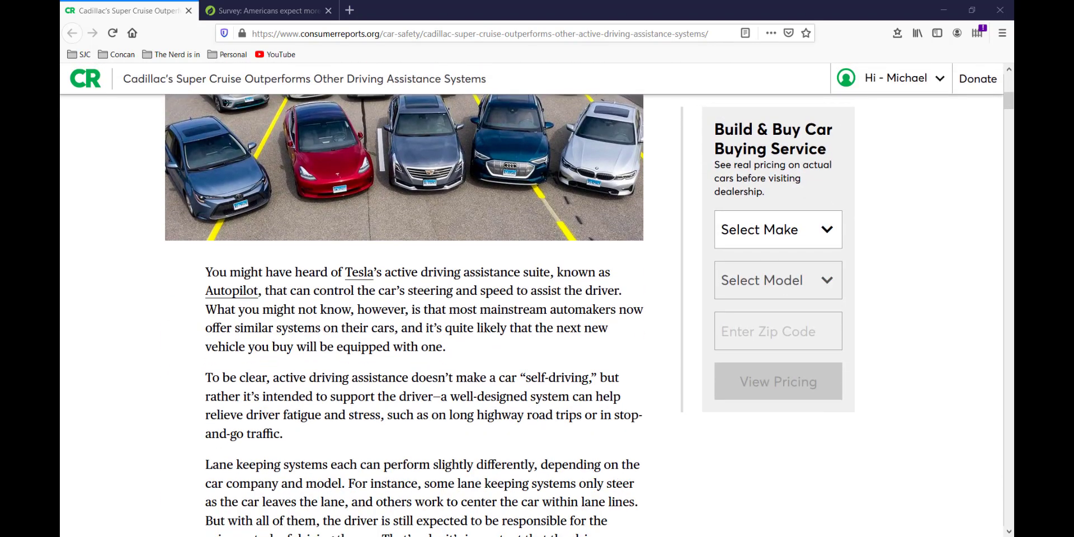
scroll(up, 3)
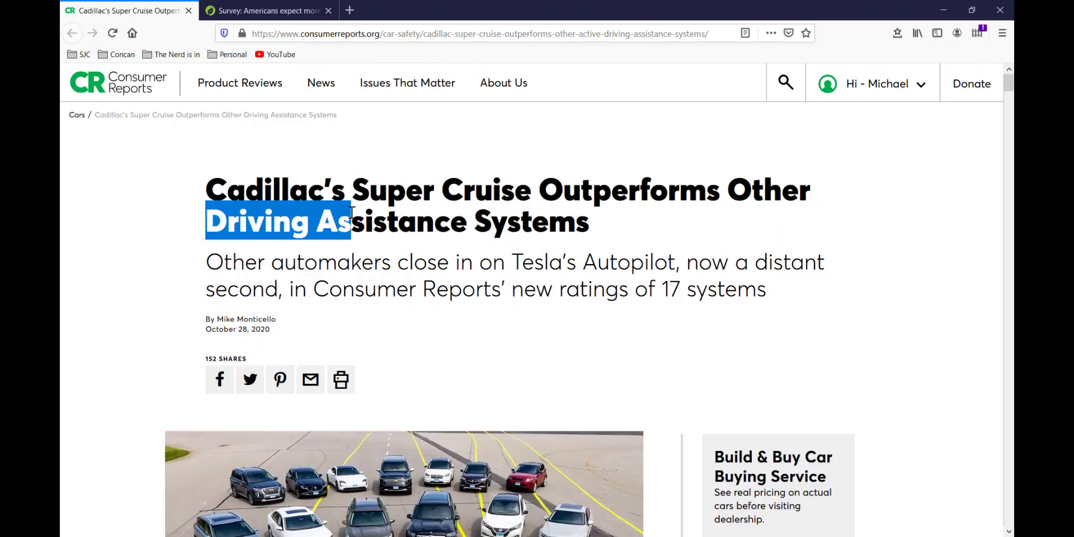
drag(349, 220, 600, 220)
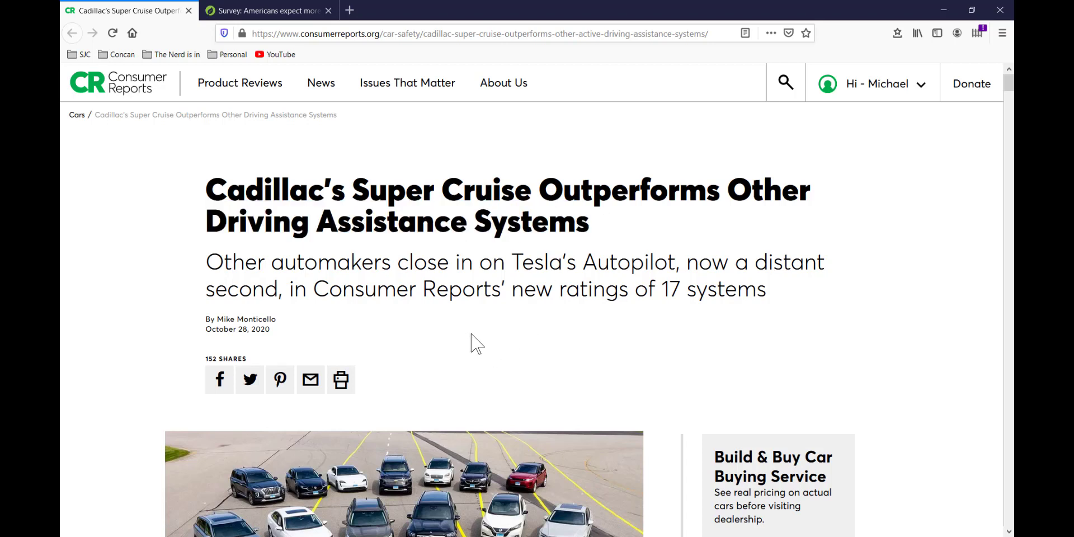
mouse_move(452, 349)
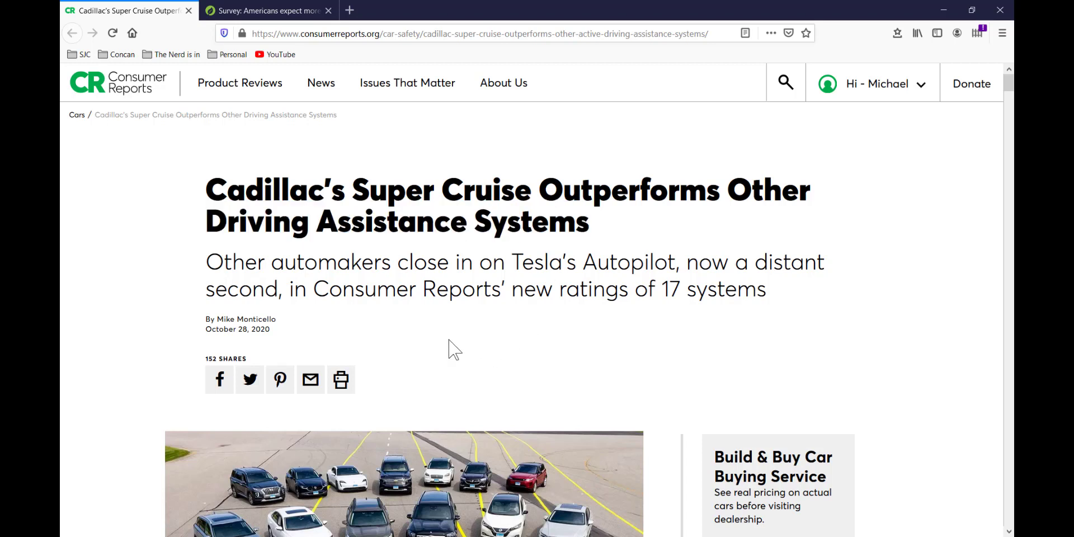
mouse_move(458, 343)
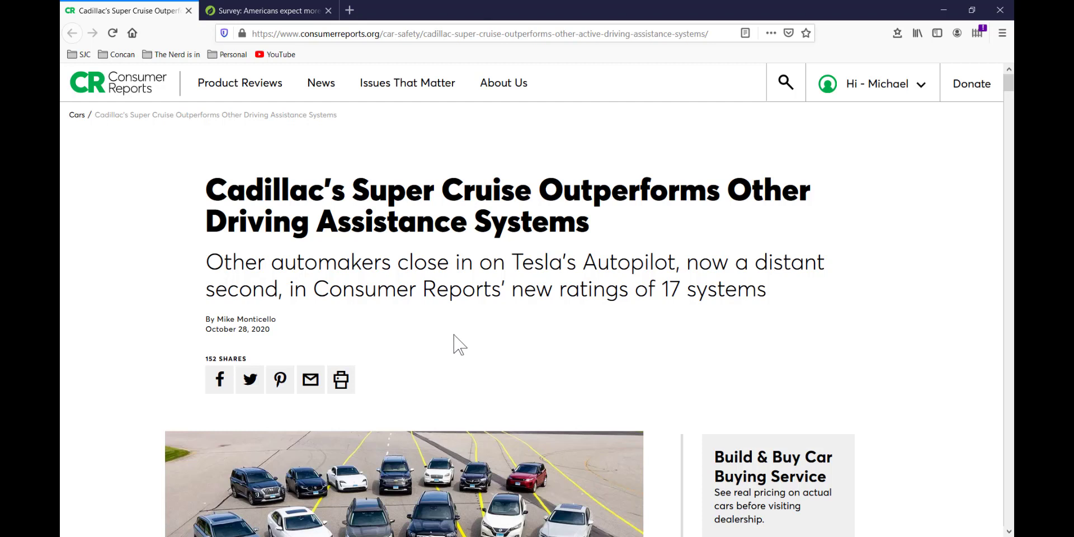
mouse_move(421, 264)
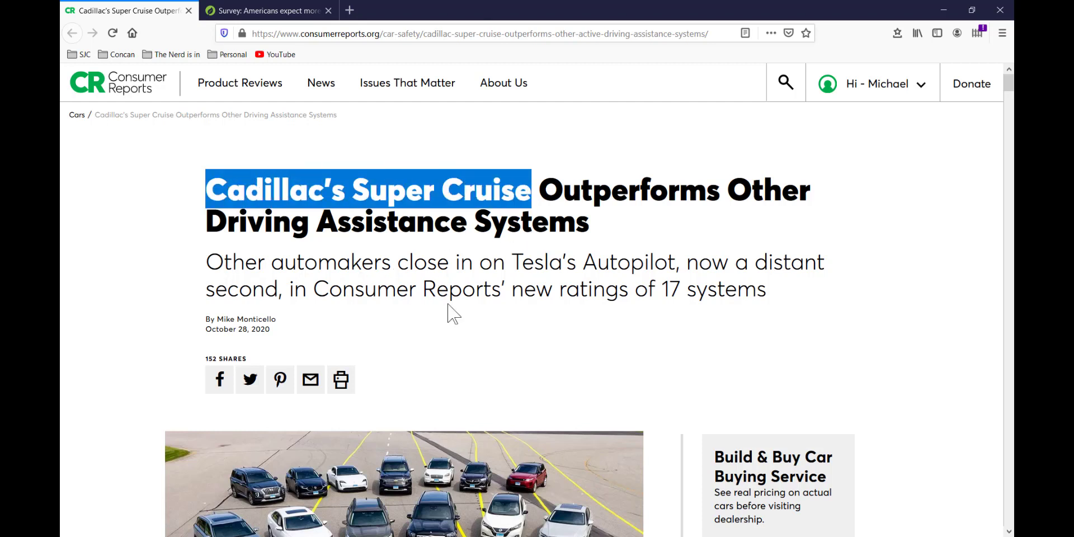
scroll(down, 3)
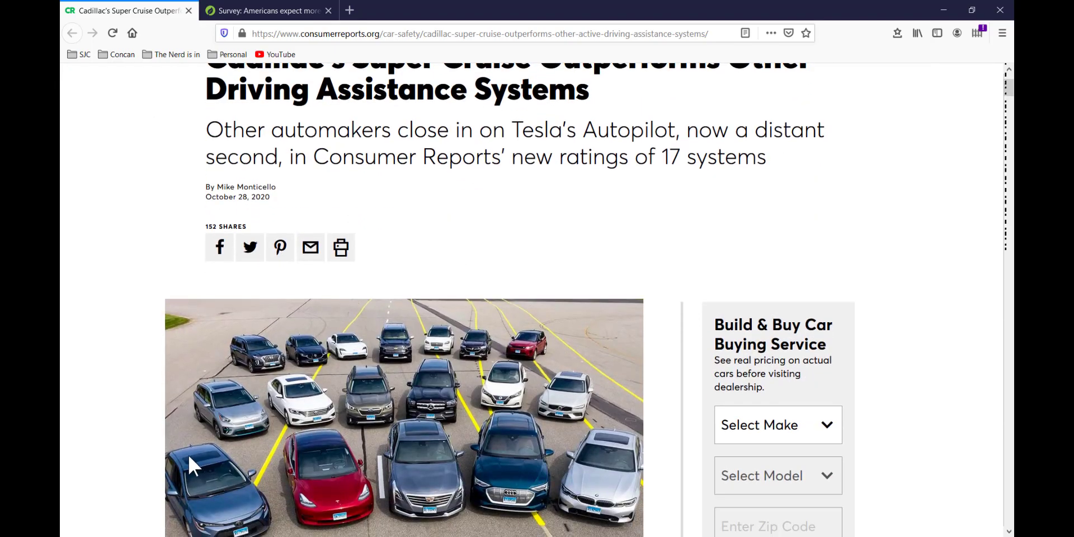
scroll(down, 3)
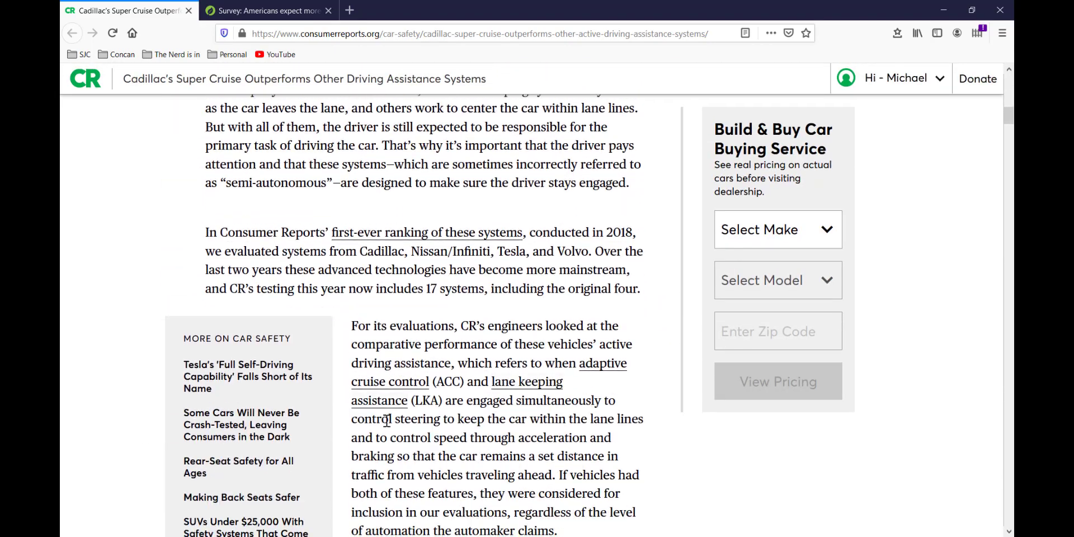
scroll(down, 3)
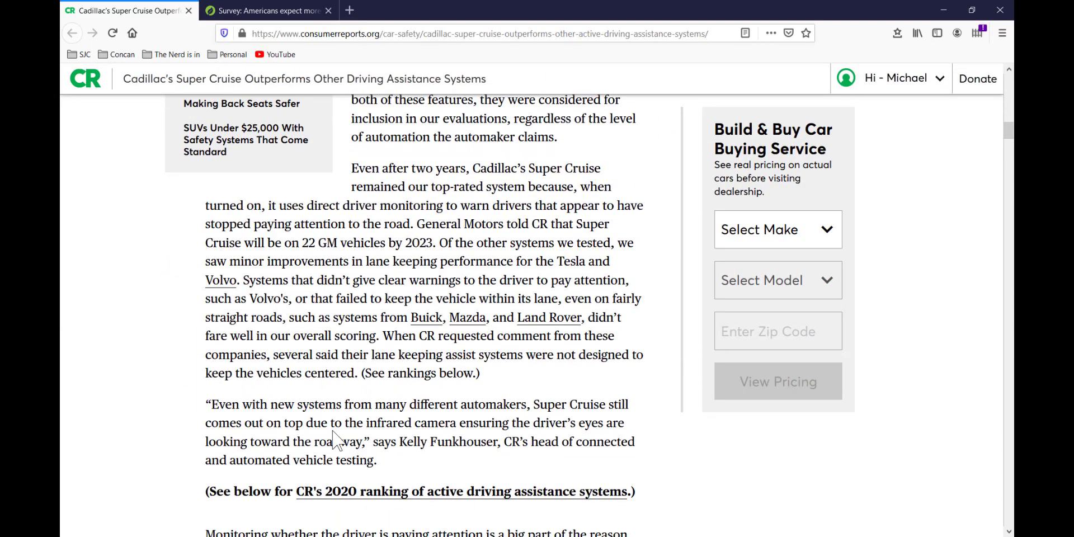
scroll(down, 3)
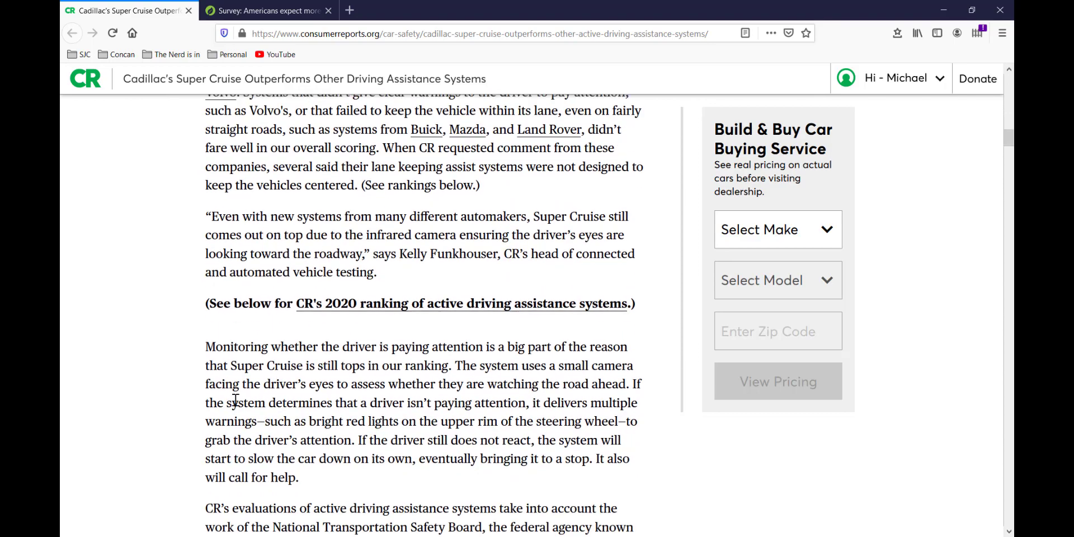
scroll(down, 3)
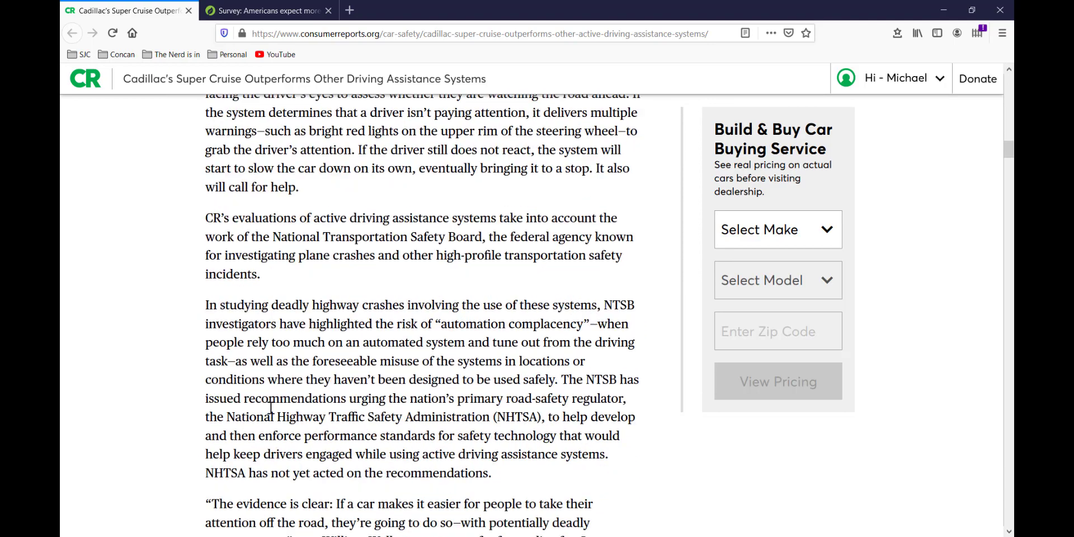
scroll(down, 3)
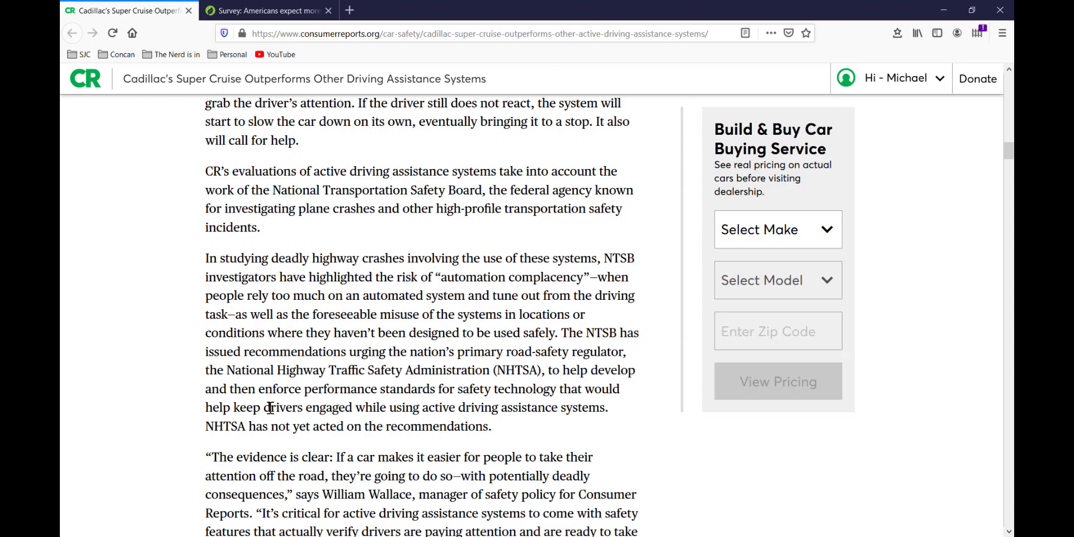
scroll(down, 3)
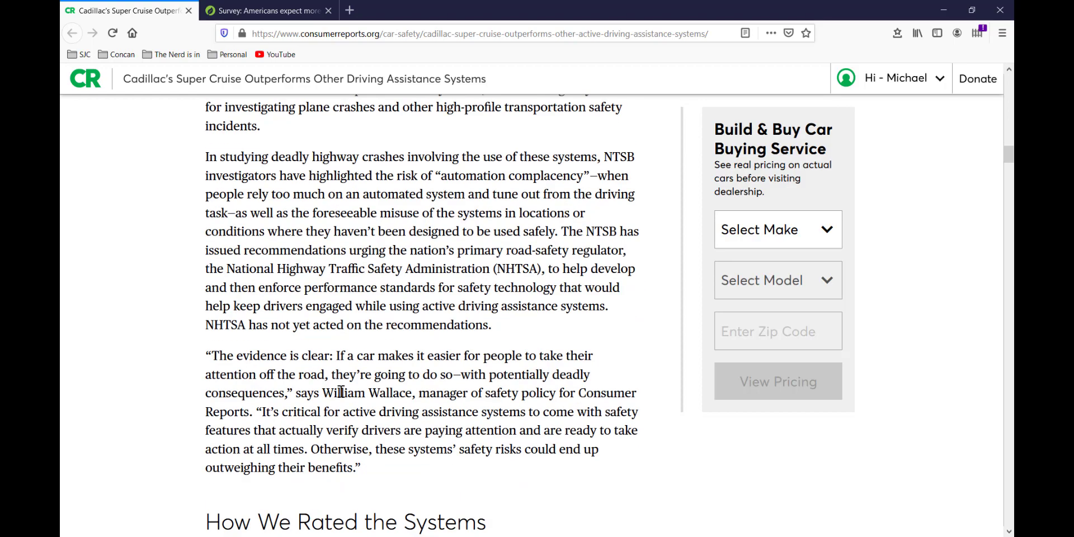
scroll(down, 3)
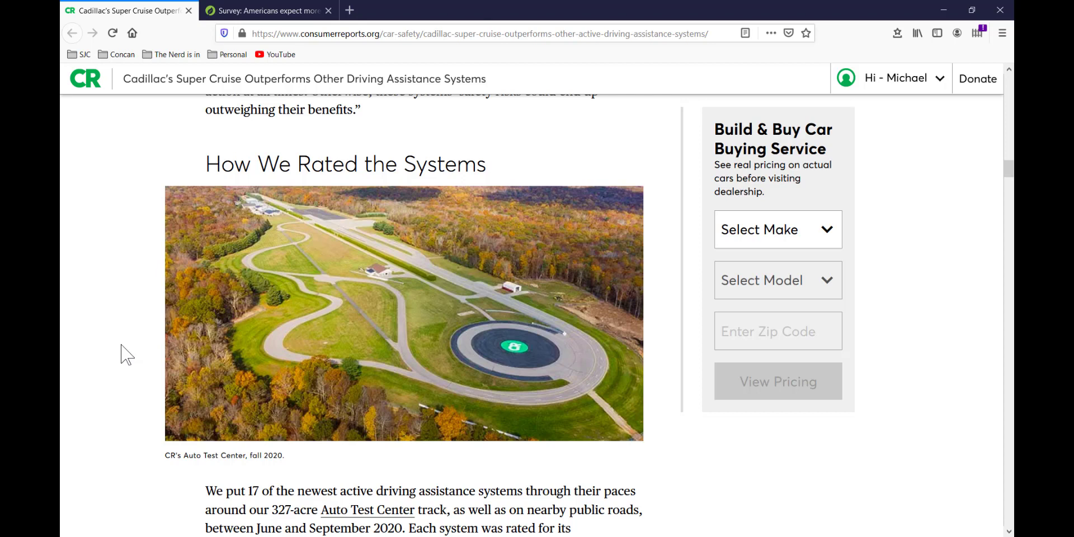
mouse_move(162, 316)
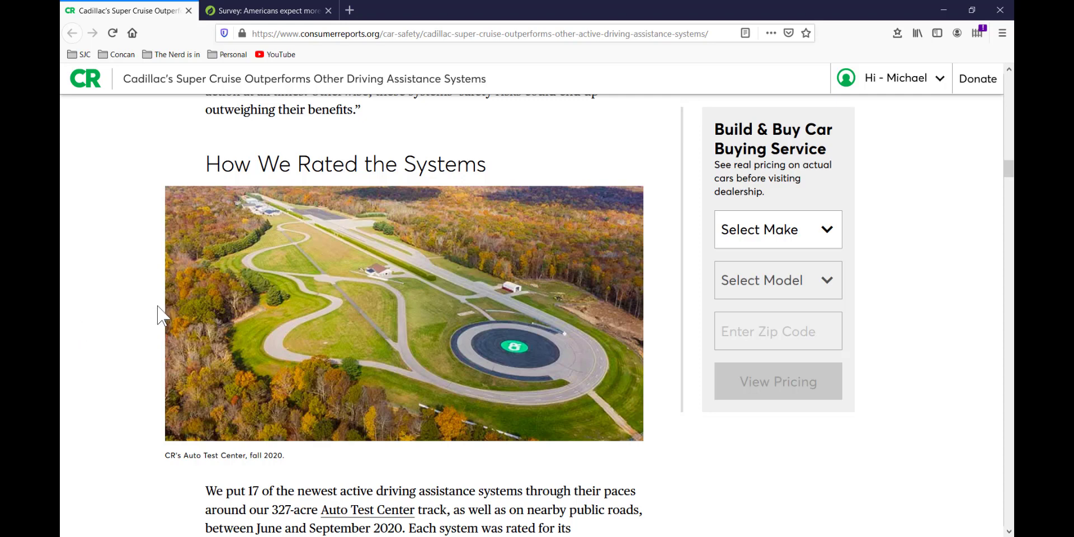
Step: Highlight Tesla Autopilot and runner-up Cadillac Super Cruise in the capability ratings chart
scroll(down, 3)
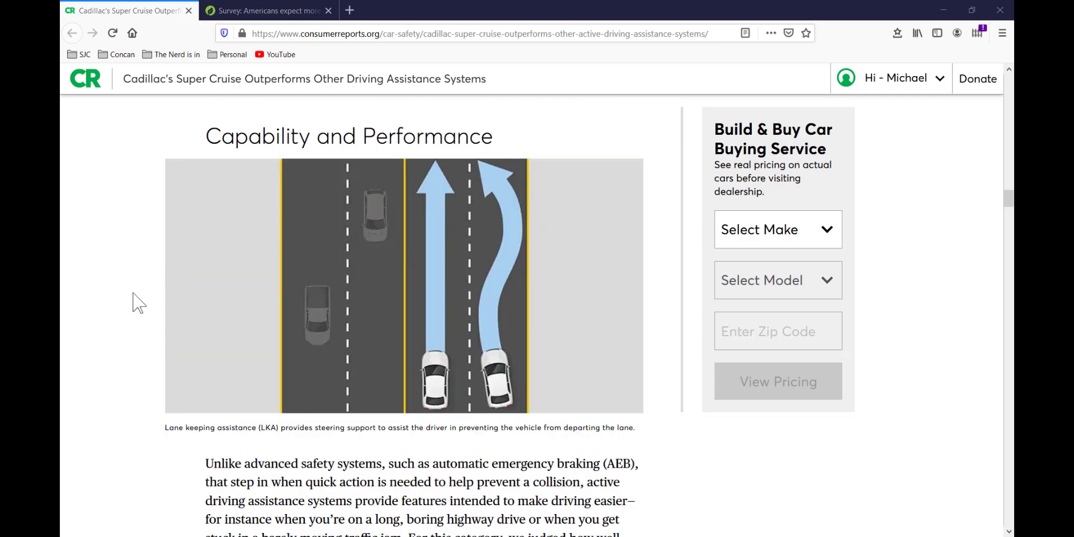
mouse_move(130, 297)
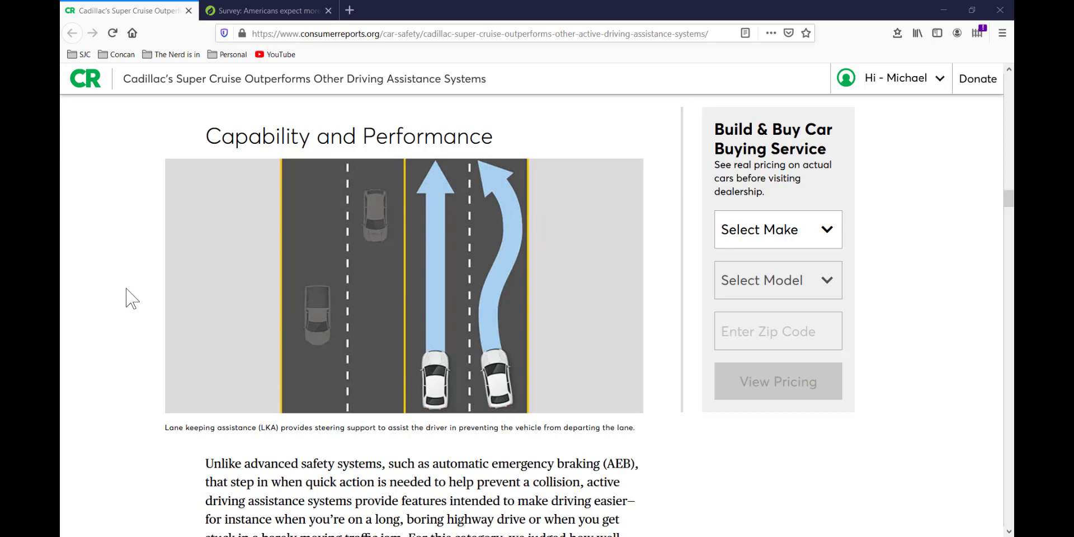
mouse_move(137, 288)
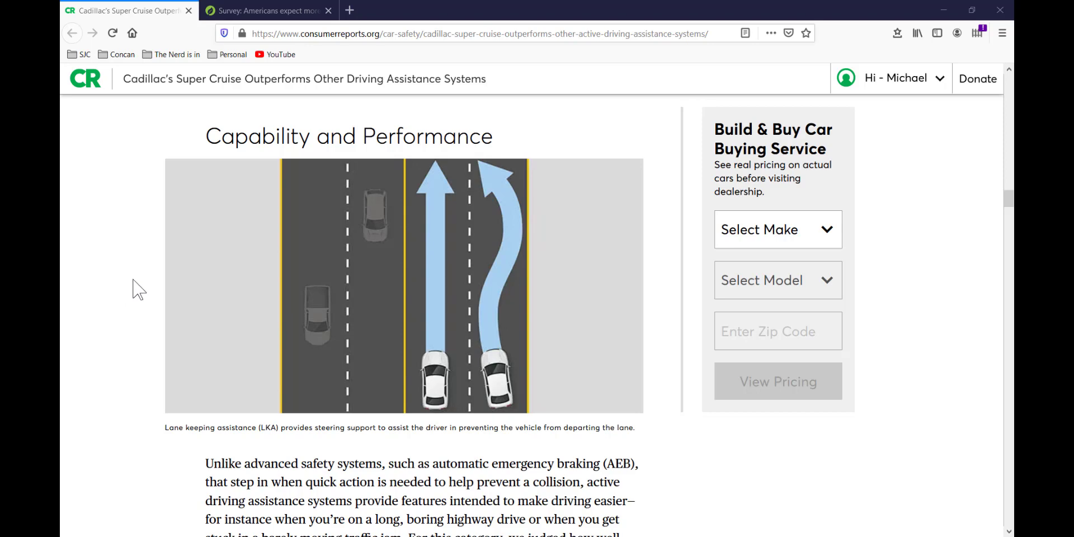
mouse_move(120, 423)
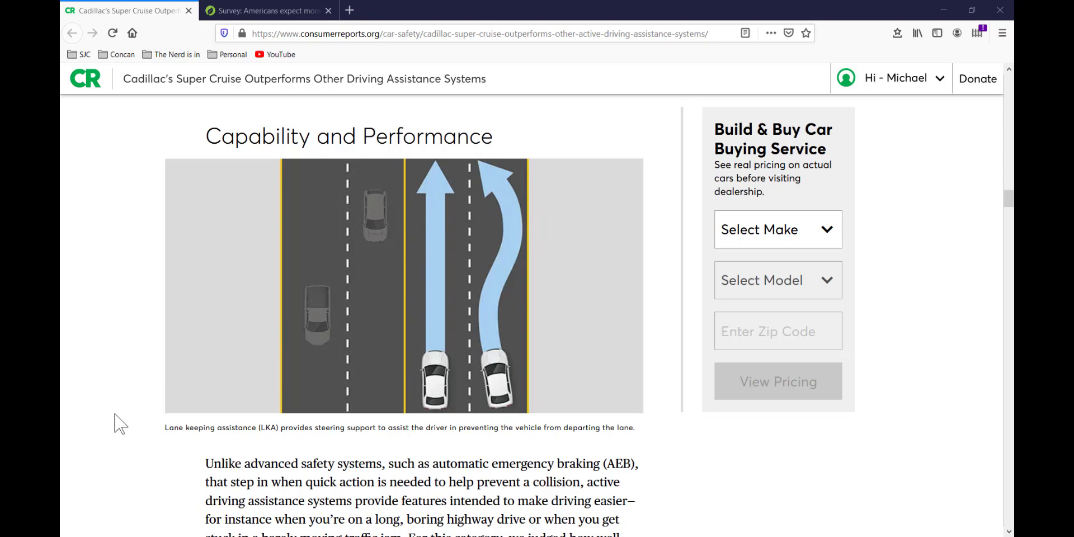
scroll(down, 3)
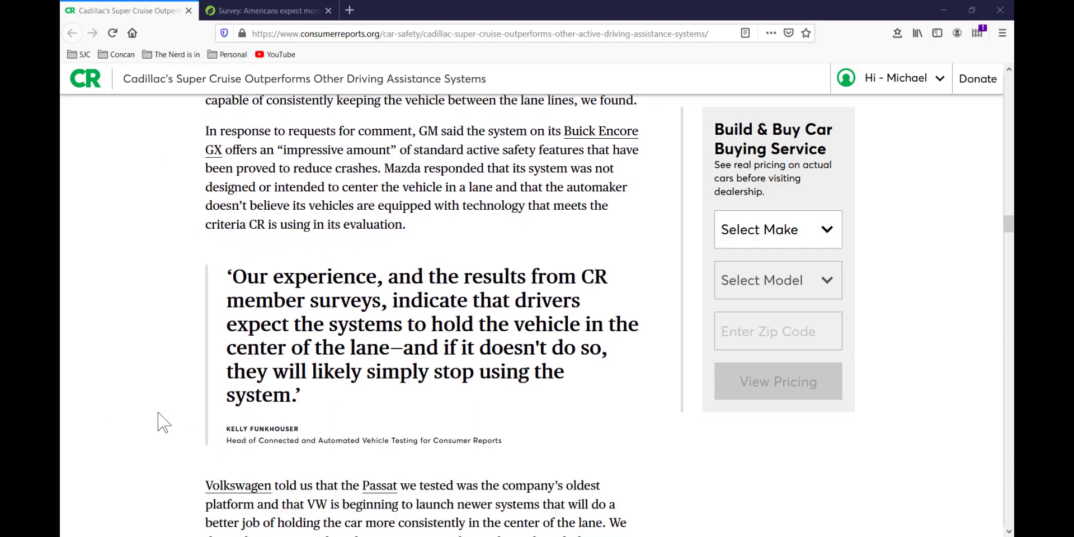
scroll(down, 3)
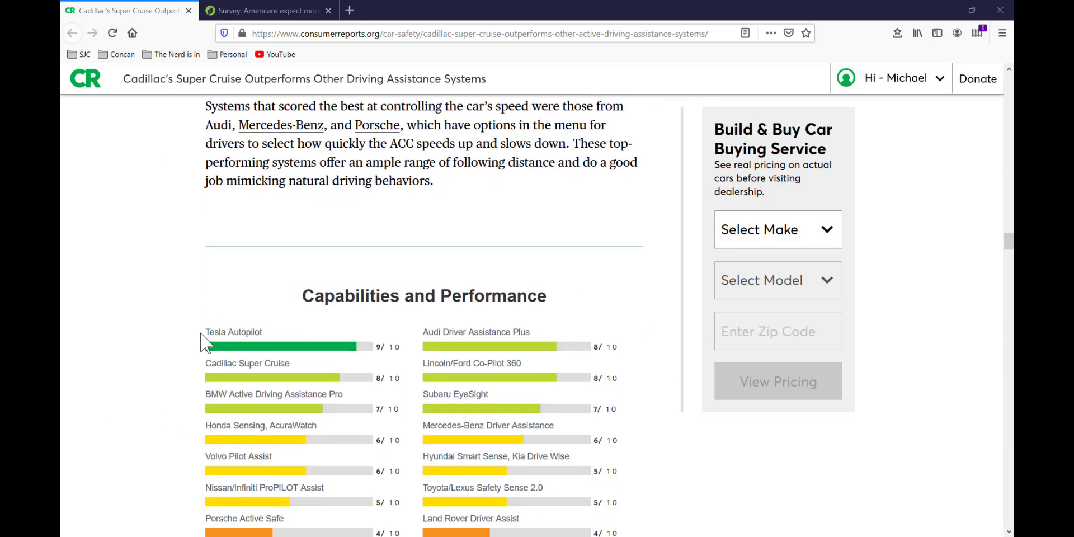
double_click(233, 332)
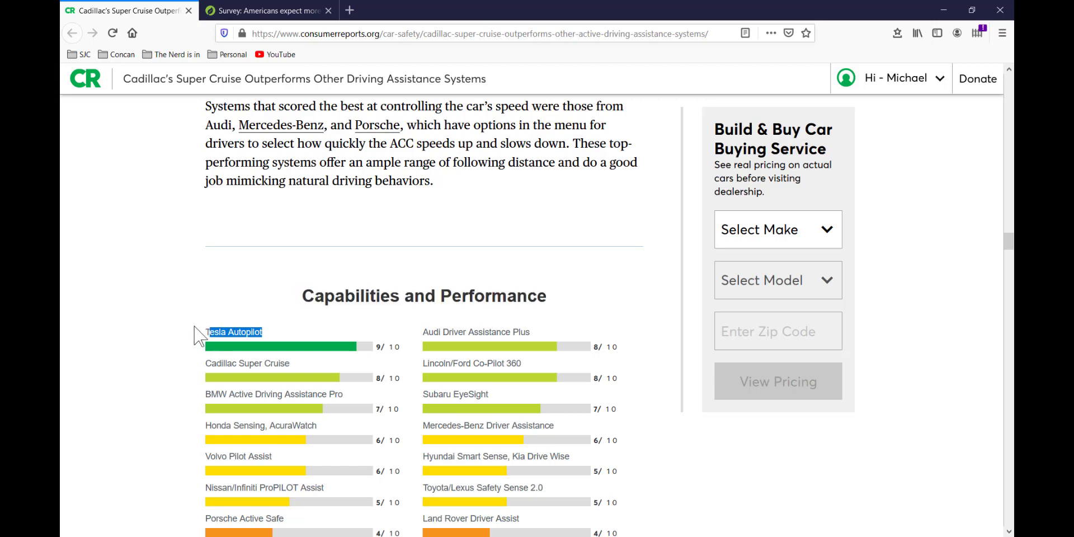
mouse_move(293, 374)
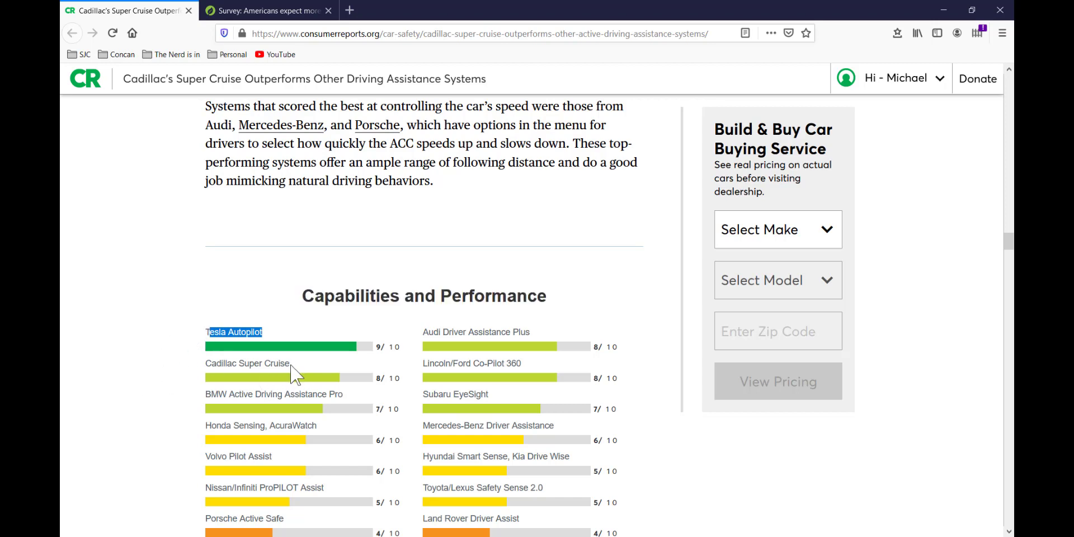
double_click(246, 363)
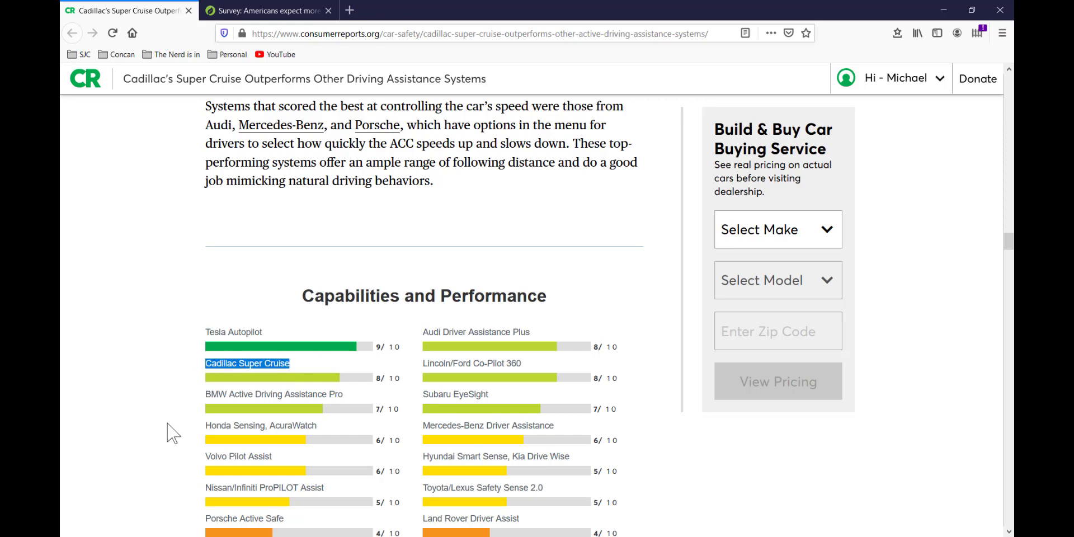
Step: In the Keeping the Driver Engaged chart, mark Cadillac Super Cruise, then Mazda i-ACTIVSENSE as lowest
scroll(down, 3)
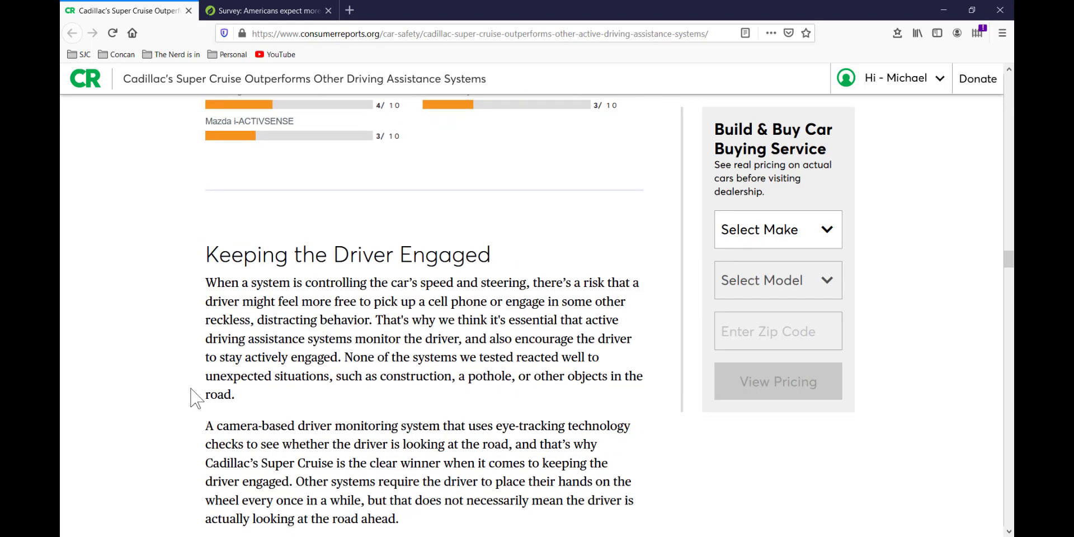
scroll(down, 3)
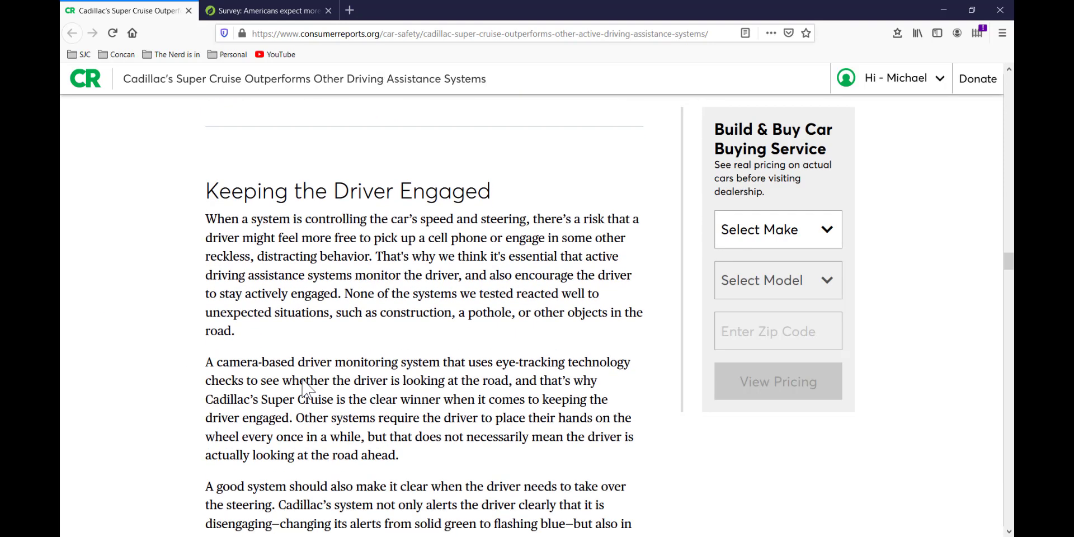
scroll(down, 3)
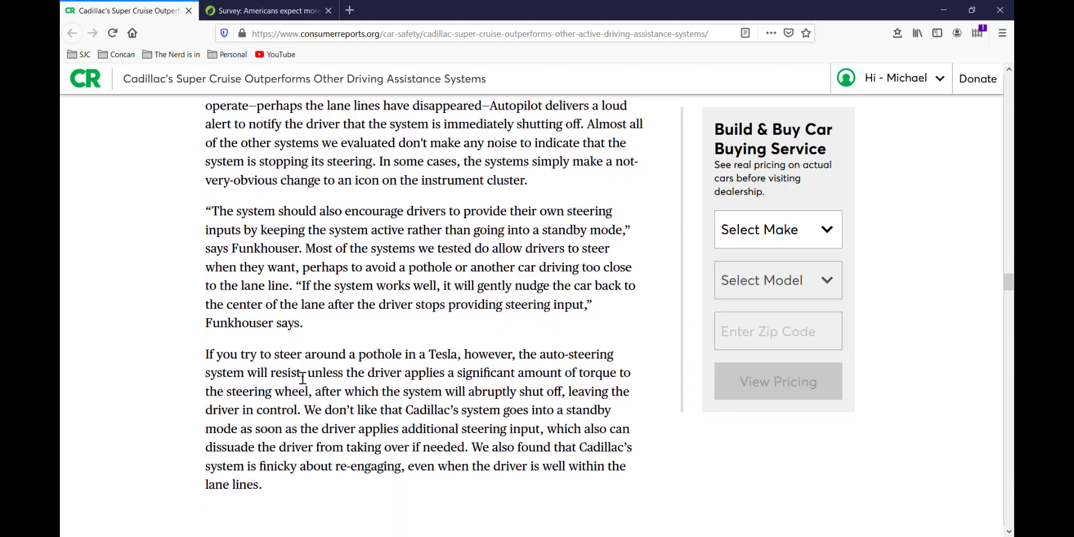
scroll(down, 3)
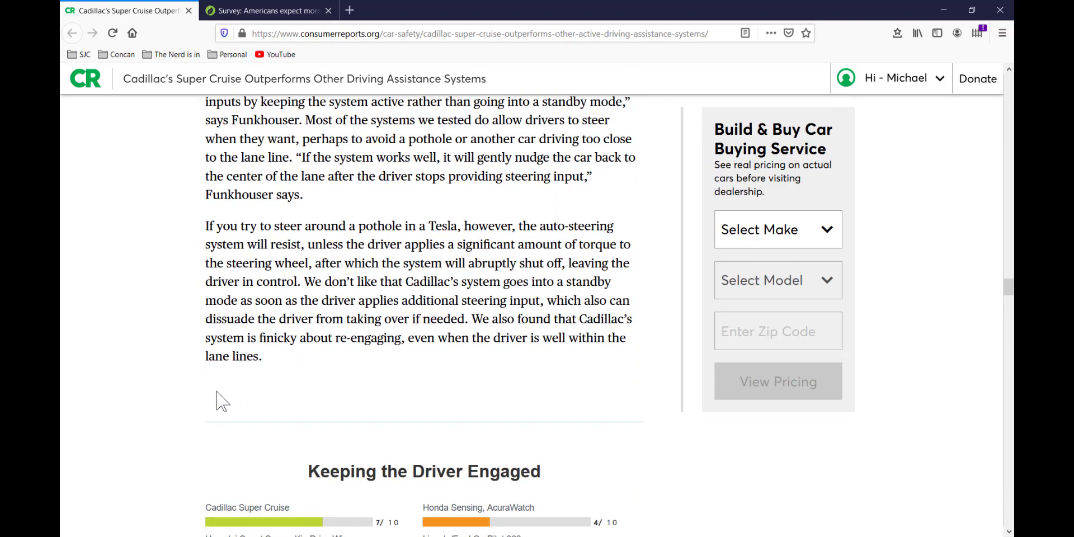
scroll(down, 3)
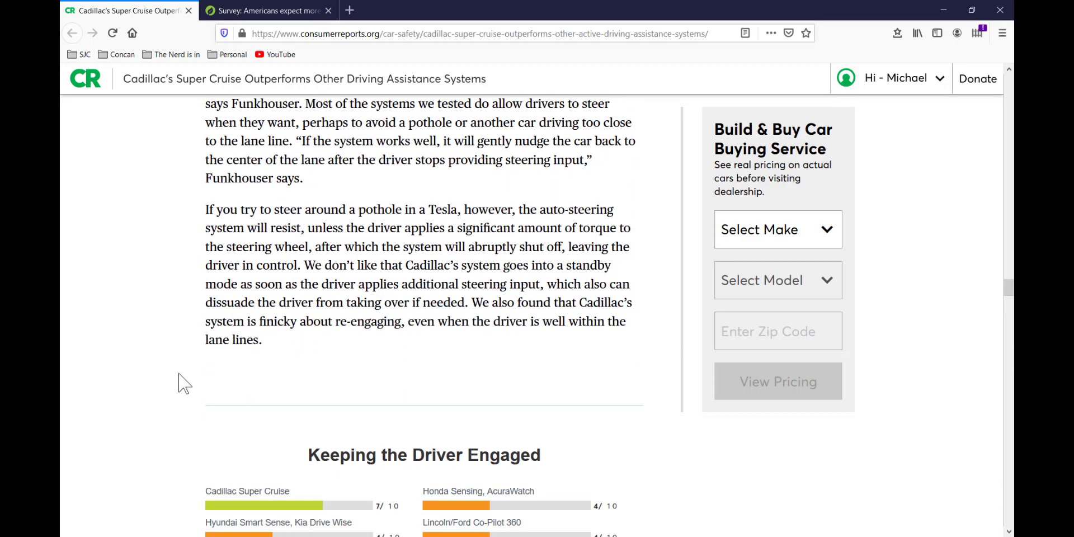
scroll(down, 3)
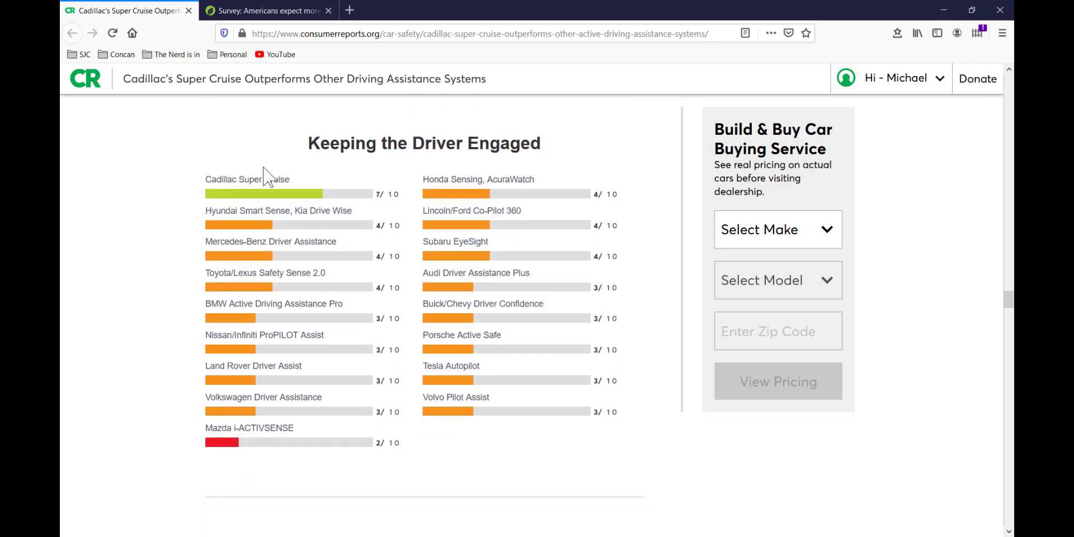
mouse_move(266, 187)
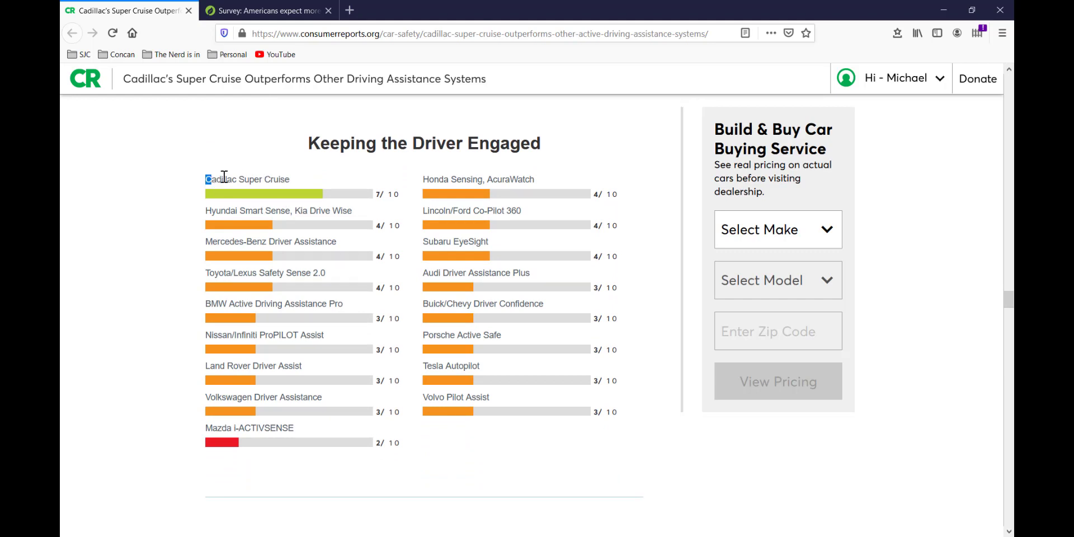
double_click(247, 179)
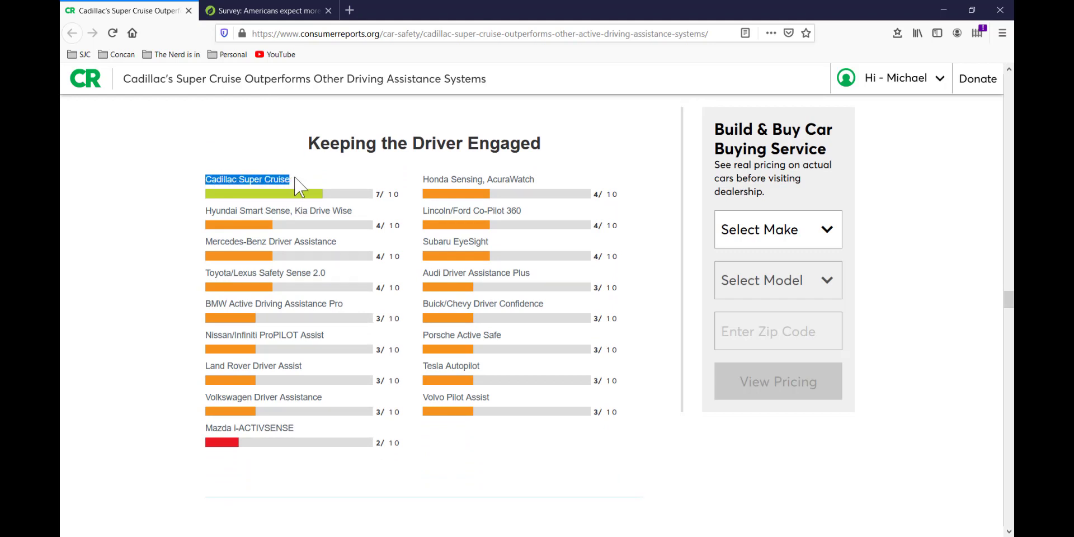
mouse_move(490, 370)
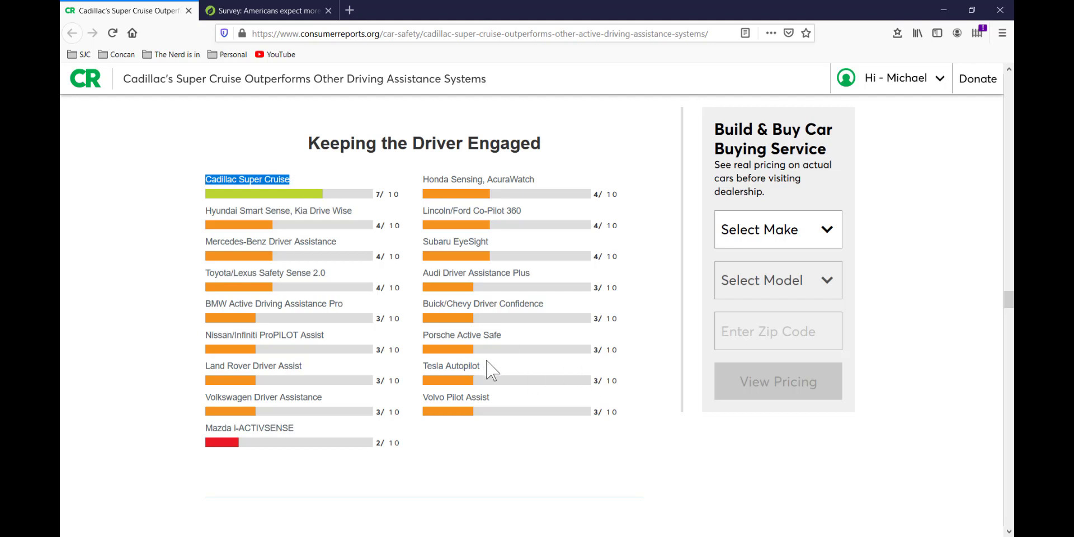
double_click(451, 366)
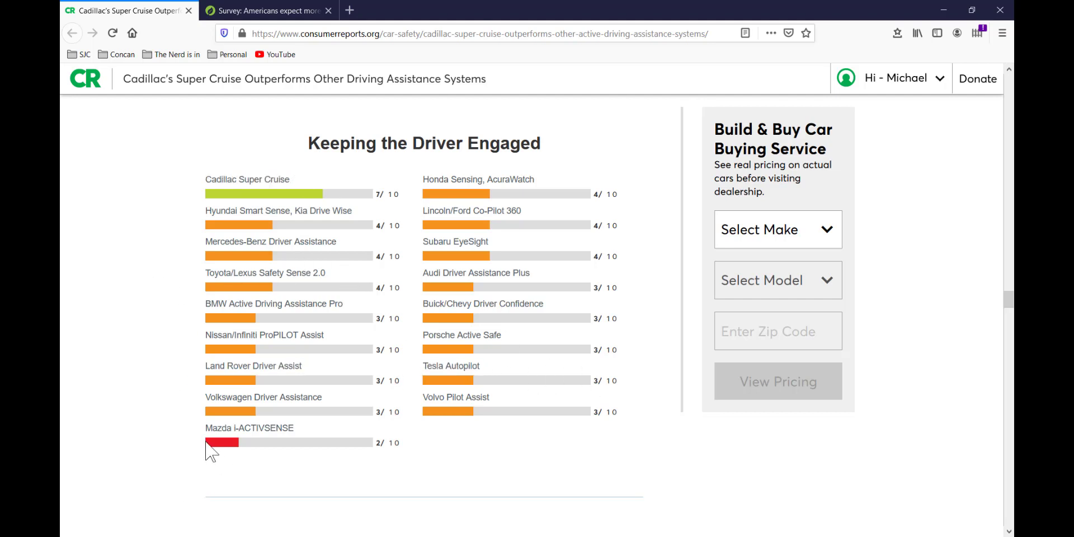
double_click(248, 428)
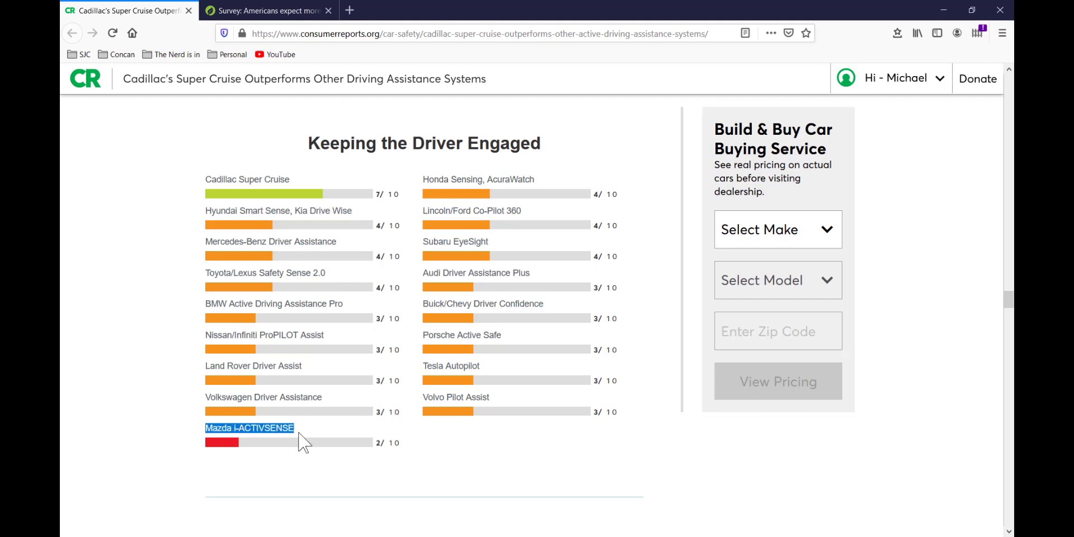
mouse_move(317, 492)
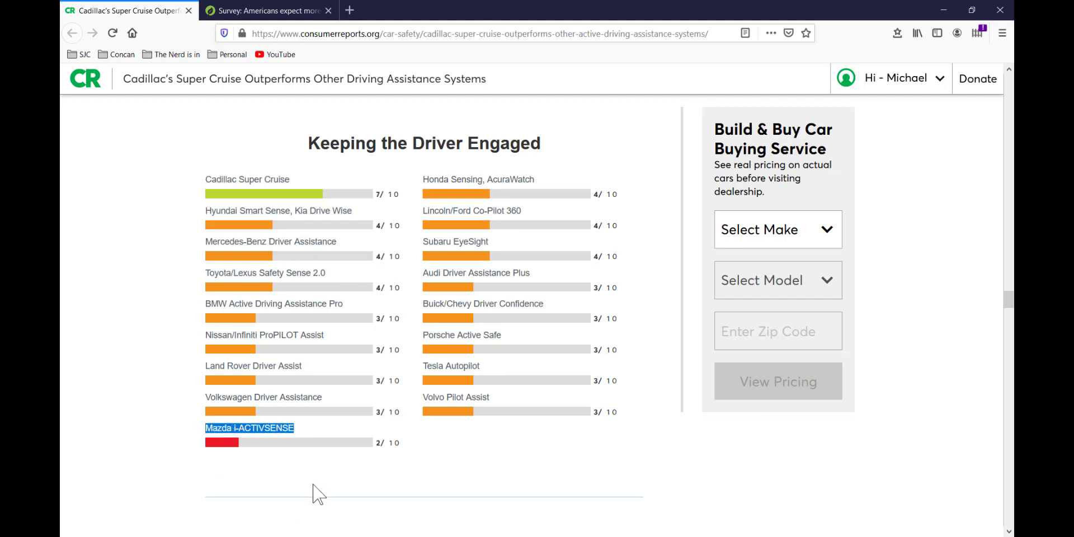
Step: Highlight Tesla Autopilot (7/10) atop the Ease of Use chart, then clear the marking
scroll(down, 3)
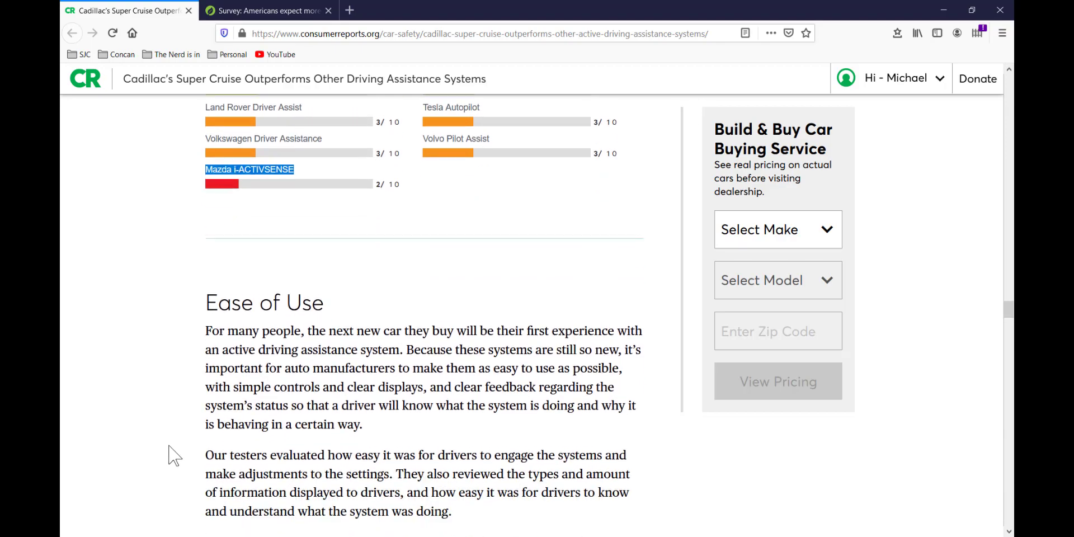
scroll(down, 3)
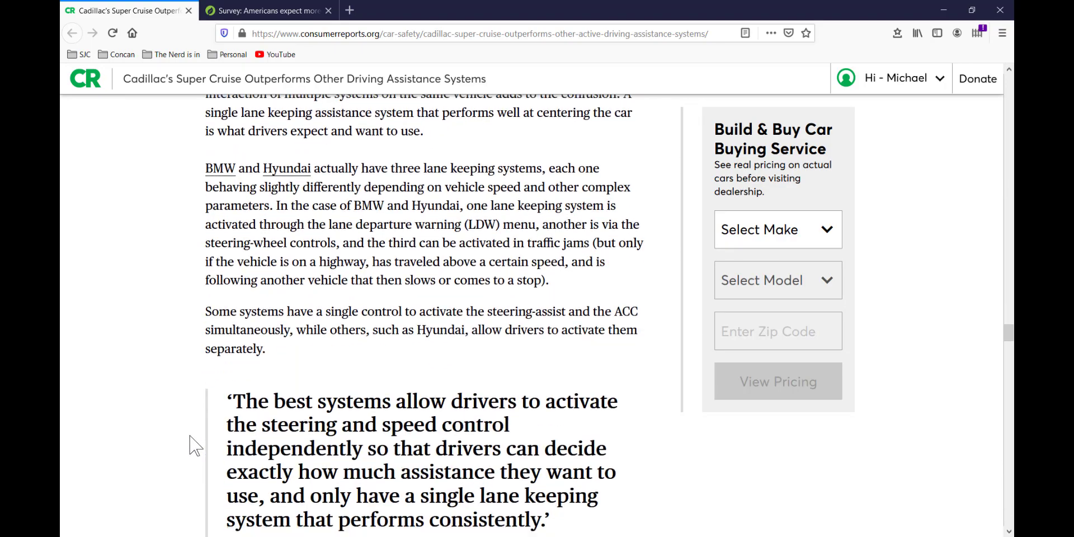
scroll(down, 3)
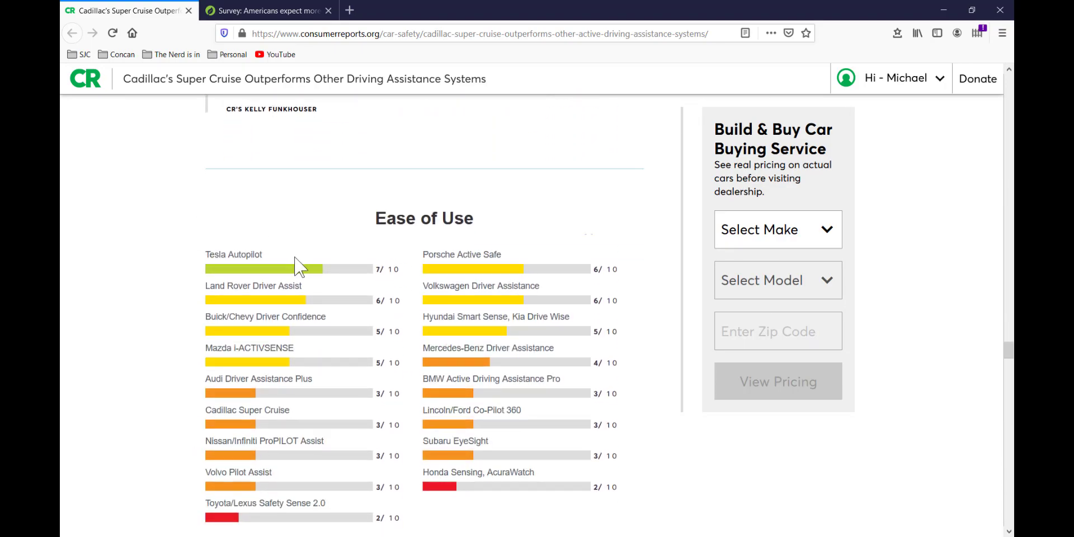
double_click(247, 254)
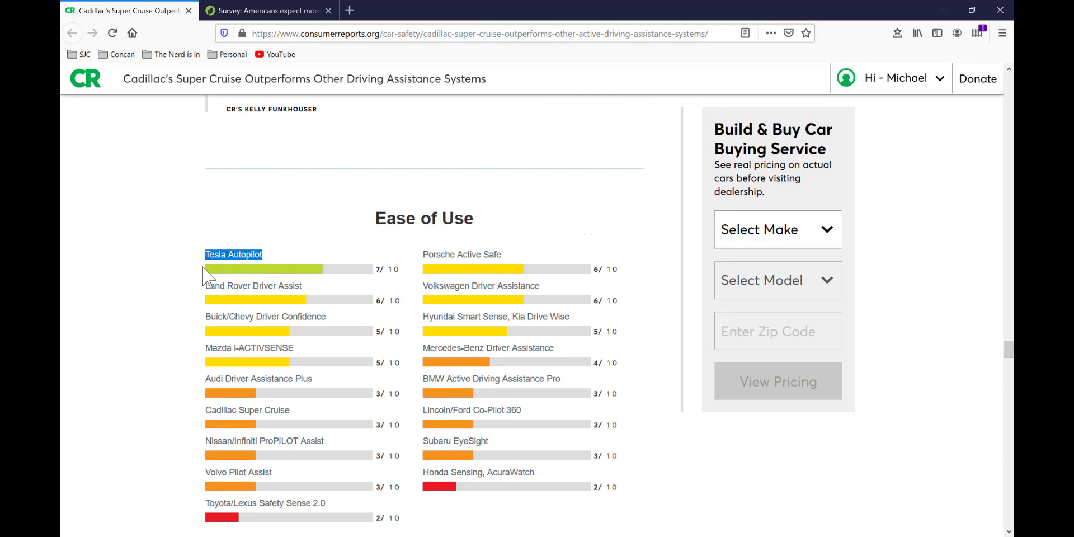
mouse_move(185, 294)
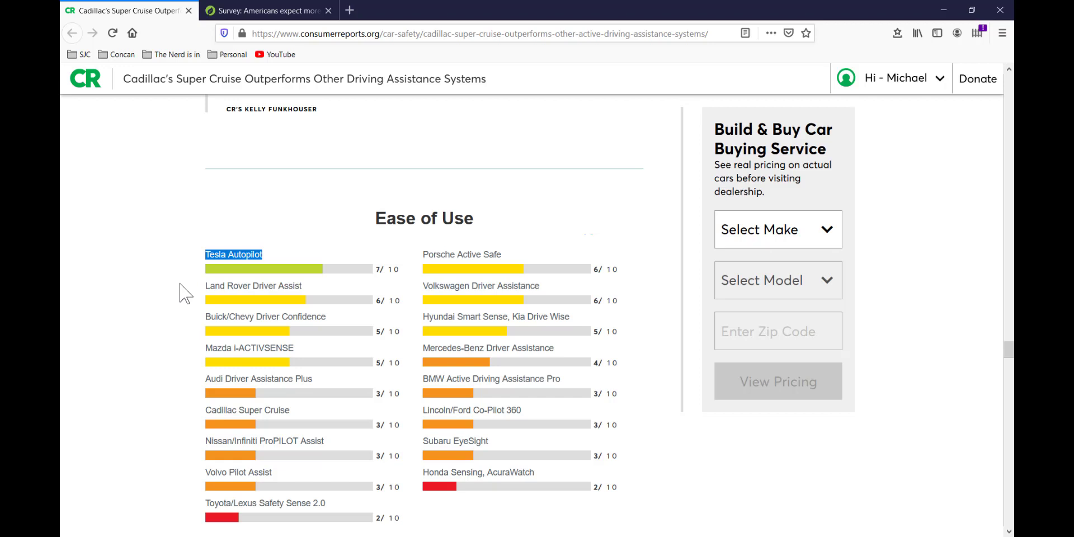
mouse_move(190, 349)
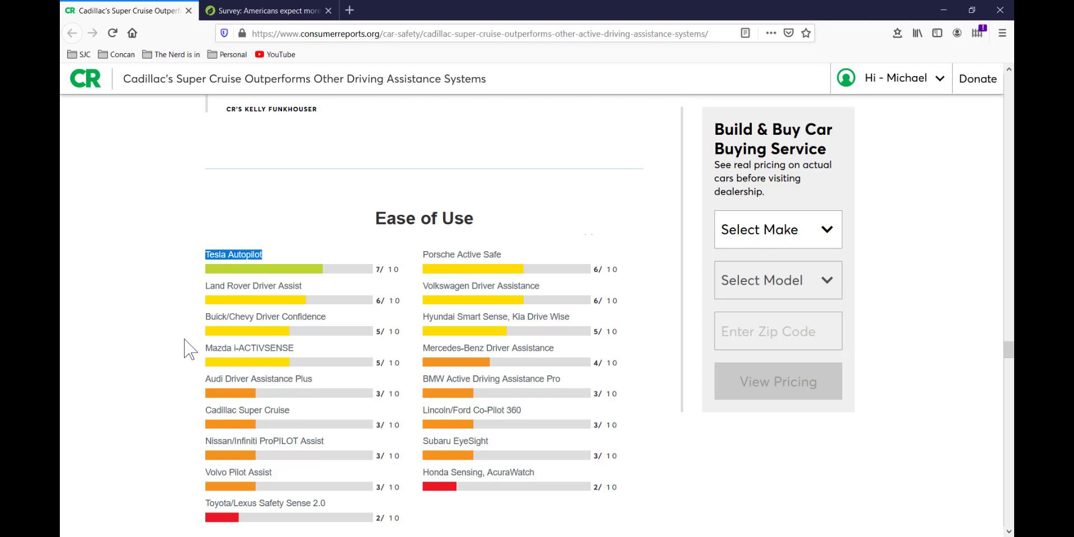
mouse_move(192, 280)
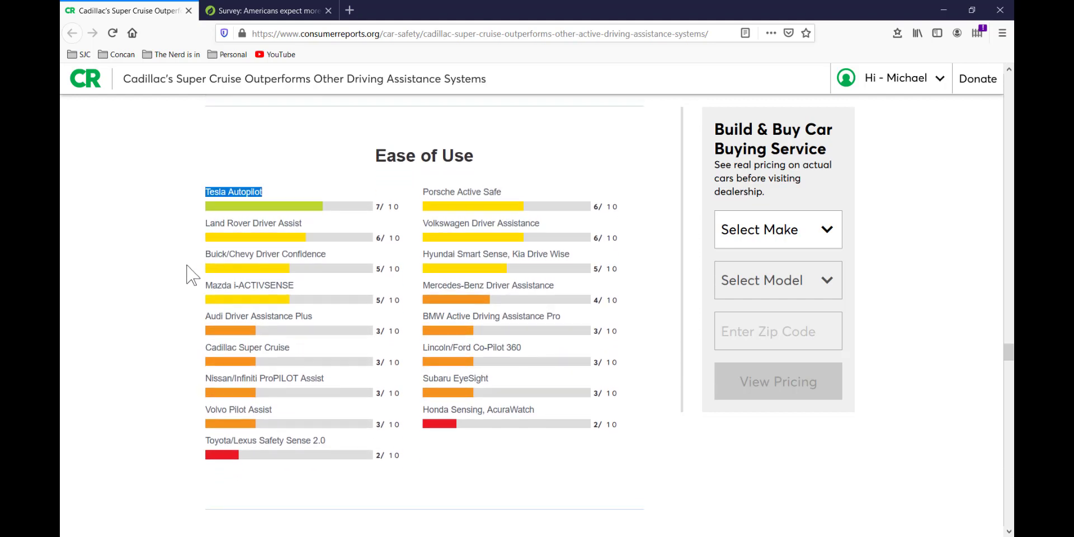
scroll(up, 3)
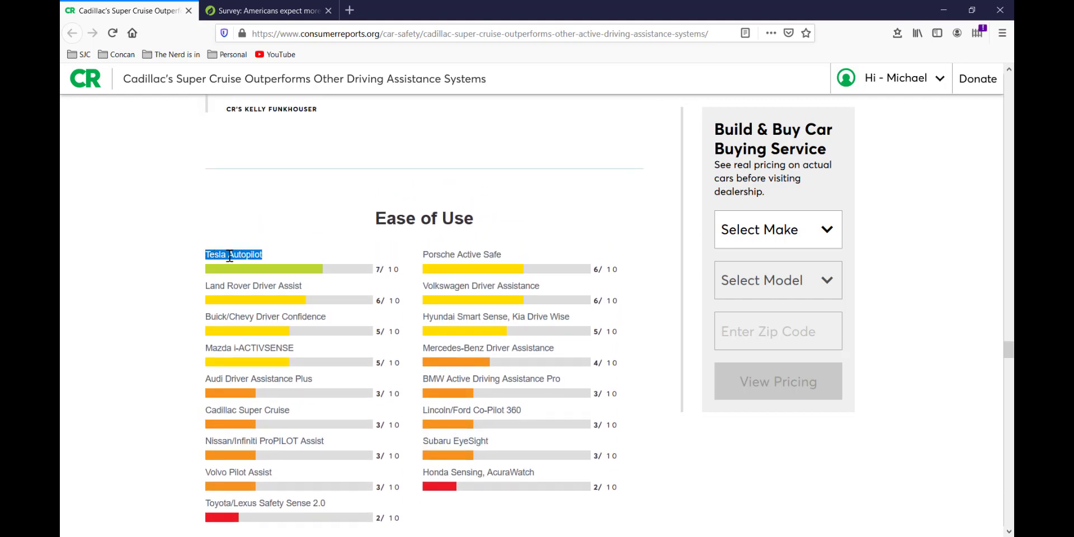
mouse_move(177, 264)
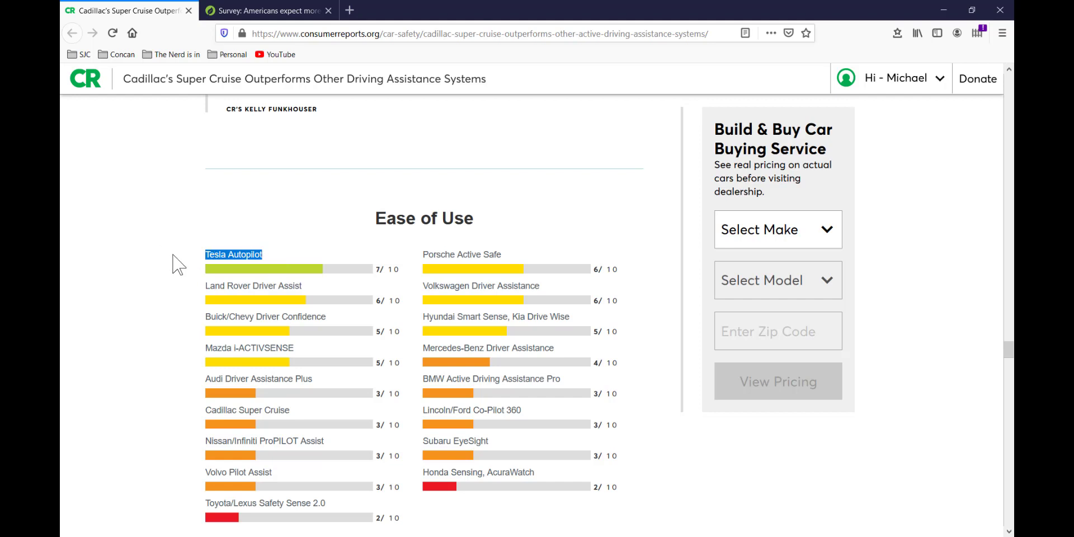
mouse_move(177, 388)
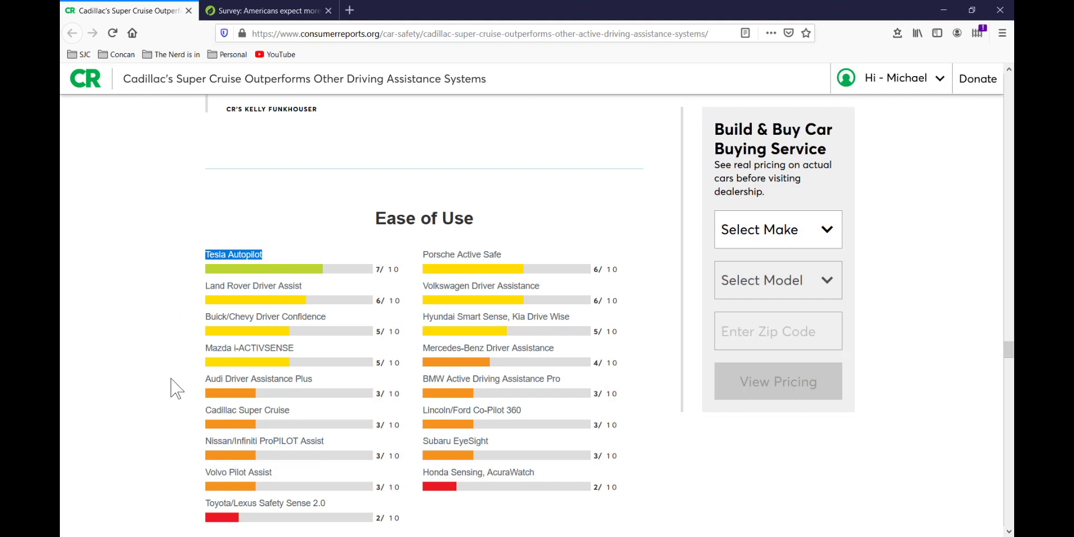
mouse_move(319, 428)
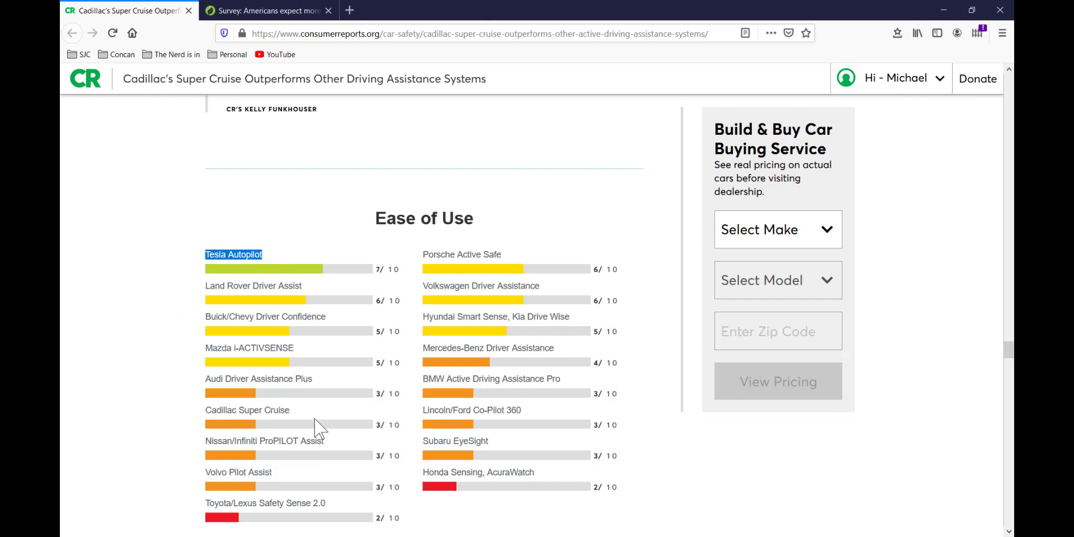
double_click(248, 409)
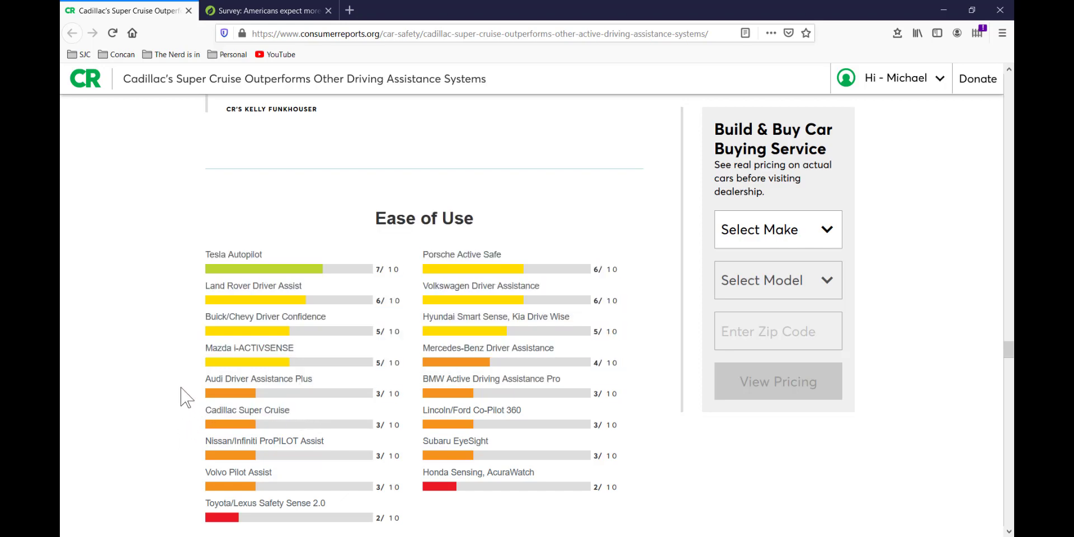
Step: Highlight Tesla Autopilot in the Clear When Safe to Use chart and read on to Unresponsive Driver
scroll(down, 3)
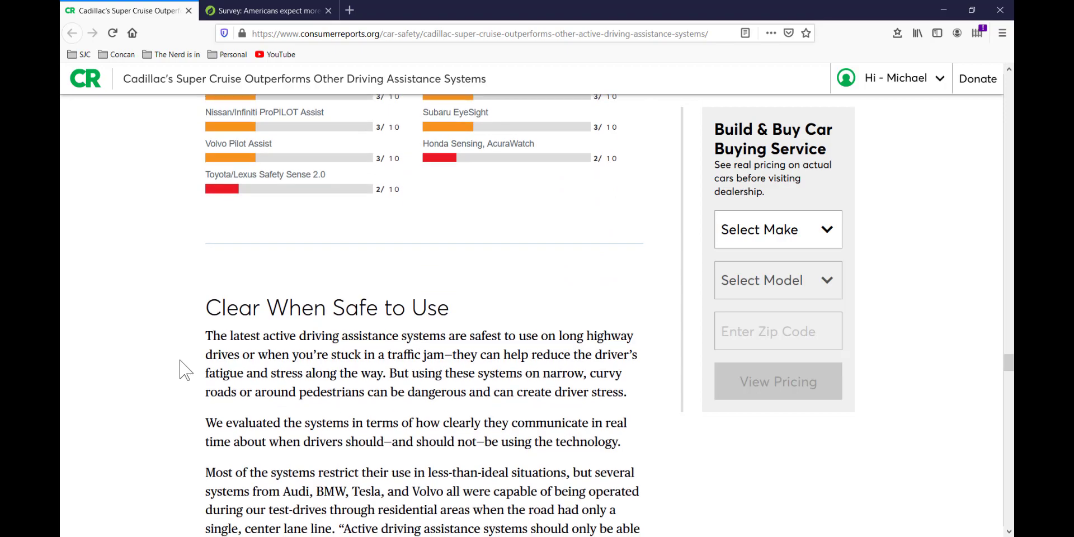
scroll(down, 3)
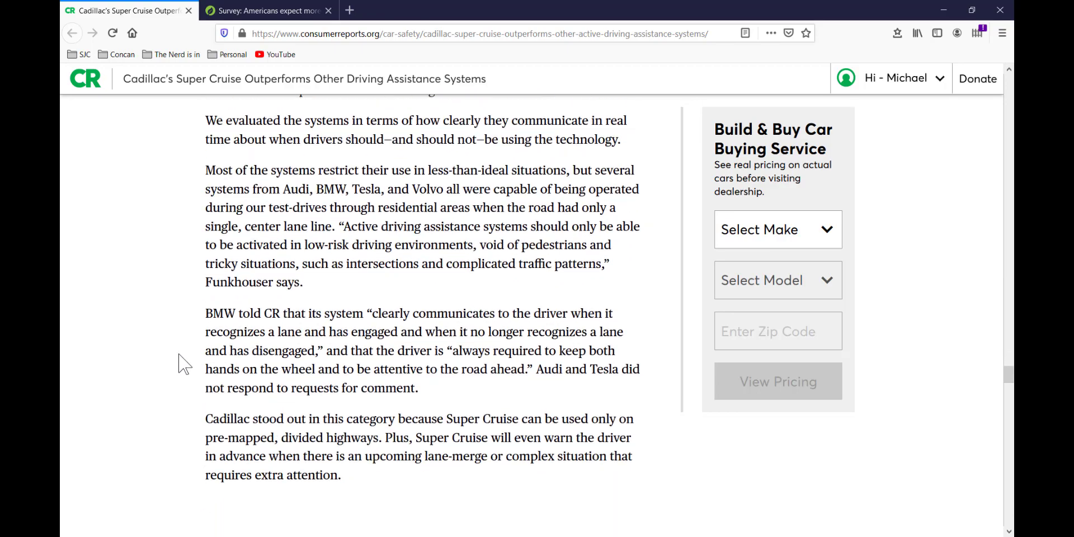
scroll(down, 3)
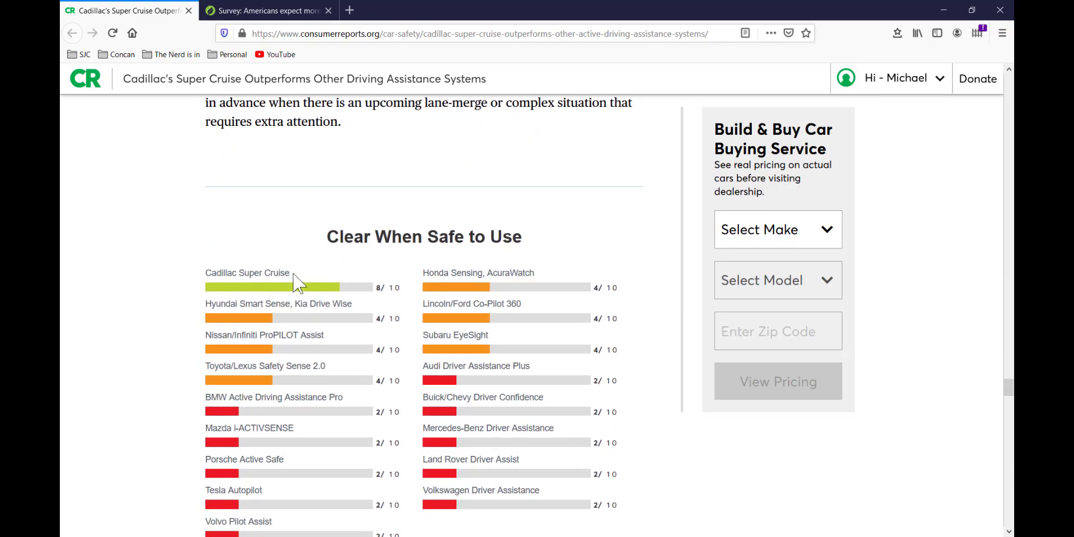
double_click(247, 273)
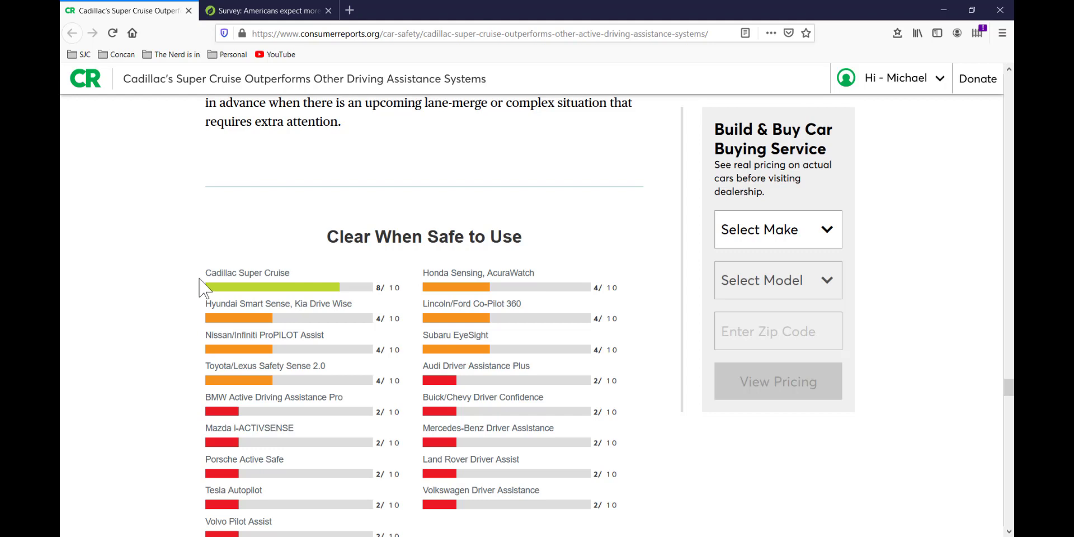
scroll(down, 3)
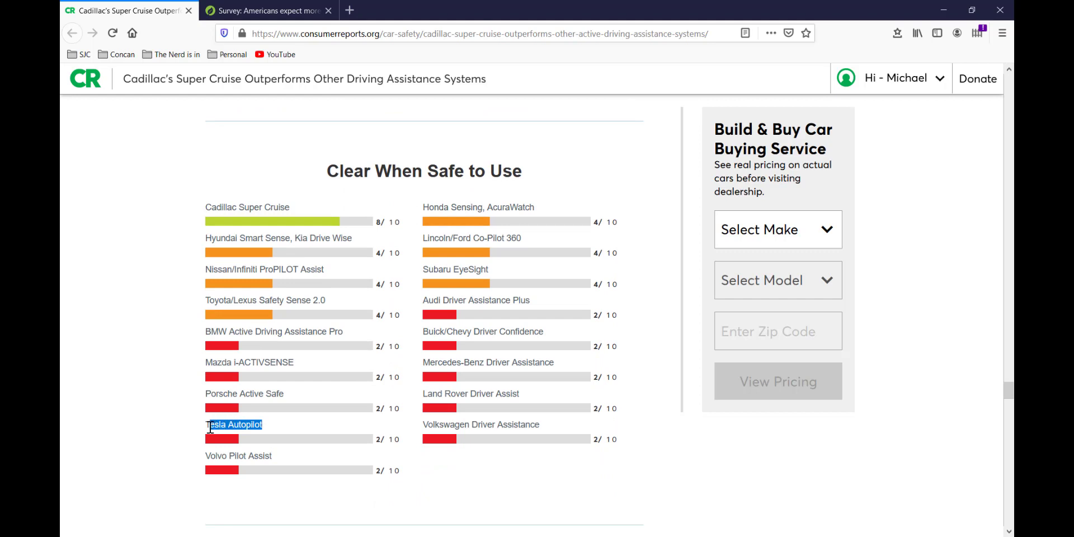
mouse_move(200, 437)
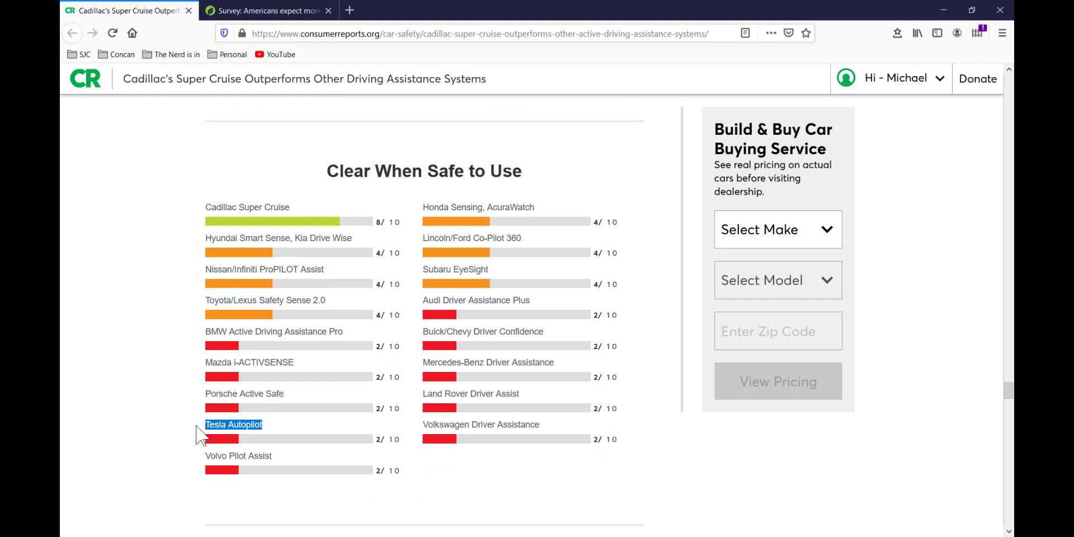
mouse_move(206, 408)
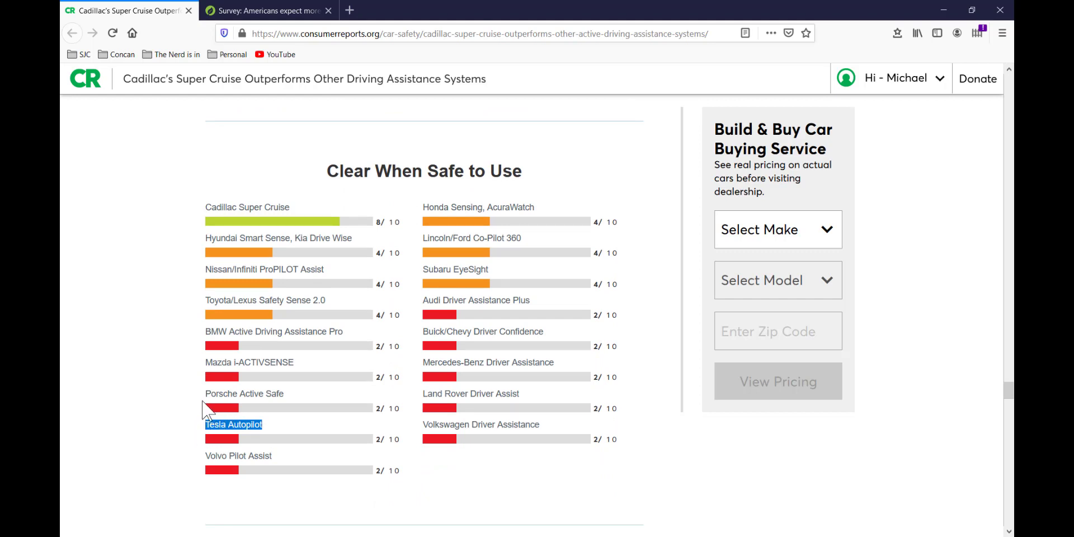
scroll(down, 3)
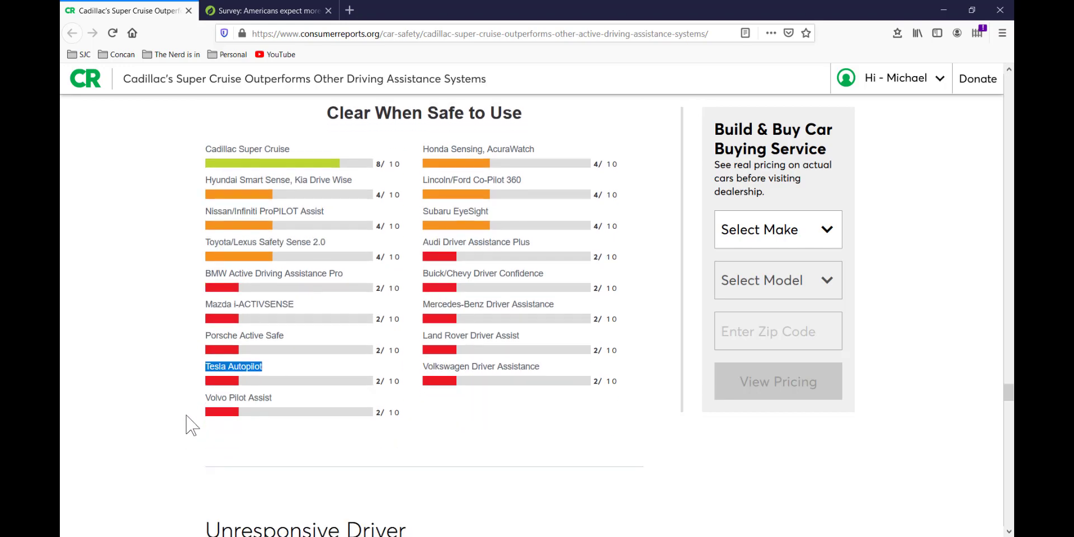
scroll(down, 3)
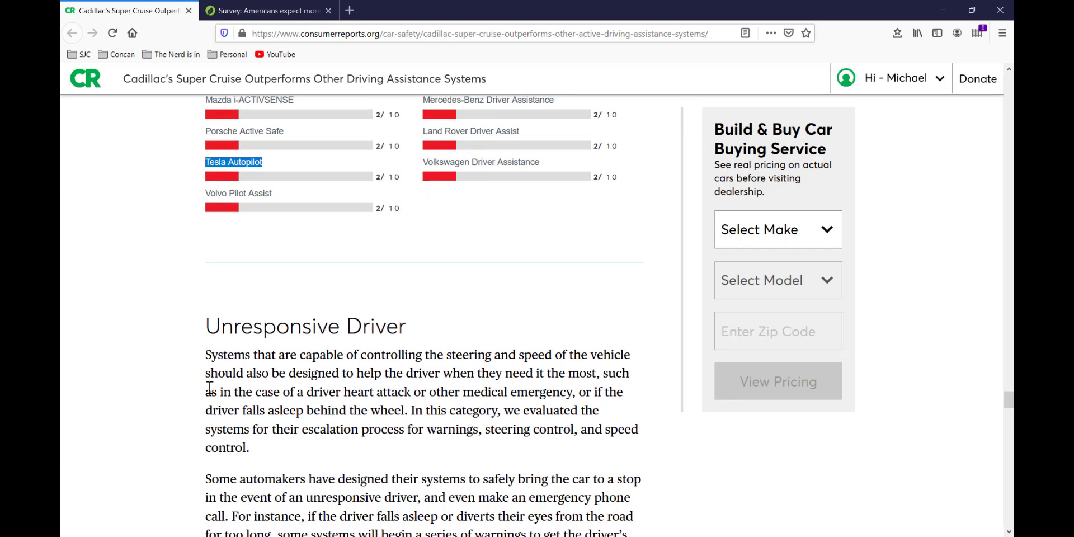
Step: Highlight Tesla Autopilot in the Unresponsive Driver chart and read on toward Test-Drive Before You Buy
scroll(down, 3)
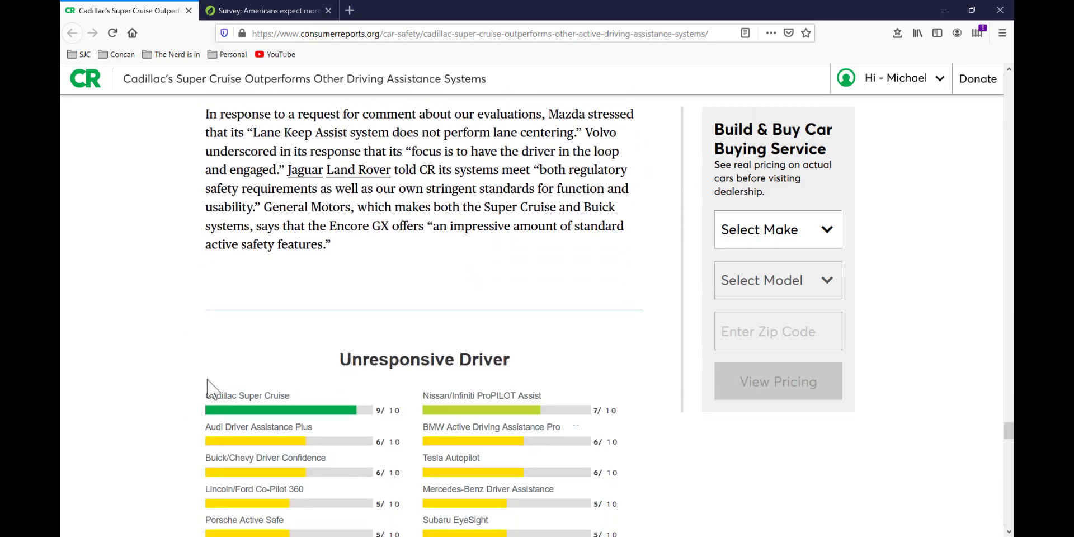
scroll(down, 3)
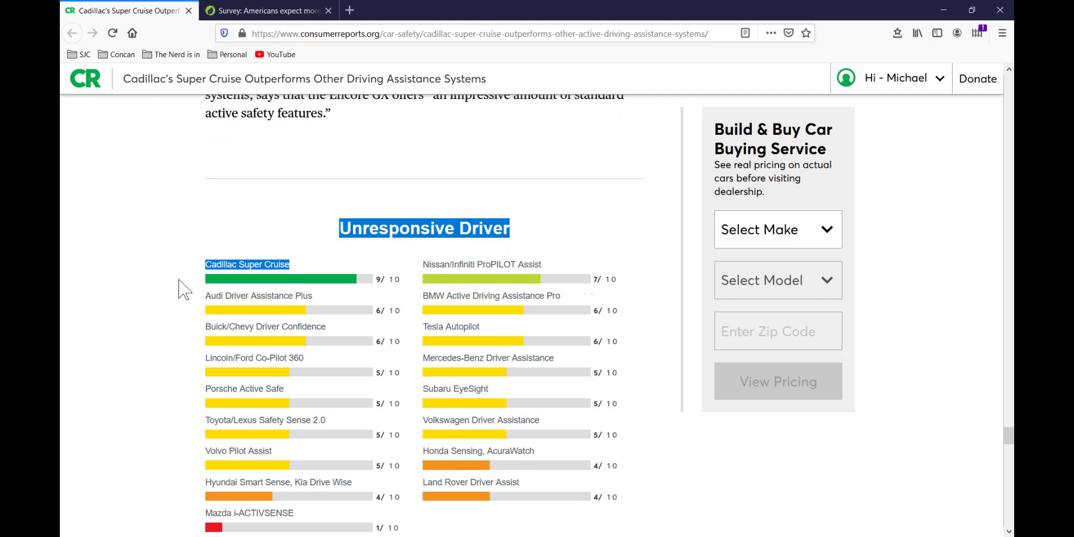
mouse_move(191, 277)
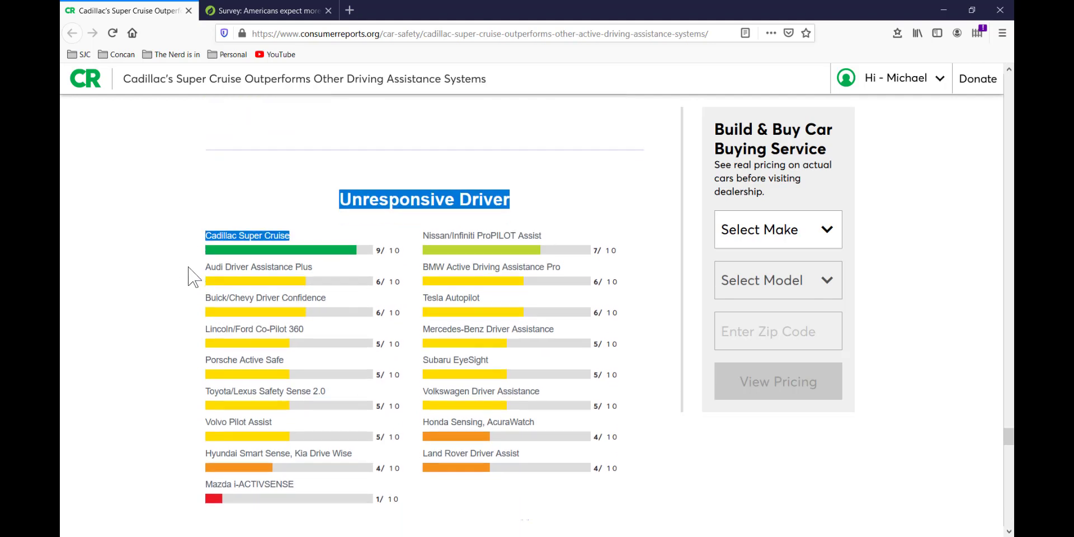
scroll(down, 3)
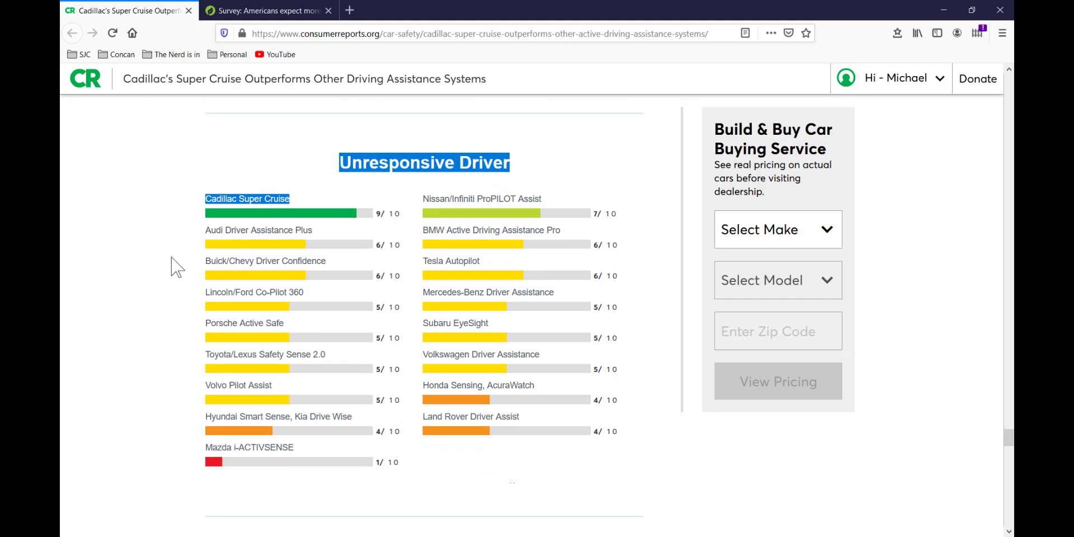
double_click(464, 260)
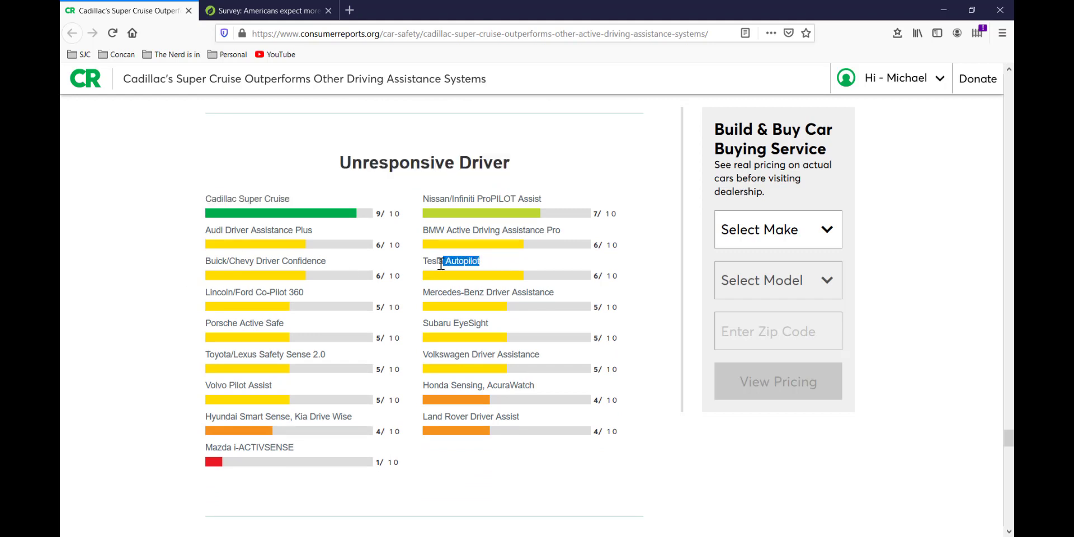
scroll(down, 3)
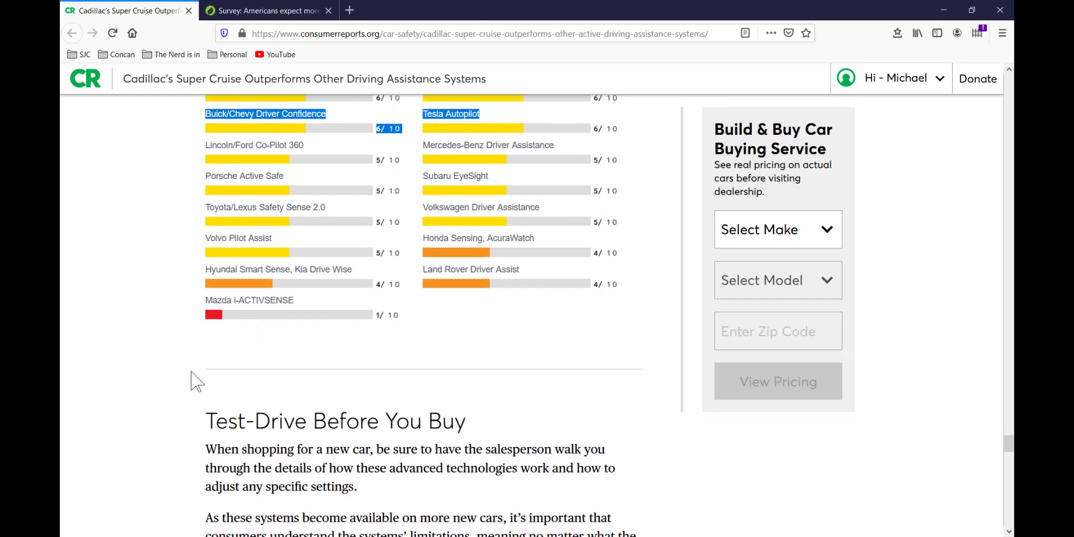
Step: Scroll to CR's 2020 ranking, led by Cadillac Super Cruise at 69
scroll(up, 3)
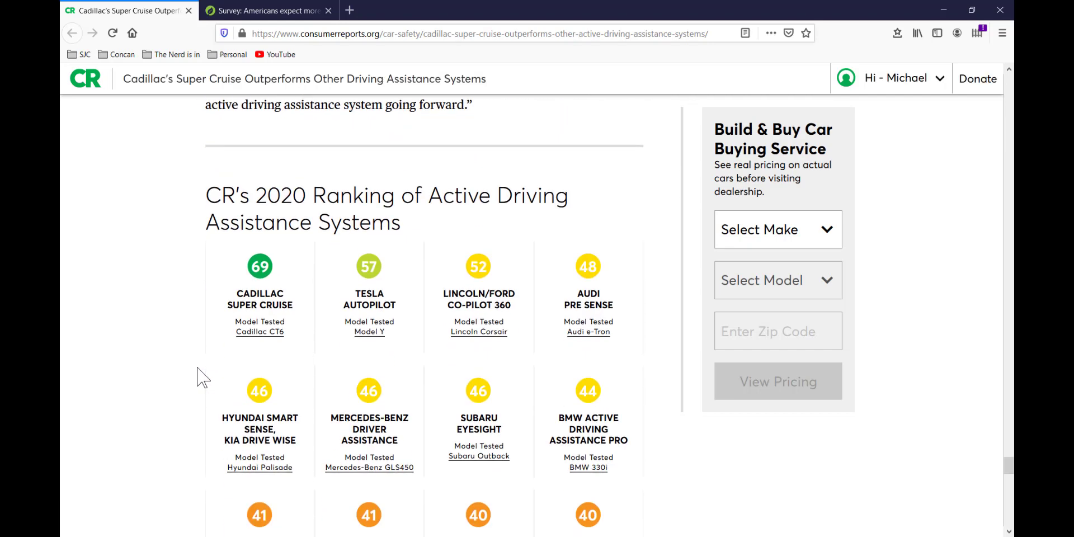
mouse_move(376, 305)
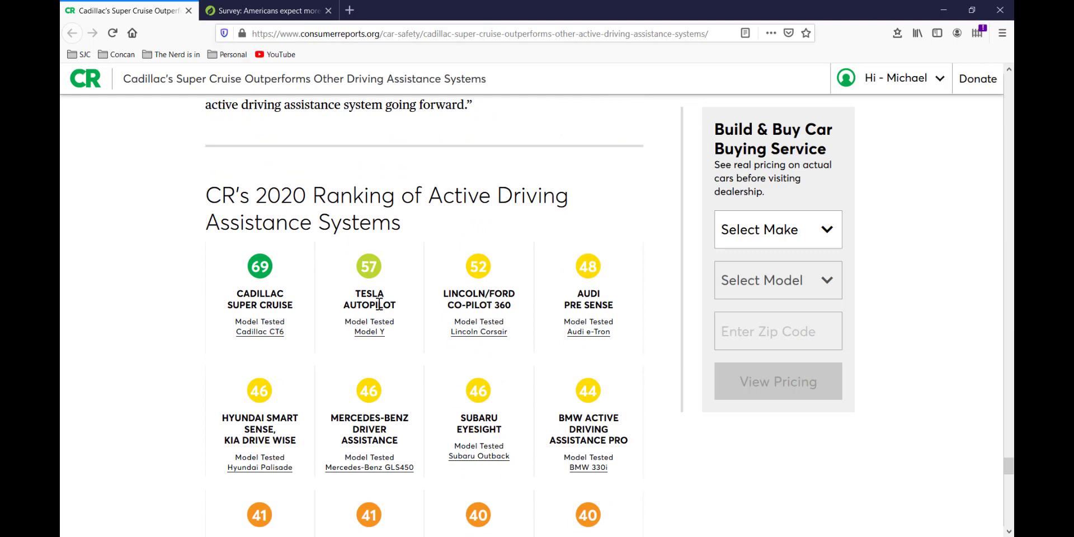
mouse_move(408, 316)
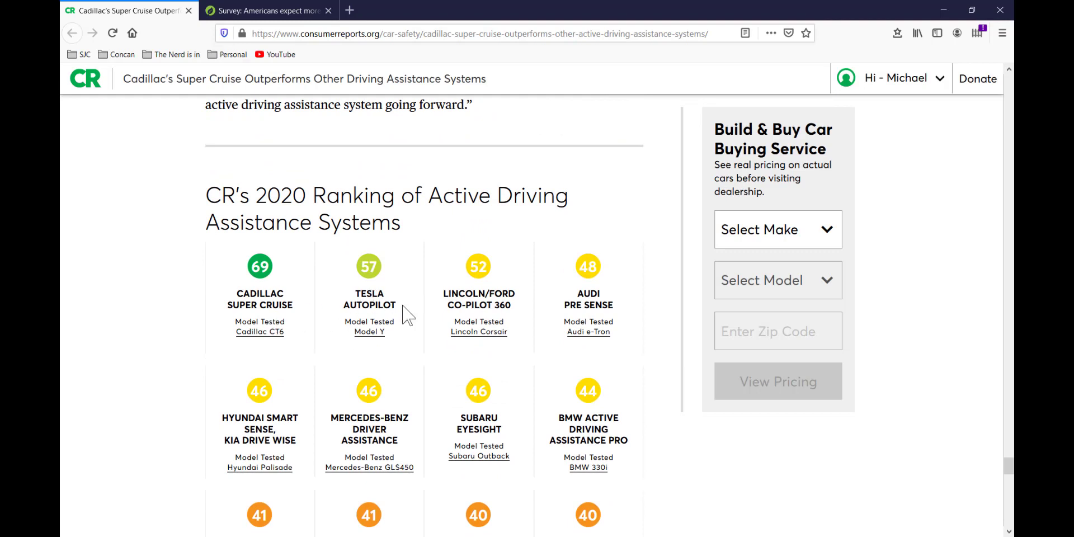
mouse_move(394, 305)
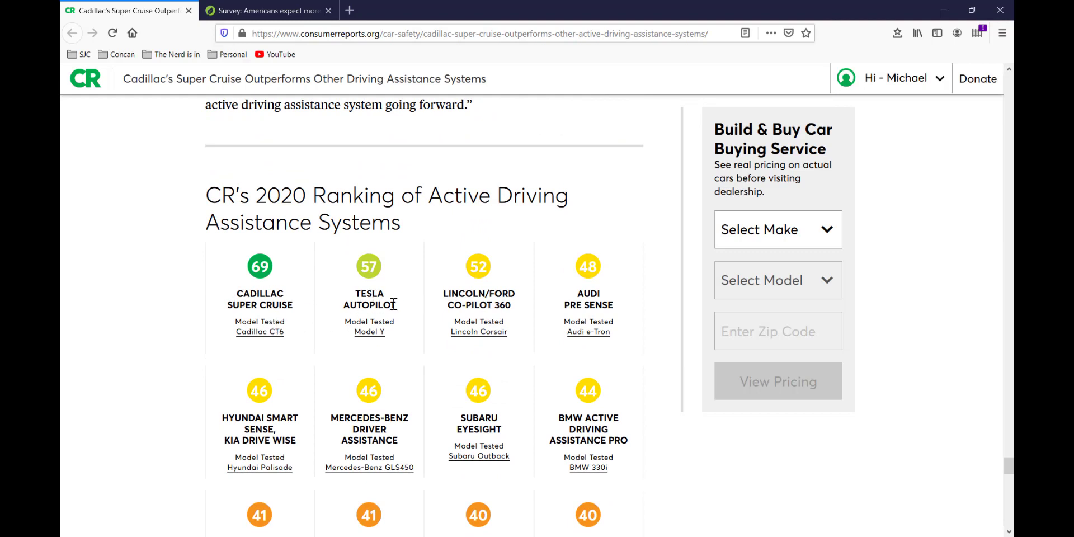
mouse_move(190, 363)
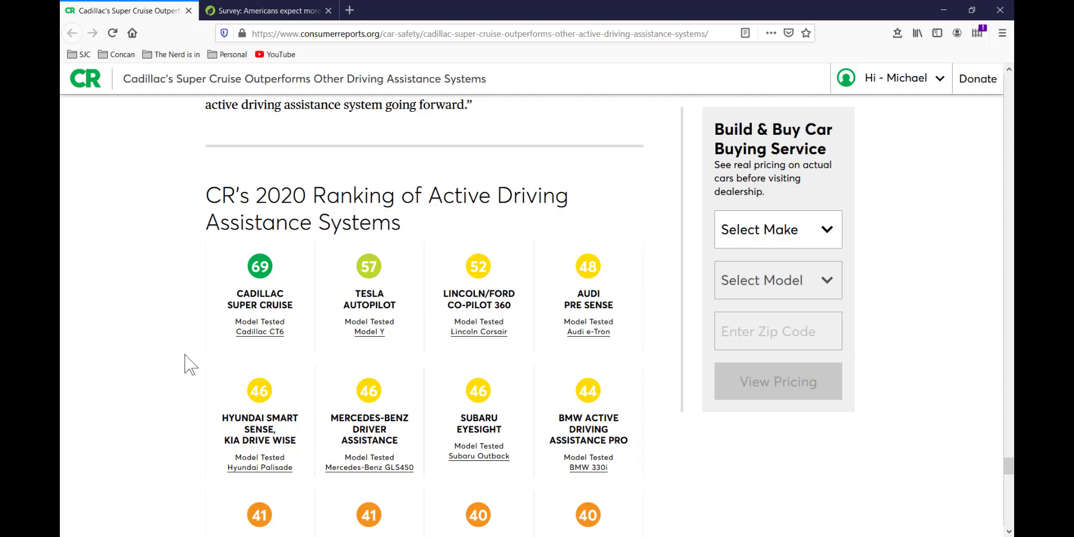
mouse_move(182, 388)
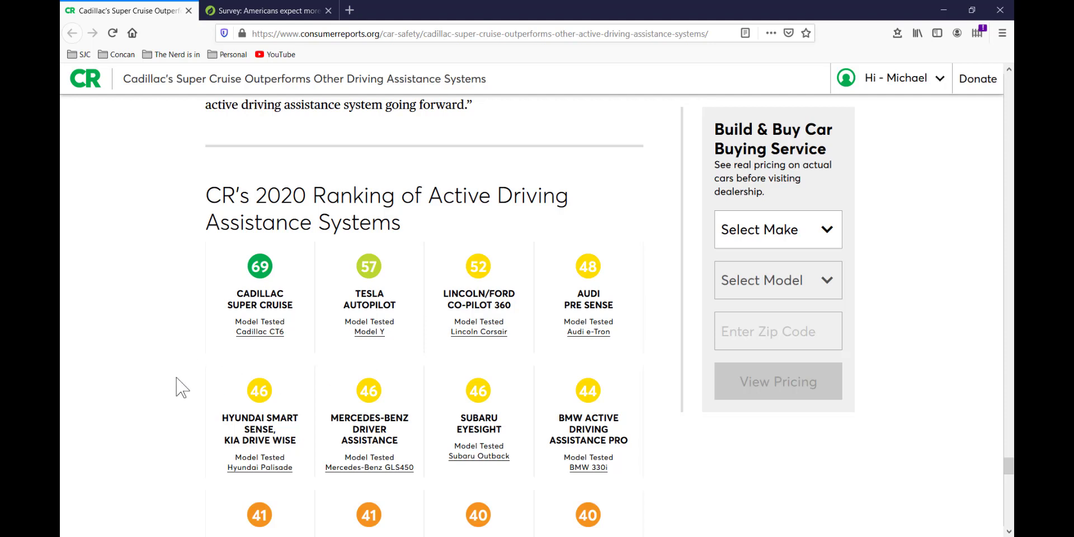
mouse_move(187, 23)
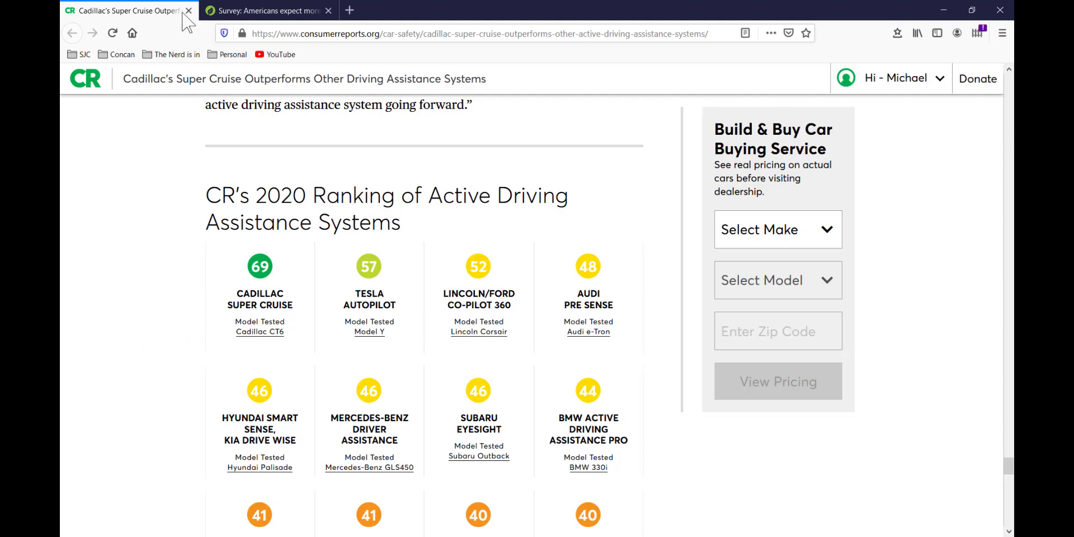
Step: Switch to the Green Car Reports range survey tab and read its opening paragraphs
click(188, 10)
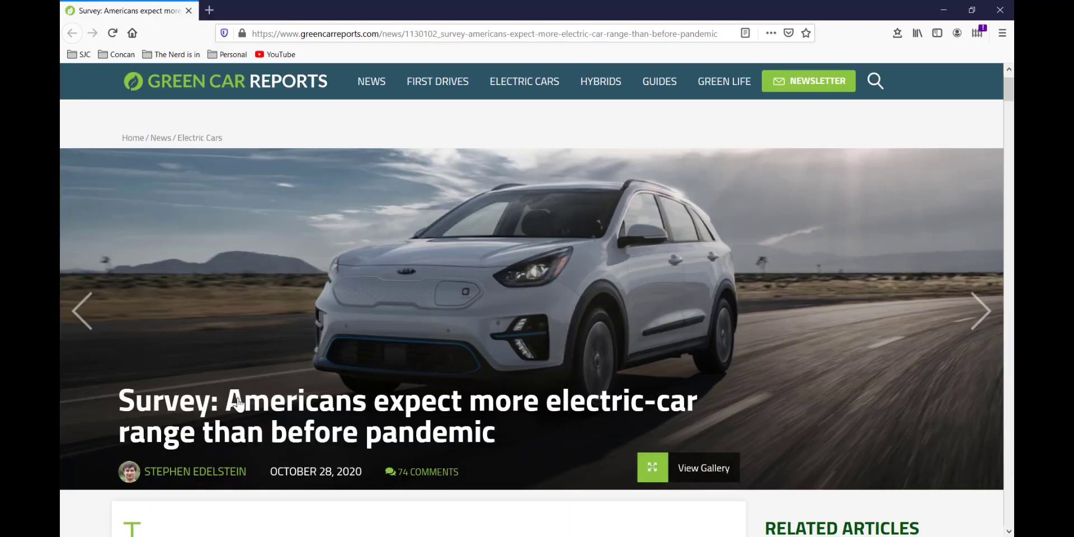
scroll(down, 3)
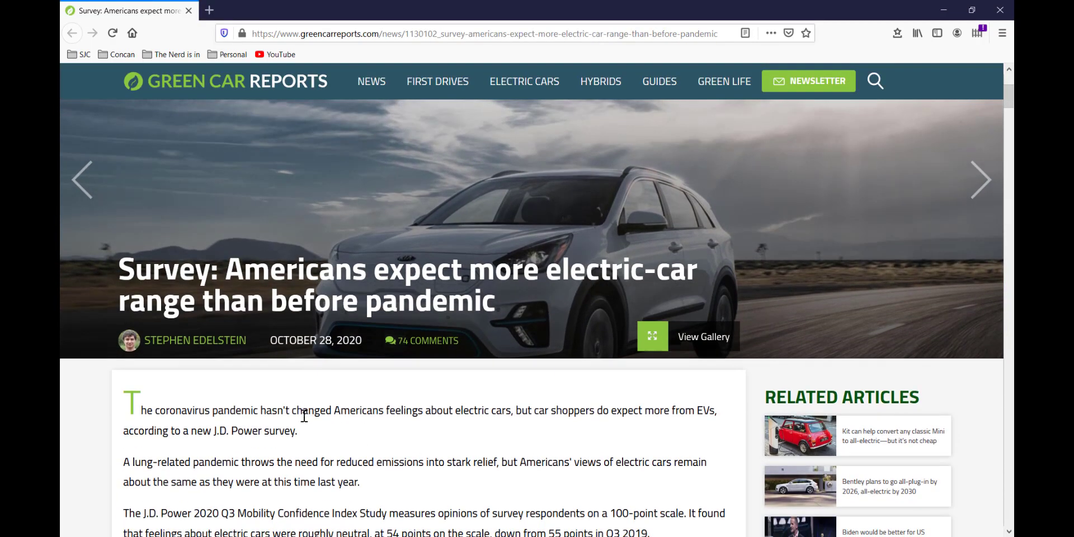
scroll(down, 3)
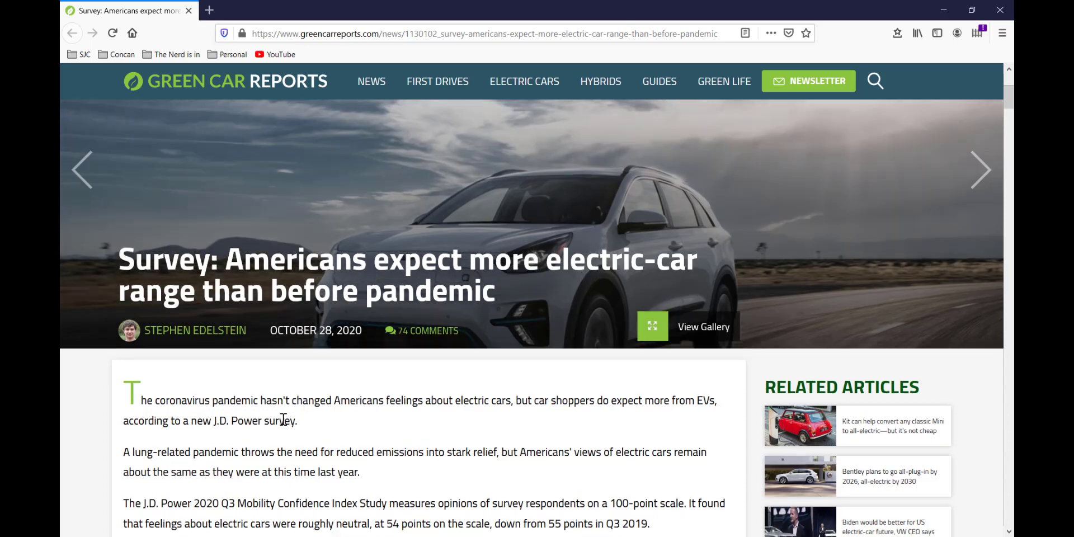
scroll(down, 3)
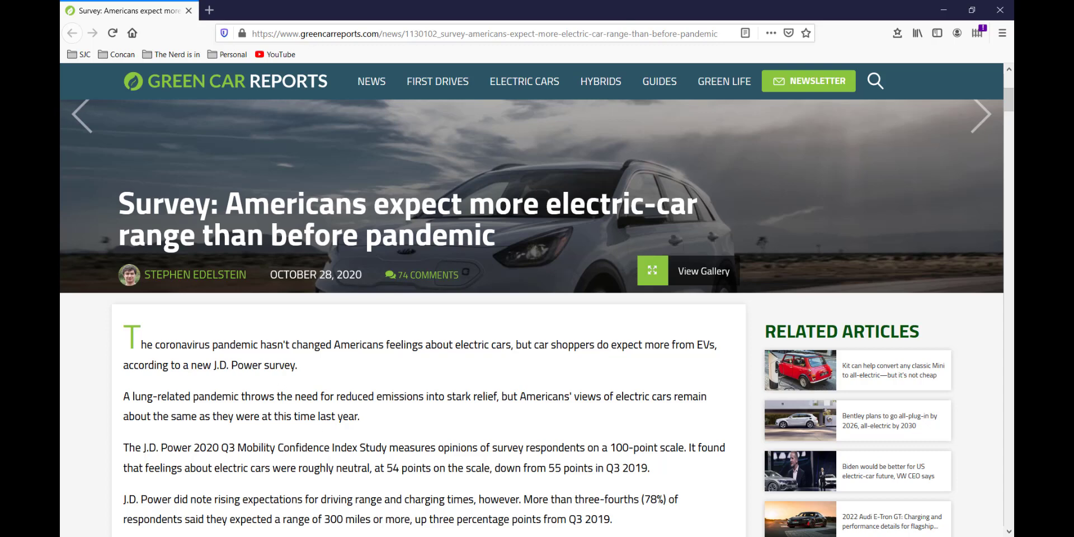
scroll(down, 3)
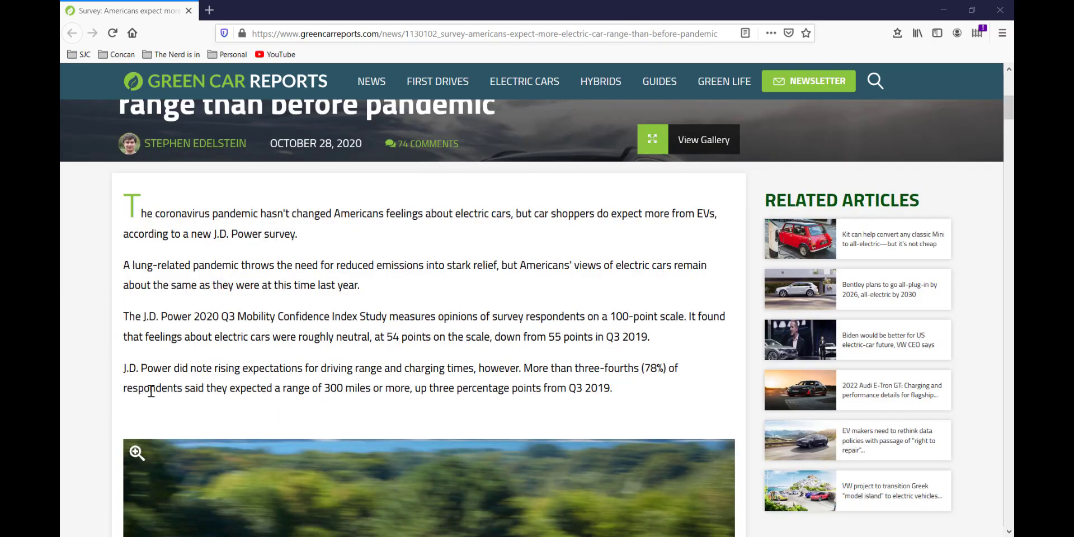
mouse_move(513, 371)
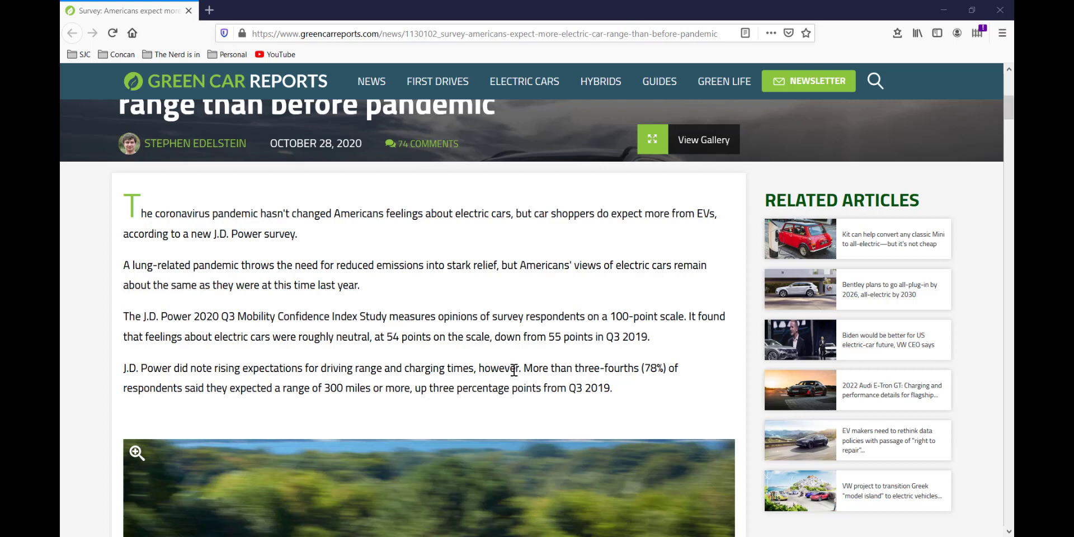
drag(521, 368, 665, 369)
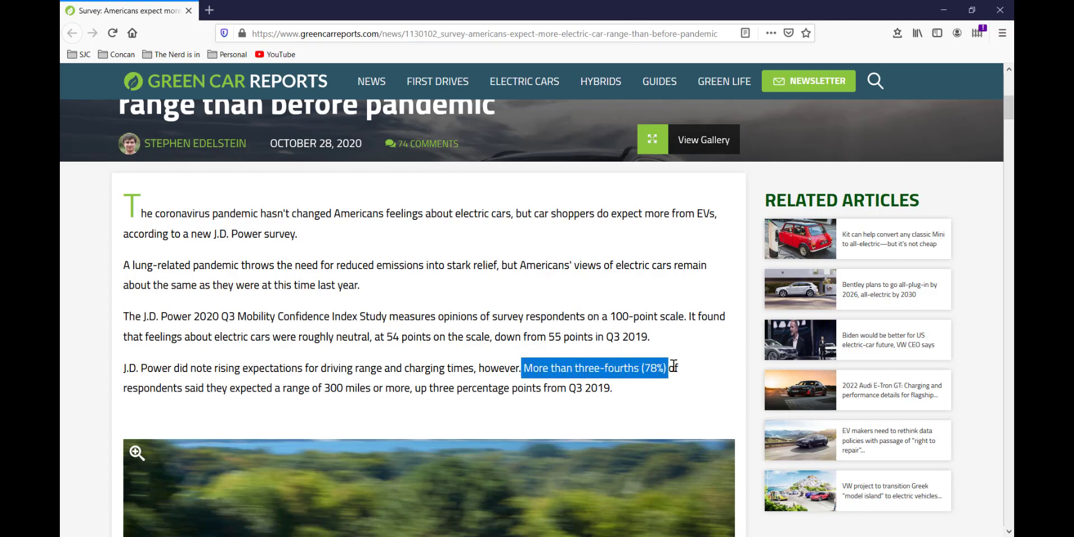
drag(669, 368, 257, 388)
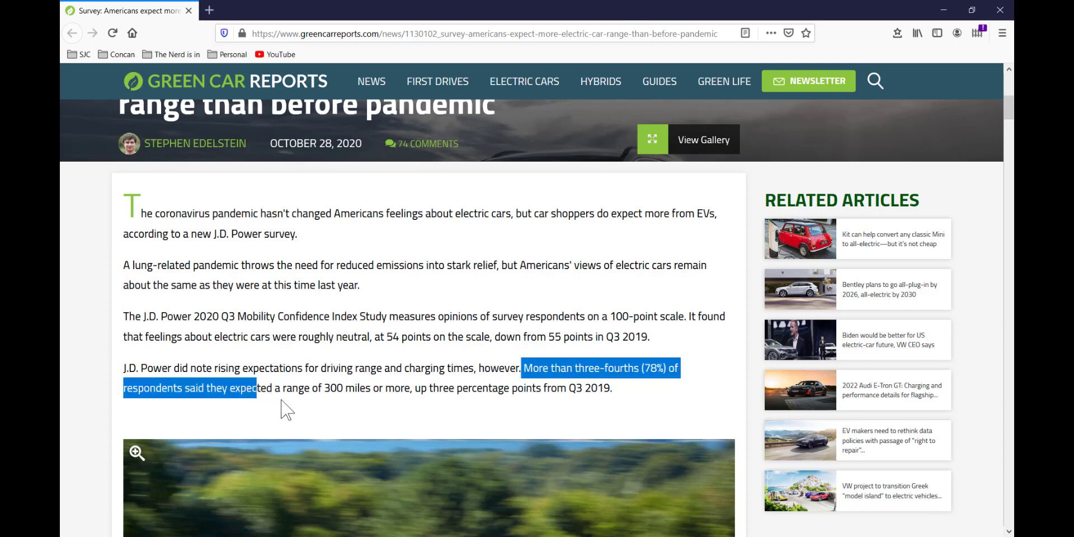
drag(257, 388, 403, 390)
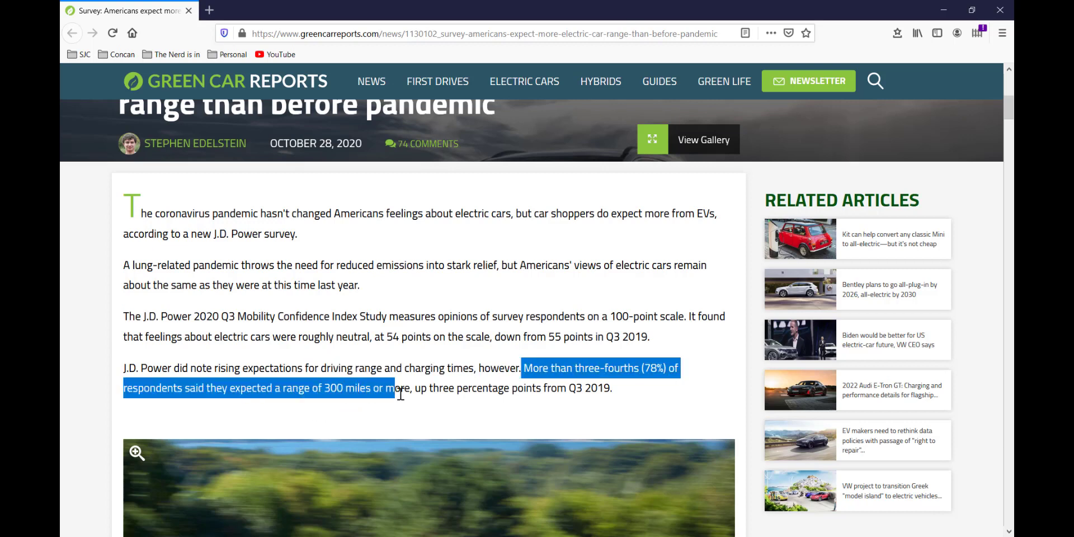
drag(396, 388, 613, 388)
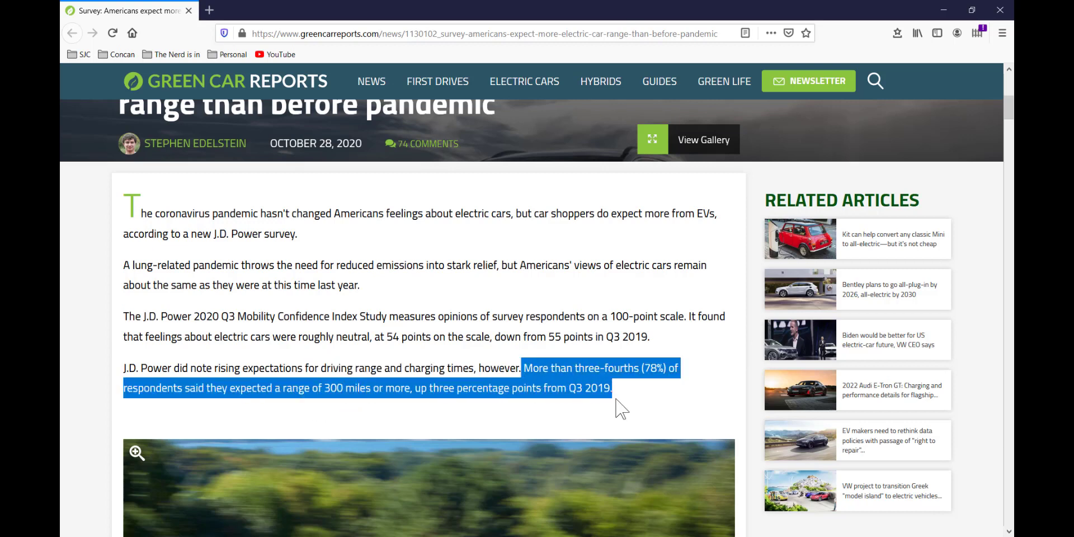
click(432, 389)
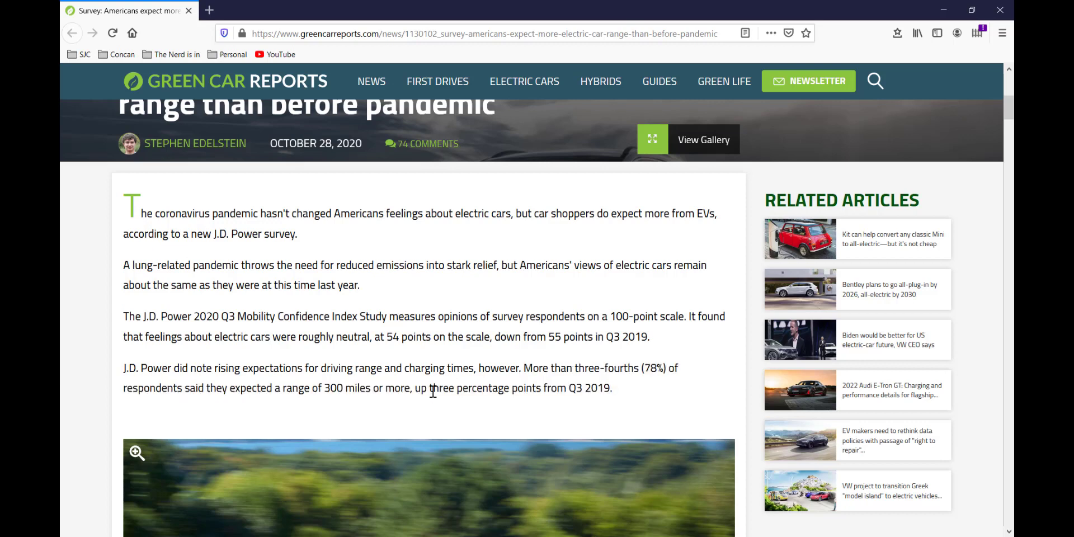
drag(430, 388, 612, 388)
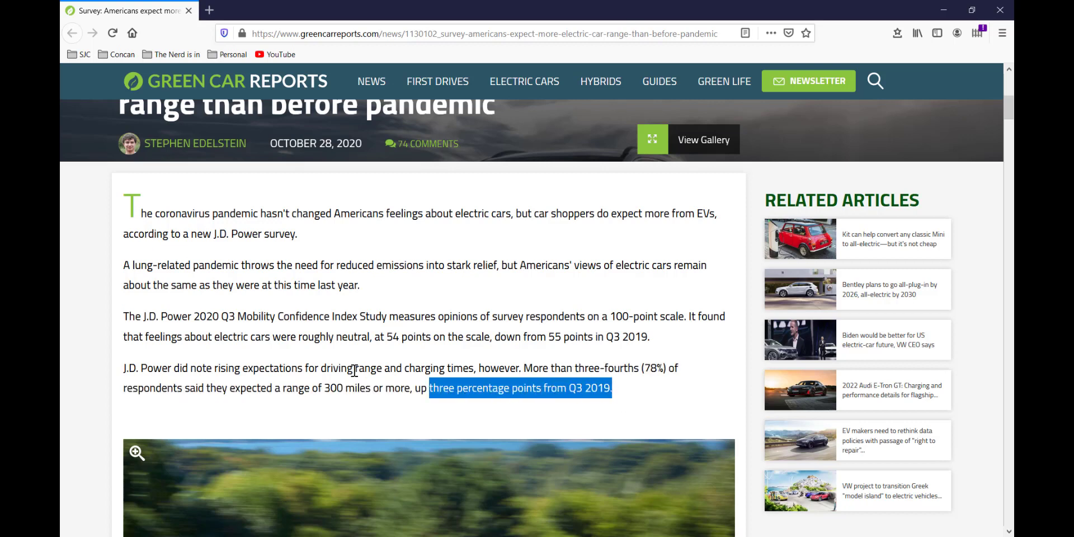
mouse_move(314, 417)
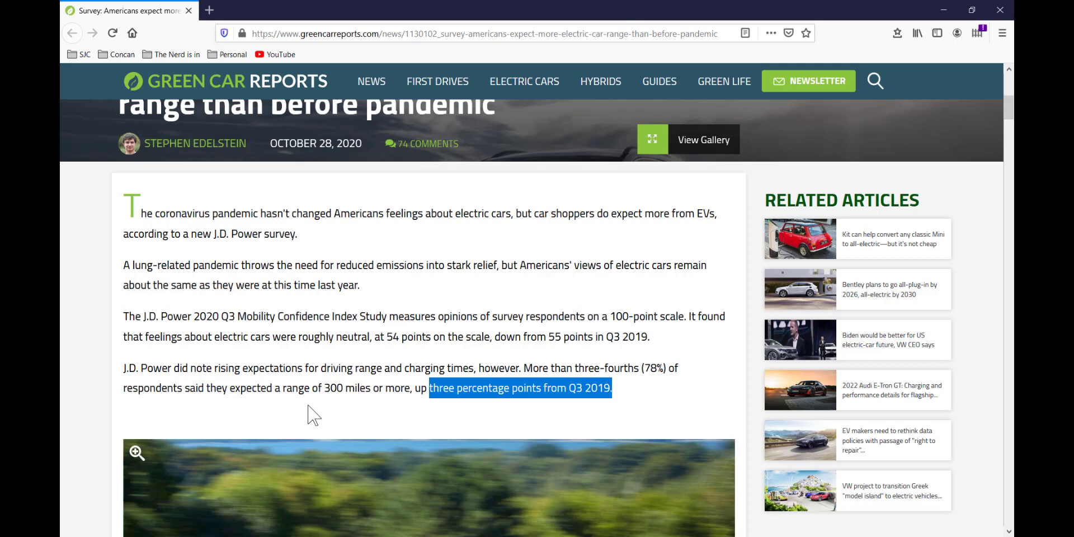
mouse_move(296, 423)
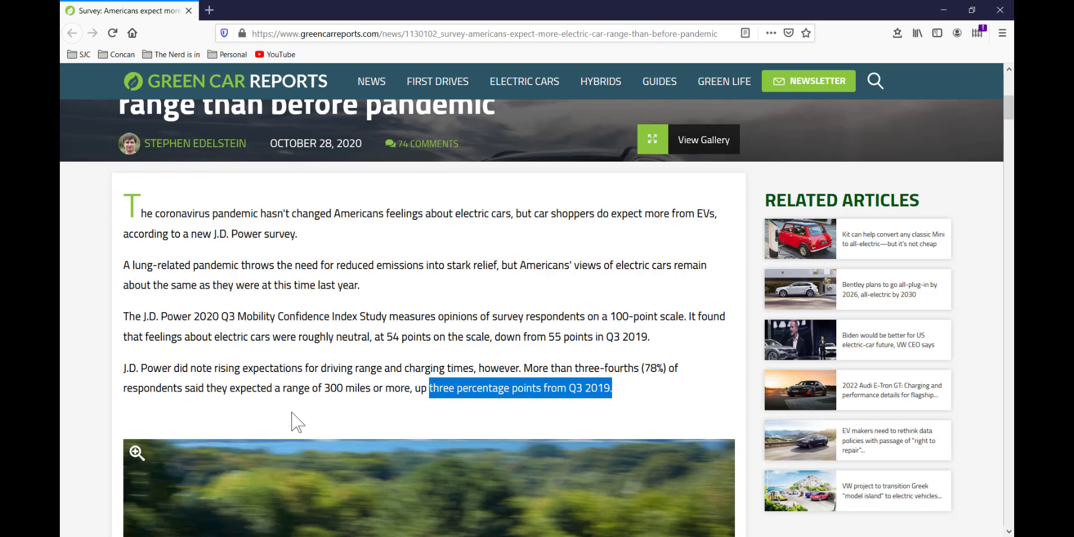
mouse_move(279, 414)
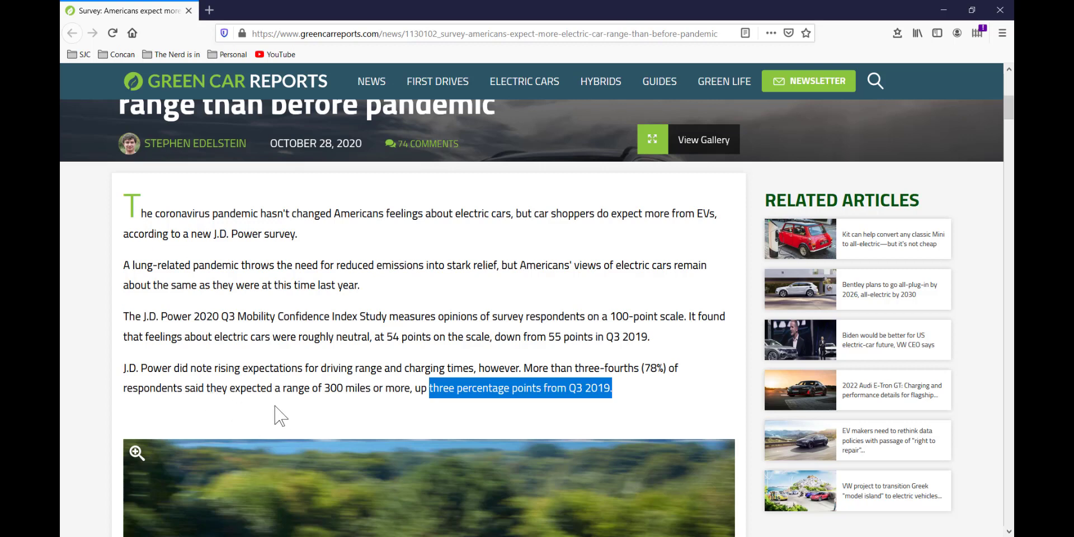
mouse_move(284, 410)
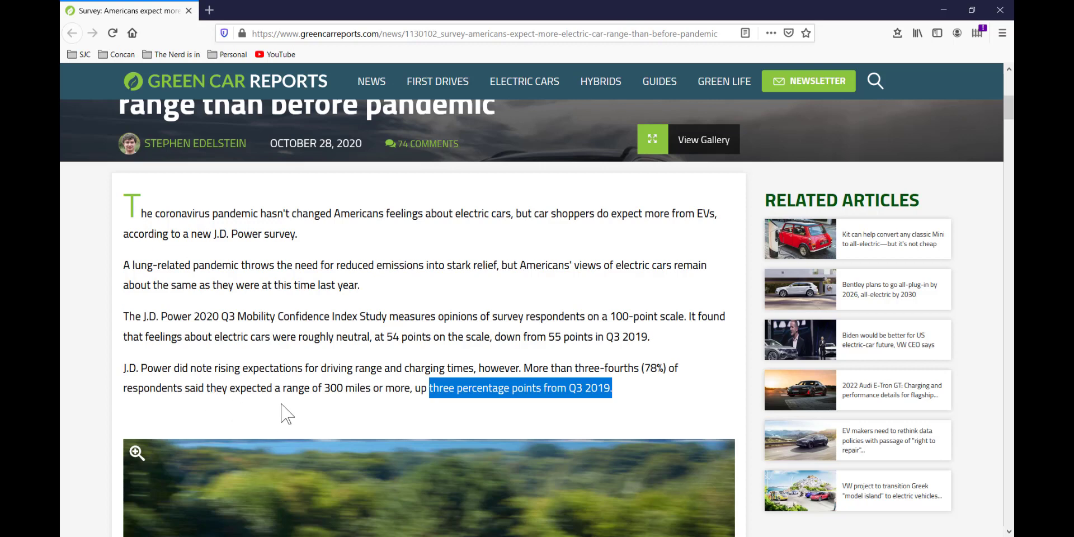
click(268, 414)
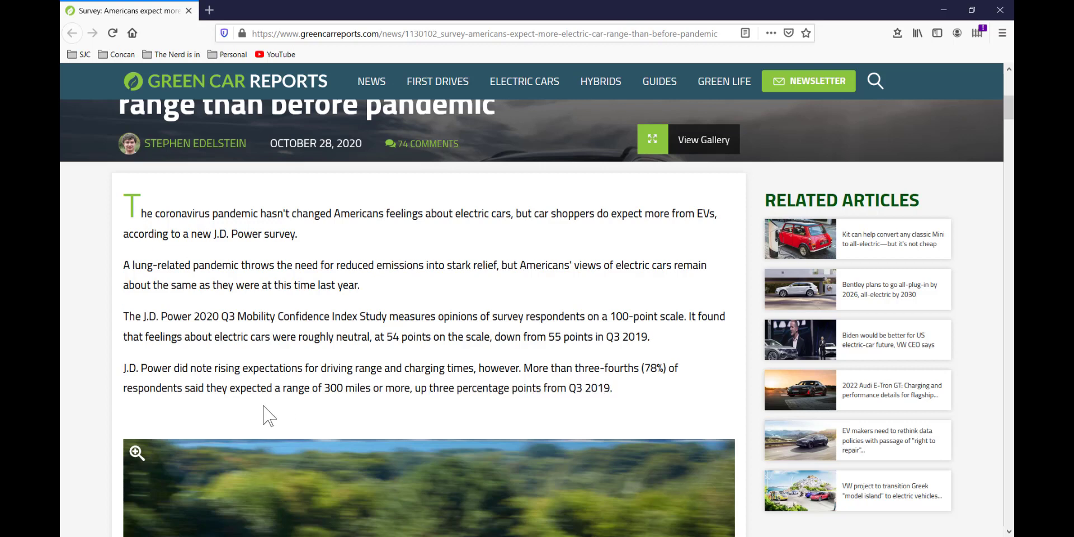
Step: Below the Bolt EV photo, highlight the whole 15-minute charging-wait sentence, then clear it
scroll(down, 3)
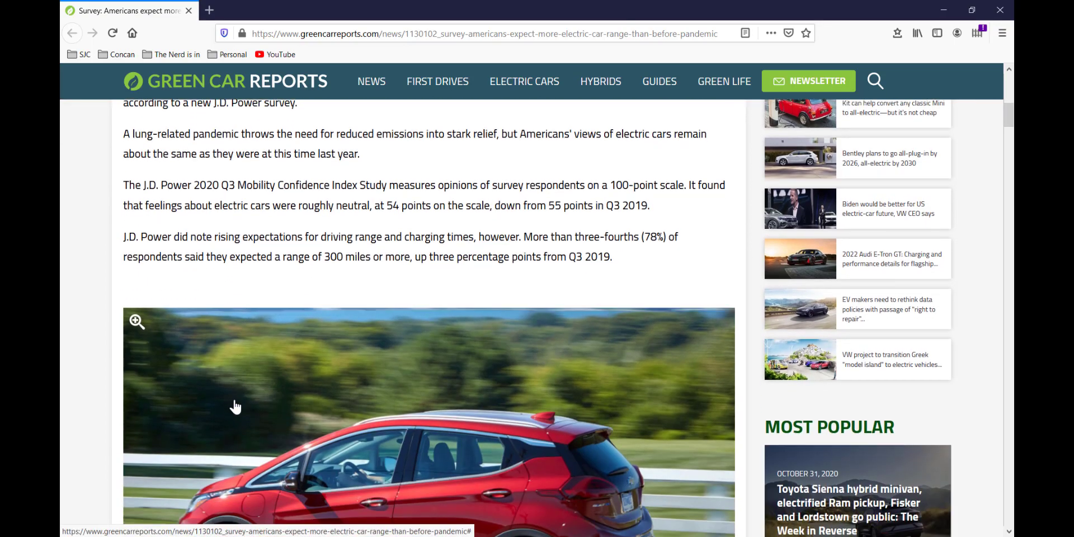
scroll(down, 3)
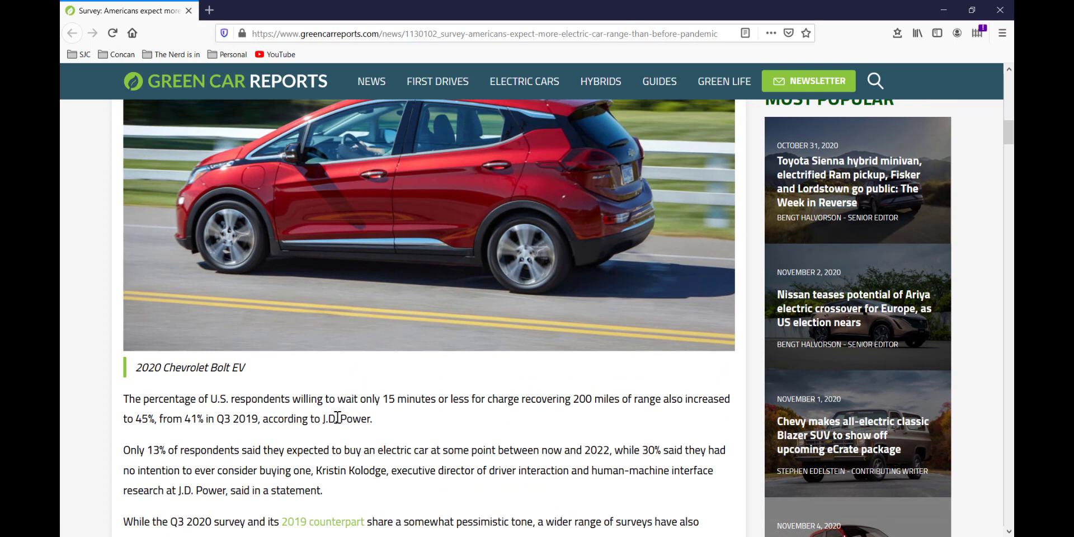
mouse_move(416, 429)
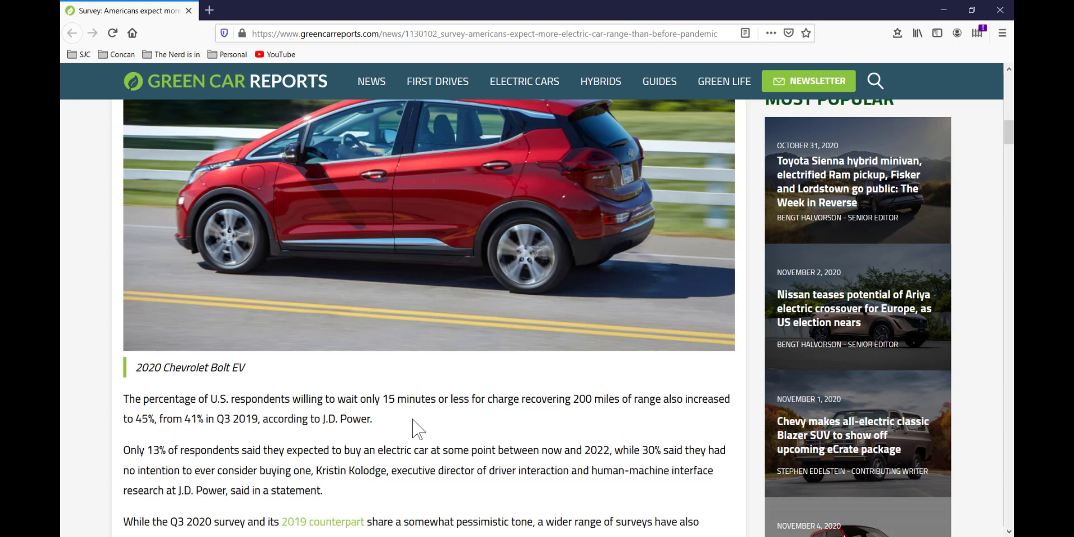
mouse_move(283, 425)
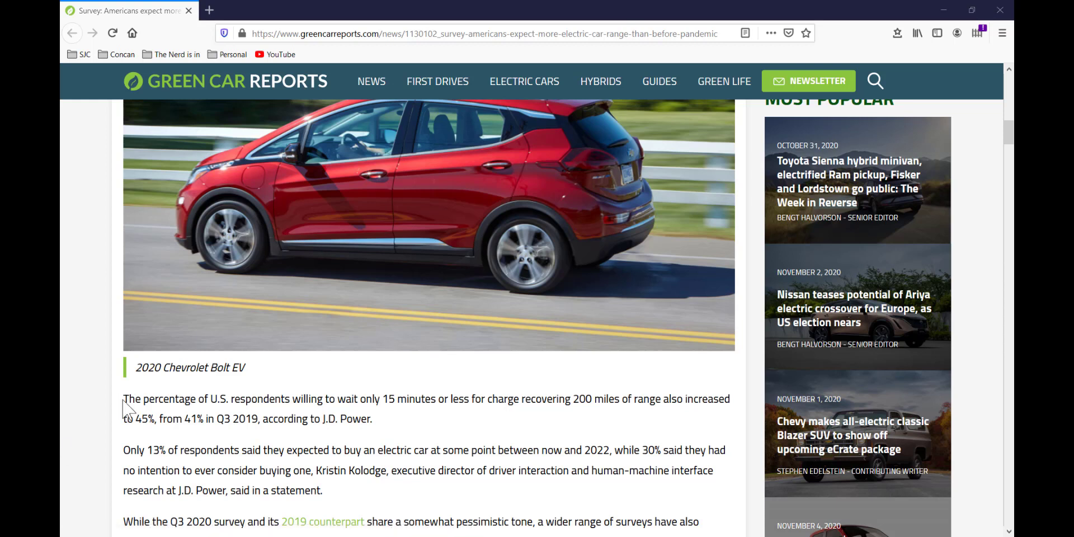
double_click(131, 398)
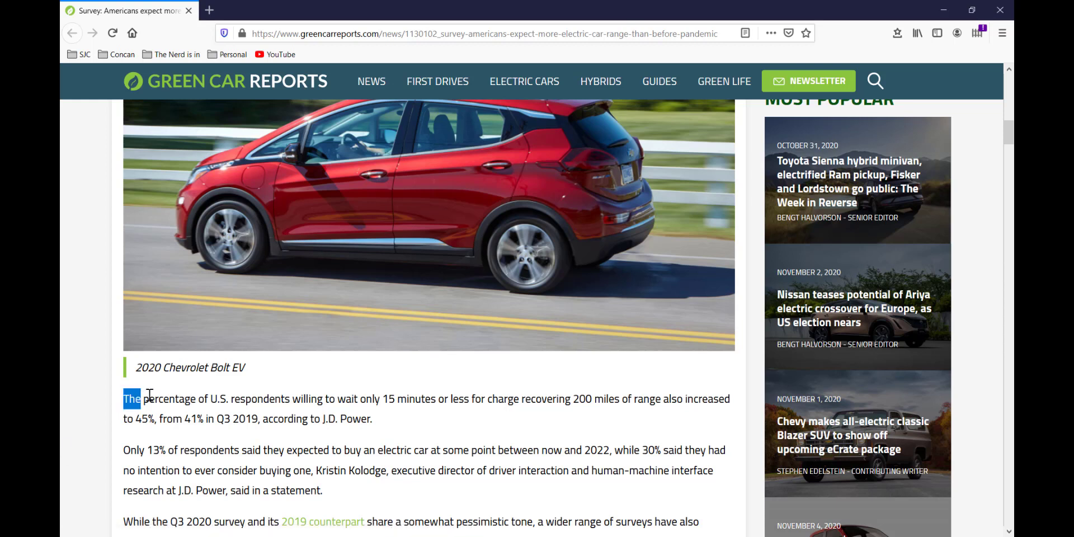
drag(133, 398, 336, 398)
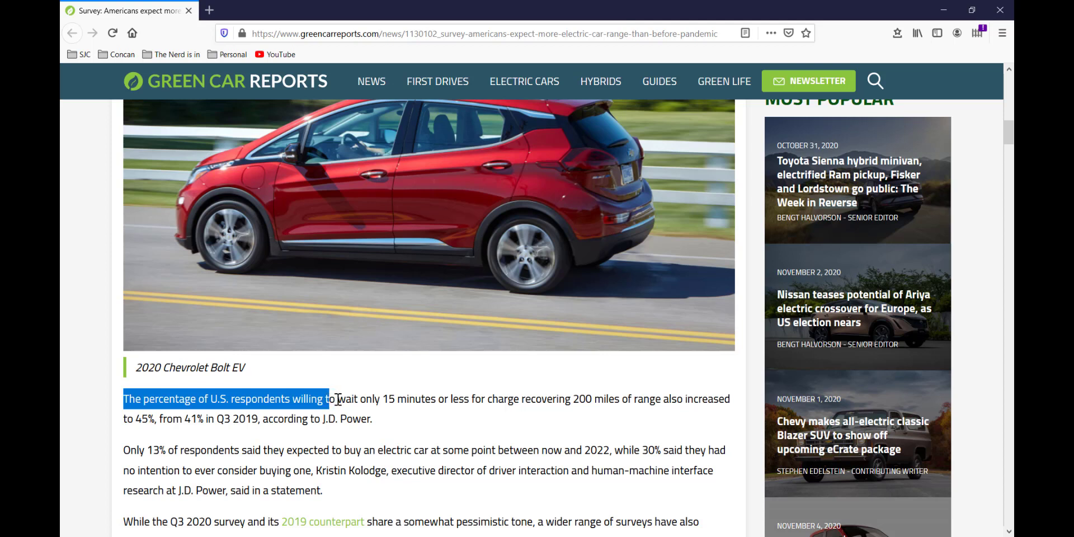
drag(333, 399, 560, 399)
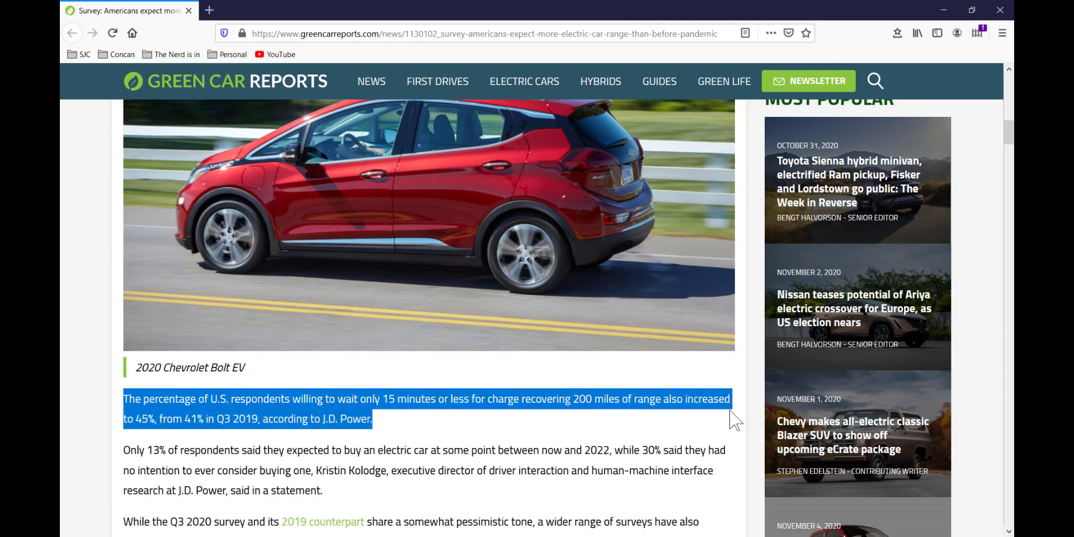
mouse_move(410, 430)
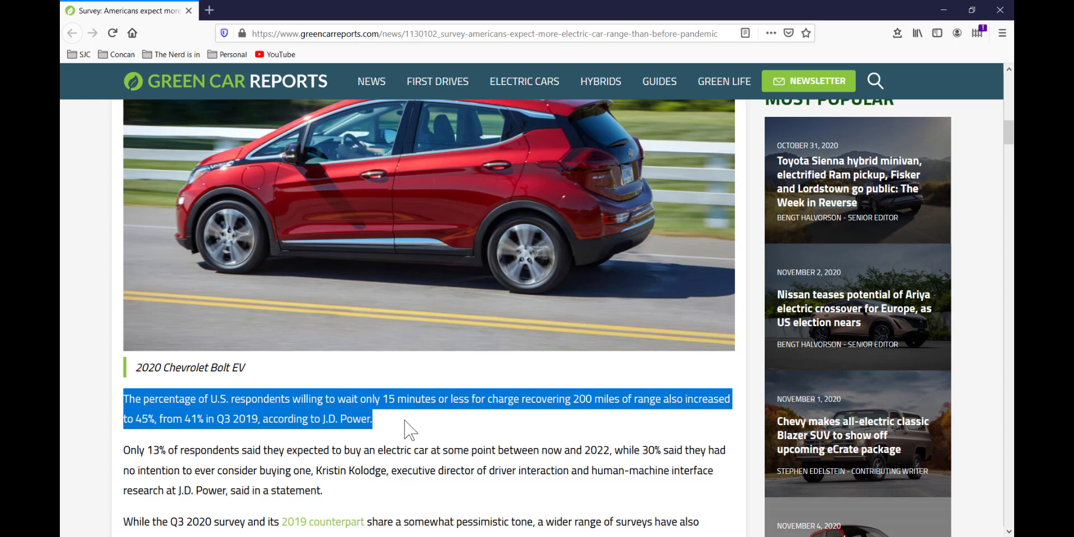
click(179, 418)
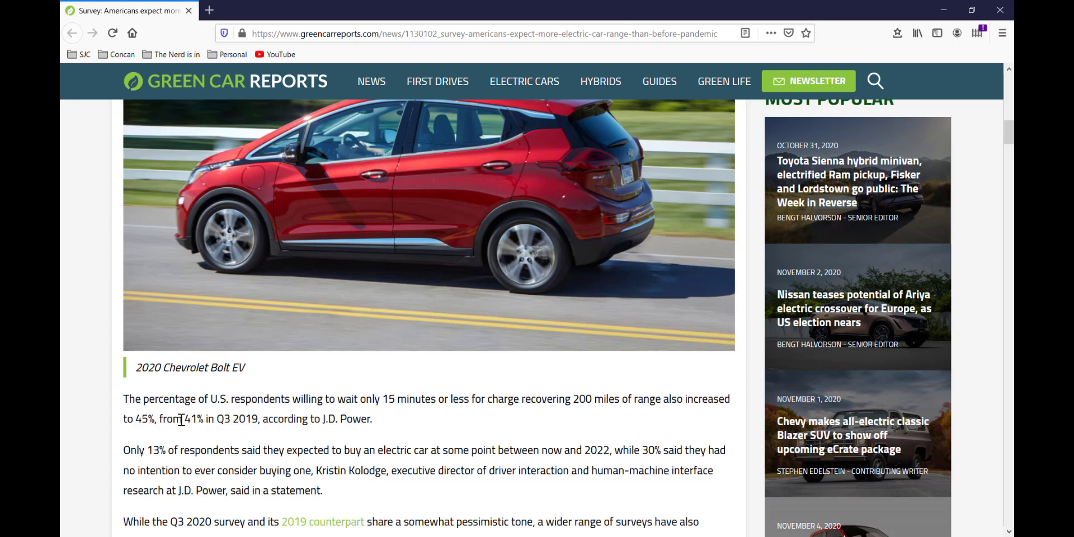
Step: Highlight the 45% figure of respondents accepting a 15-minute charge, then deselect
double_click(145, 419)
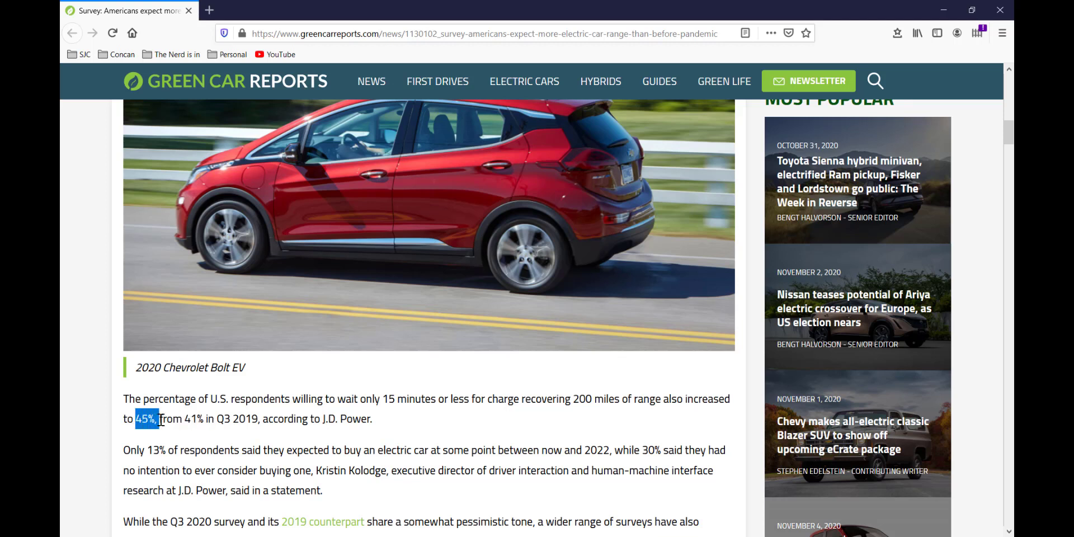
mouse_move(378, 429)
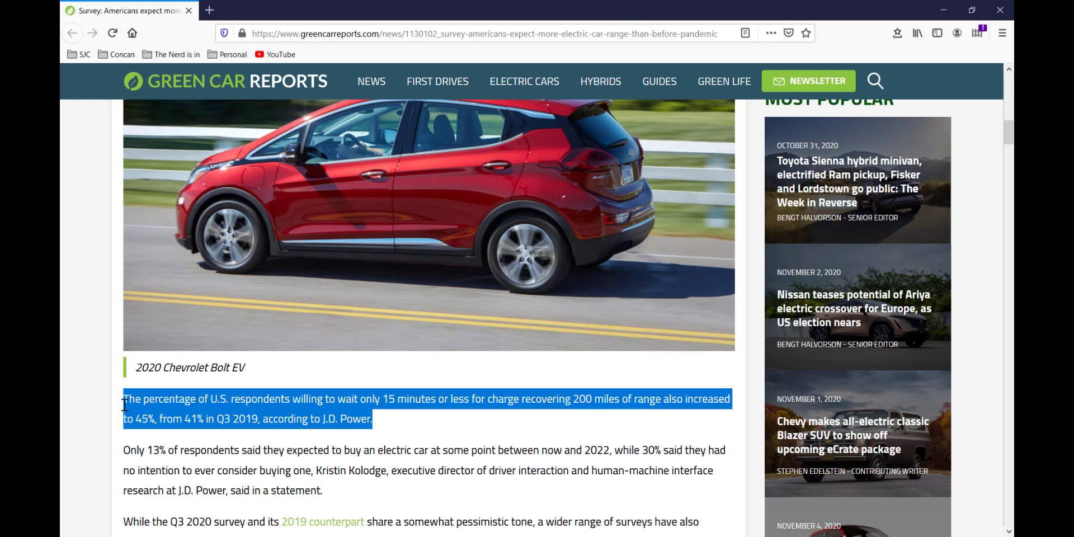
mouse_move(298, 449)
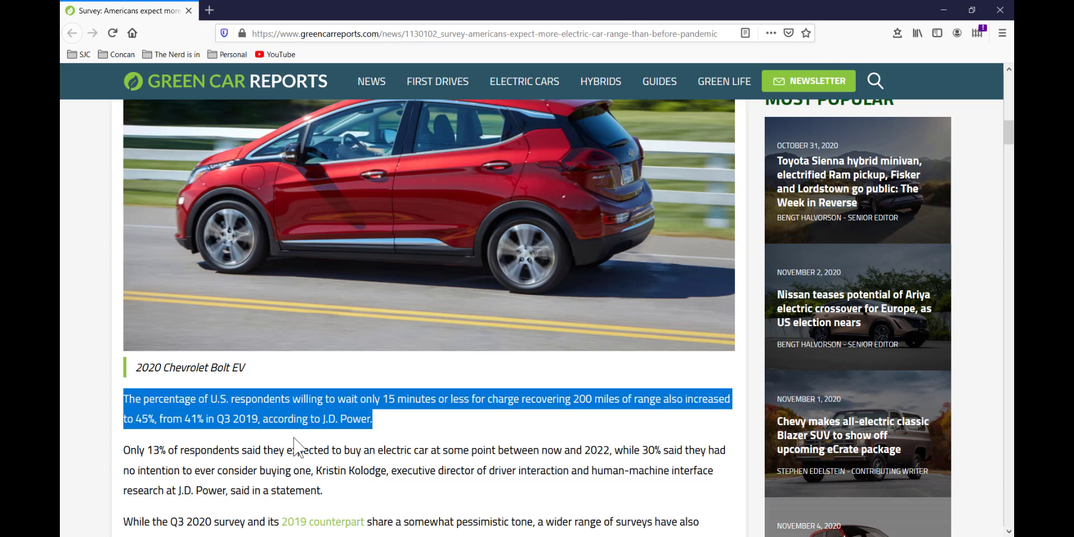
click(322, 450)
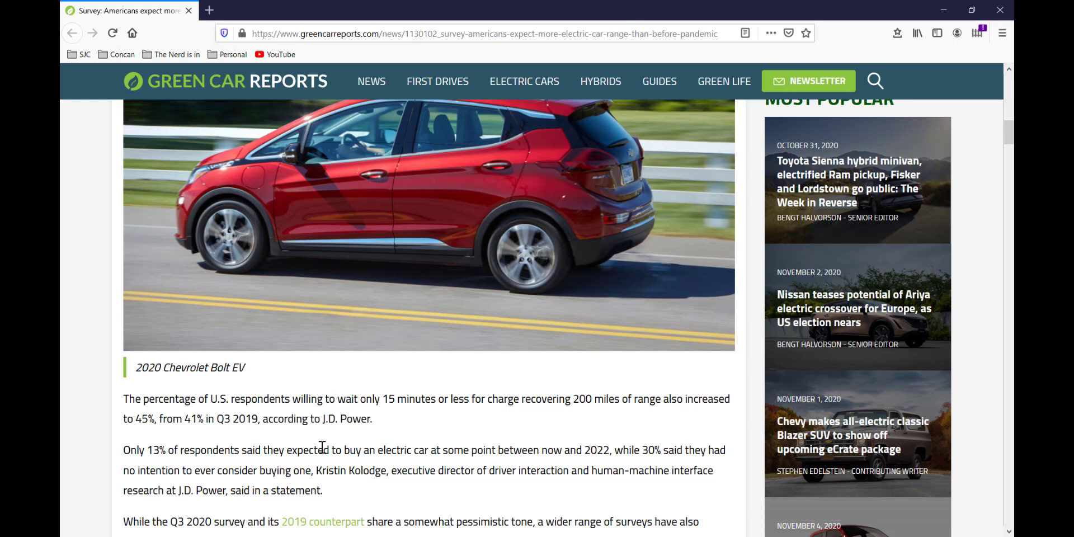
mouse_move(364, 493)
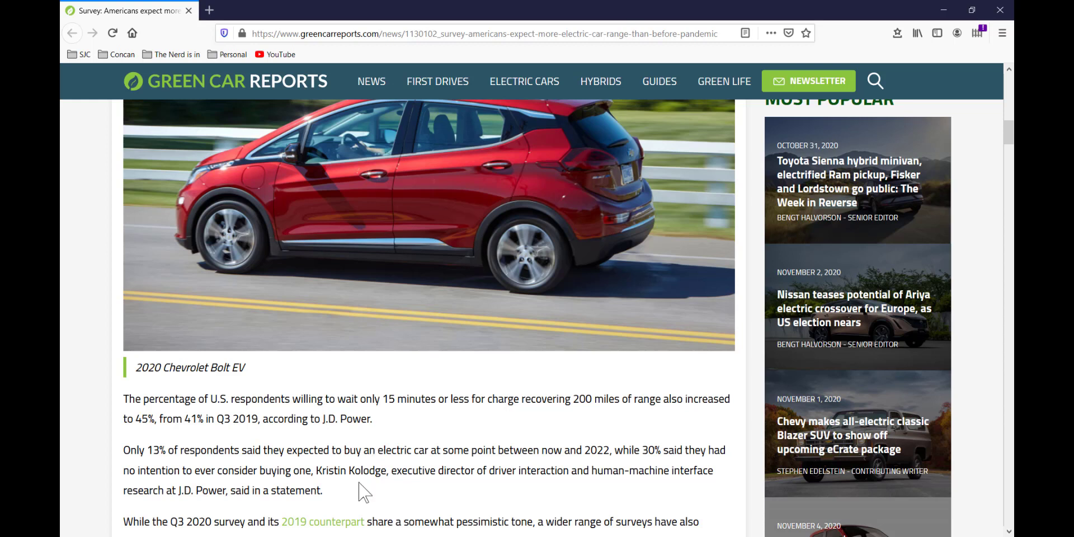
mouse_move(92, 492)
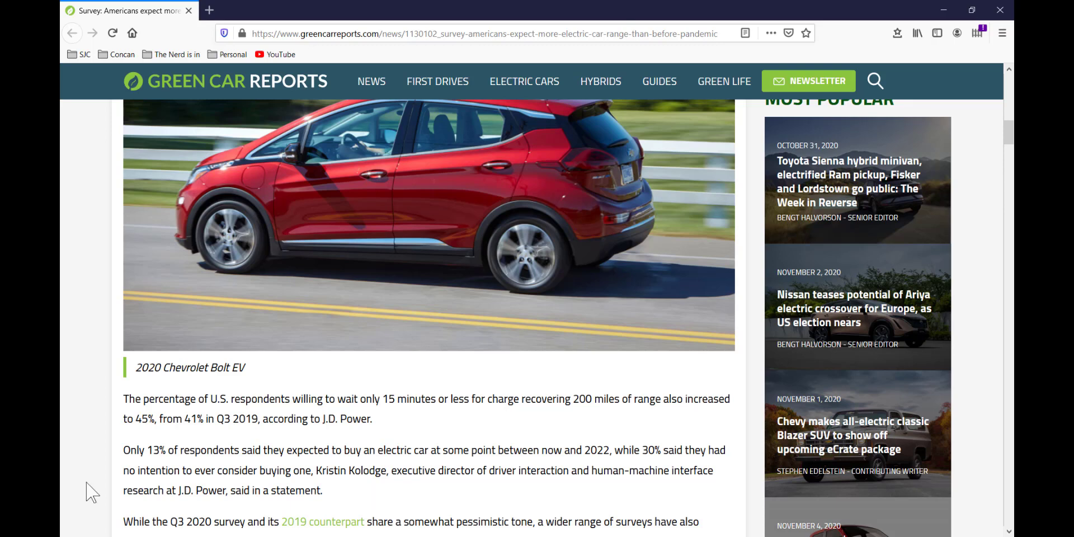
Step: Highlight the J.D. Power sentence on U.S. respondents accepting 15 minutes to recover 200 miles of range
scroll(down, 3)
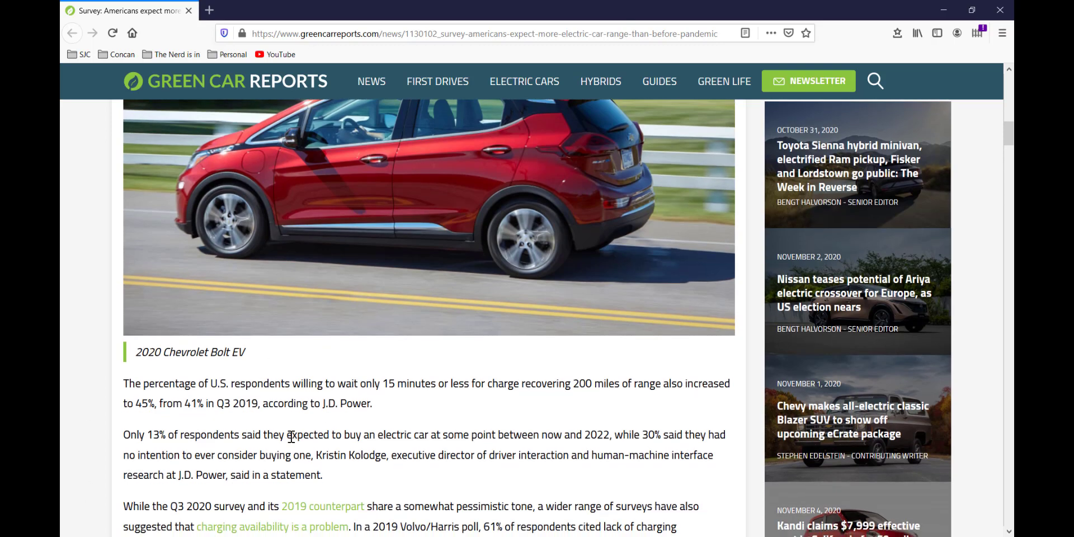
scroll(down, 3)
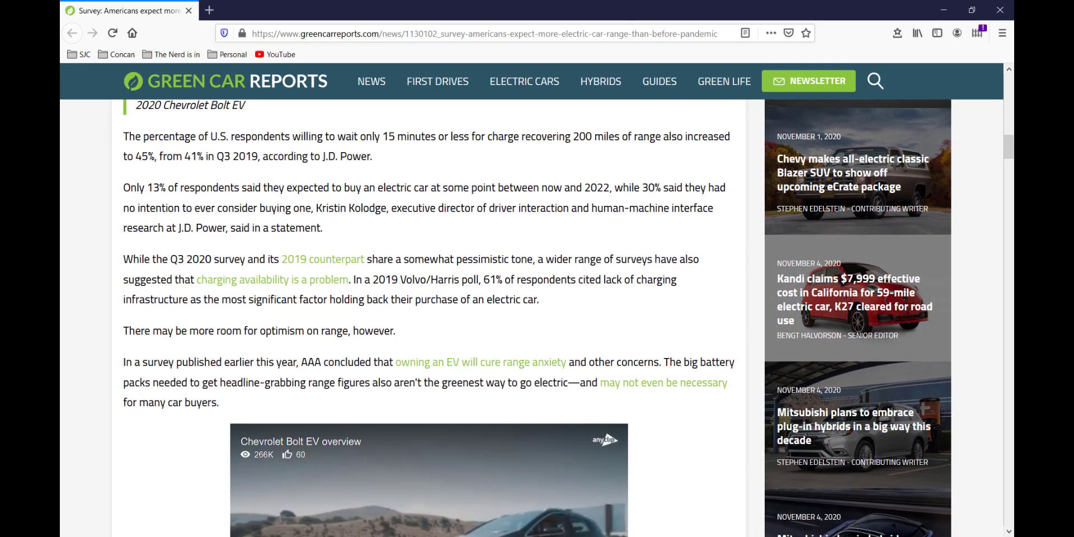
scroll(up, 3)
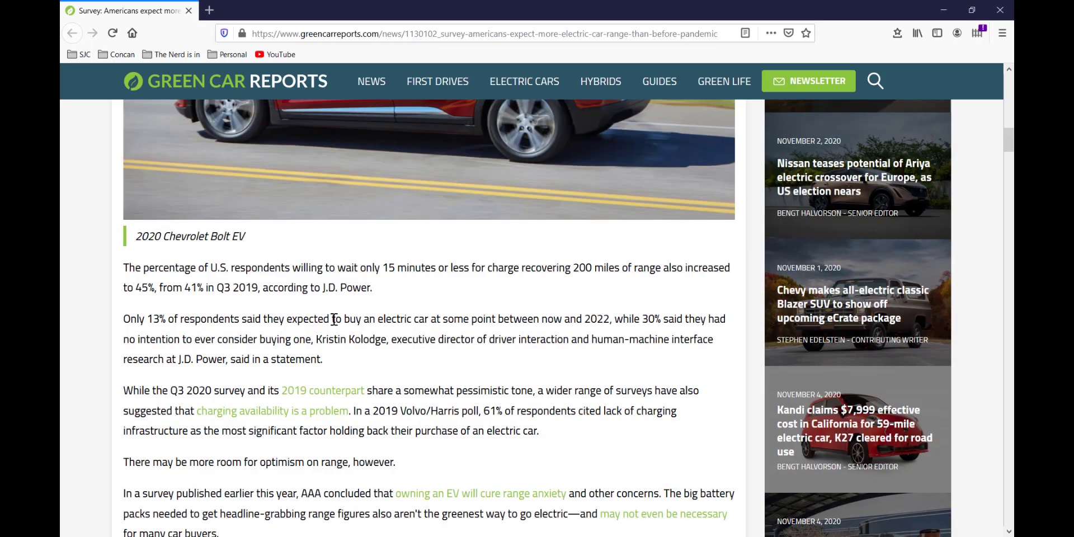
drag(141, 268, 372, 288)
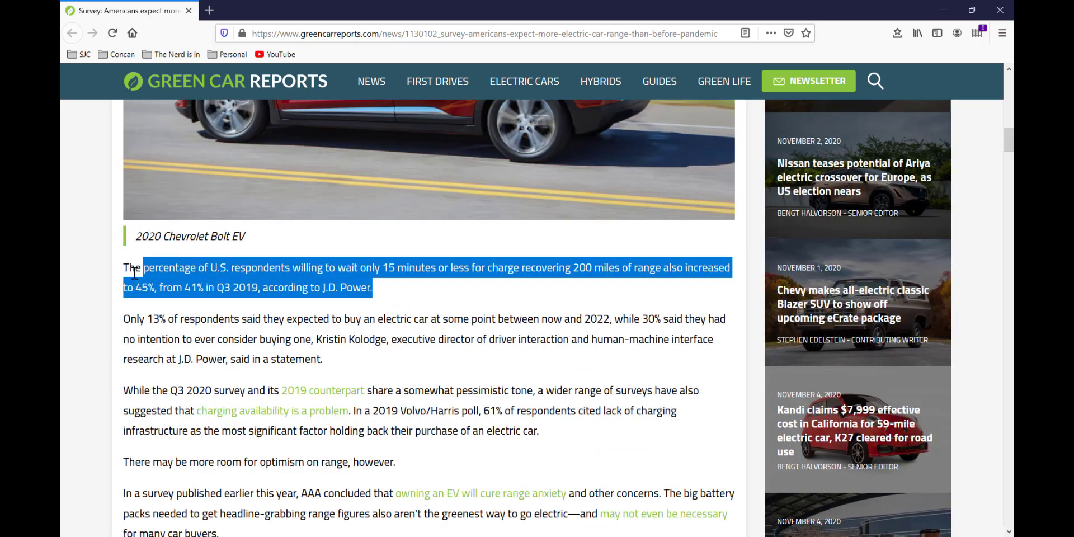
drag(144, 268, 124, 268)
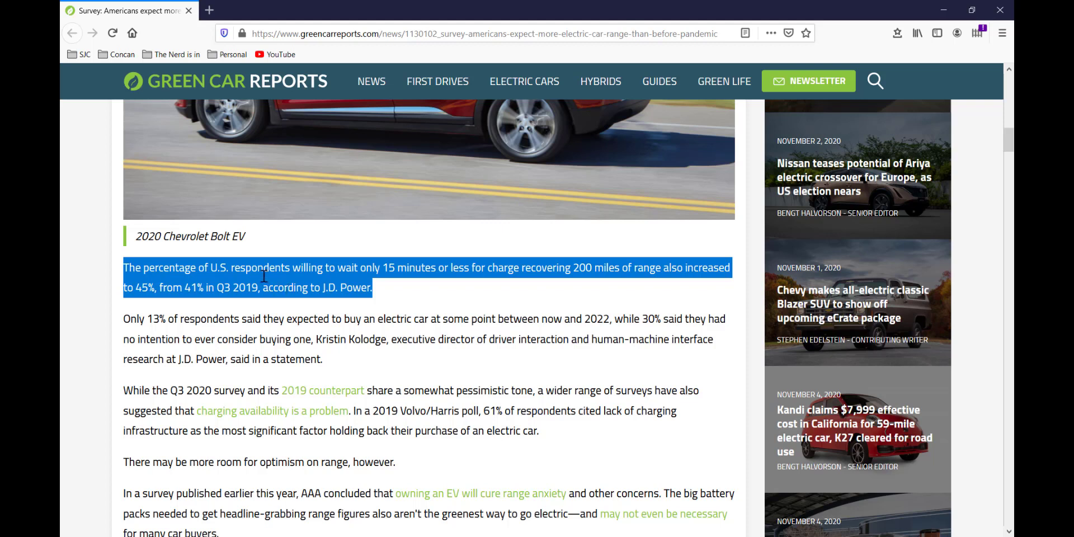
mouse_move(129, 329)
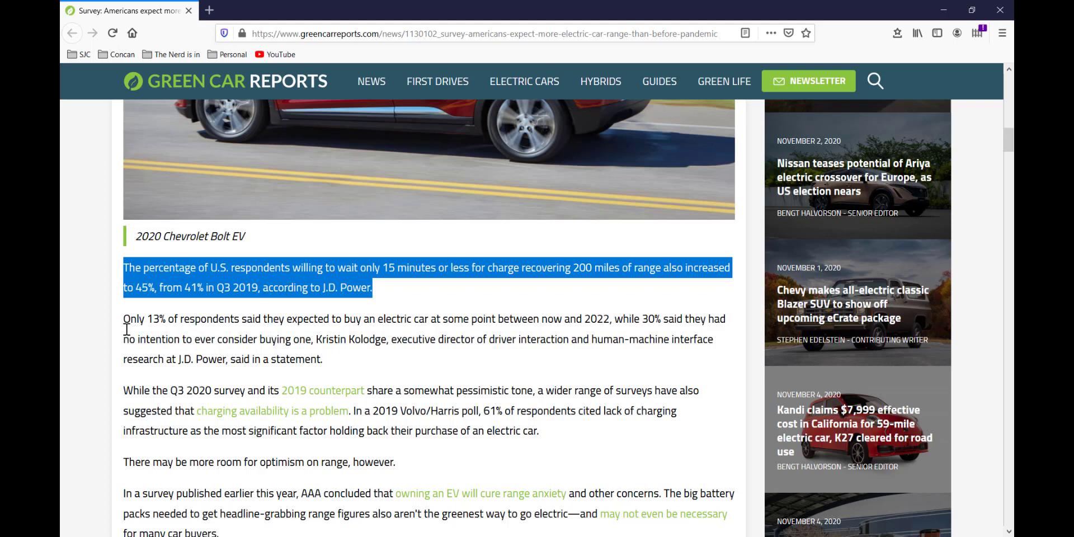
mouse_move(155, 343)
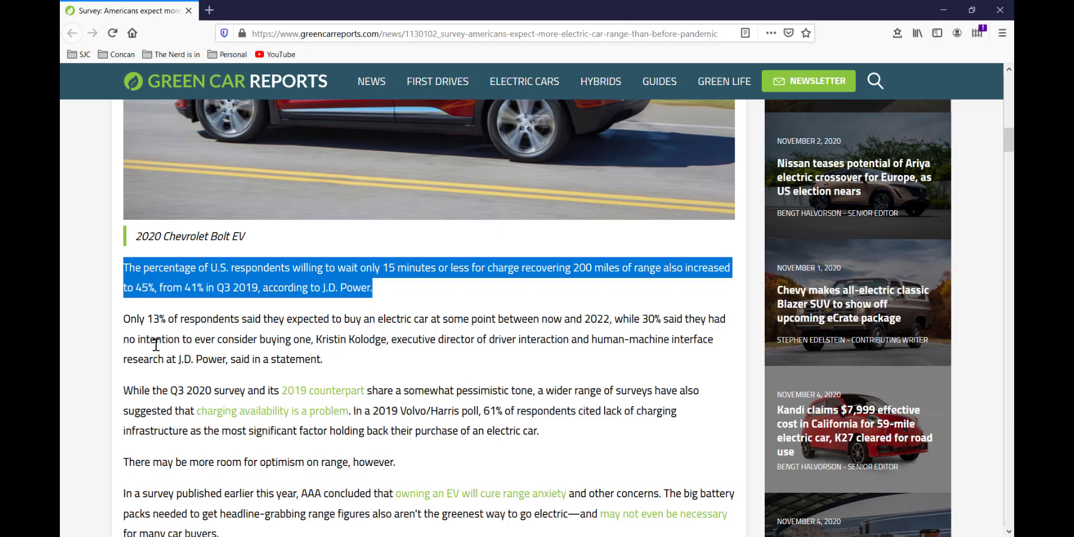
mouse_move(274, 334)
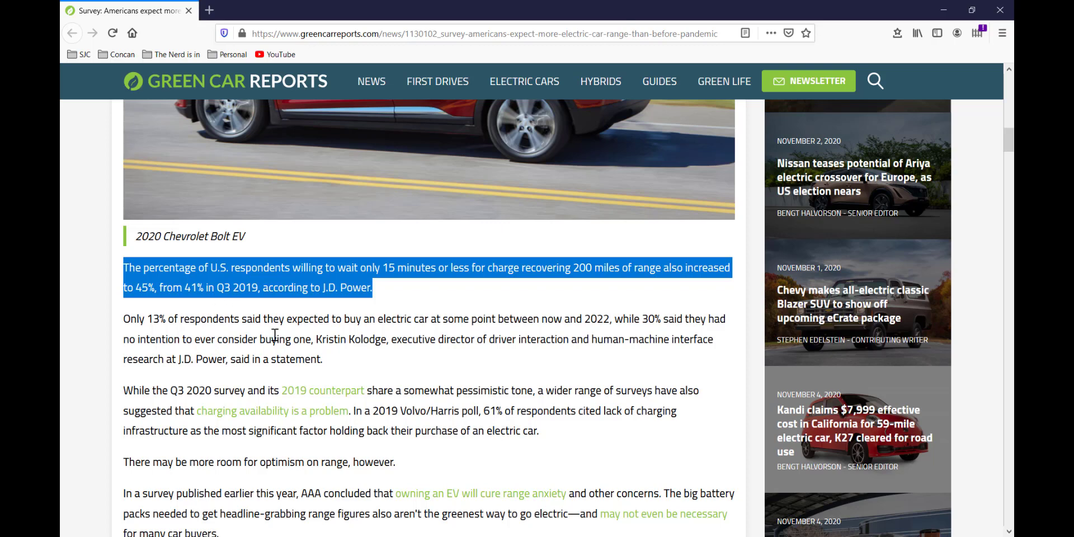
scroll(down, 3)
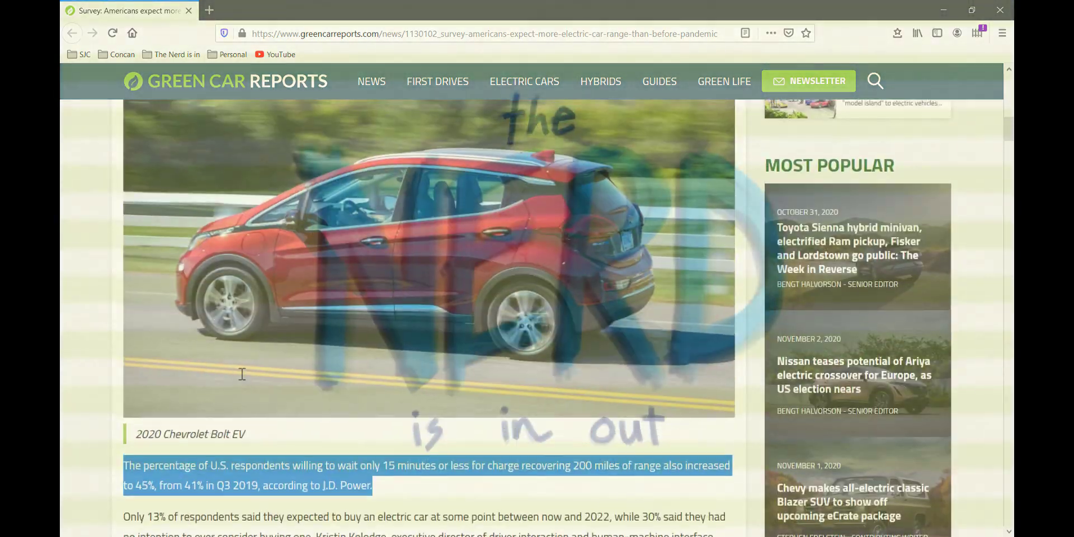
scroll(up, 3)
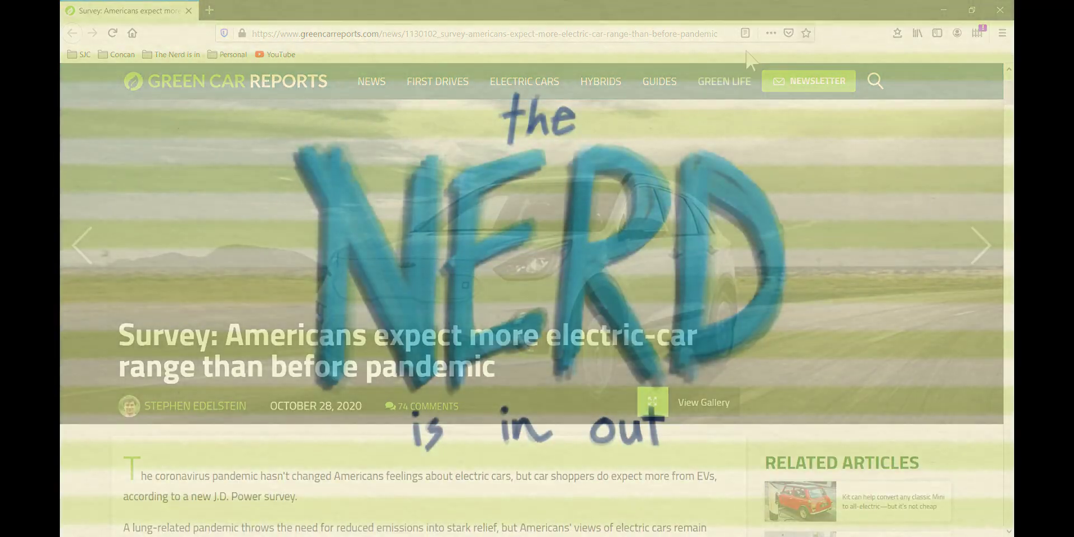